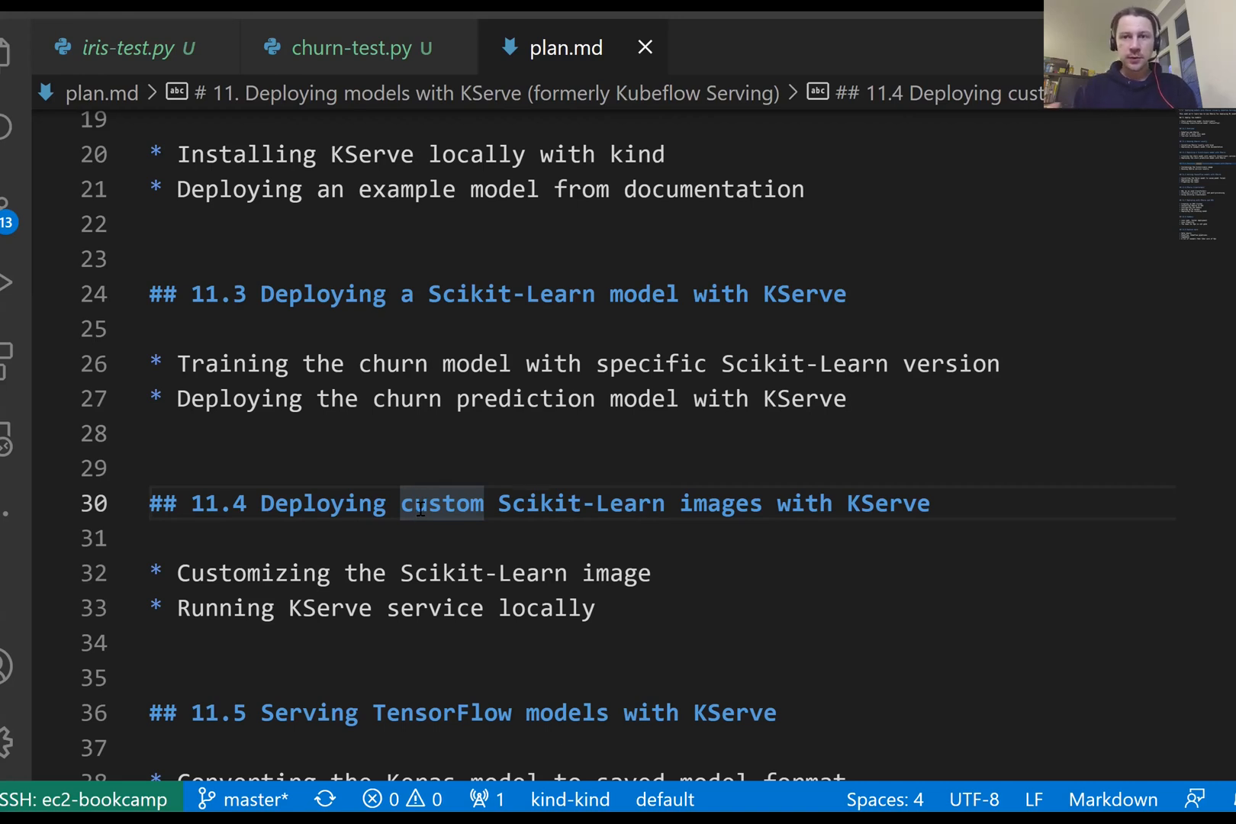
Switch from plan.md section 11.4 to the browser showing github.com/kserve/kserve
key(alt+tab)
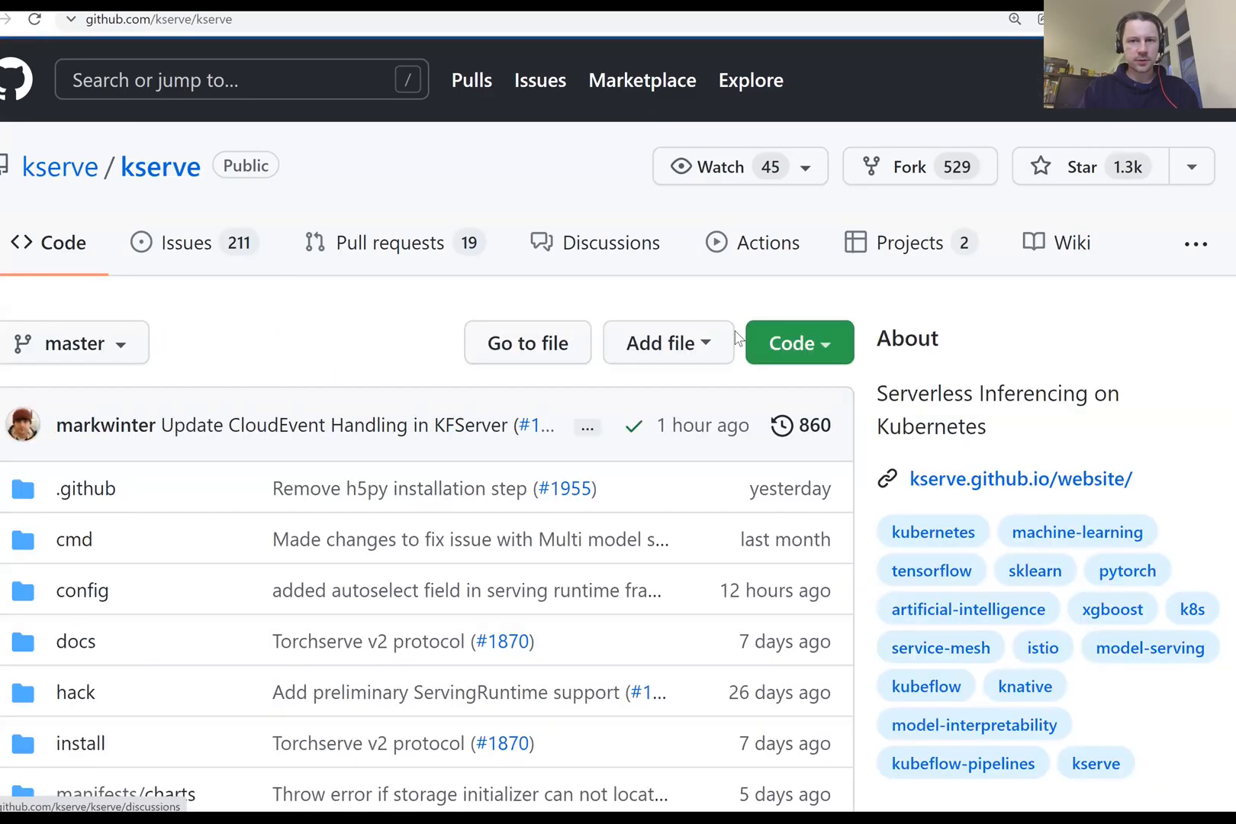
Copy the KServe repository's Download ZIP link from the green Code menu
click(799, 343)
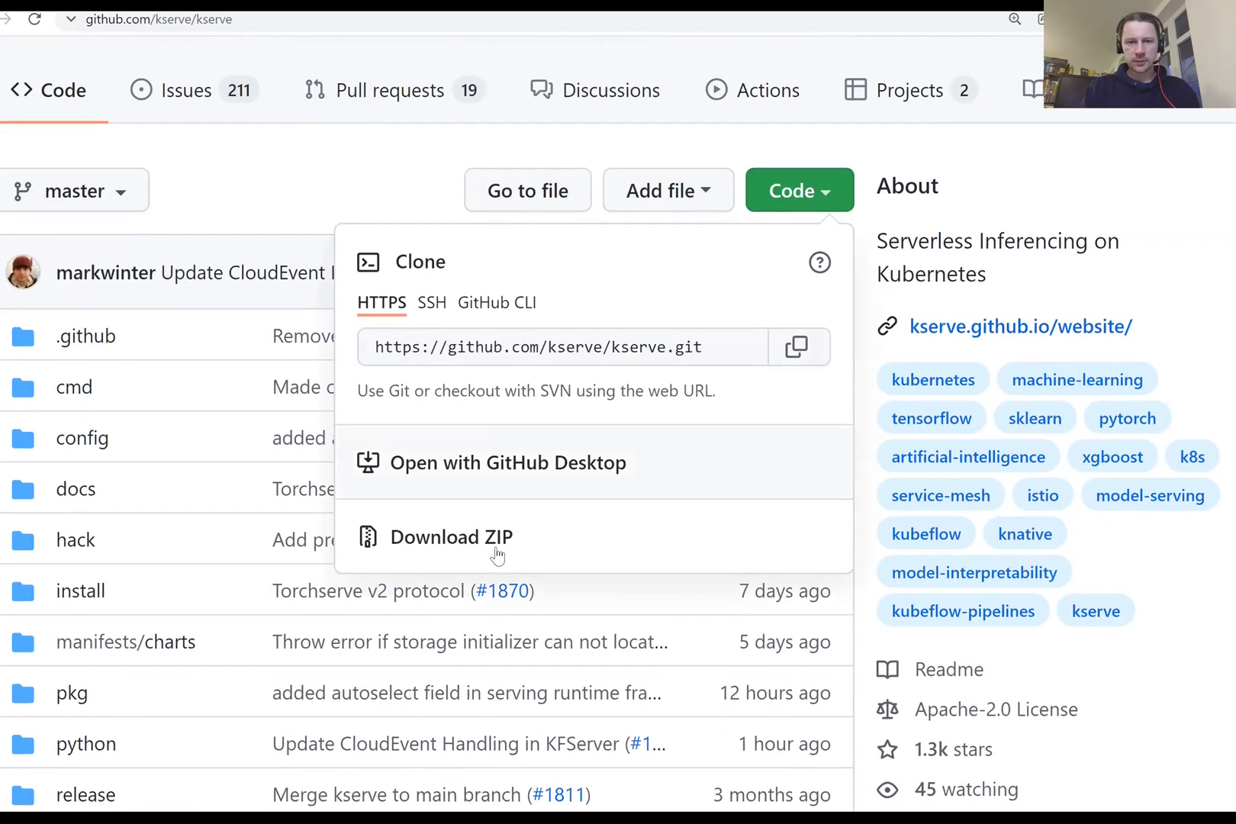
right_click(452, 538)
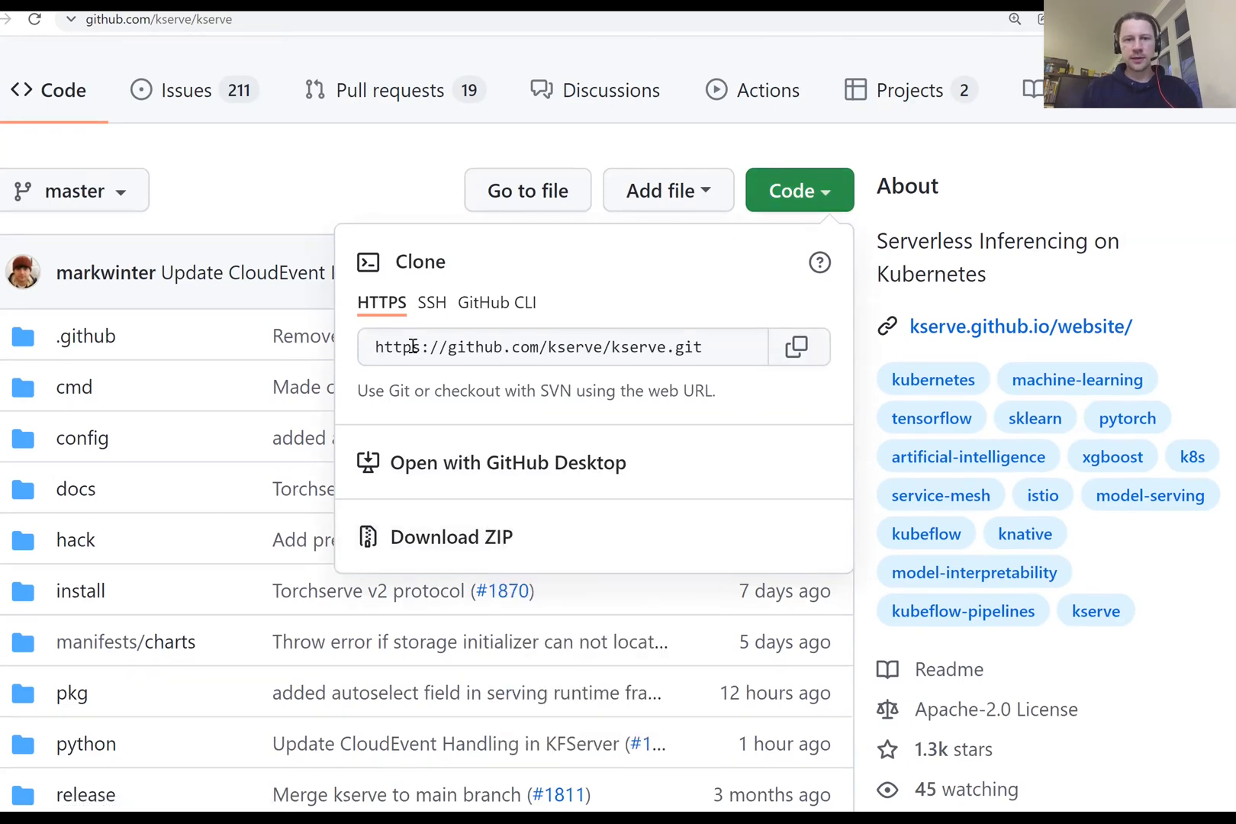
right_click(452, 537)
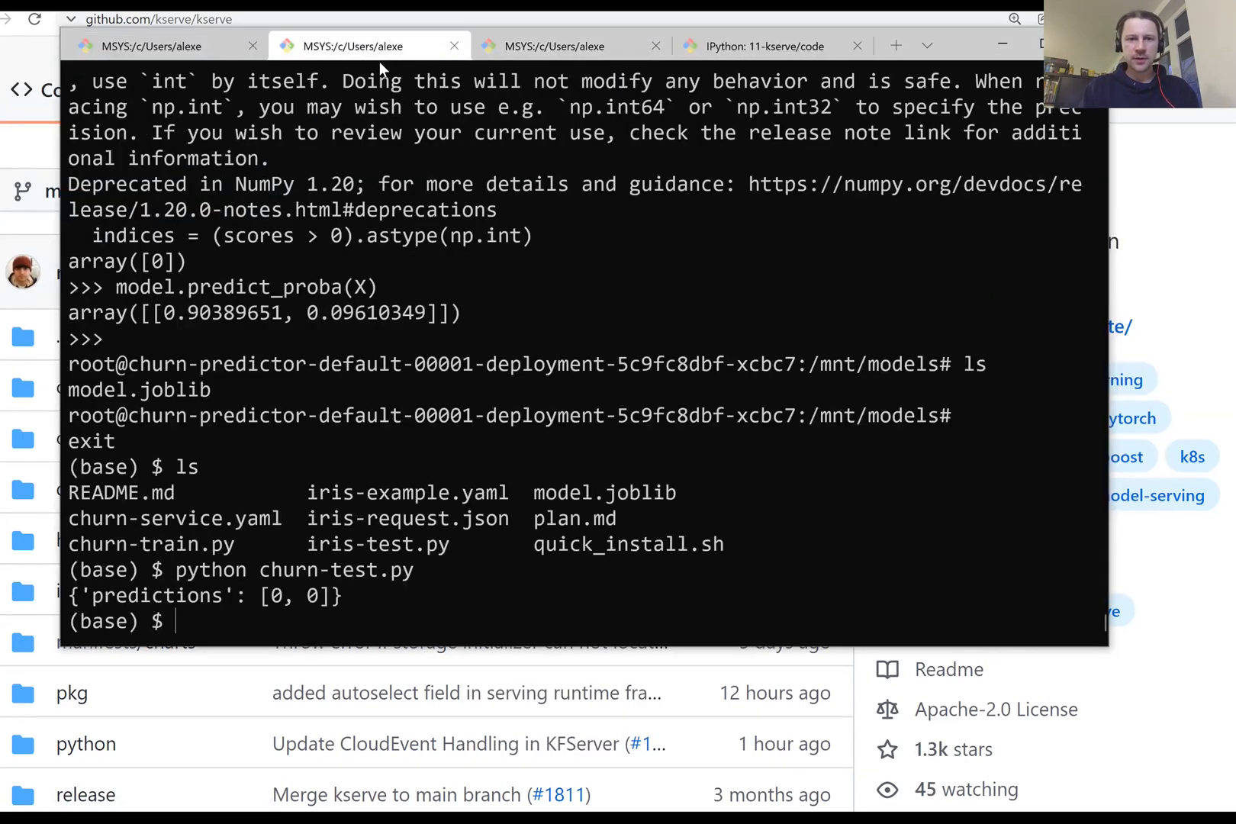
Download master.zip with wget, move it into a new kserve folder and unzip it
text(wg)
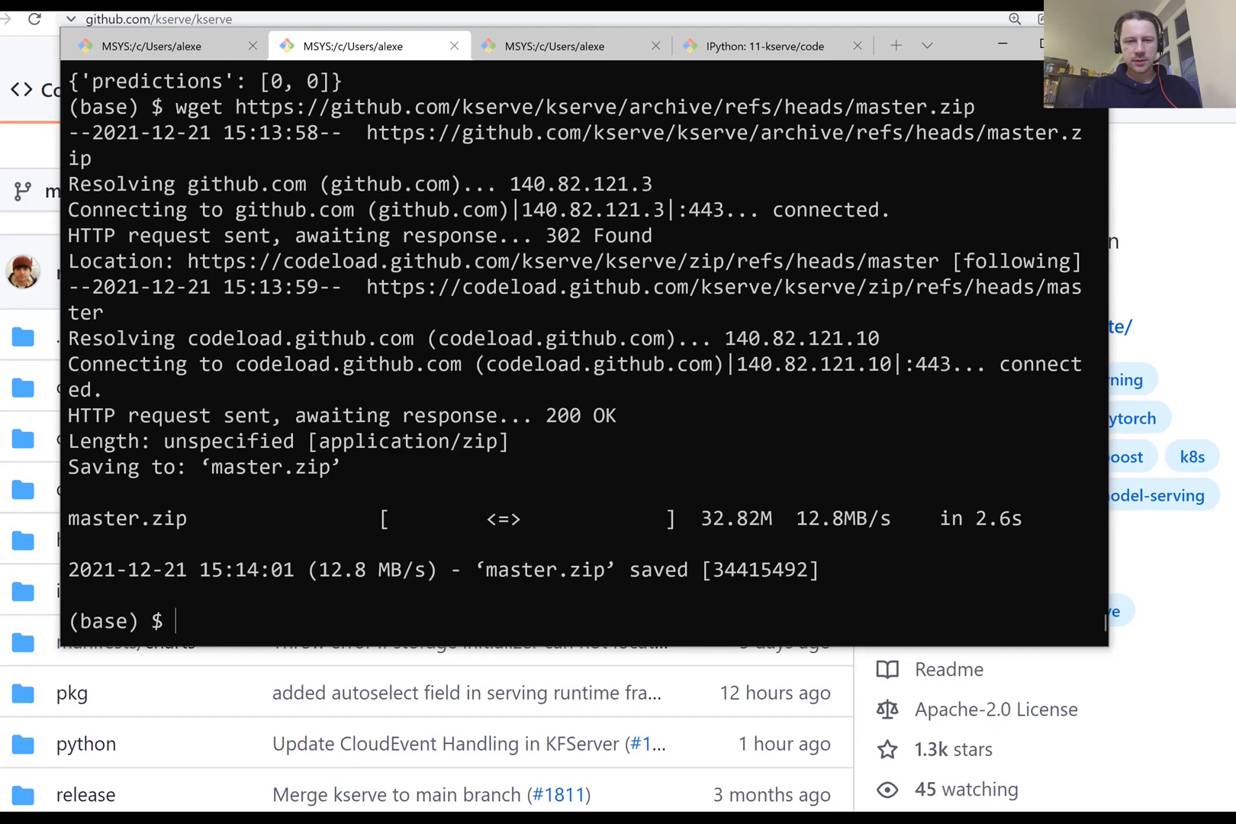
text(mkdir kserve)
text(mv)
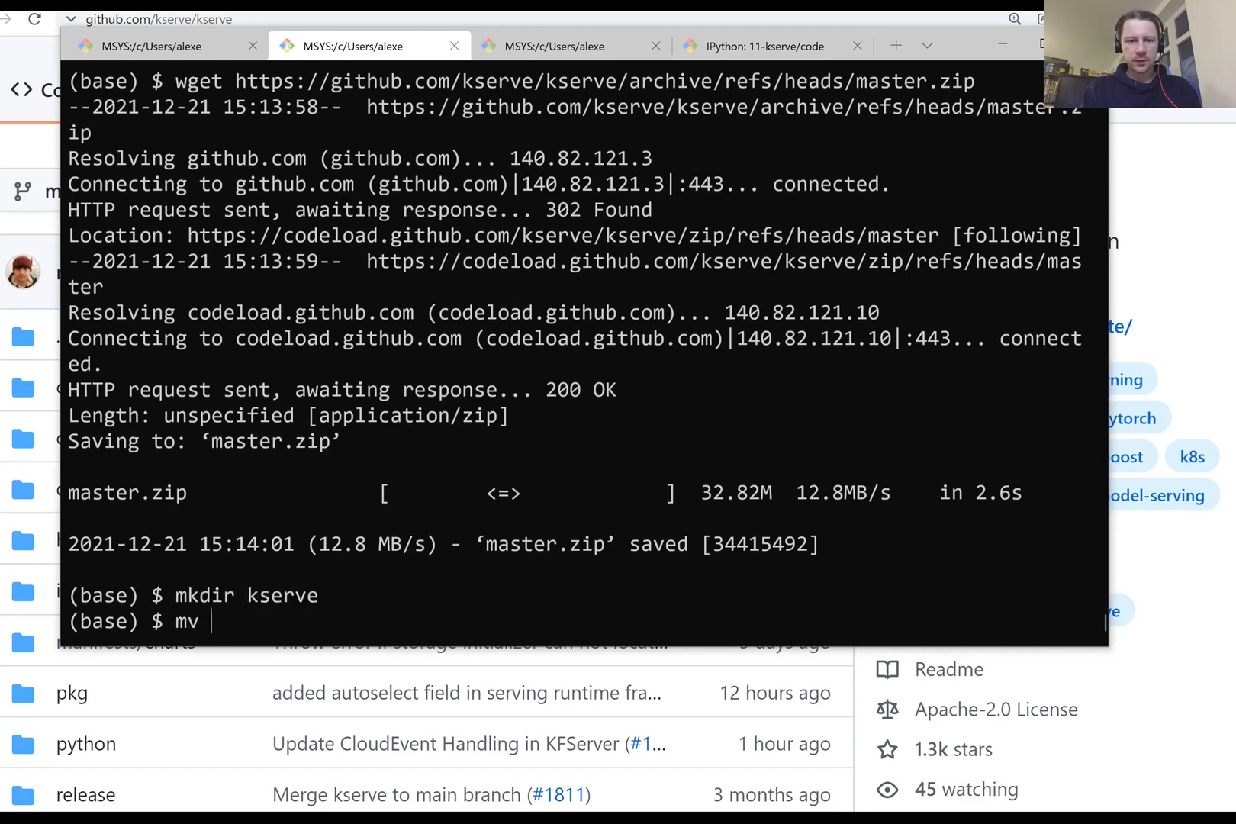
text(master.zip)
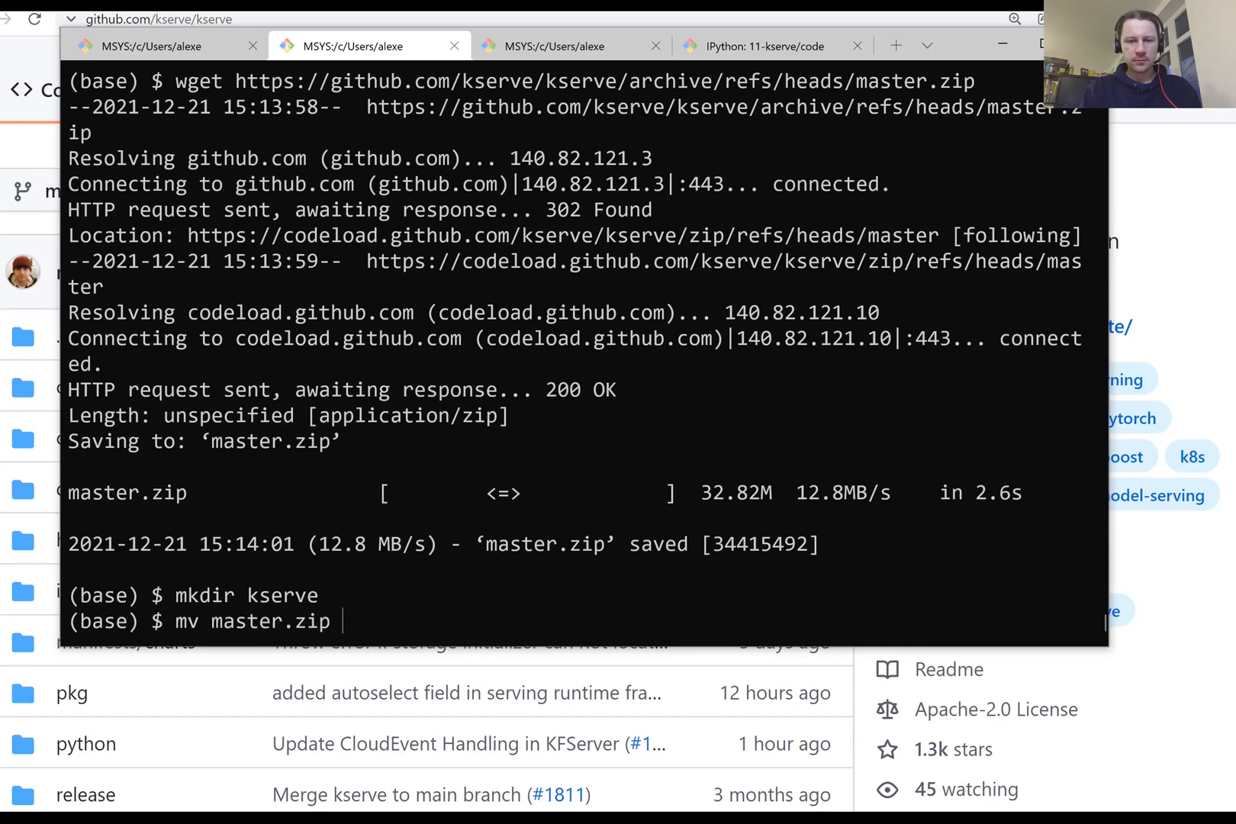
text(kserve/)
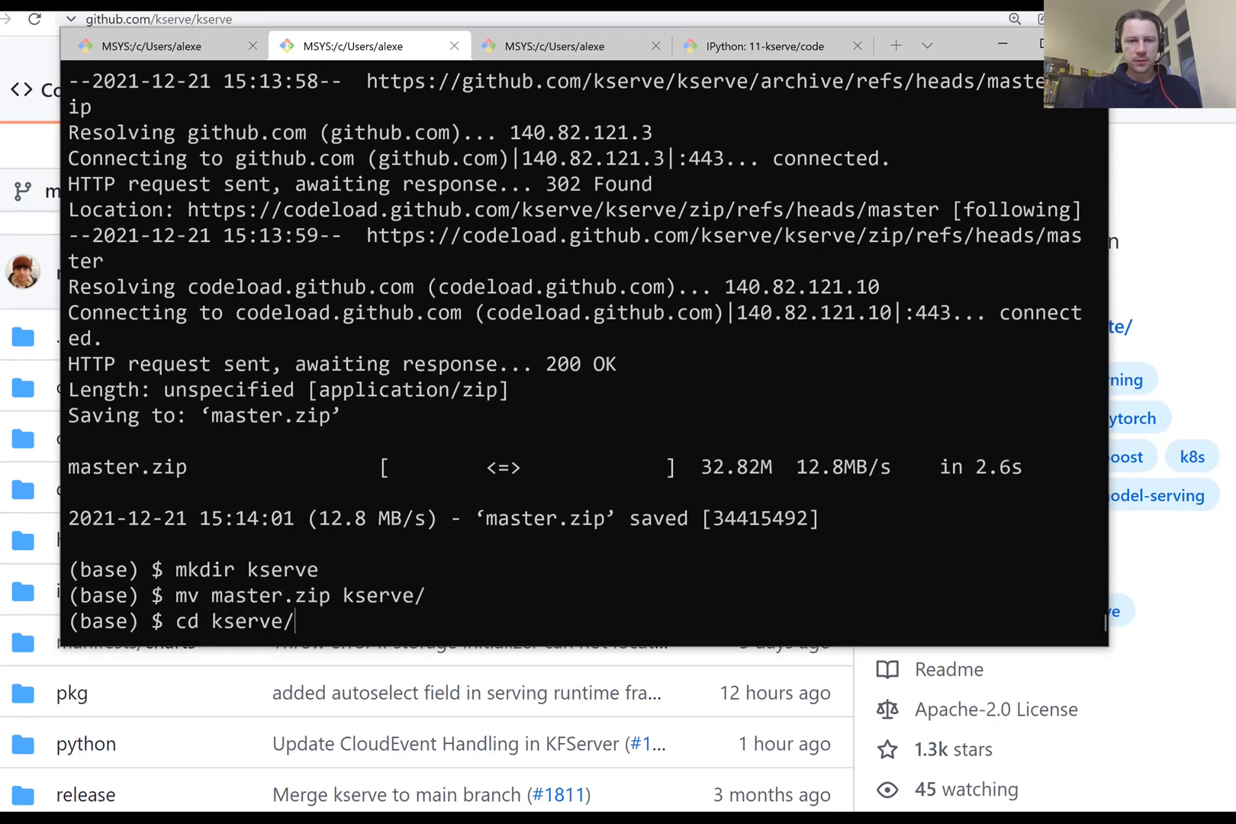
text(unzip)
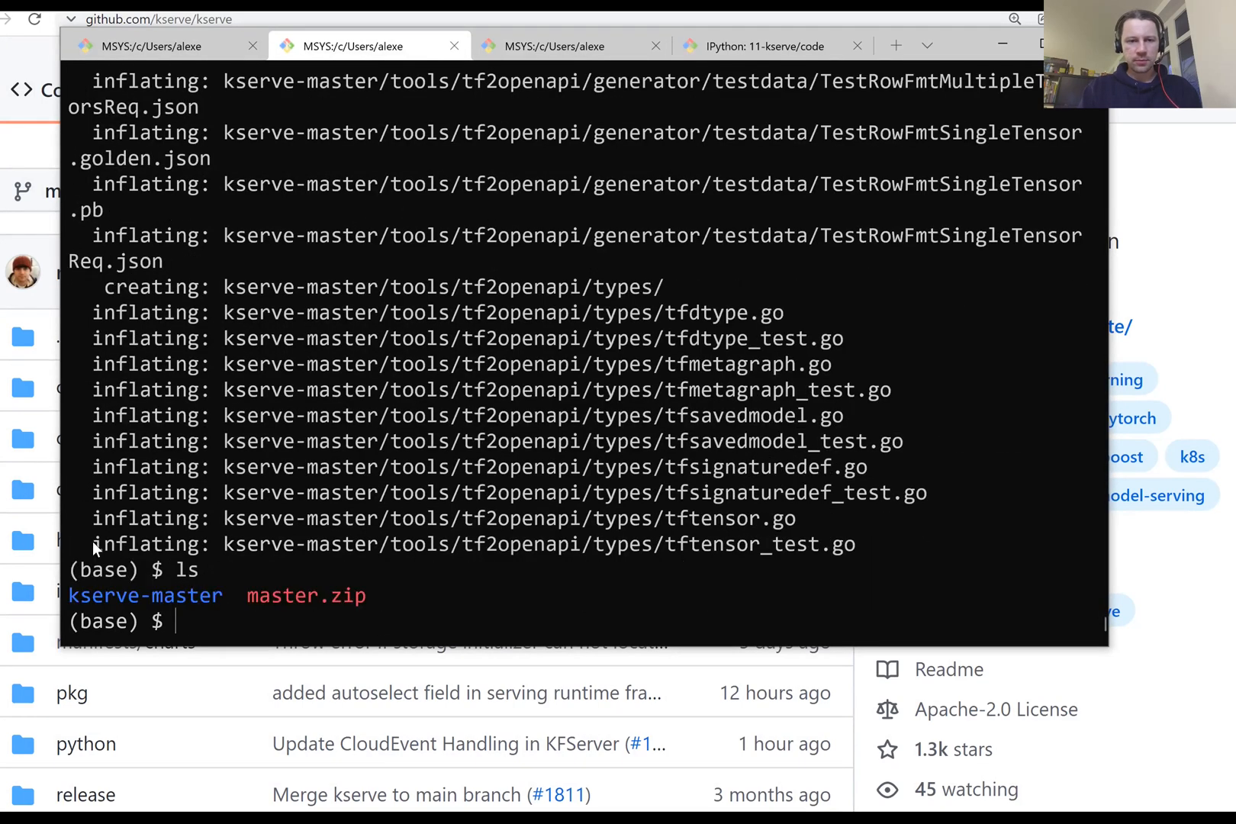
mouse_move(270, 592)
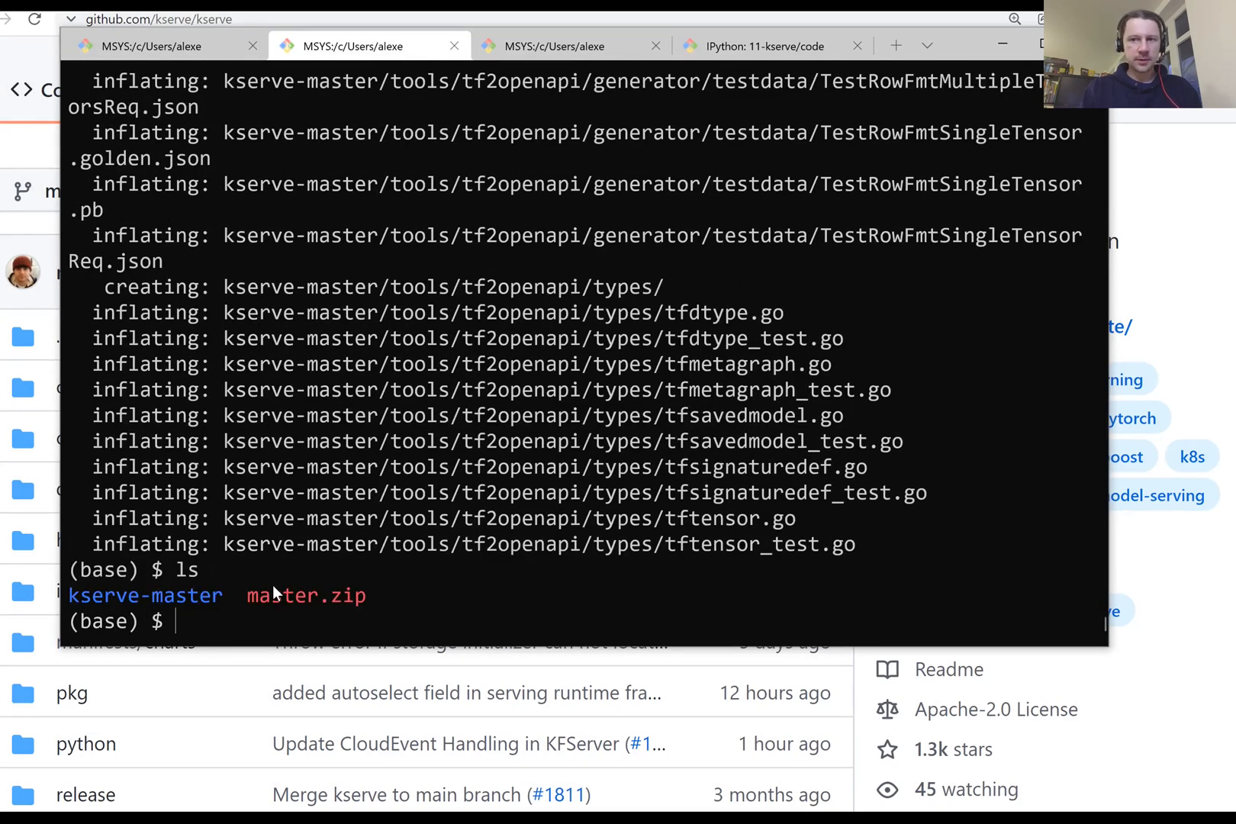
Remove master.zip and enter kserve-master/python to list its sources
text(r,)
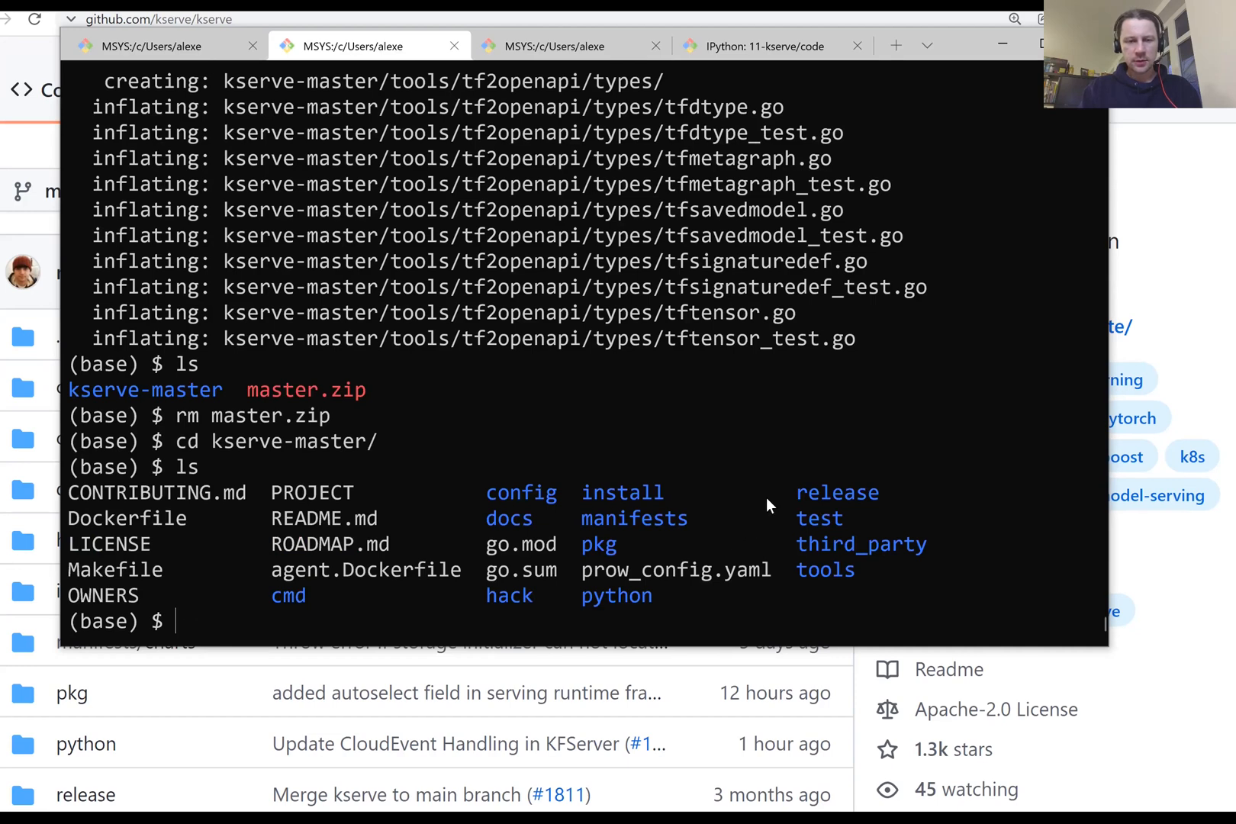
text(cd p)
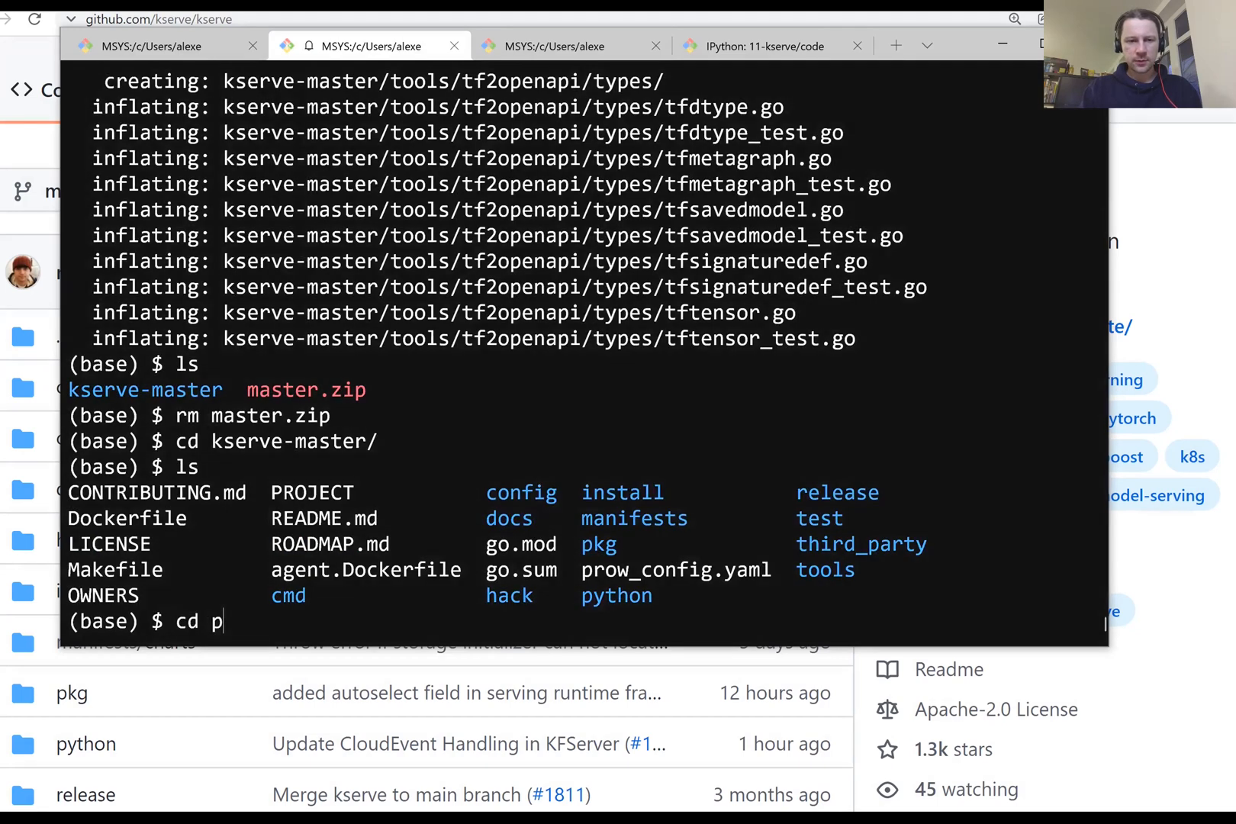
key(Enter)
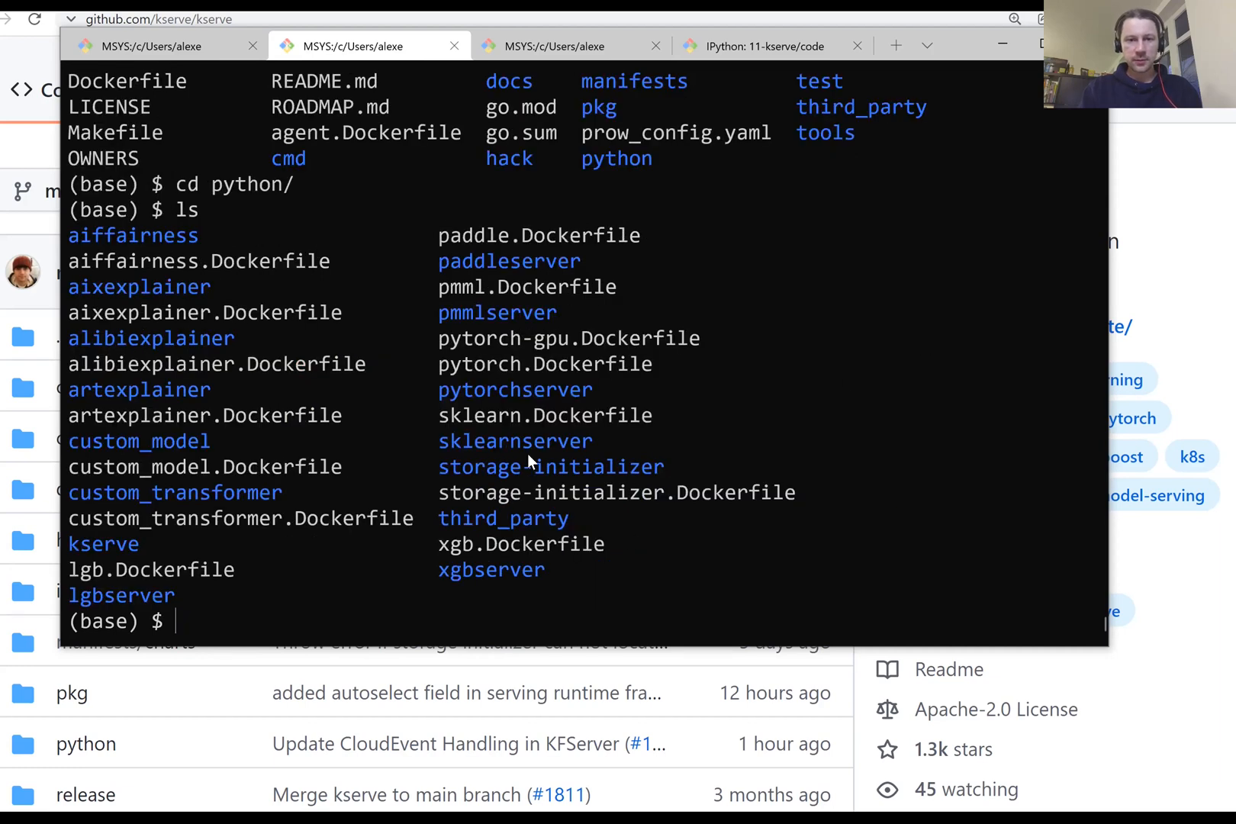
mouse_move(446, 423)
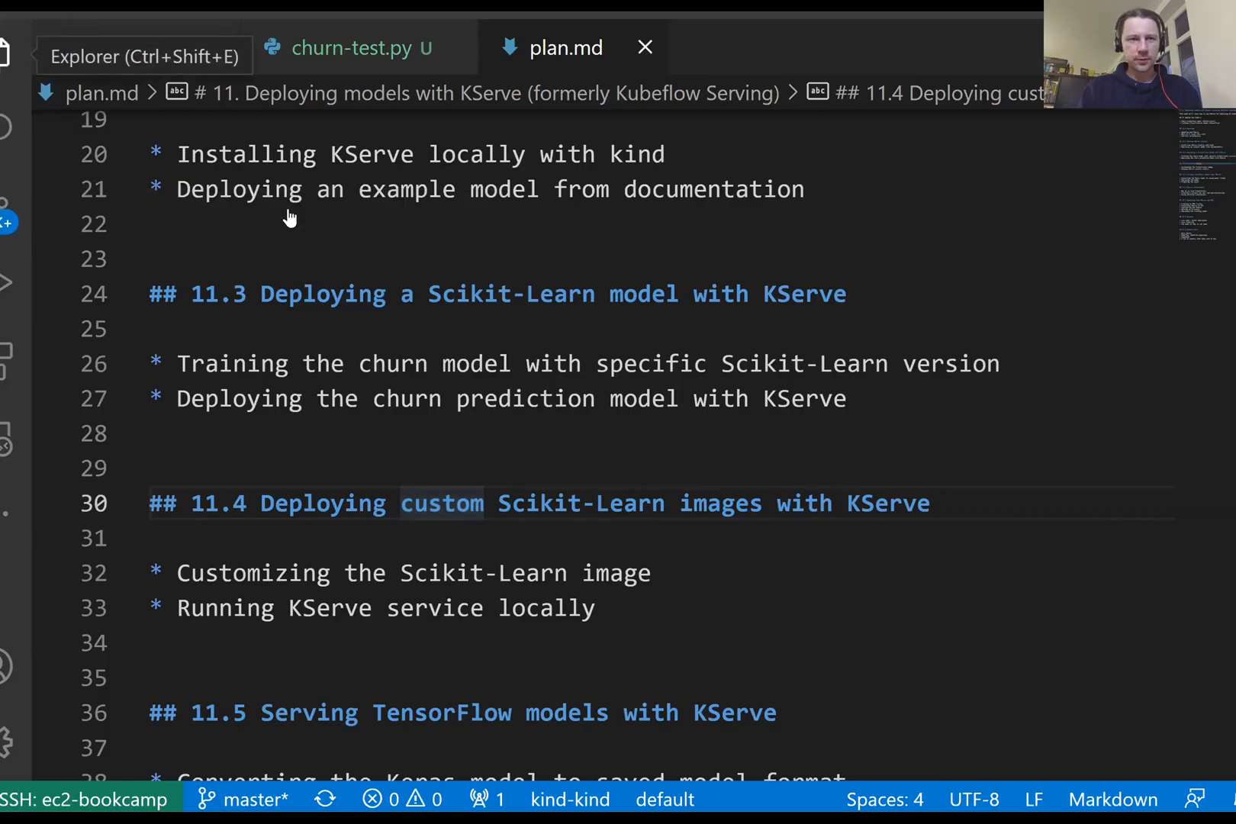
Browse kserve-master/python in the Explorer and open the sklearnserver Dockerfile and setup.py
click(11, 52)
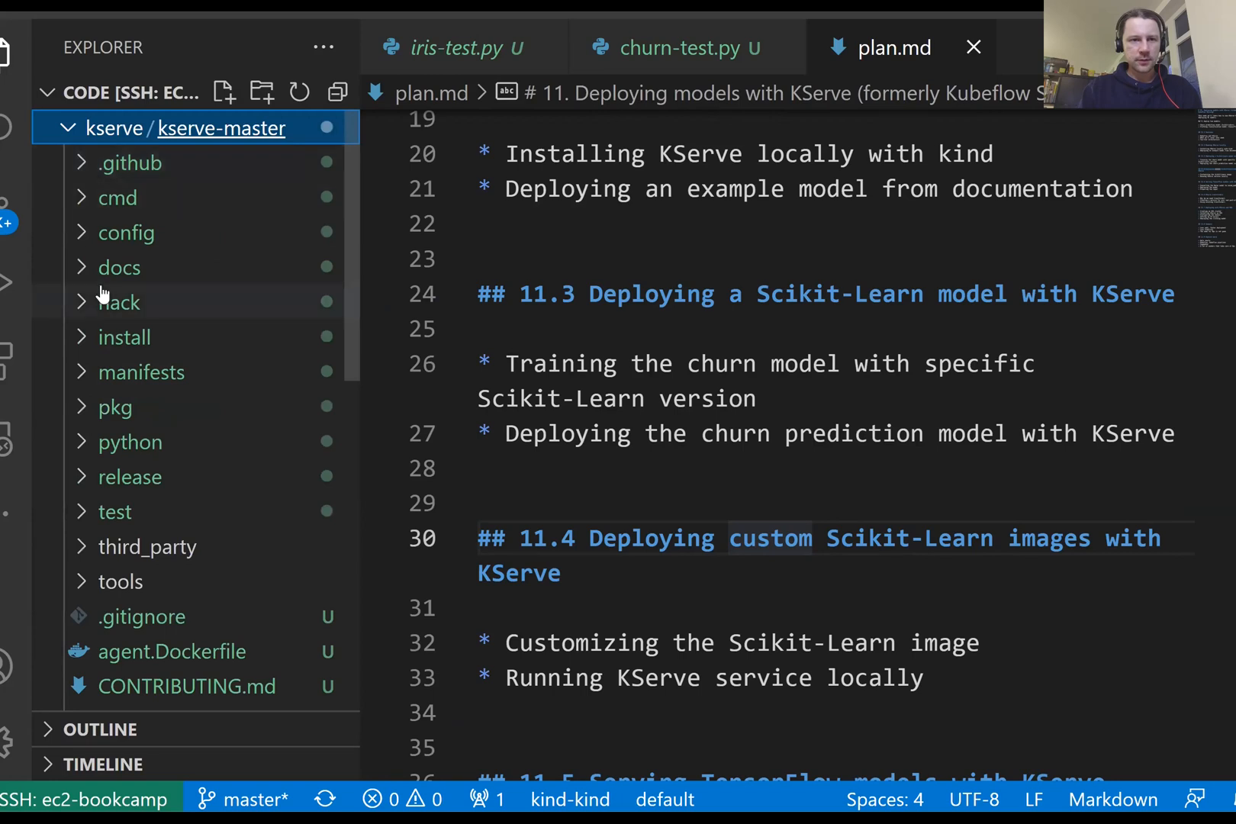
scroll(down, 3)
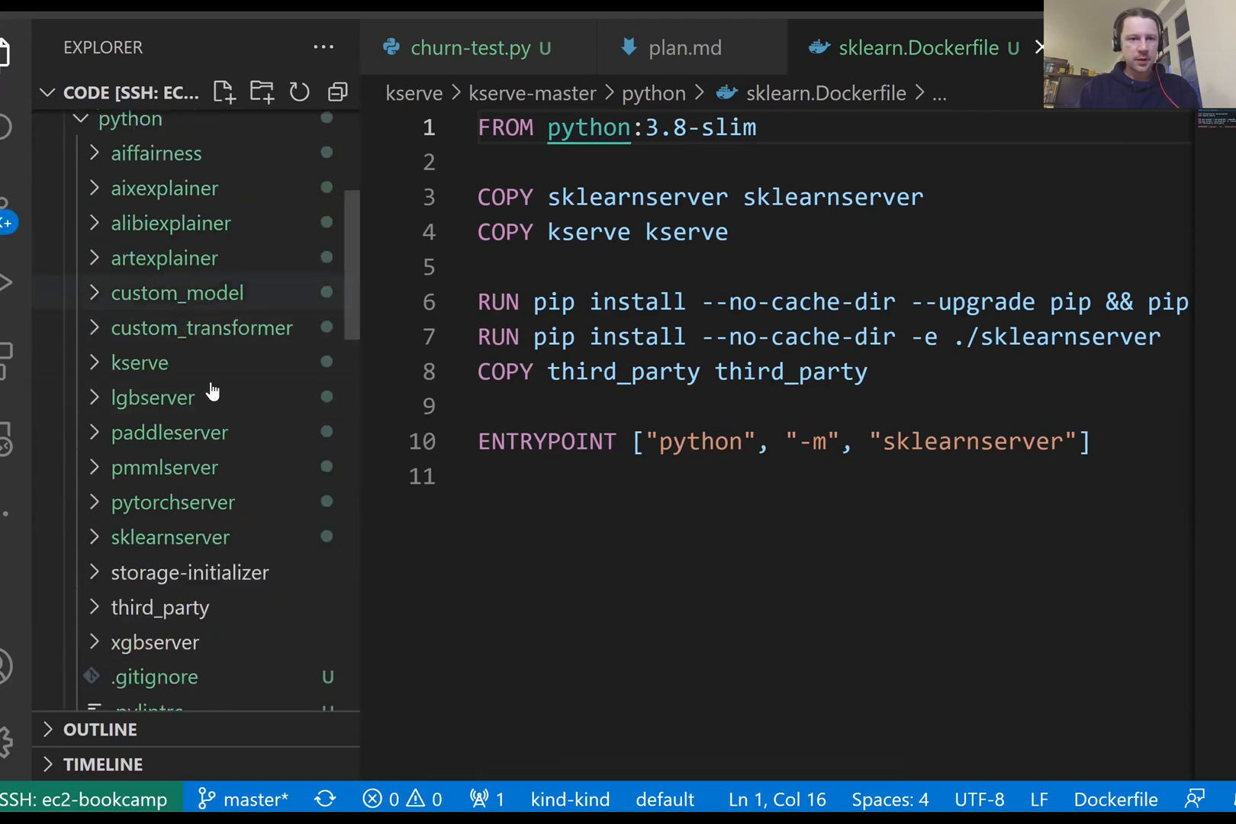
click(169, 537)
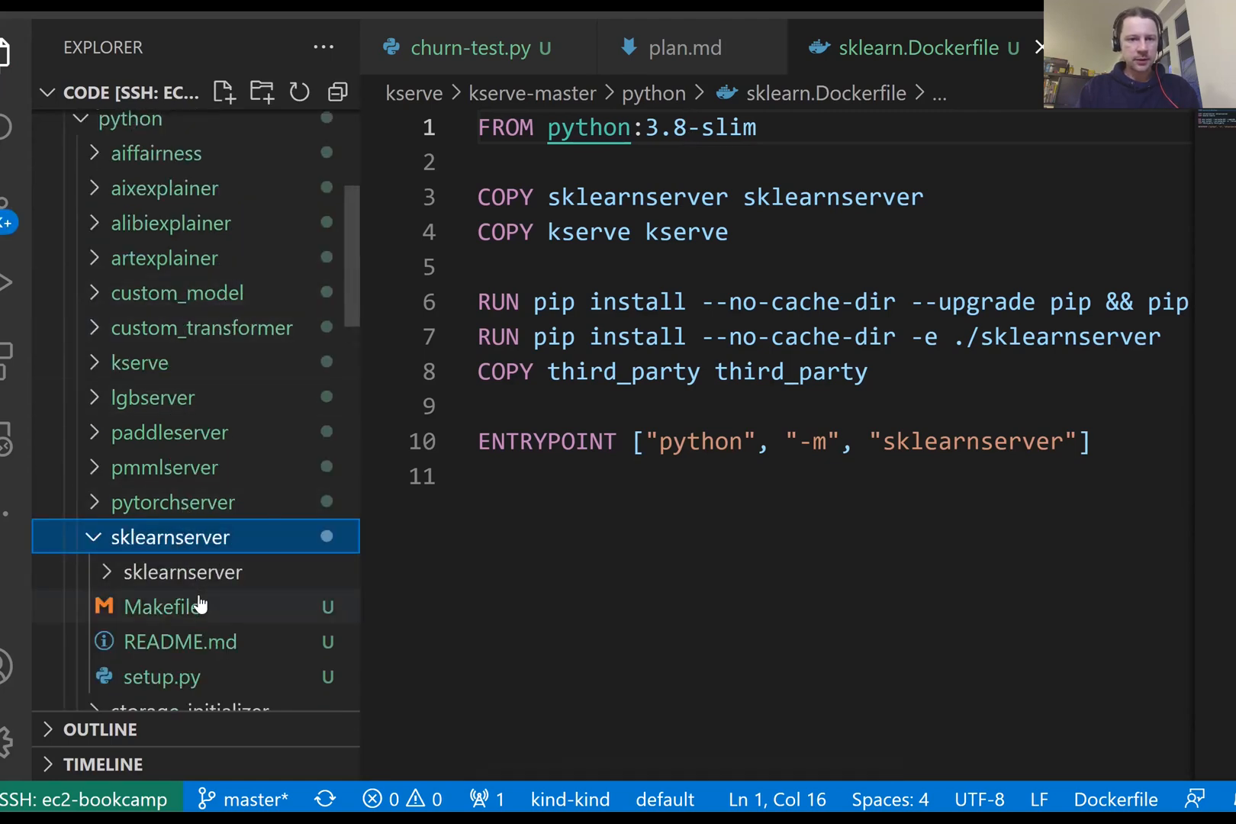
click(162, 678)
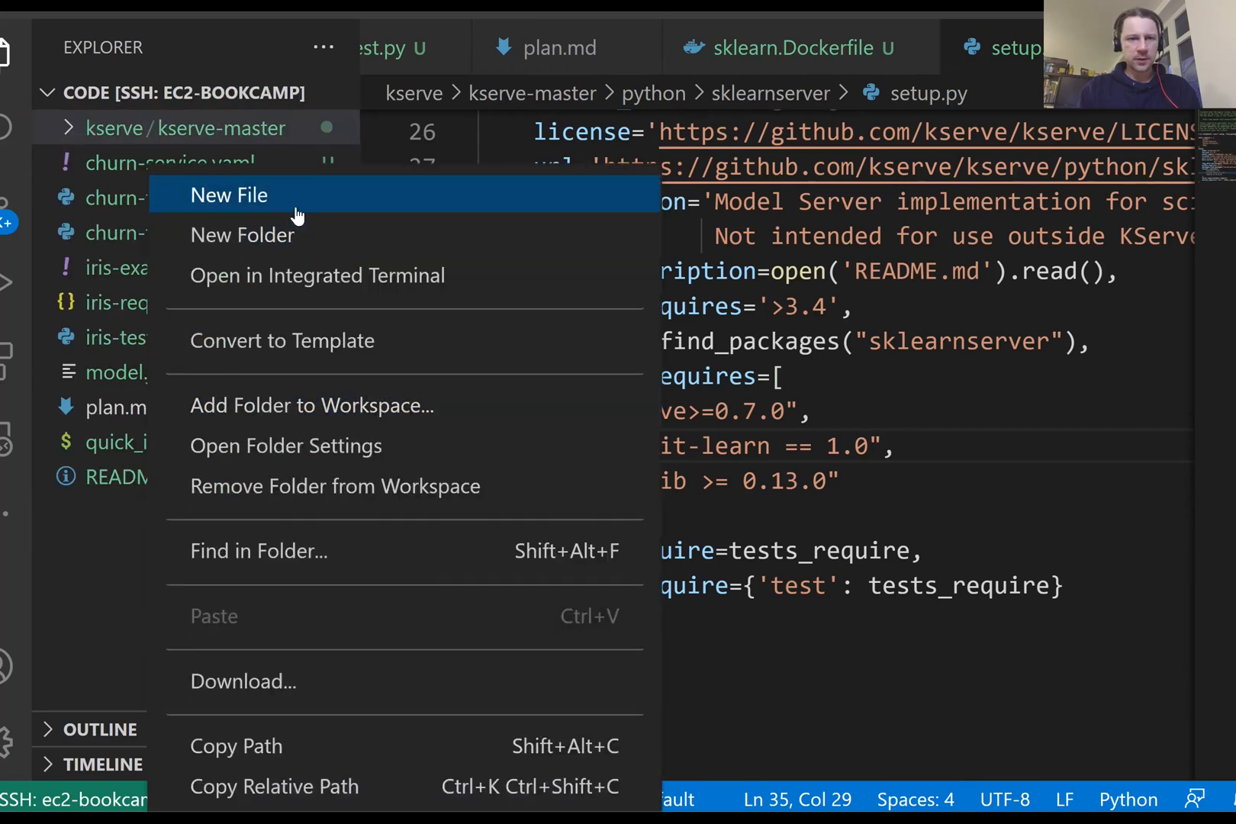
Add a .gitignore in the workspace root containing kserve
click(229, 195)
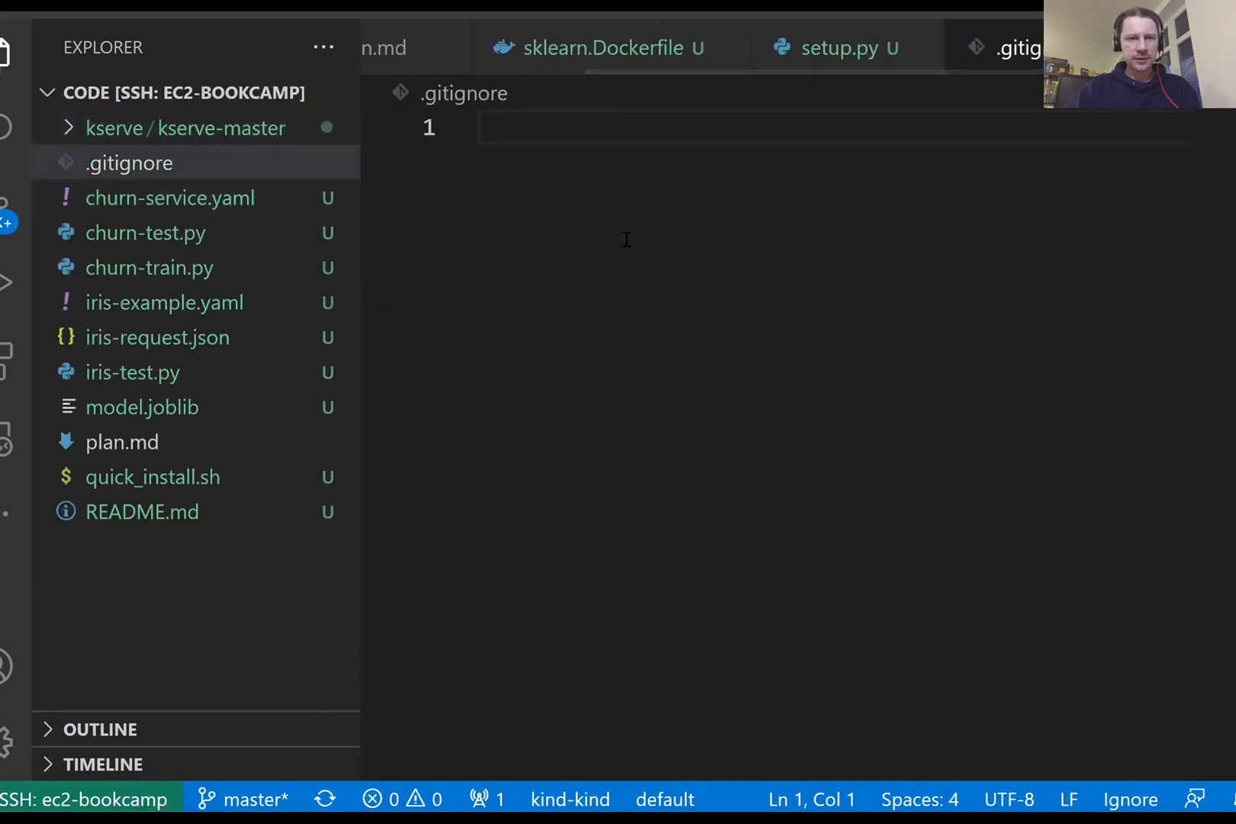
text(kserve)
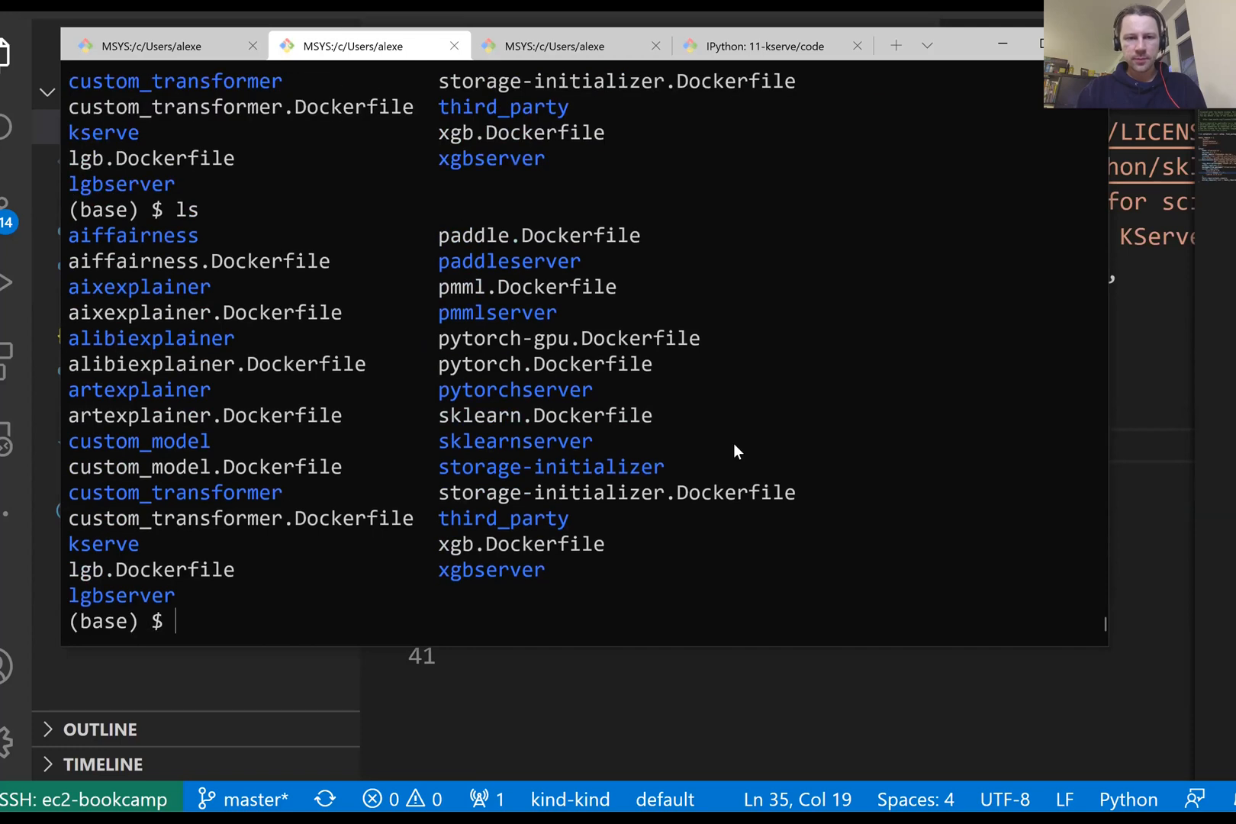
mouse_move(569, 352)
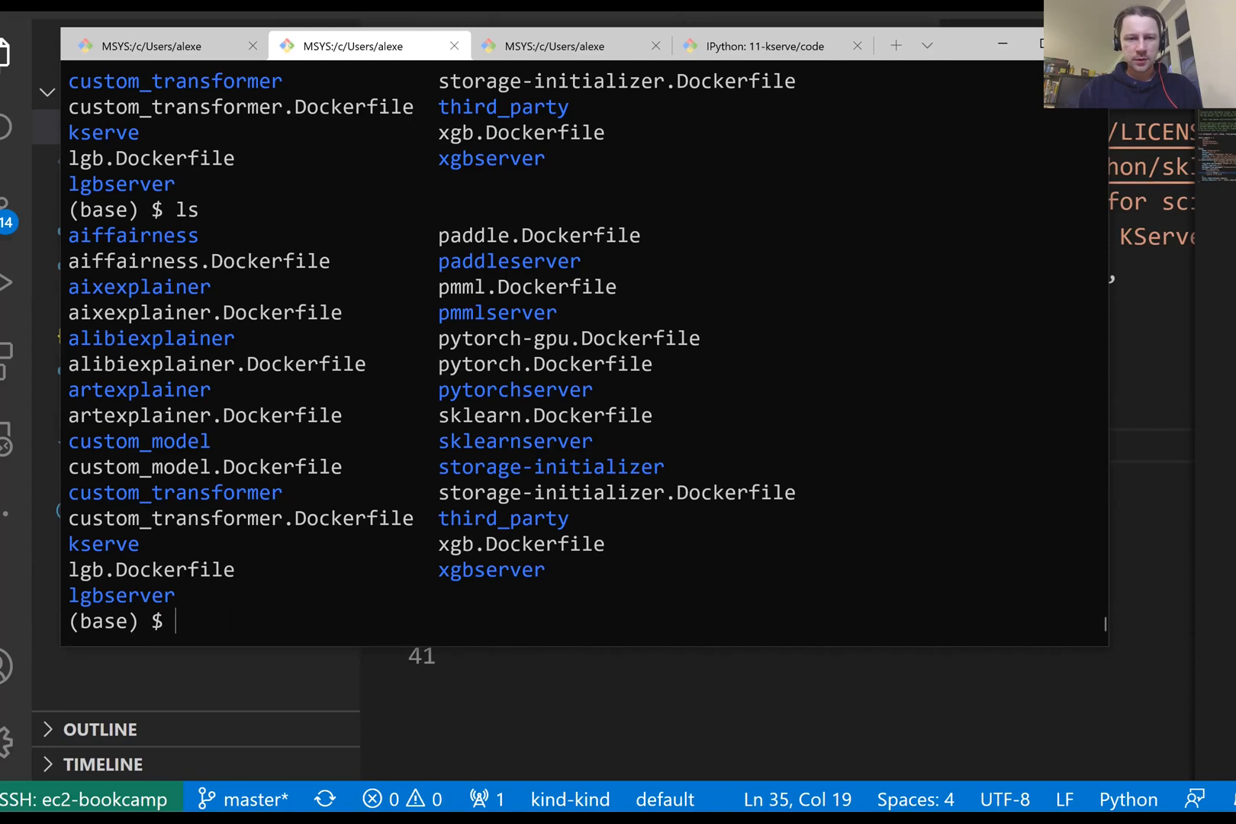
Run docker build -t kserve-sklearnserver:3.8-1.0 -f sklearn.Dockerfile . in the python folder
text(docker build -t)
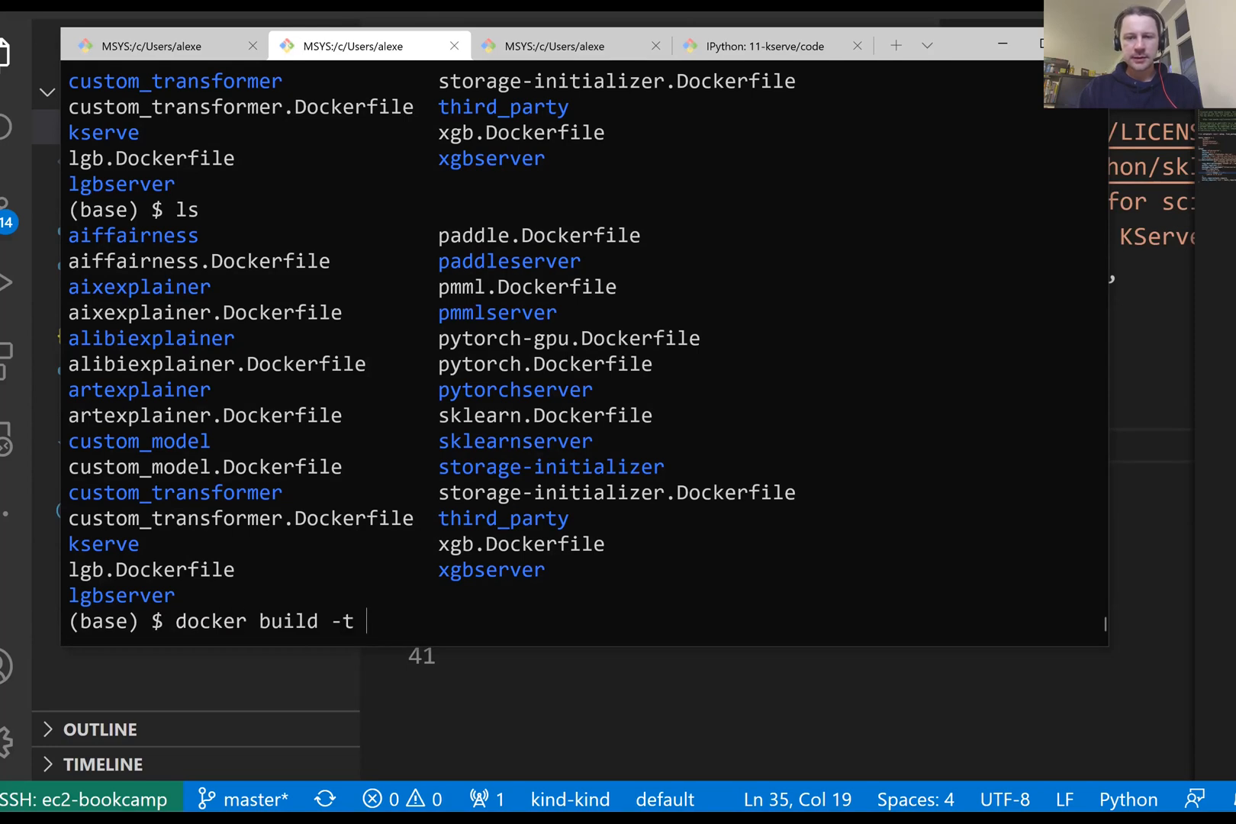
text(sklearnserver:)
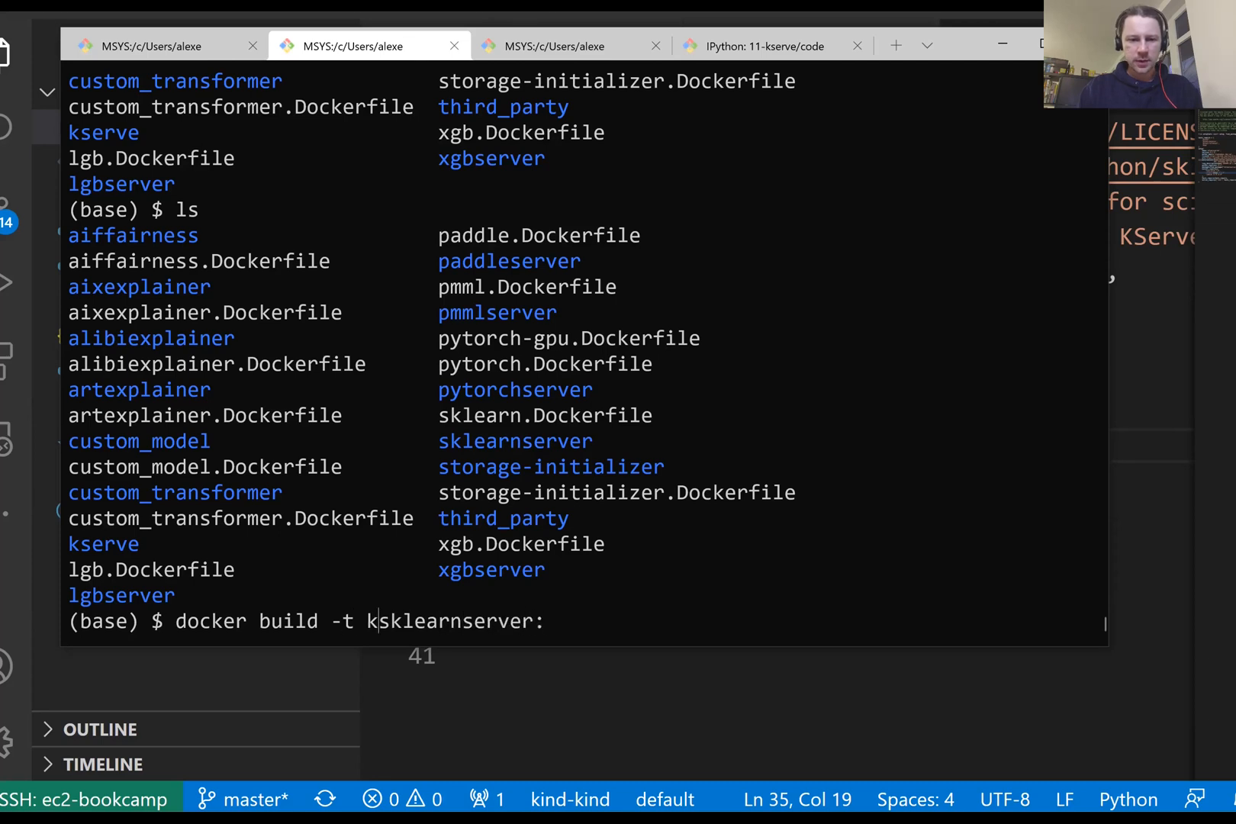
text(serve-s)
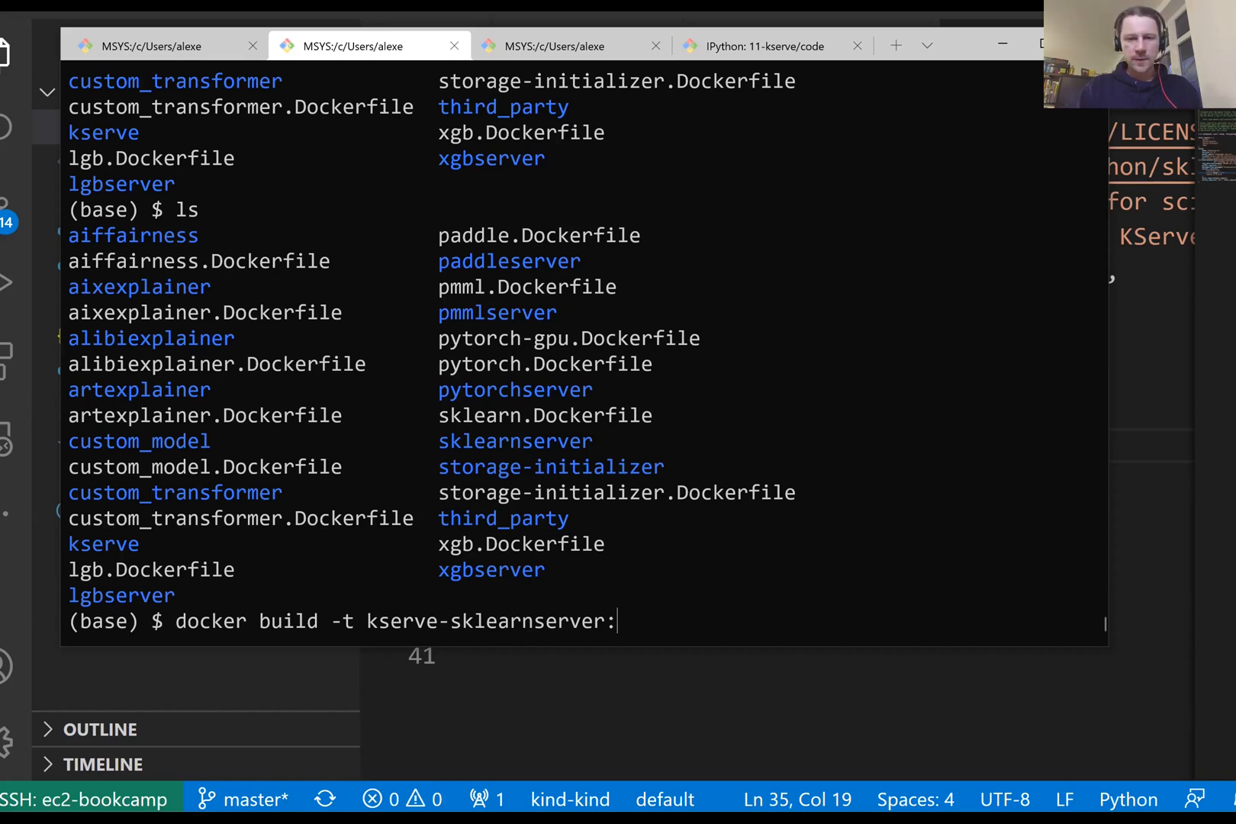
text(31.0)
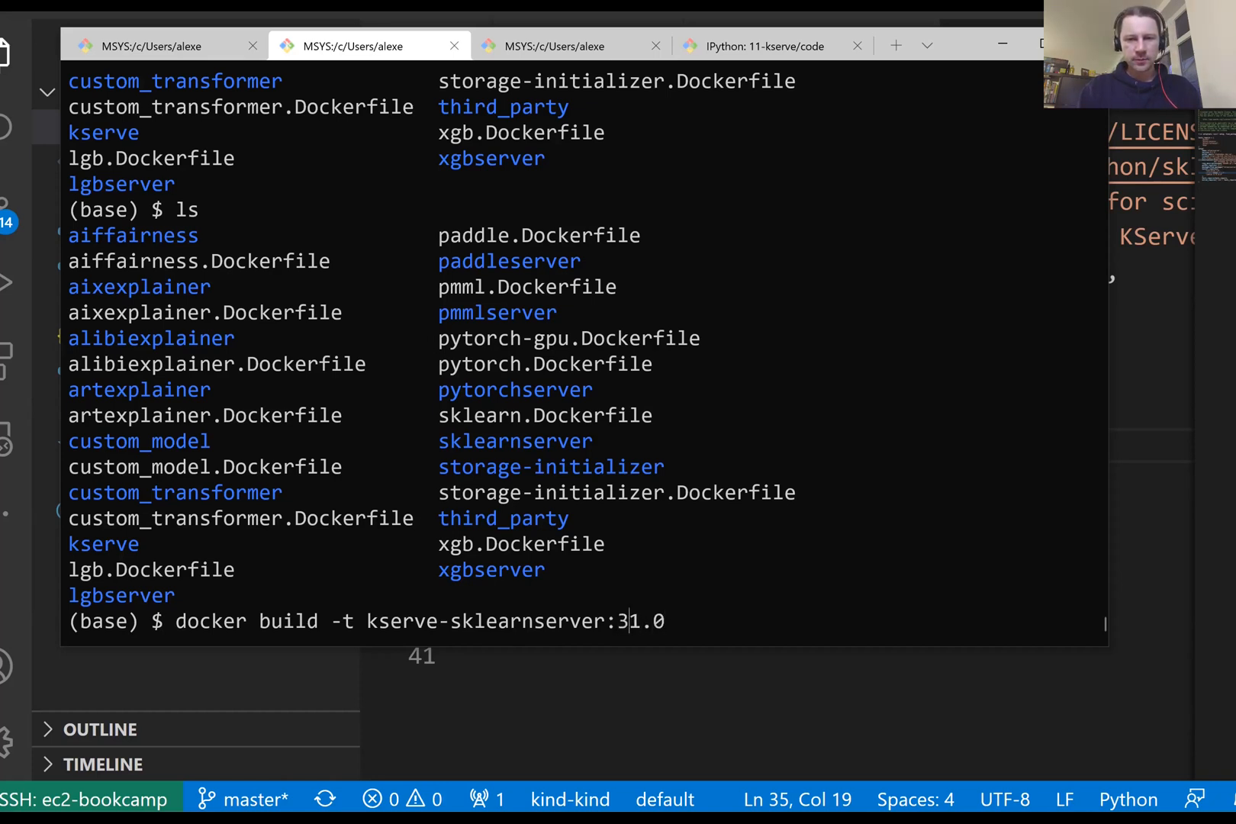
text(.8-)
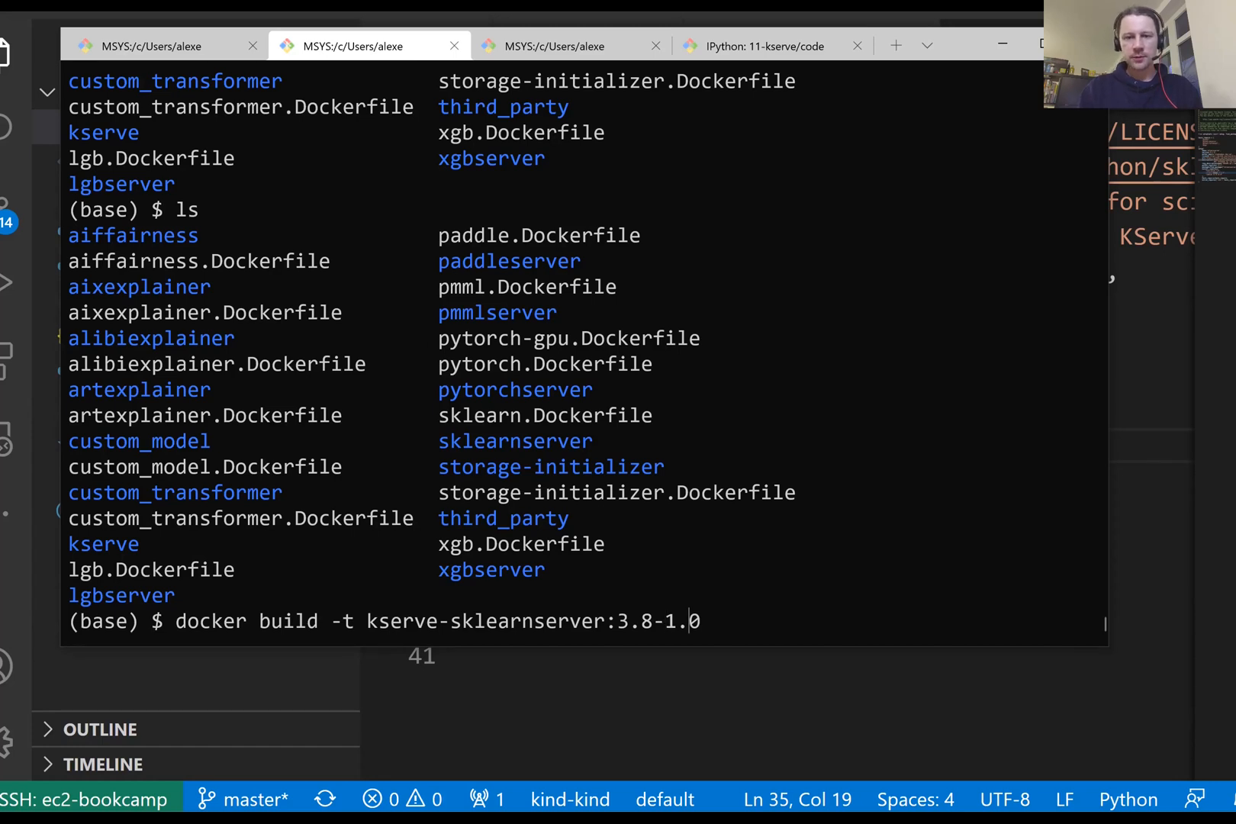
mouse_move(774, 620)
text( -f)
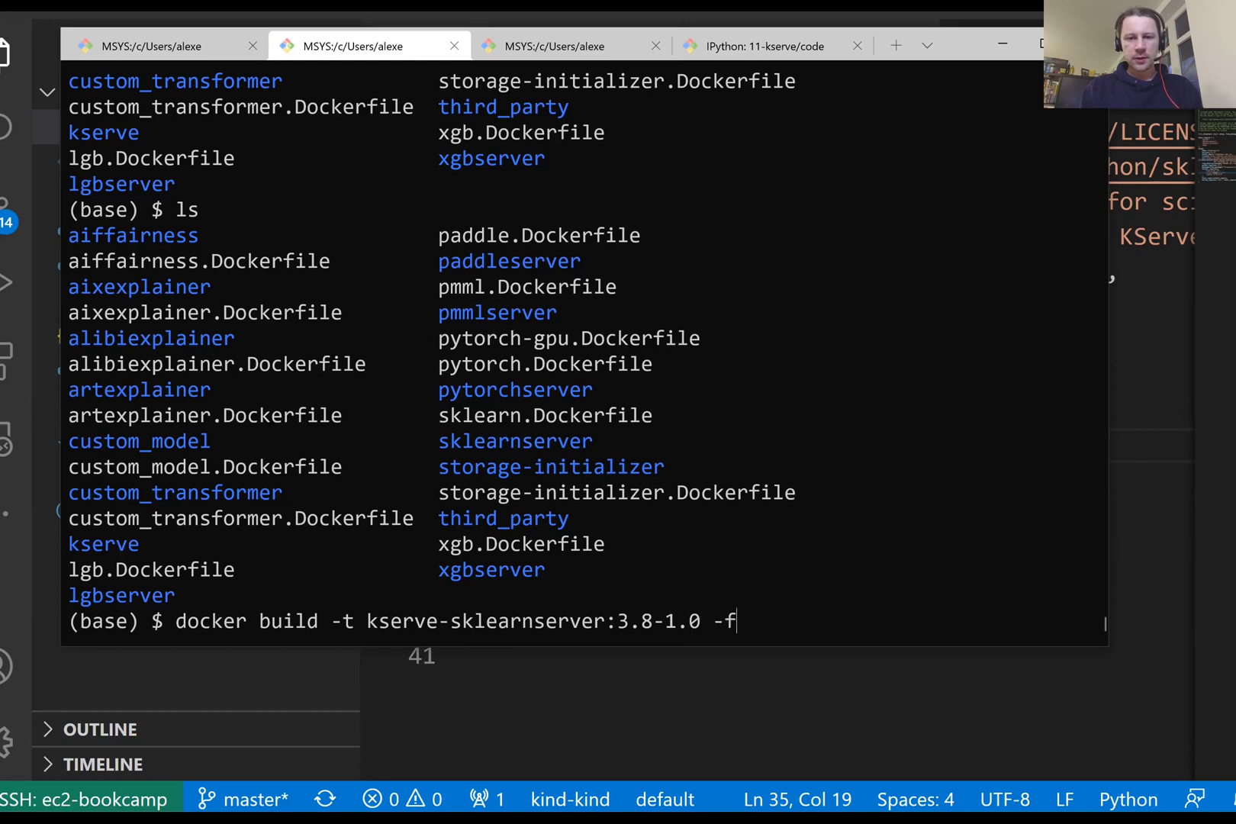
text(" ")
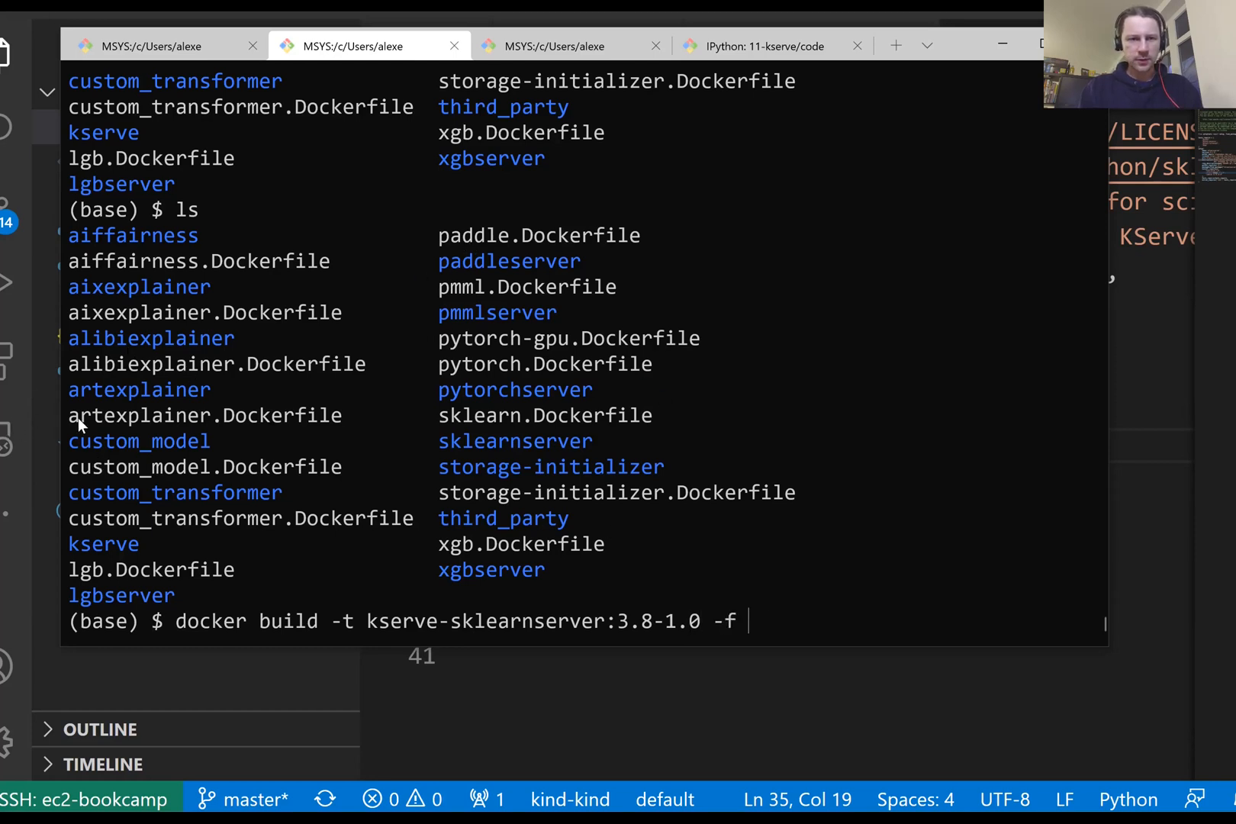
double_click(542, 415)
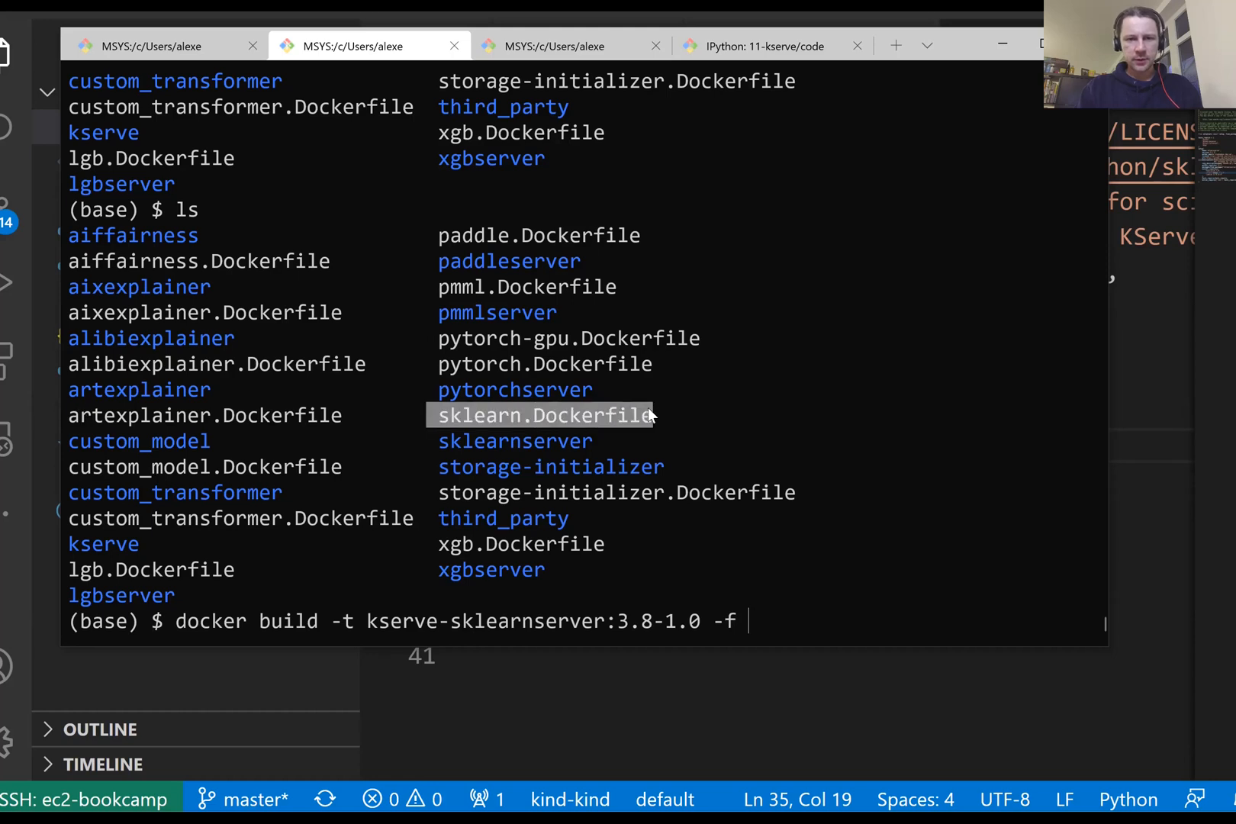
text(sklearn.Dockerfile .^C)
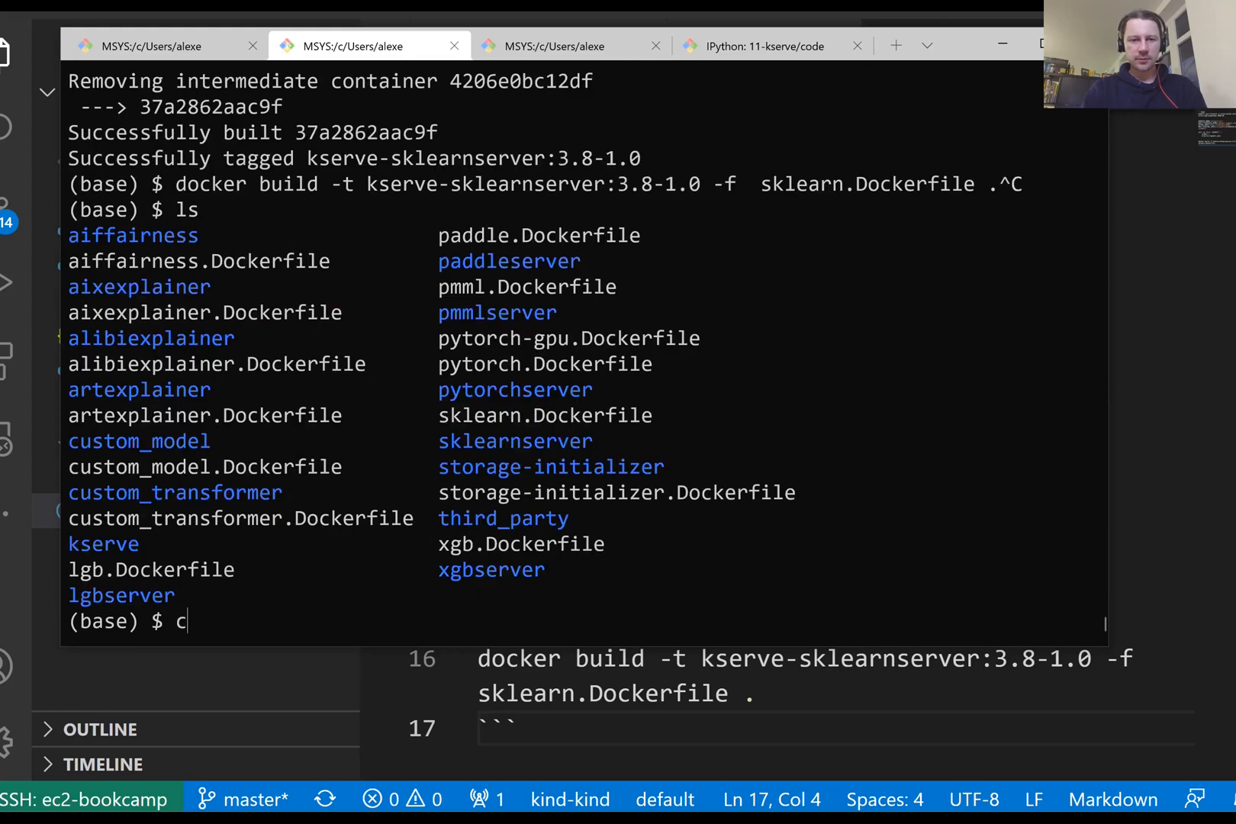
Go up to the project folder and confirm python -V reports 3.8.10
text(cd ..)
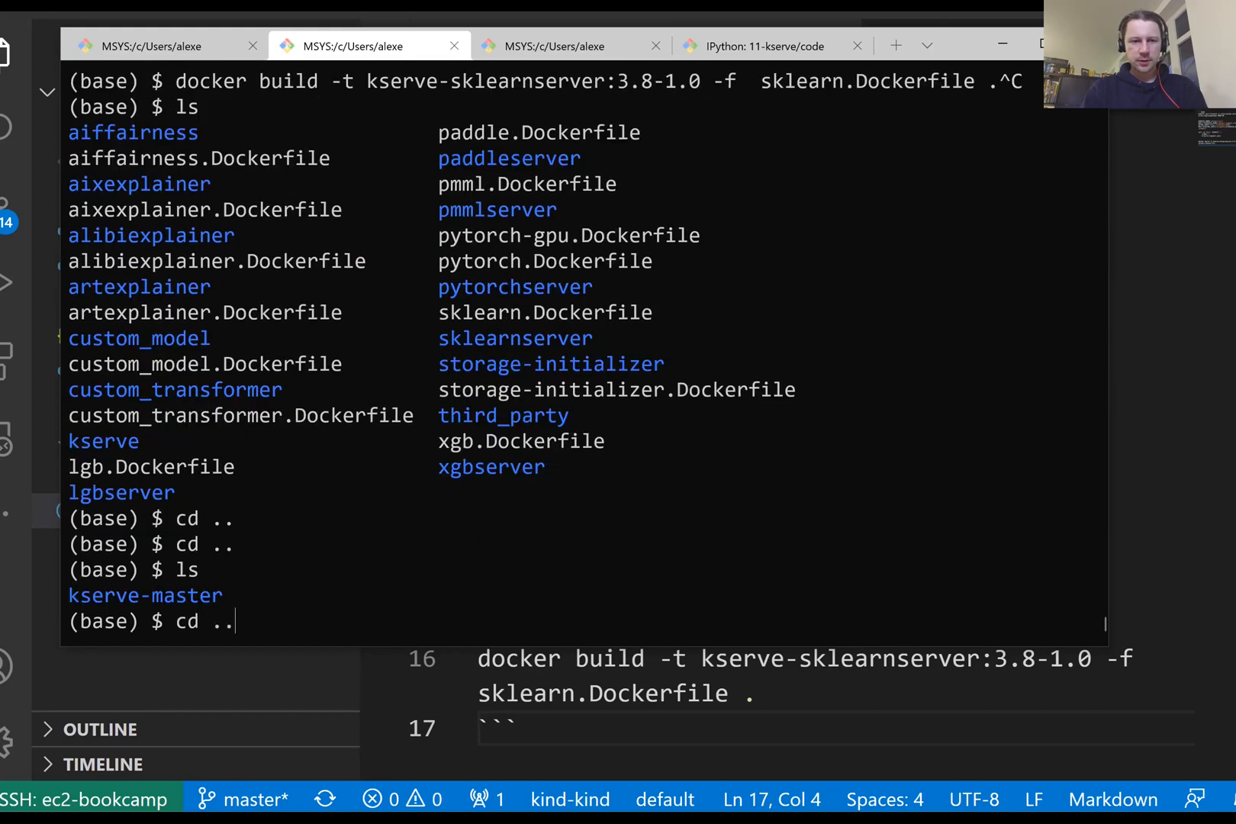
key(Return)
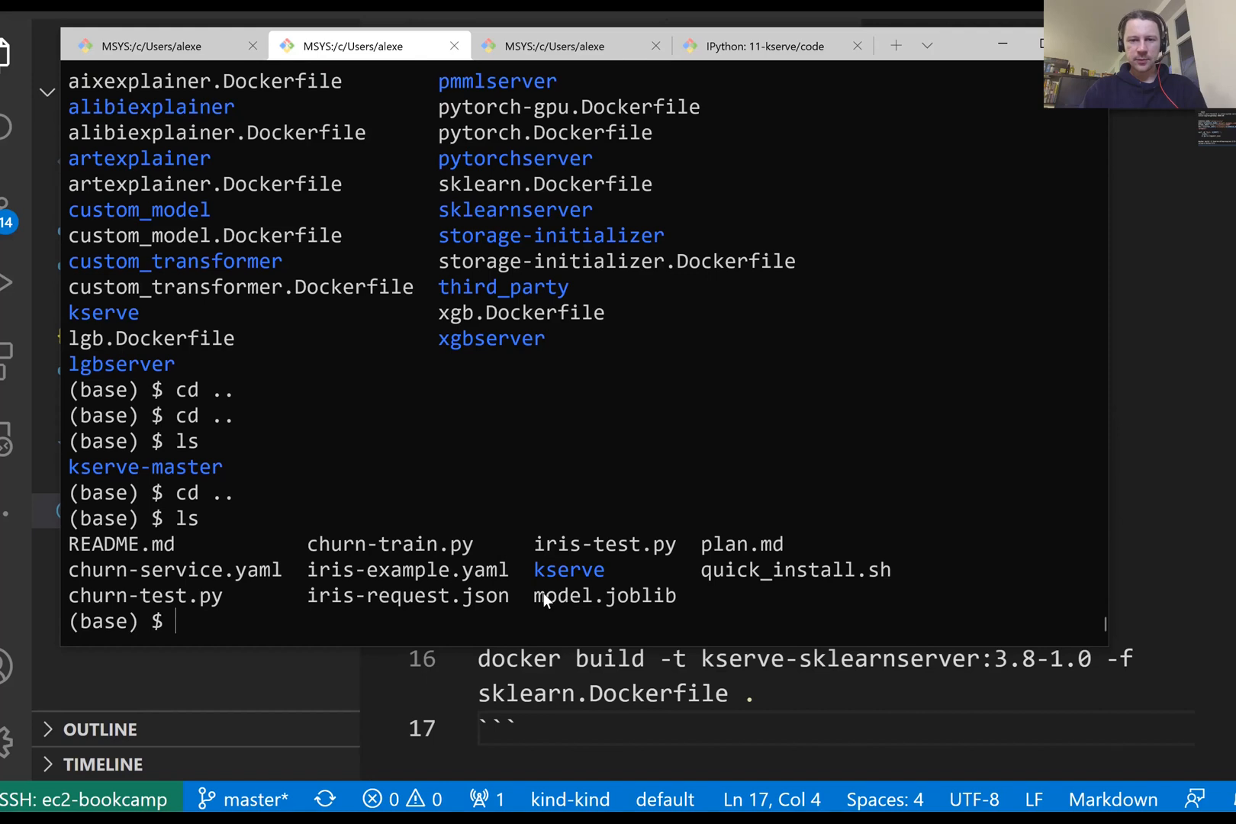
mouse_move(732, 611)
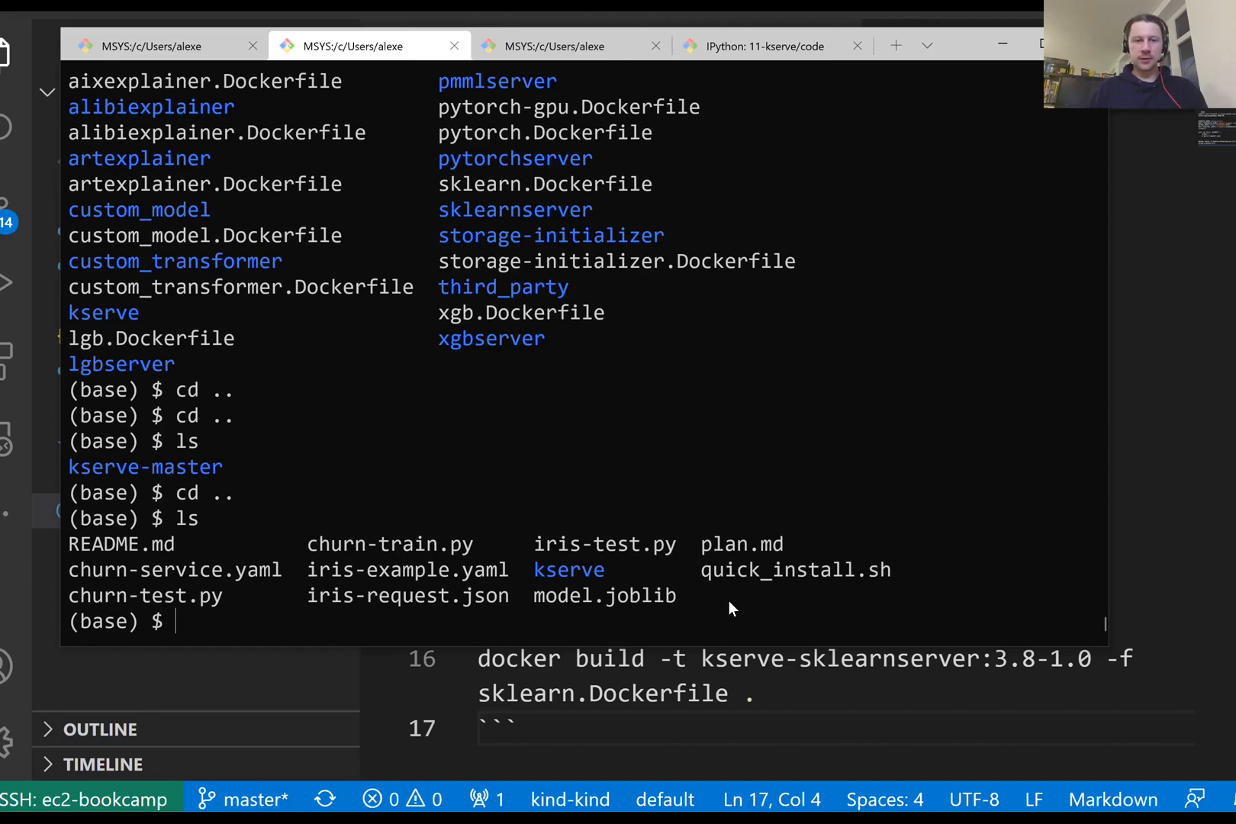
text(python -V)
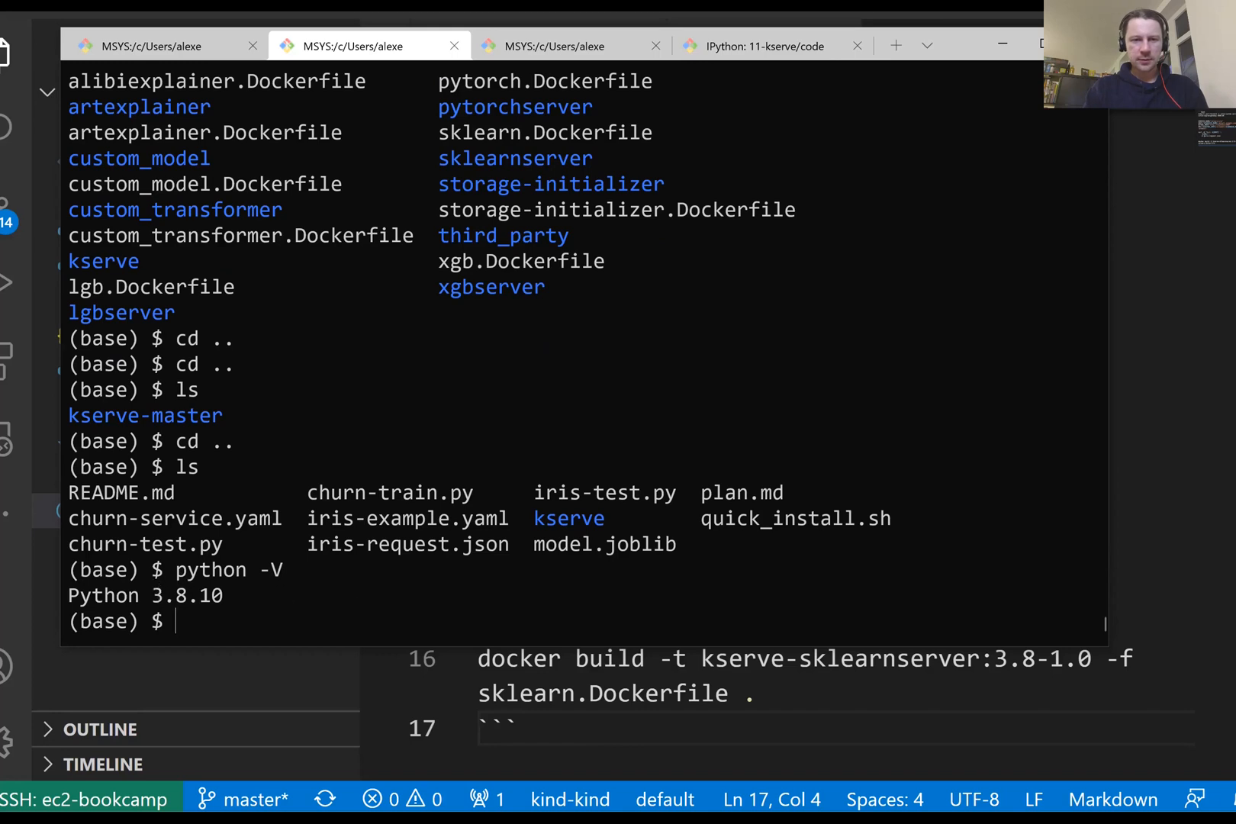
Import sklearn in Python and confirm its version is 1.0.1
text(python)
text(import sklearn)
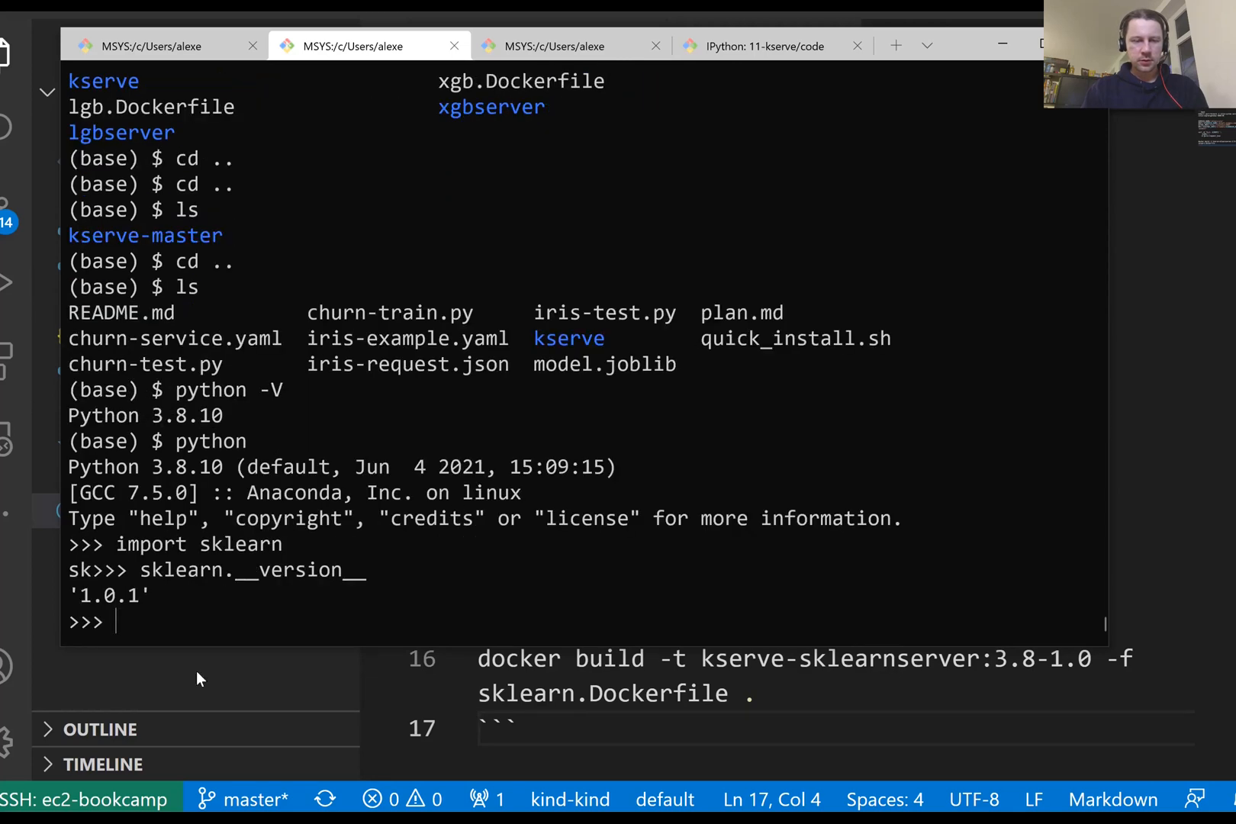
mouse_move(386, 560)
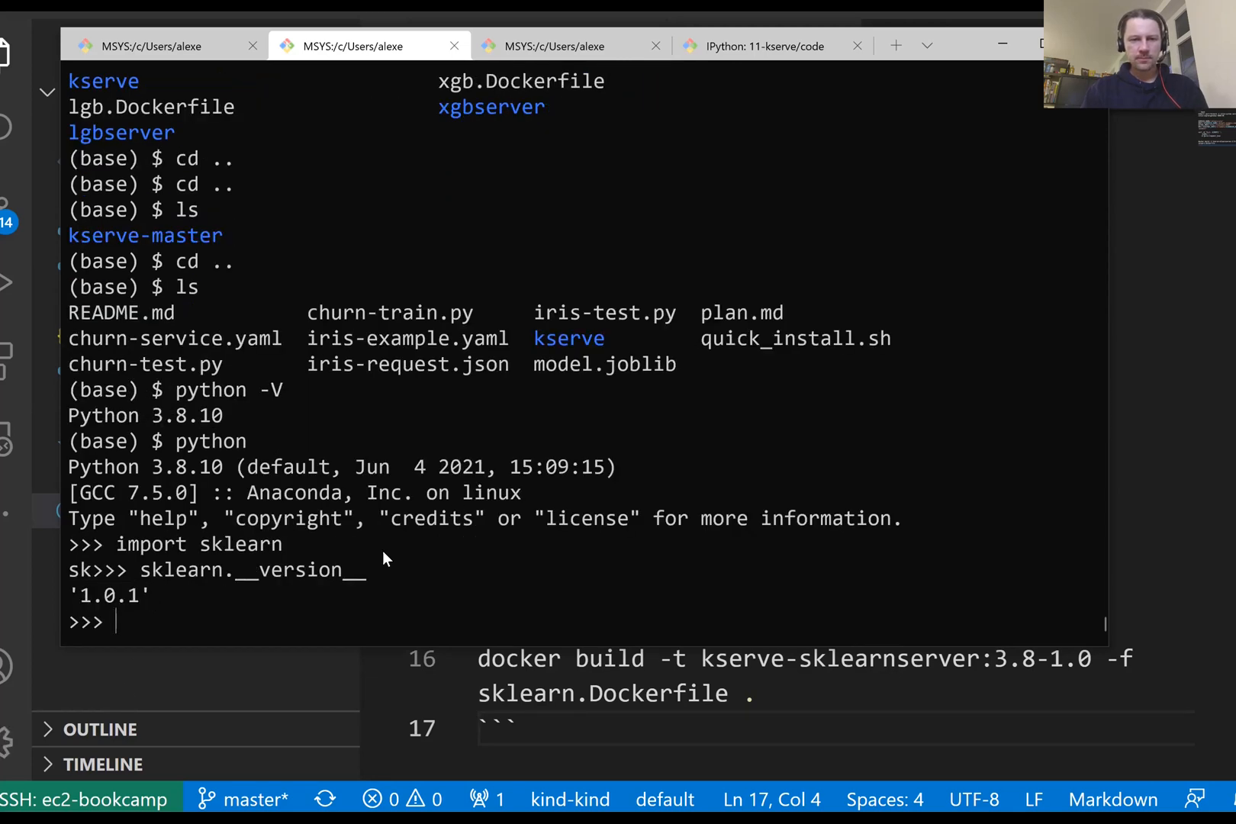
text(pip)
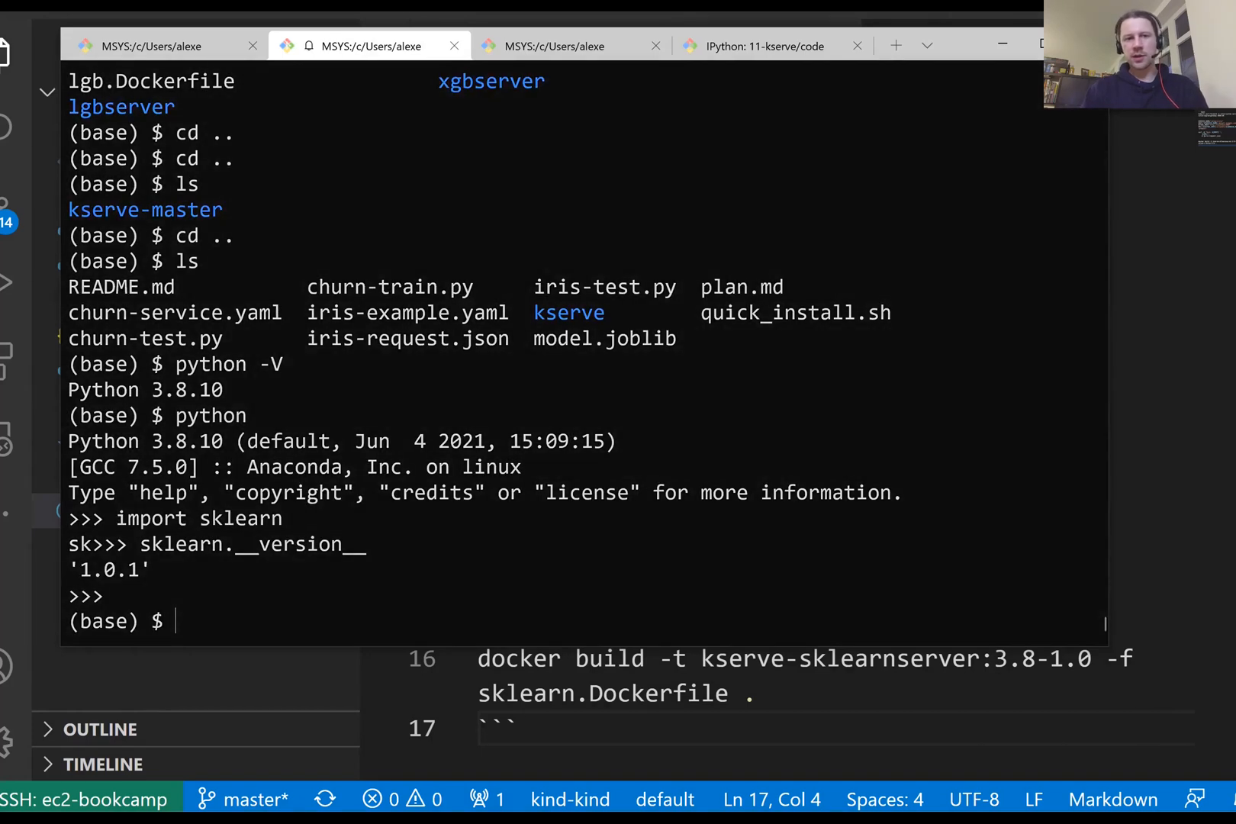
Run pipenv install scikit-learn==1.0 joblib pandas to create the environment
double_click(145, 390)
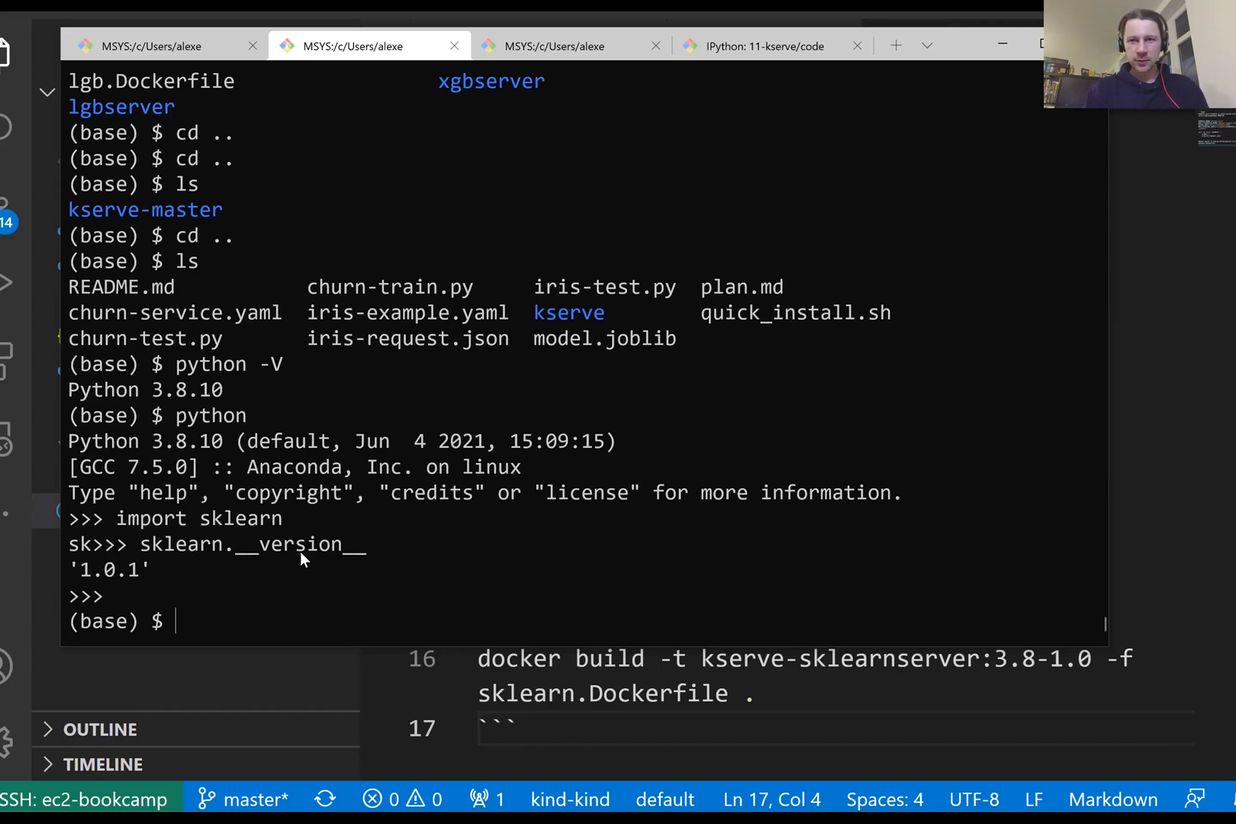
text(pipi)
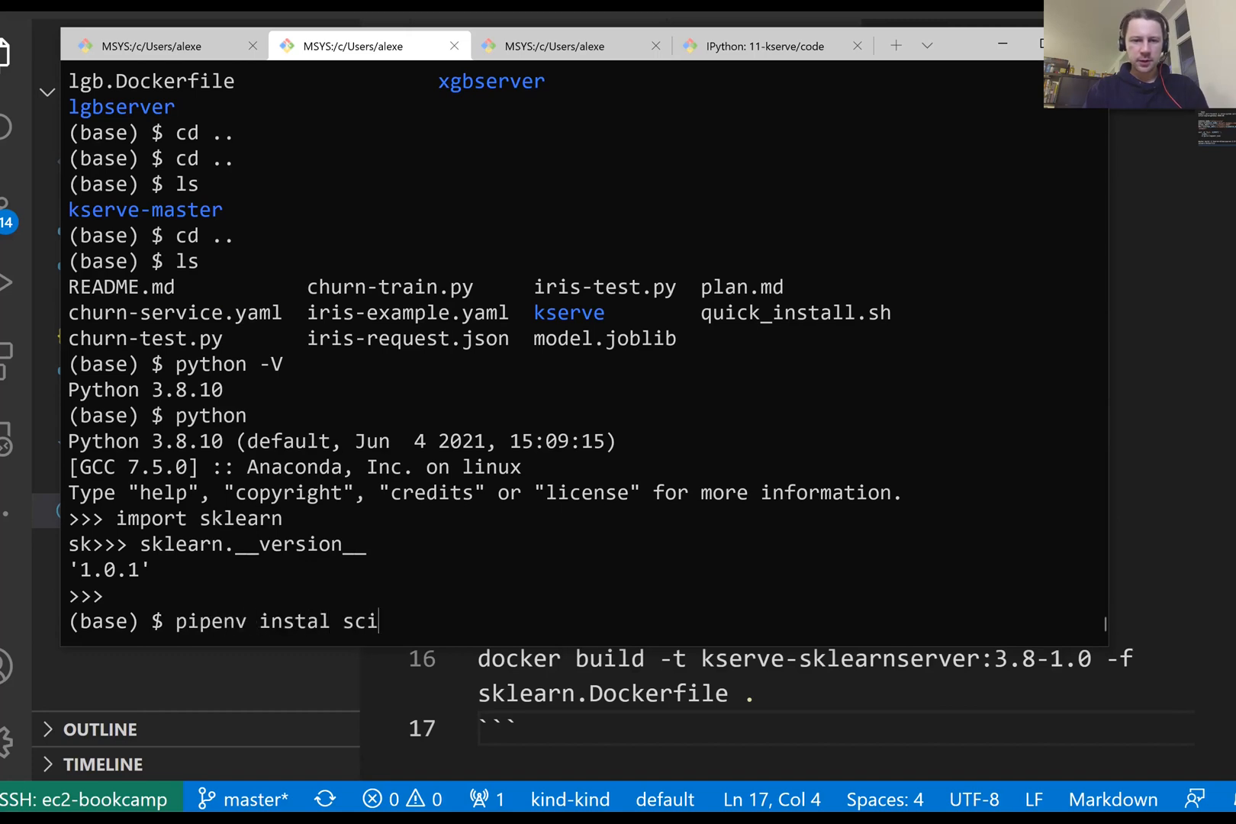
text(kit-learn=1.0)
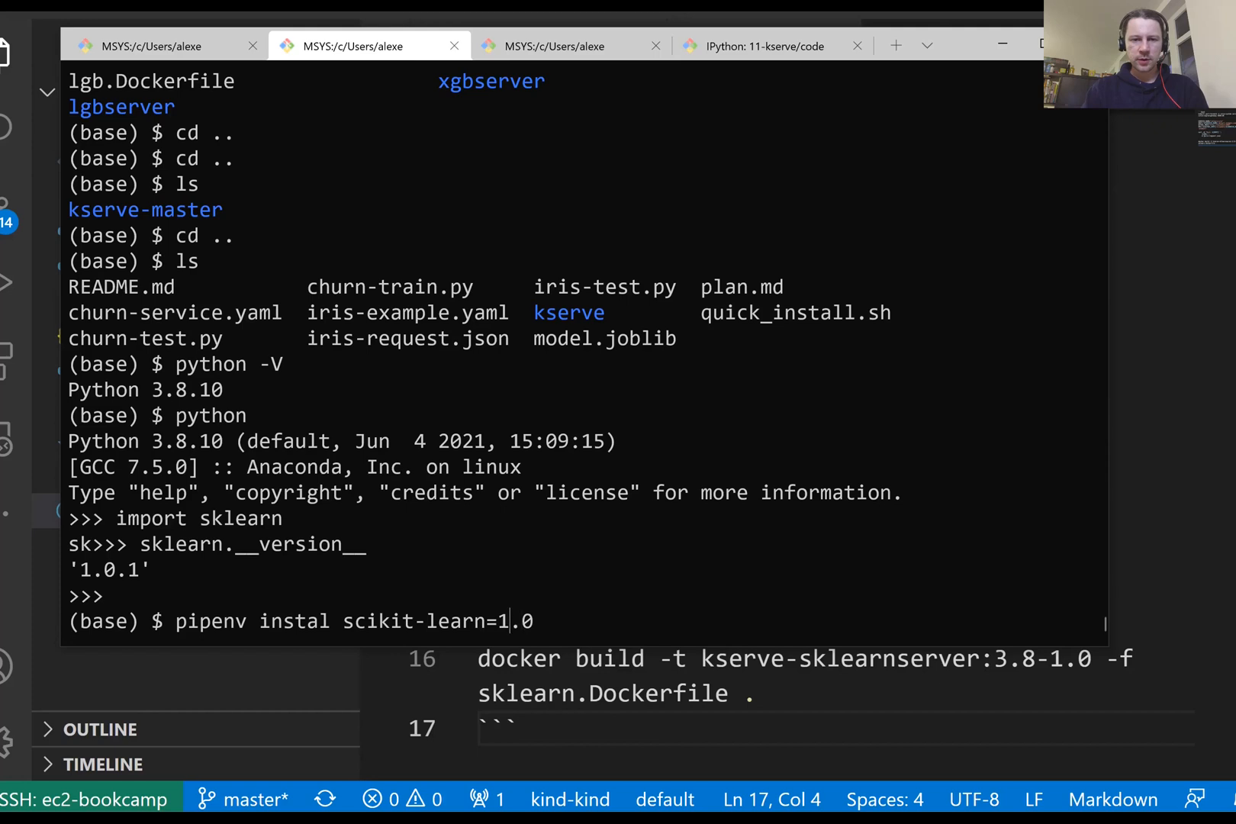
text(=1.0 joblib)
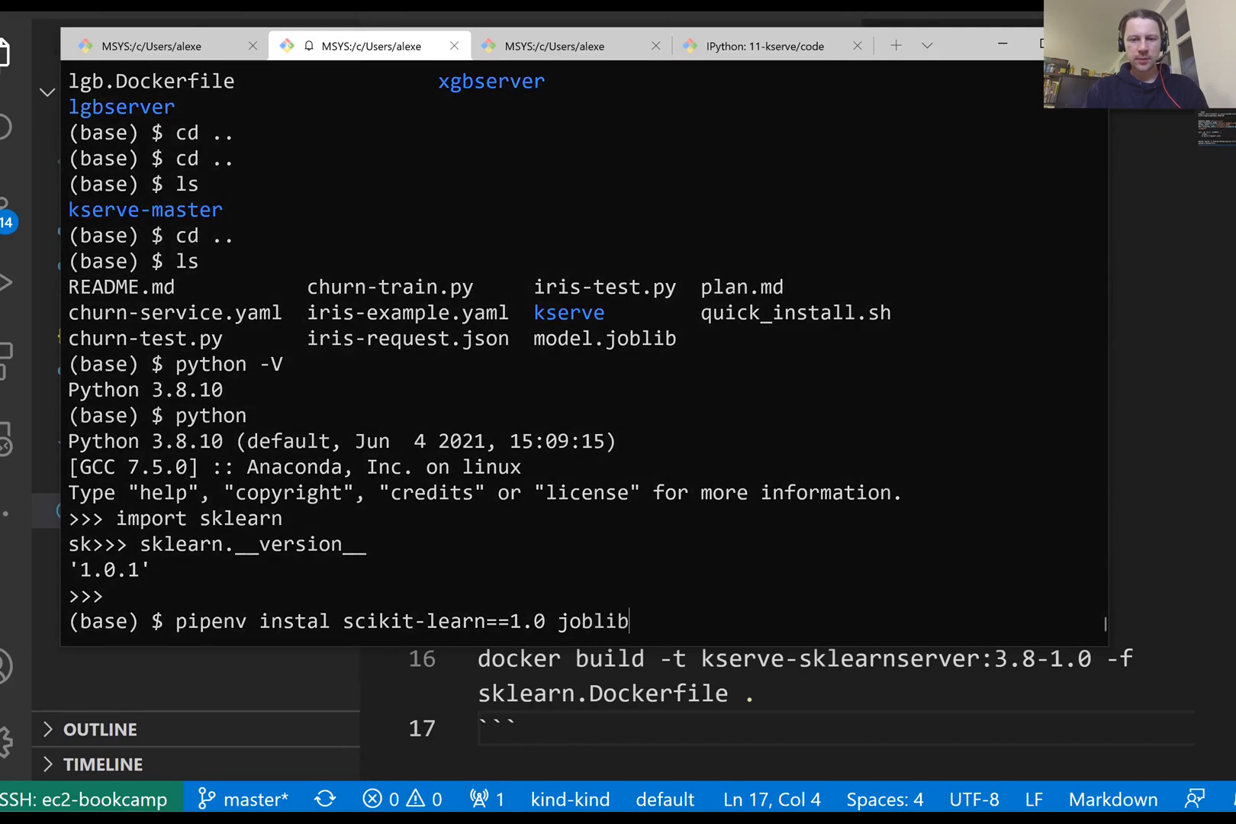
text(pandas)
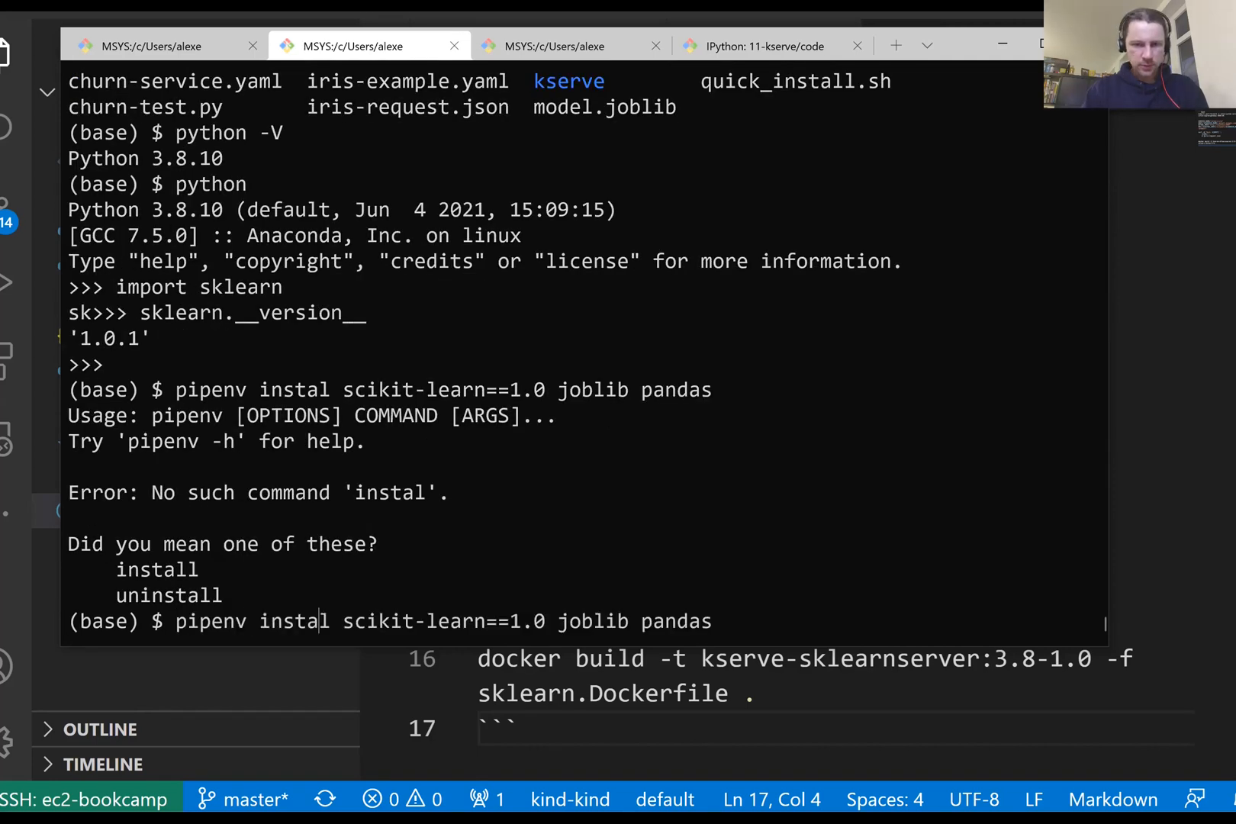
key(Enter)
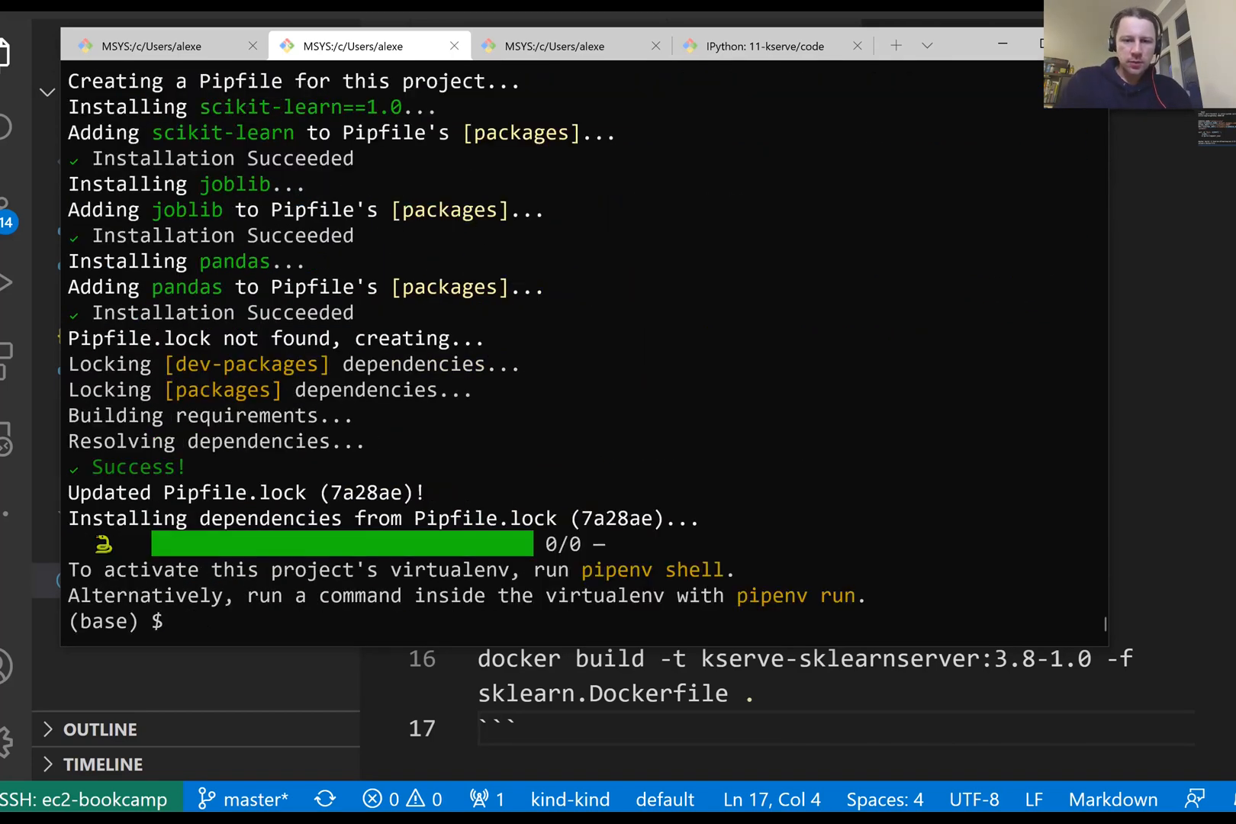
Retrain with pipenv run python churn-train.py and list files with ls -lh
text(pipenv)
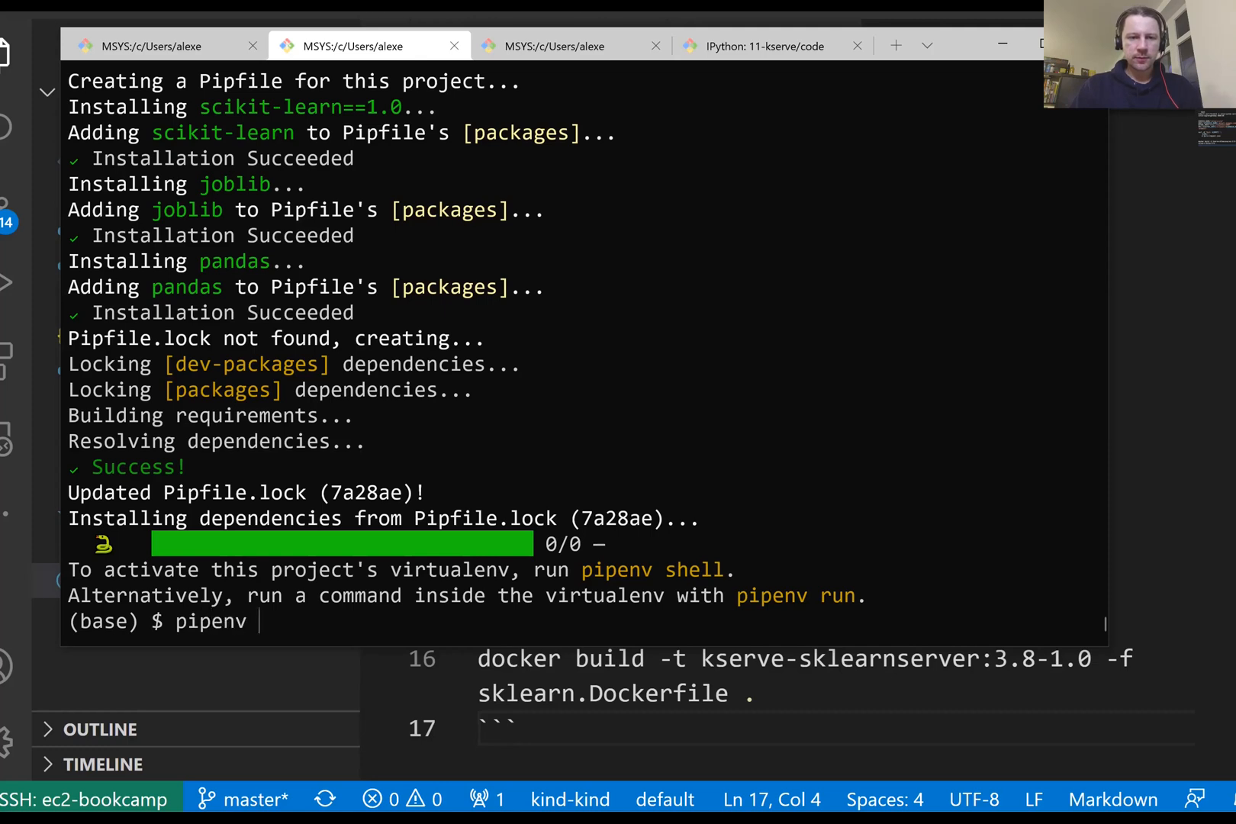
text(run python)
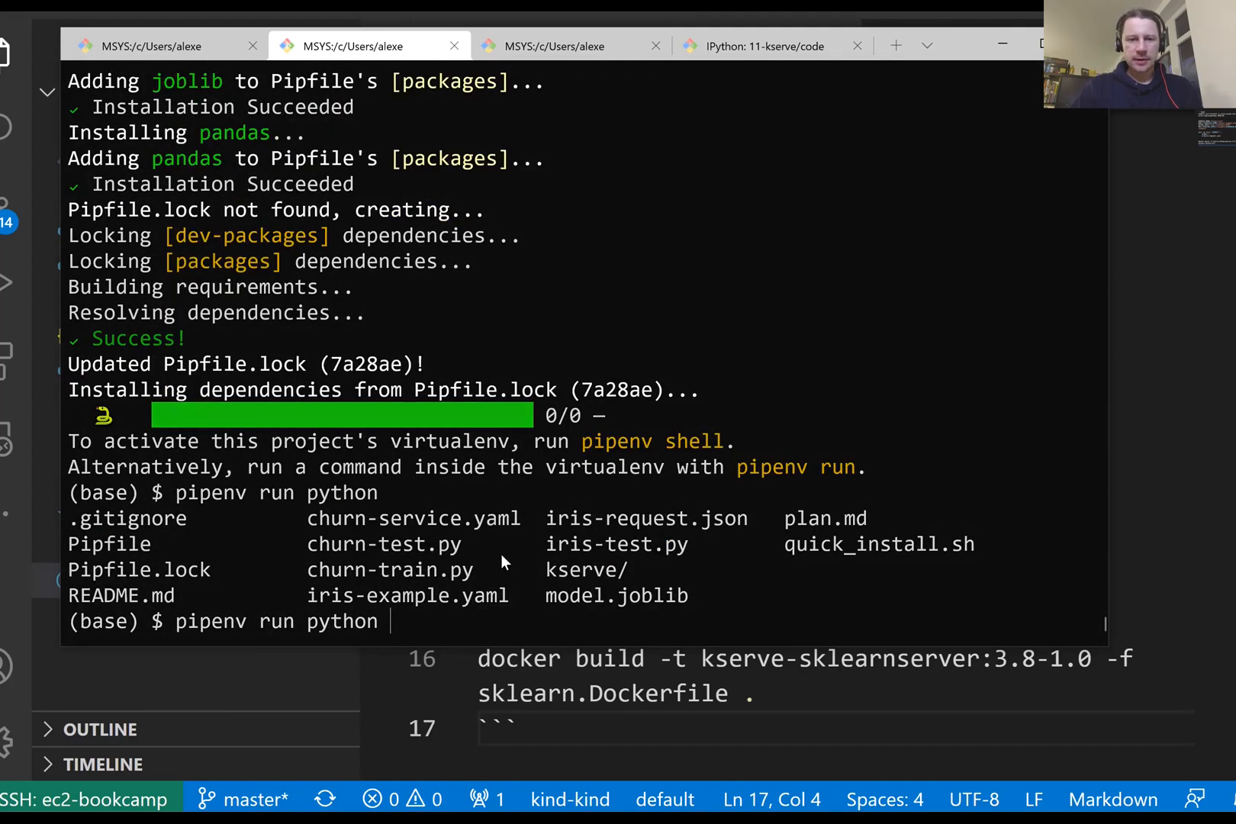
double_click(389, 570)
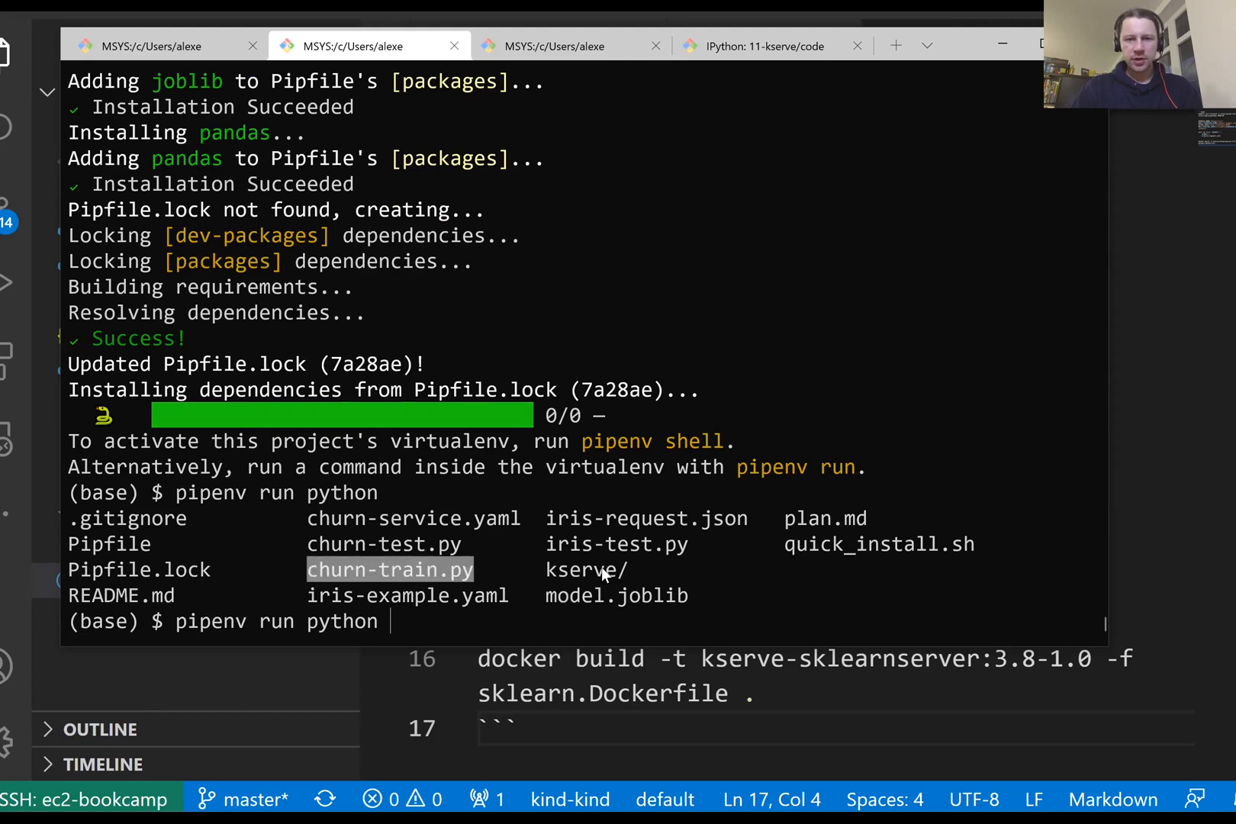
mouse_move(663, 614)
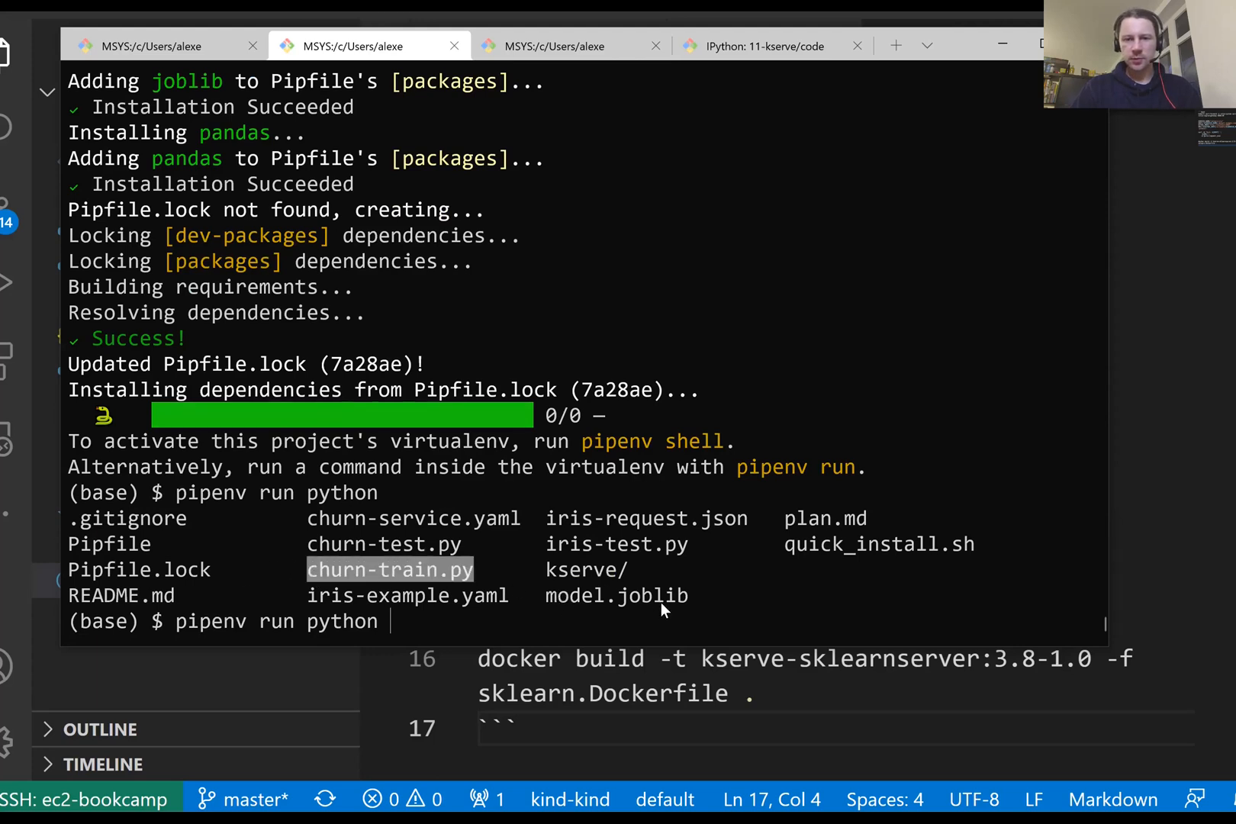
text(churn-train.py)
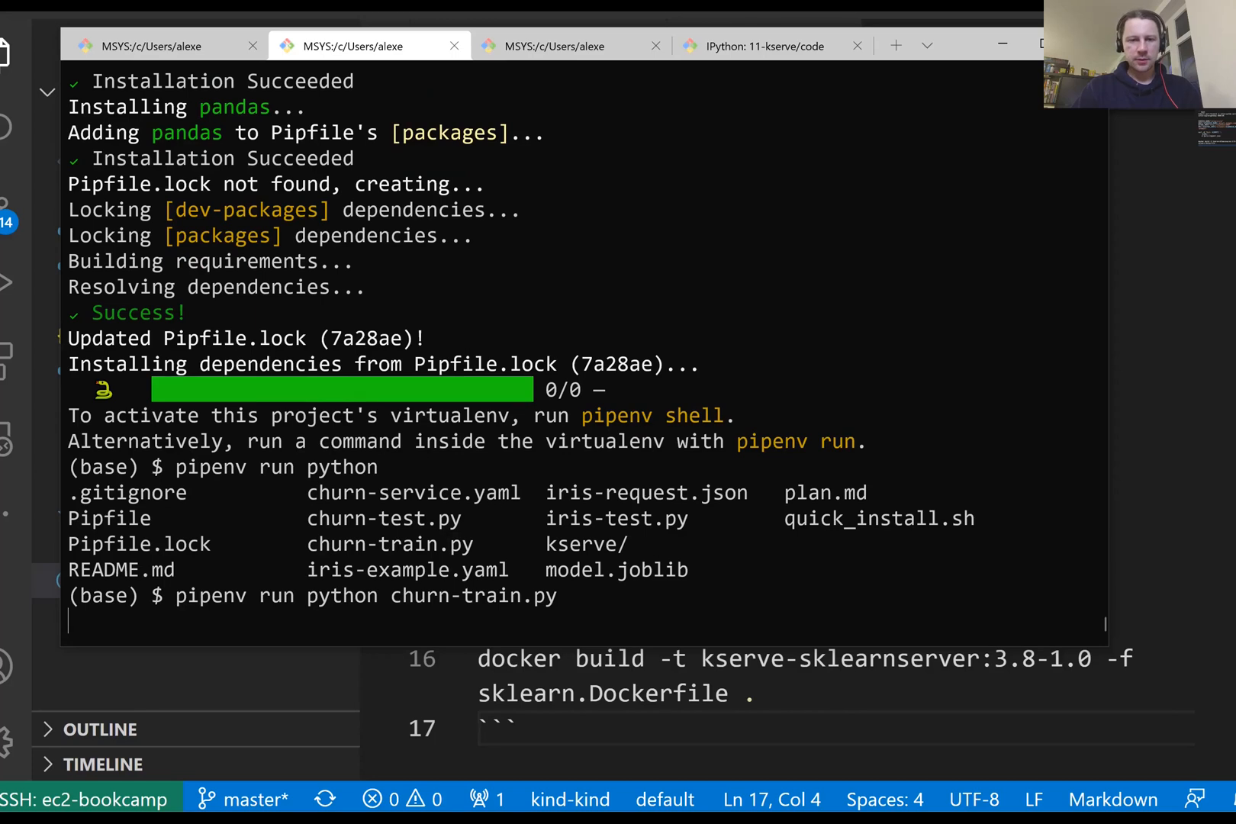
text(ls -lh)
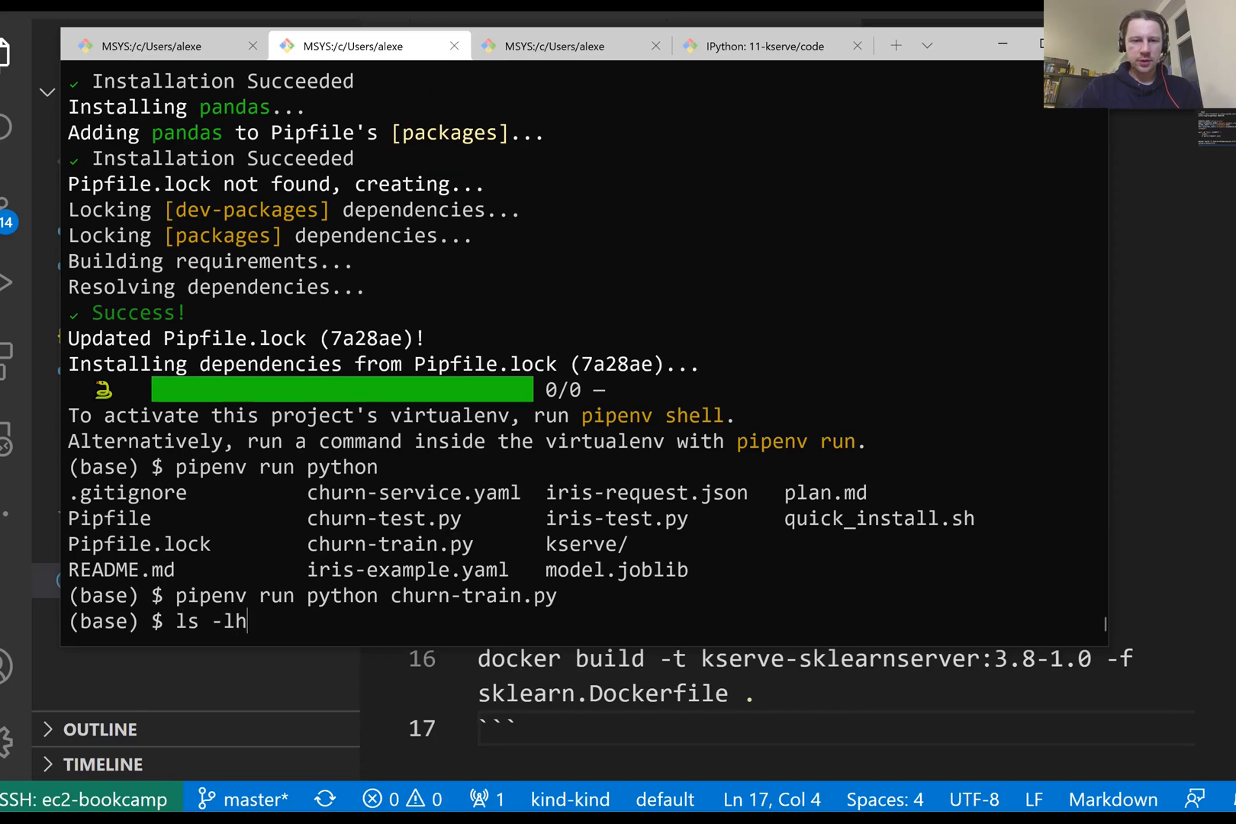
key(Enter)
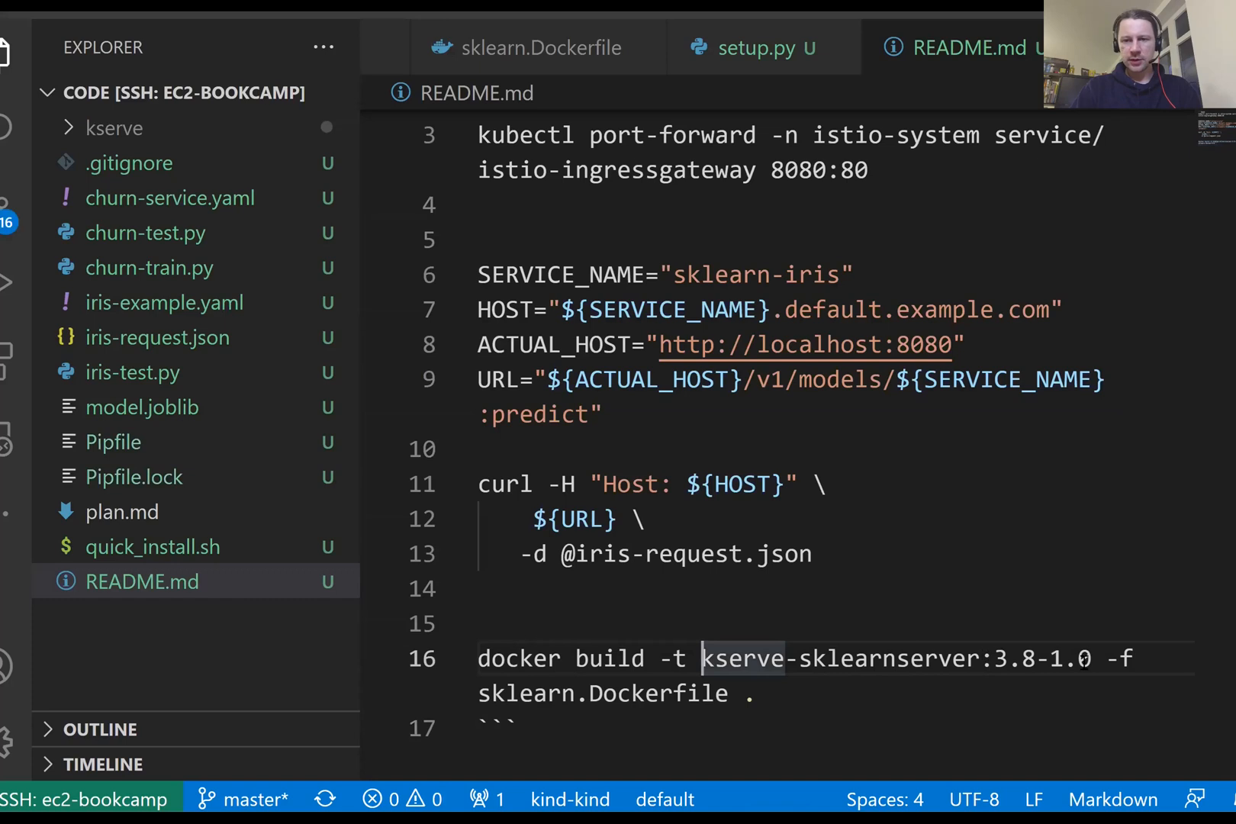
Write docker run -it --rm kserve-sklearnserver:3.8-1.0 in README.md, starting a -v volume option
text(kserve-sklearnserver:3.8-1.0)
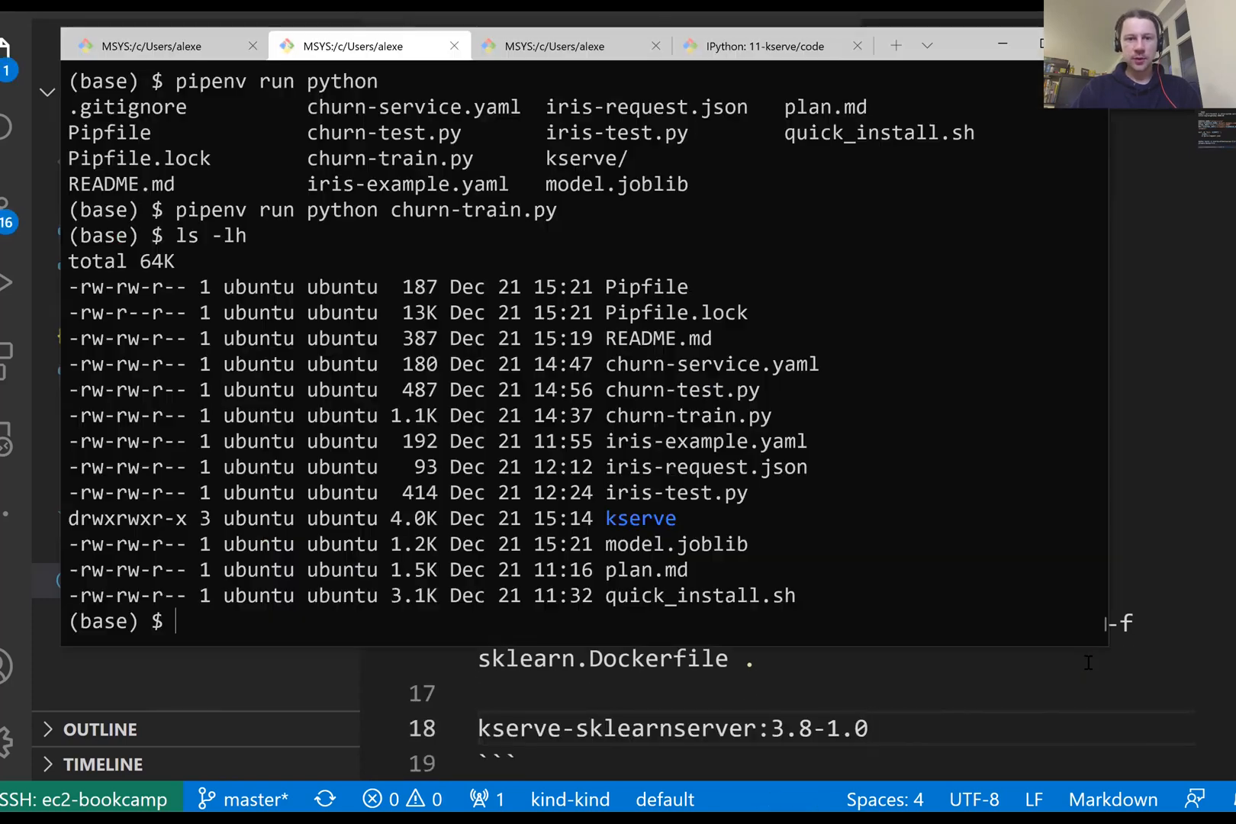
text(docker run -)
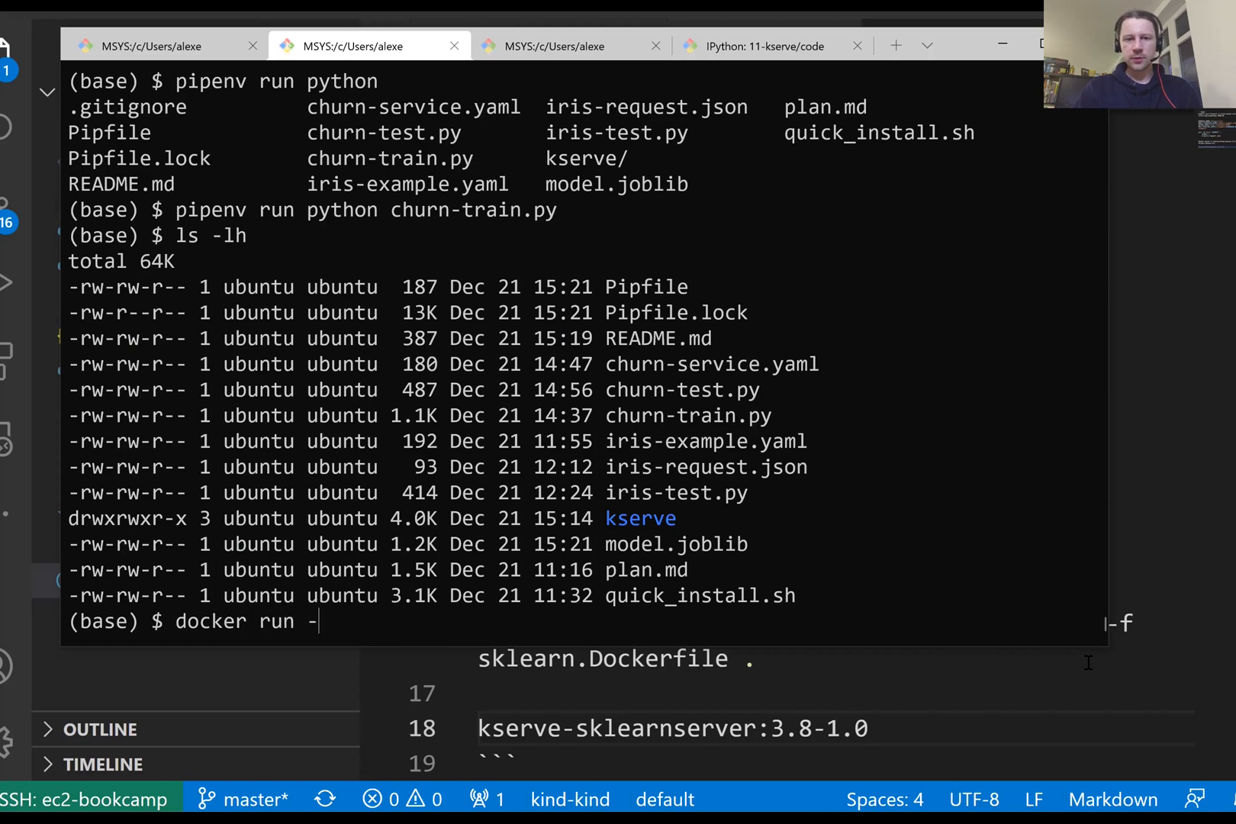
text(it)
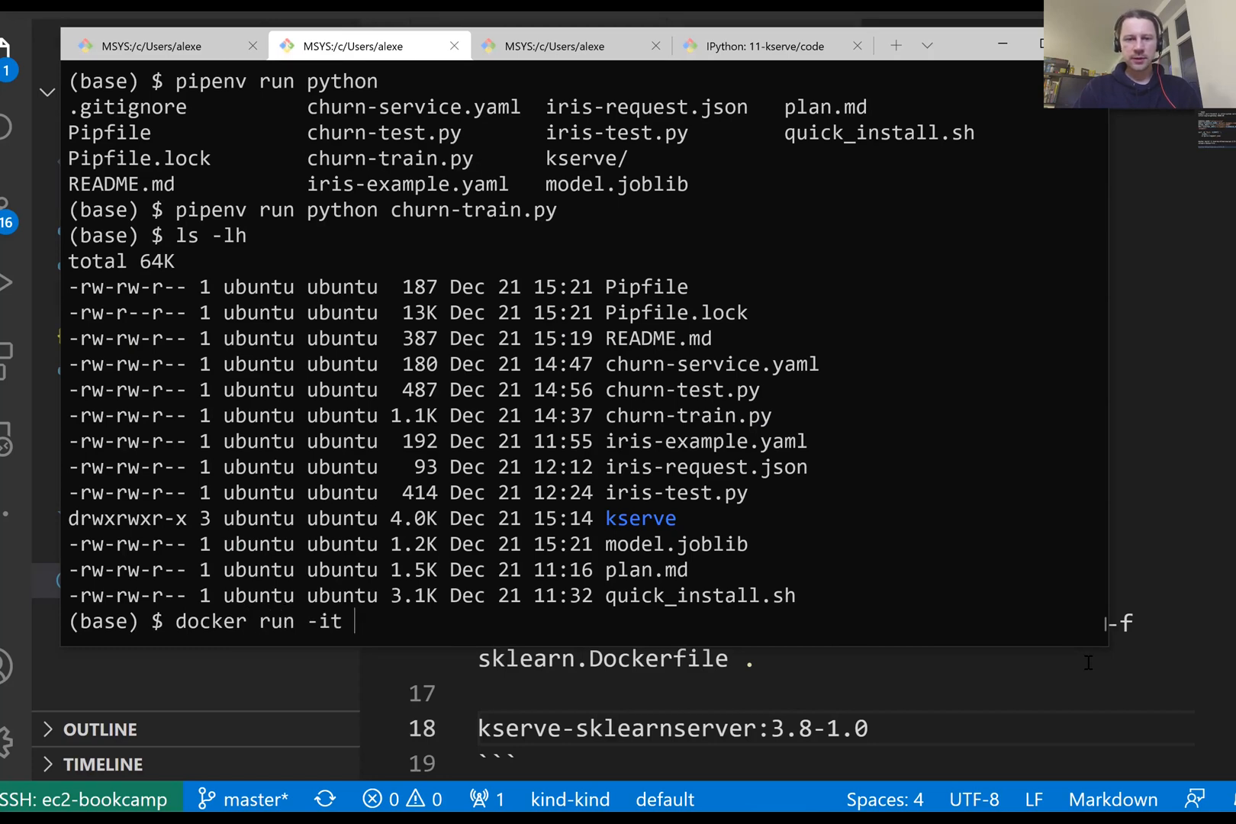
text(--rm)
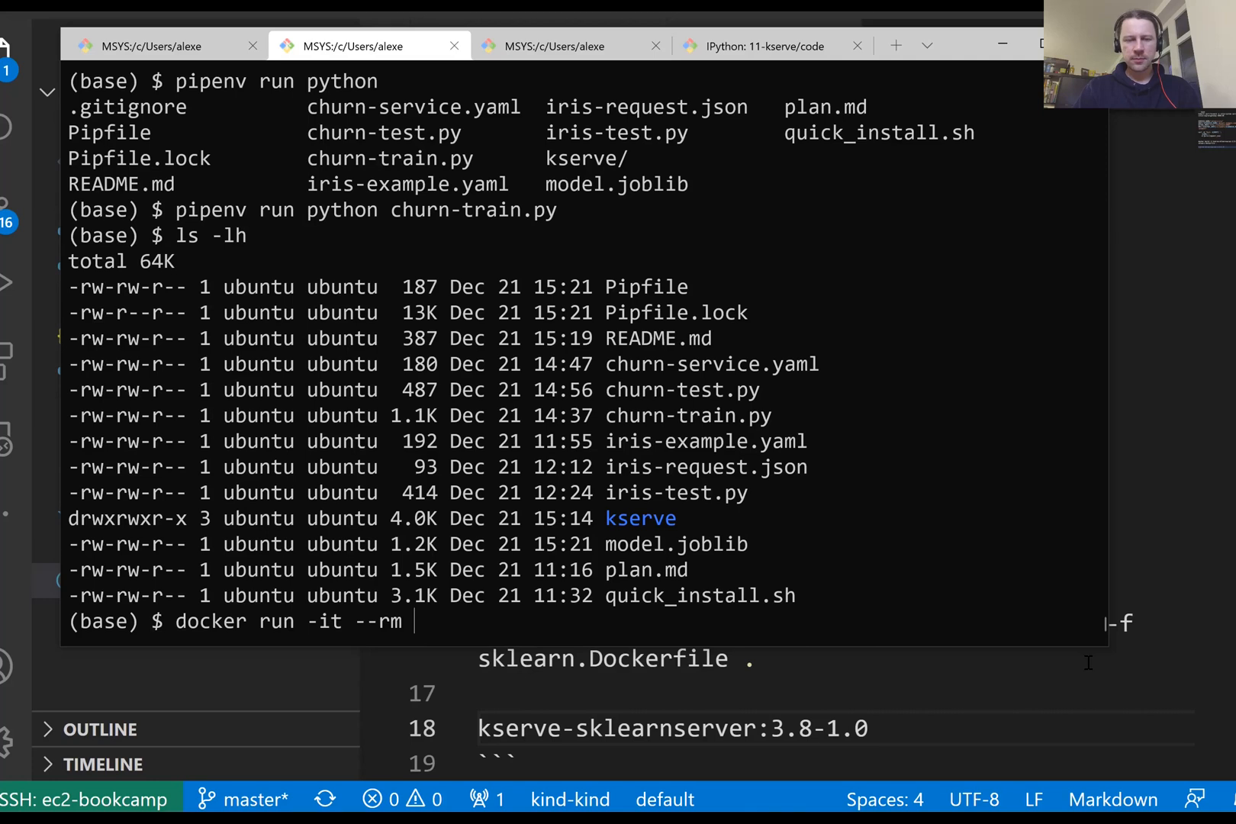
text(kserve-sklearnserver:3.8-1.0)
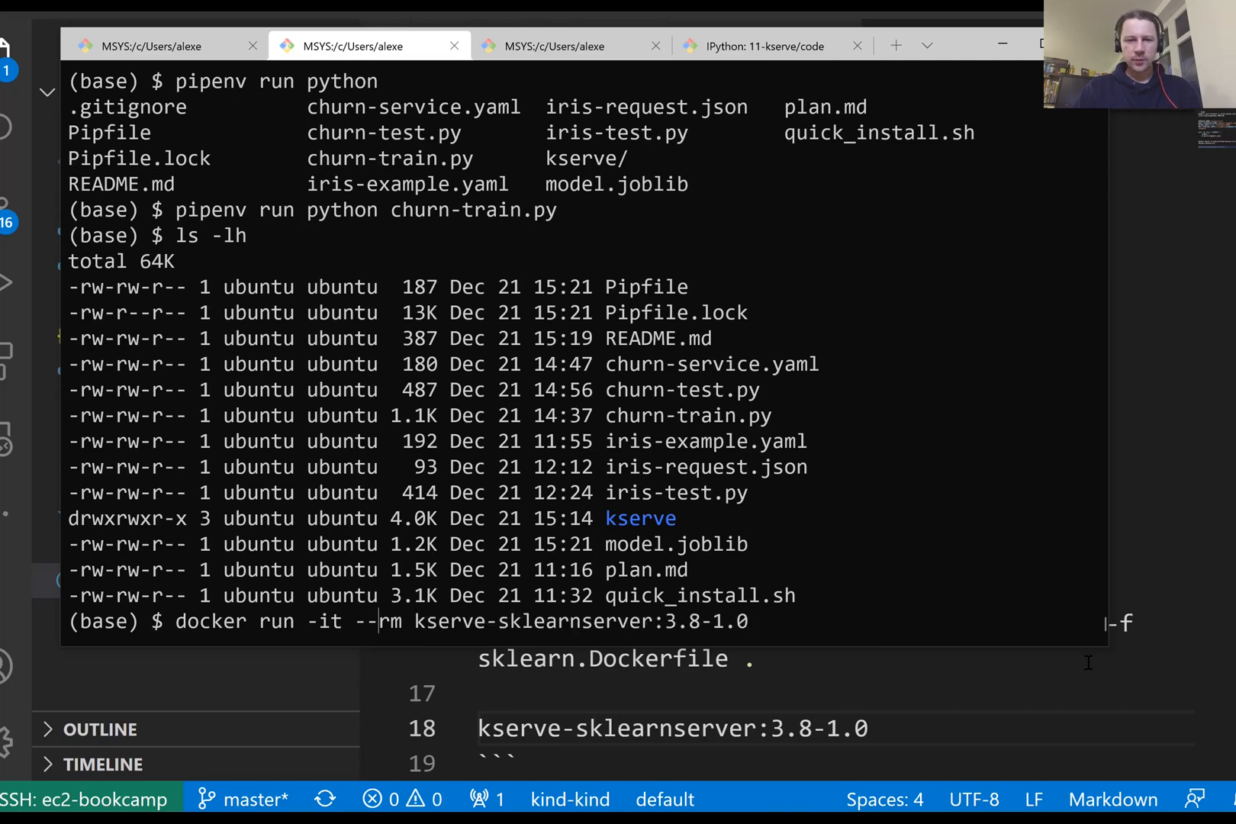
text(-)
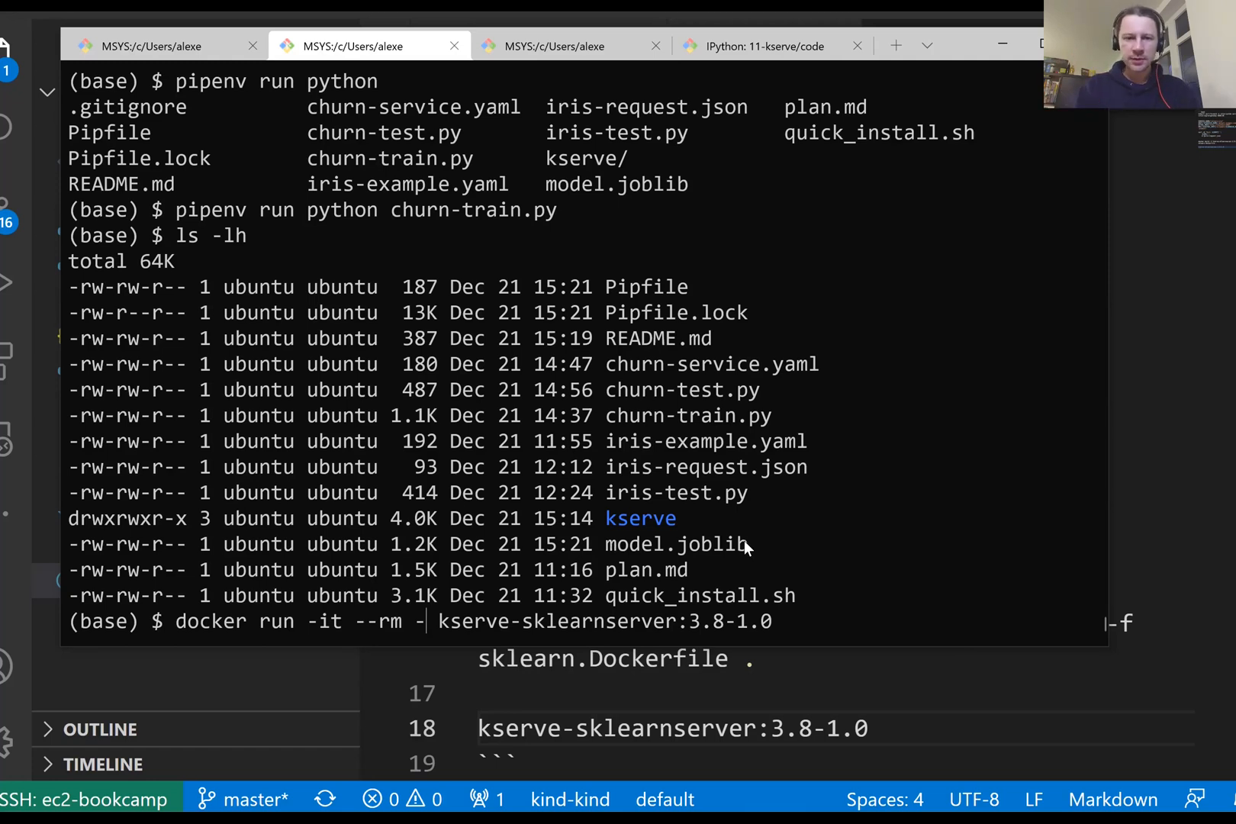
text(v ()
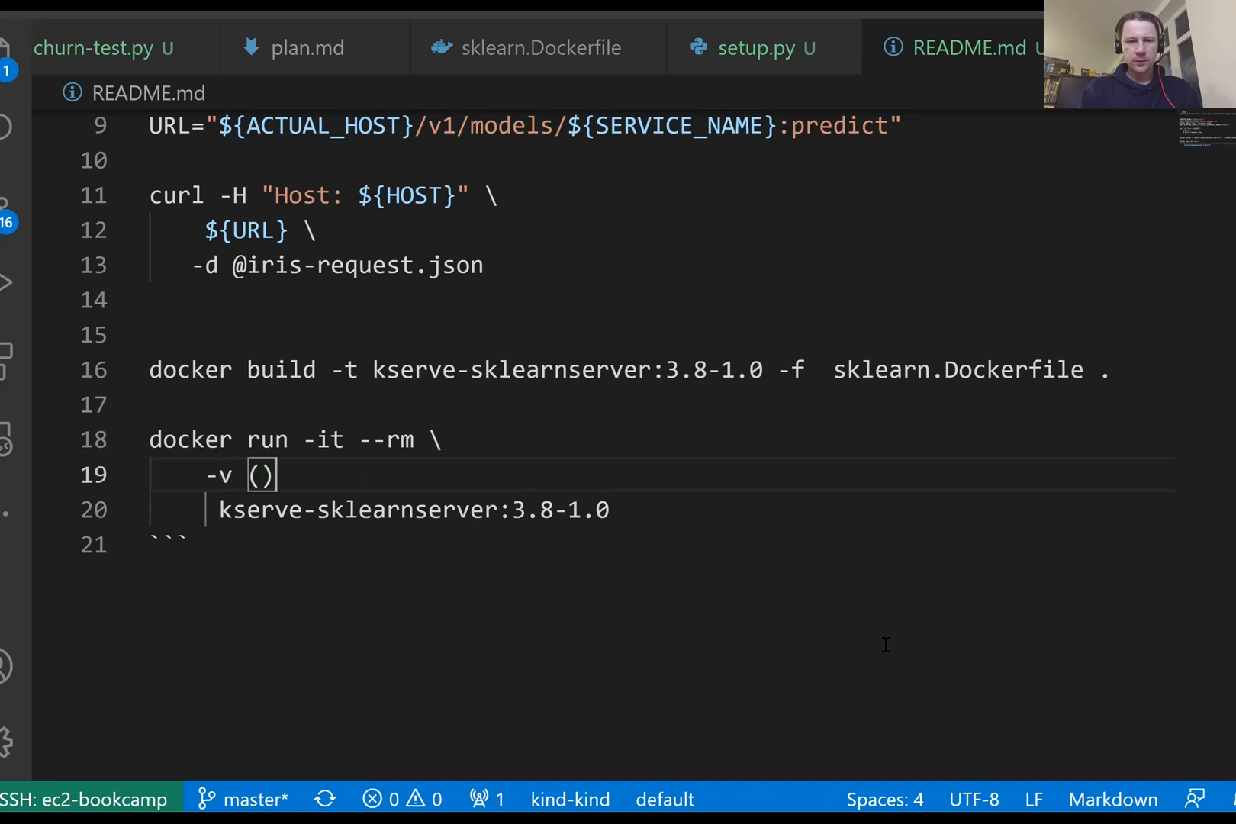
Mount "$(pwd)/model.joblib:/mnt/models/model.joblib" and run the command in the terminal
text($pwd)
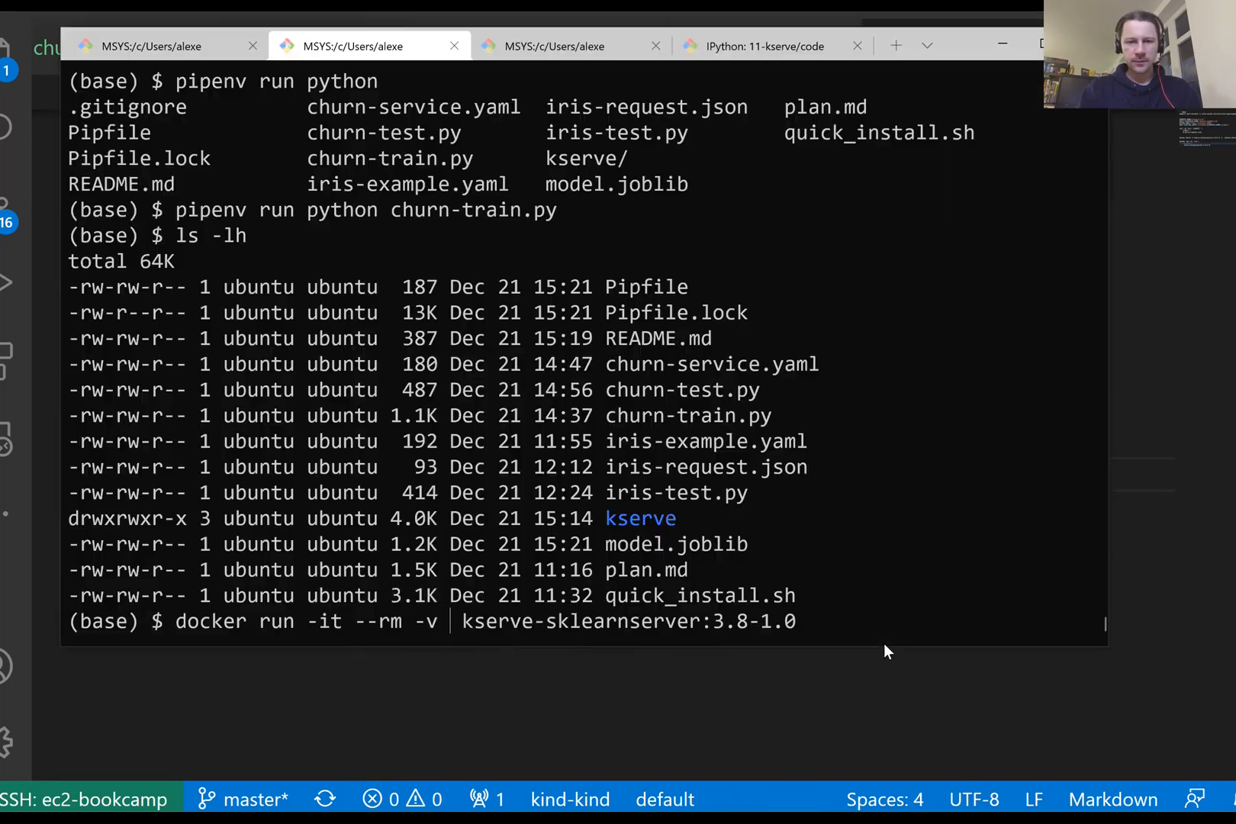
double_click(638, 545)
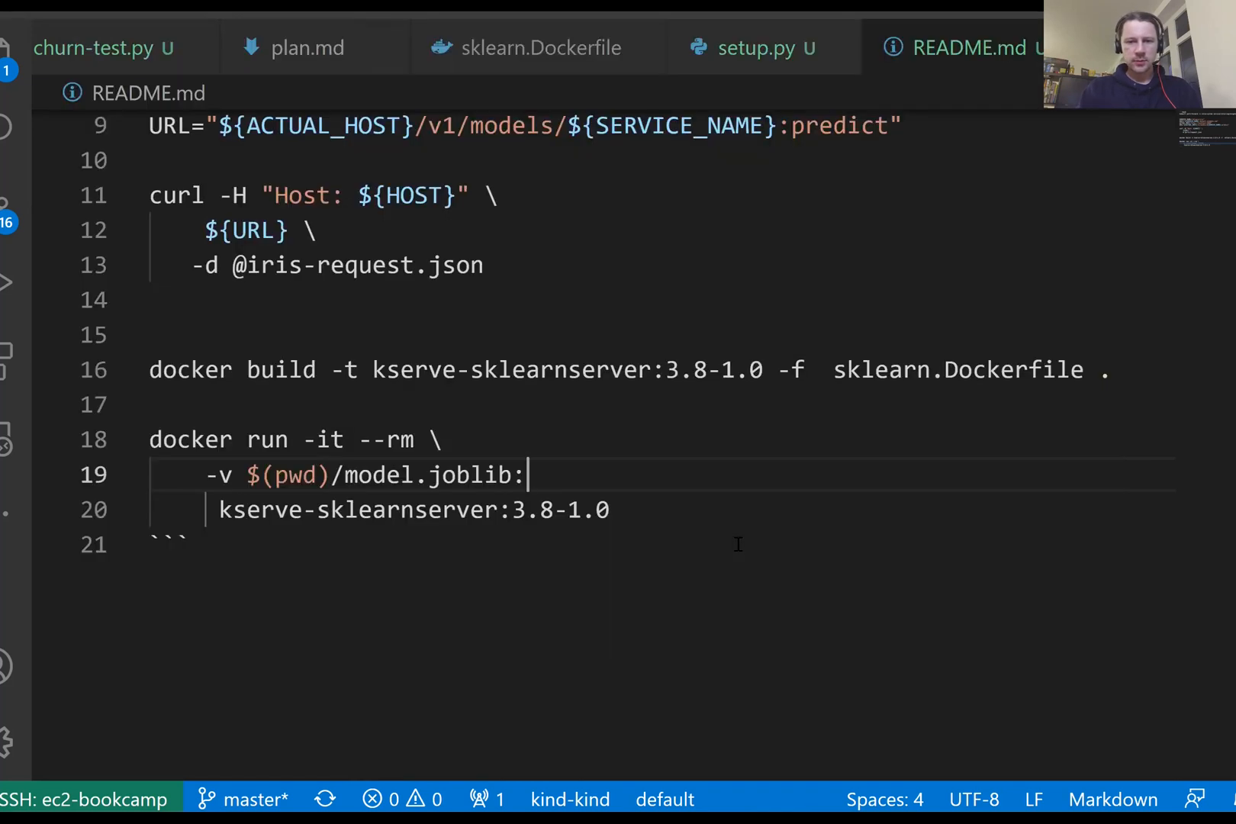
text(")
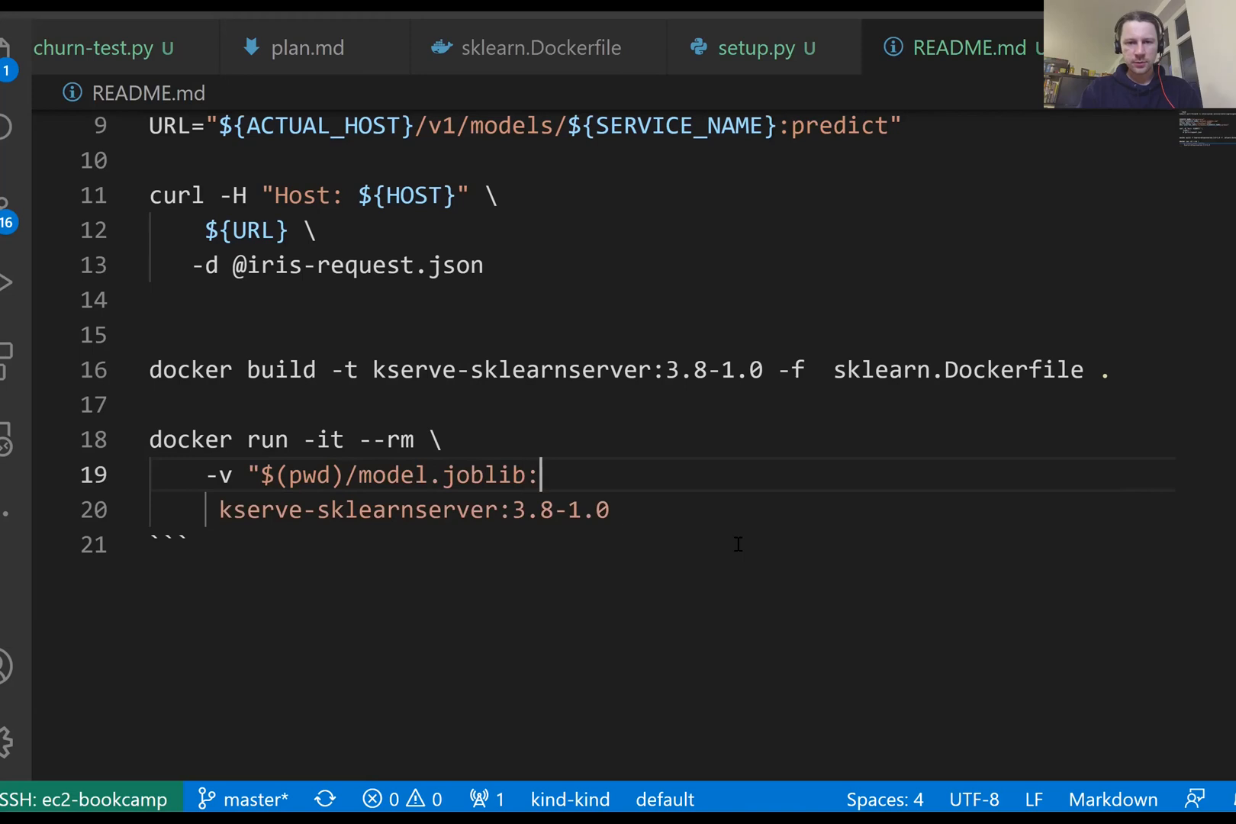
text(/mnt/model")
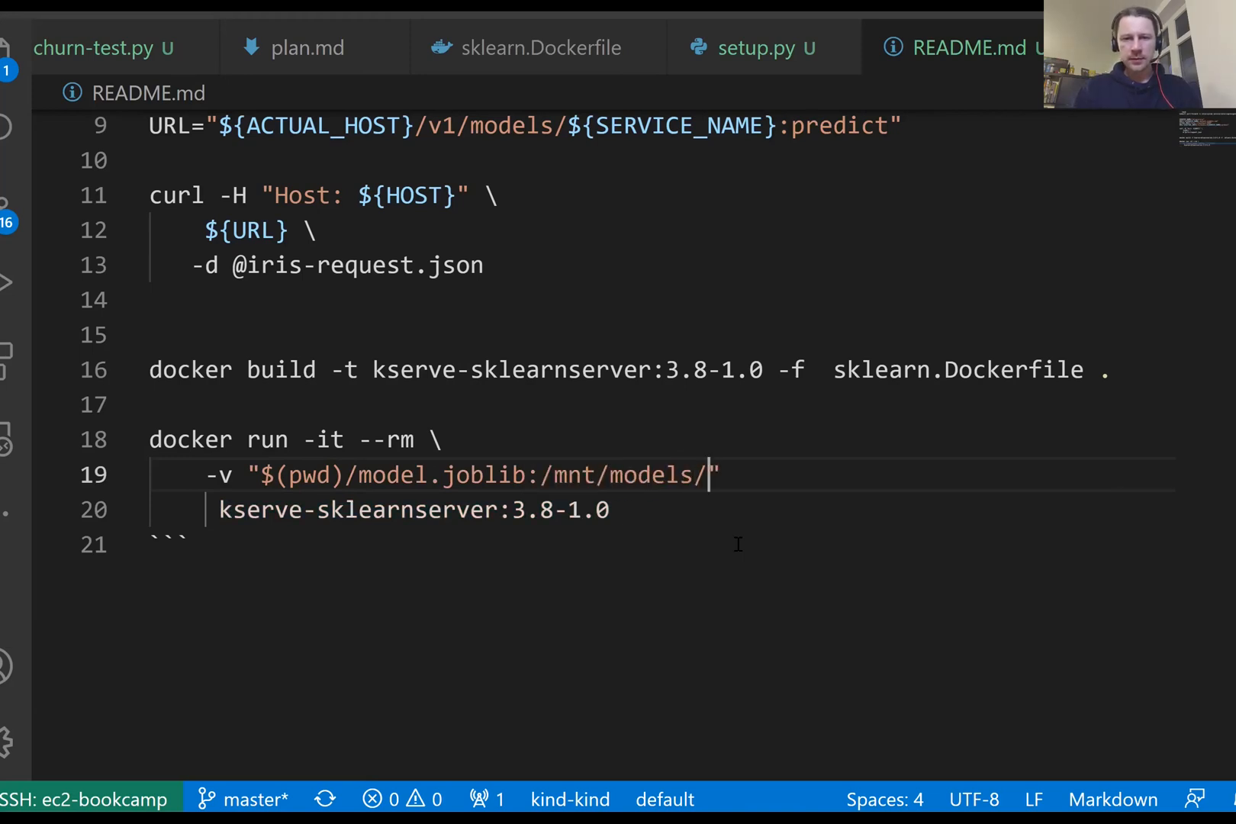
text(model.)
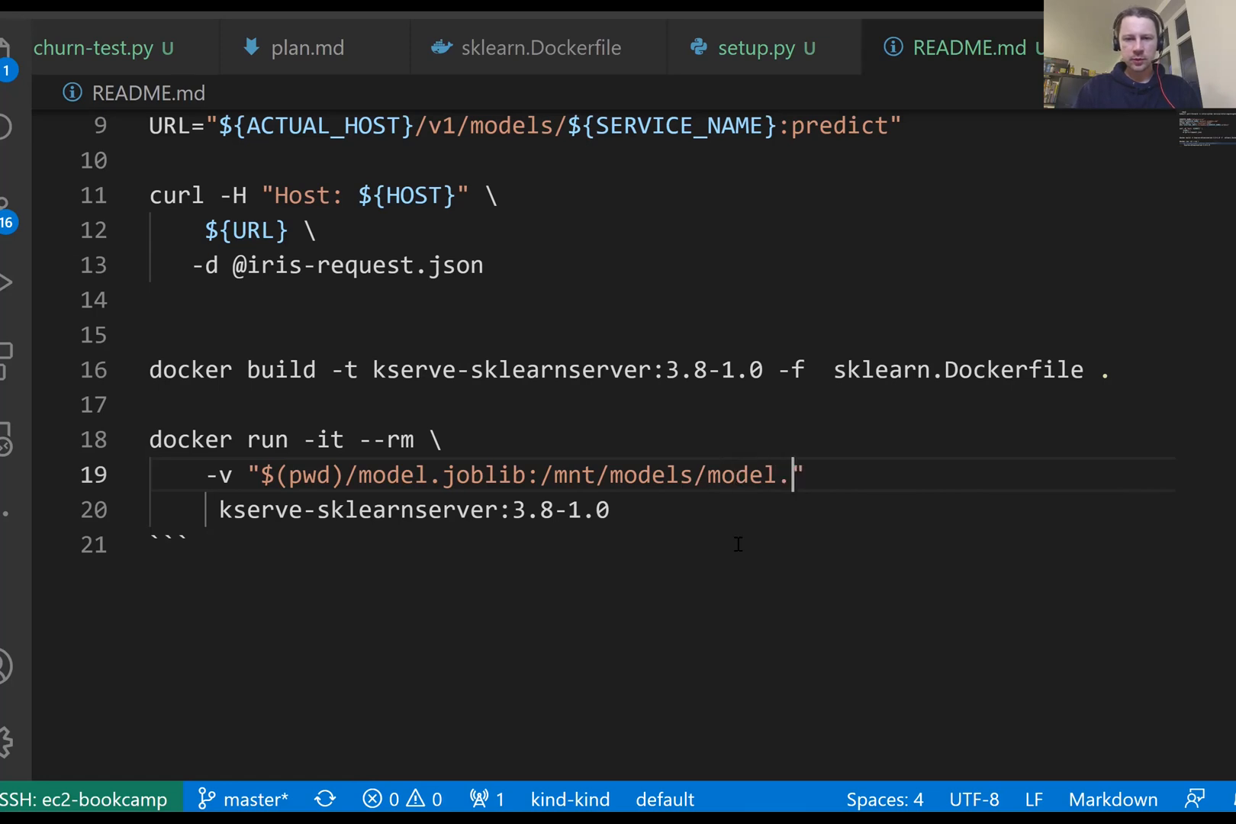
text(joblib" \)
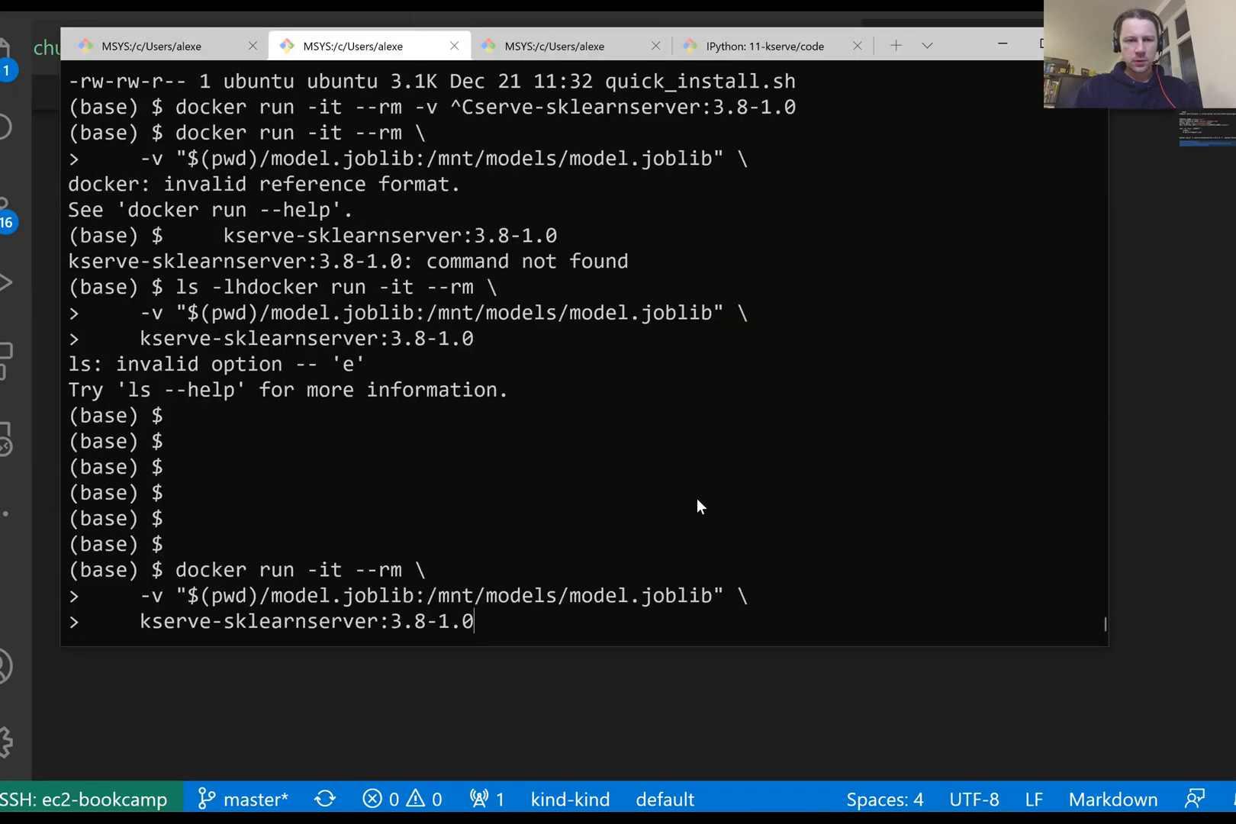
key(Enter)
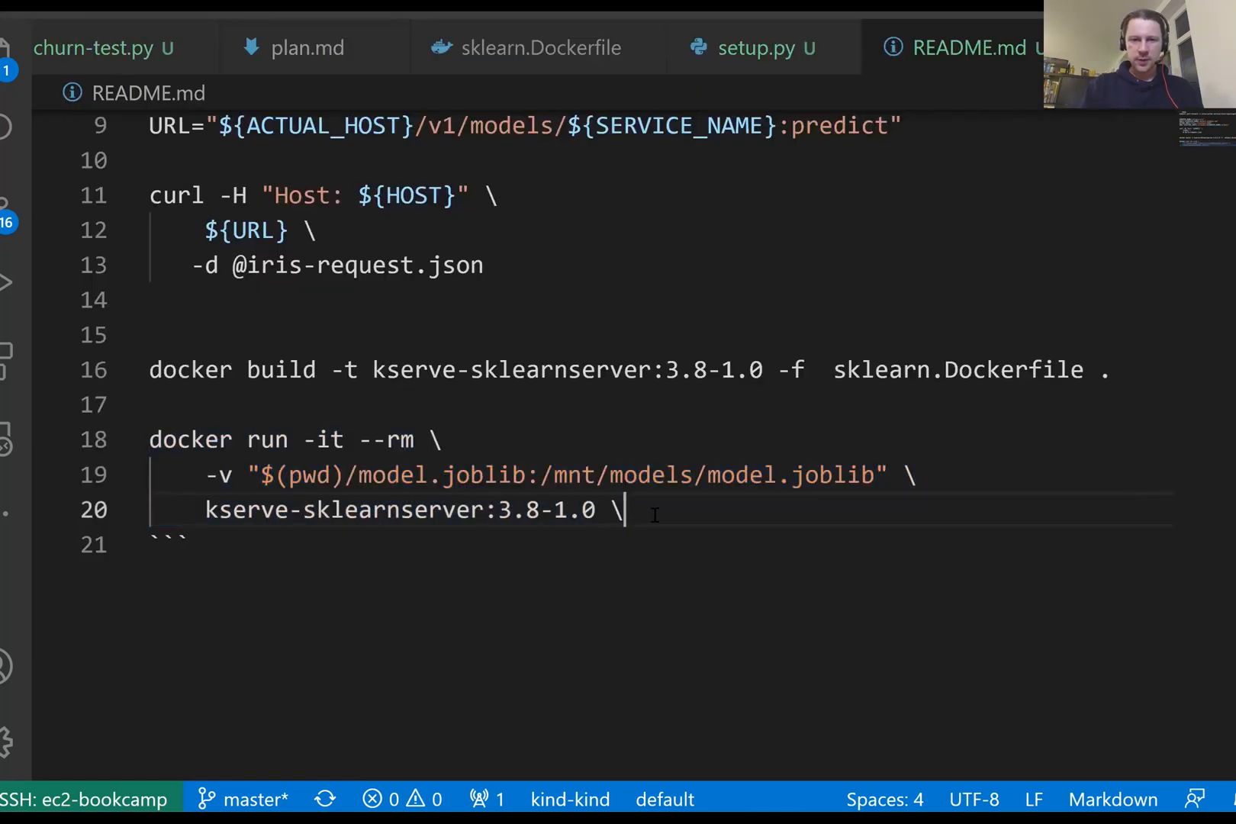
Add --model_dir=/mnt/models and --model_name=churn lines and paste the command into the terminal
key(Enter)
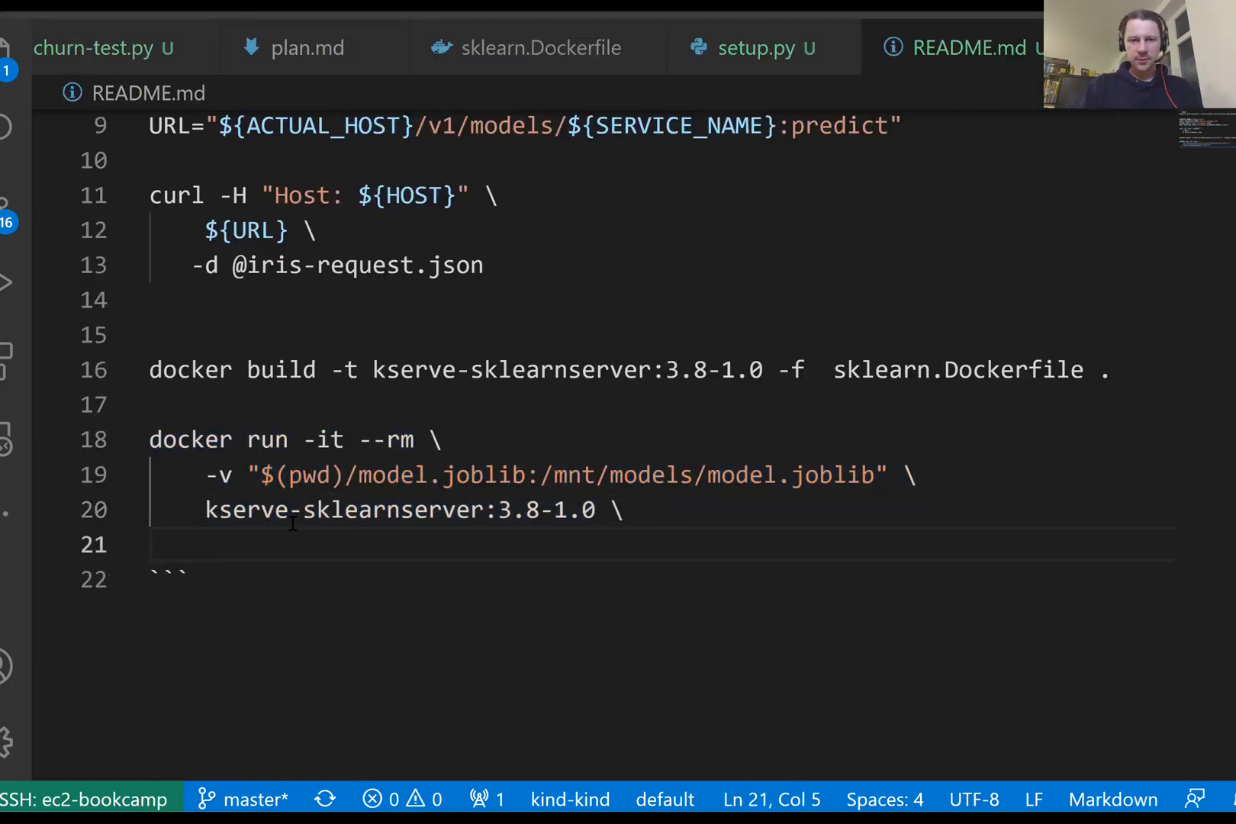
text(--model_dir /)
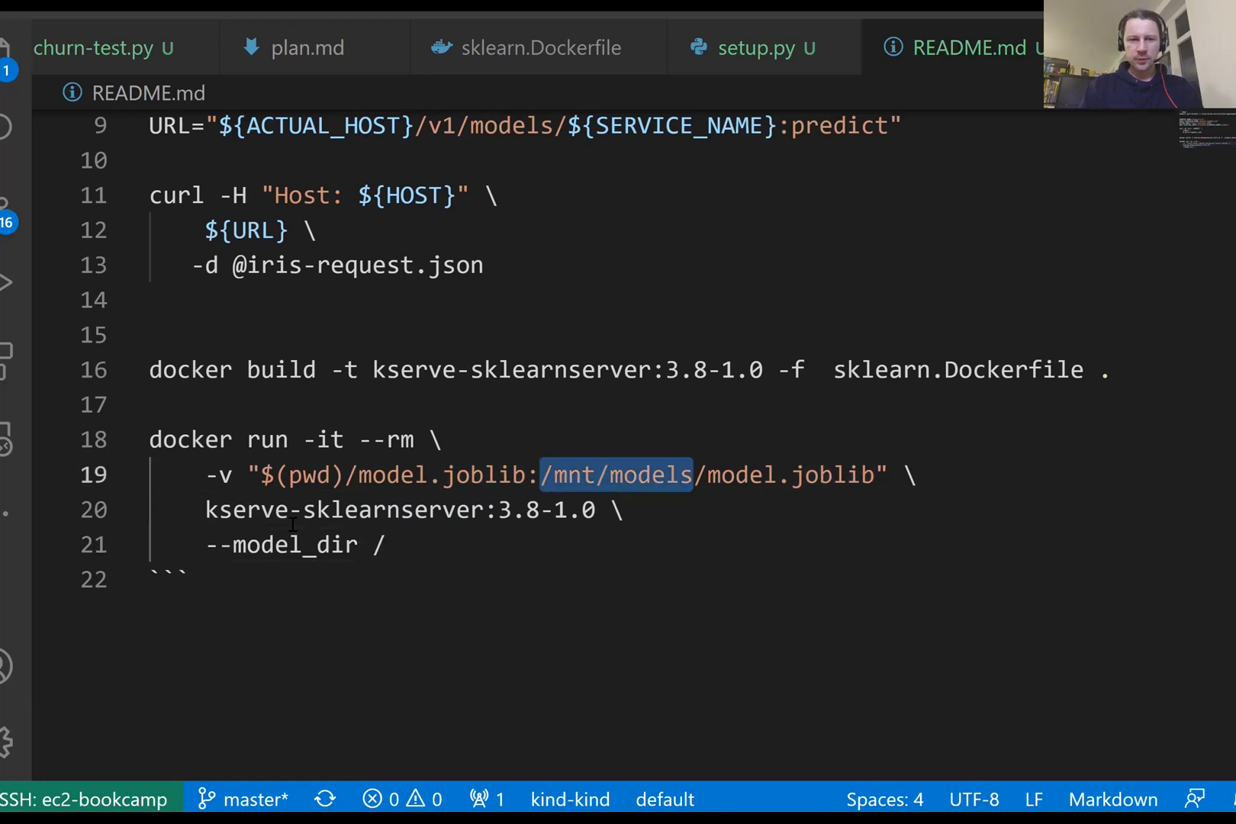
text(=/mnt/models)
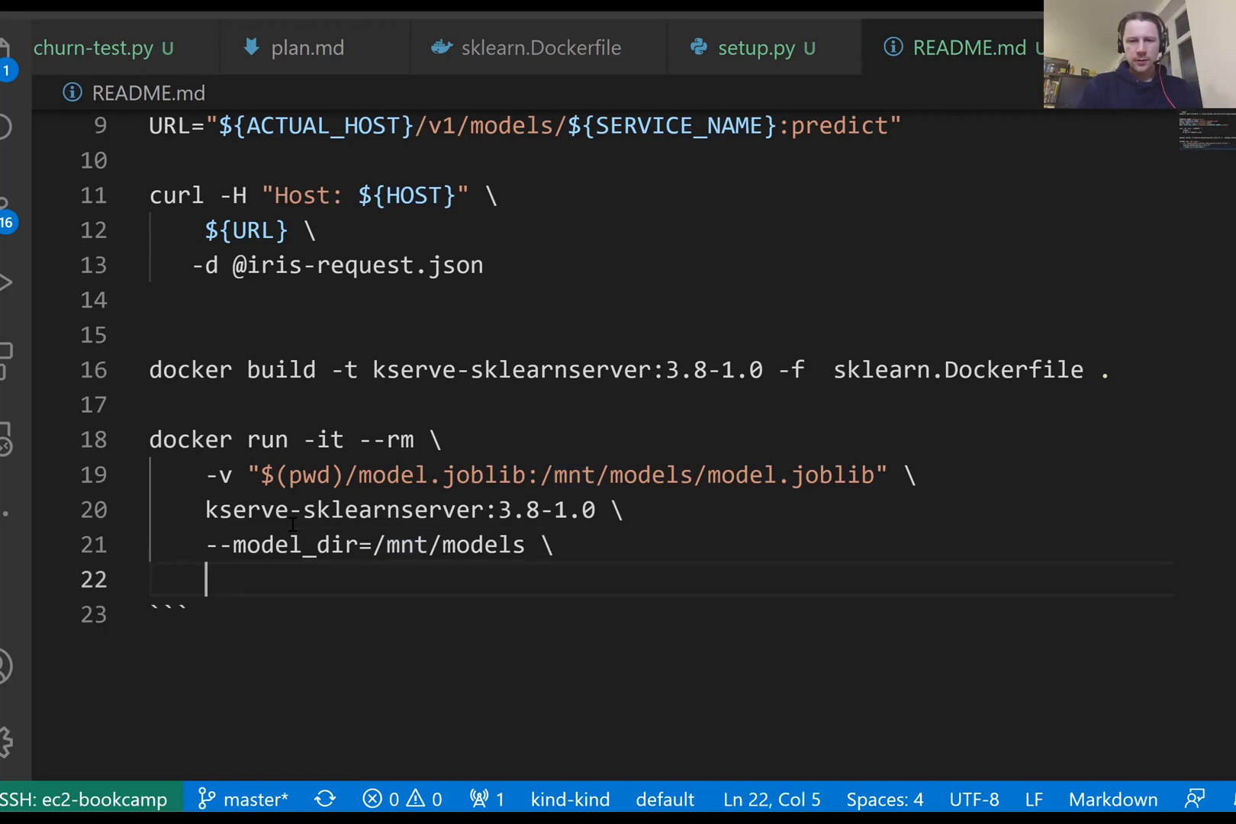
text(--)
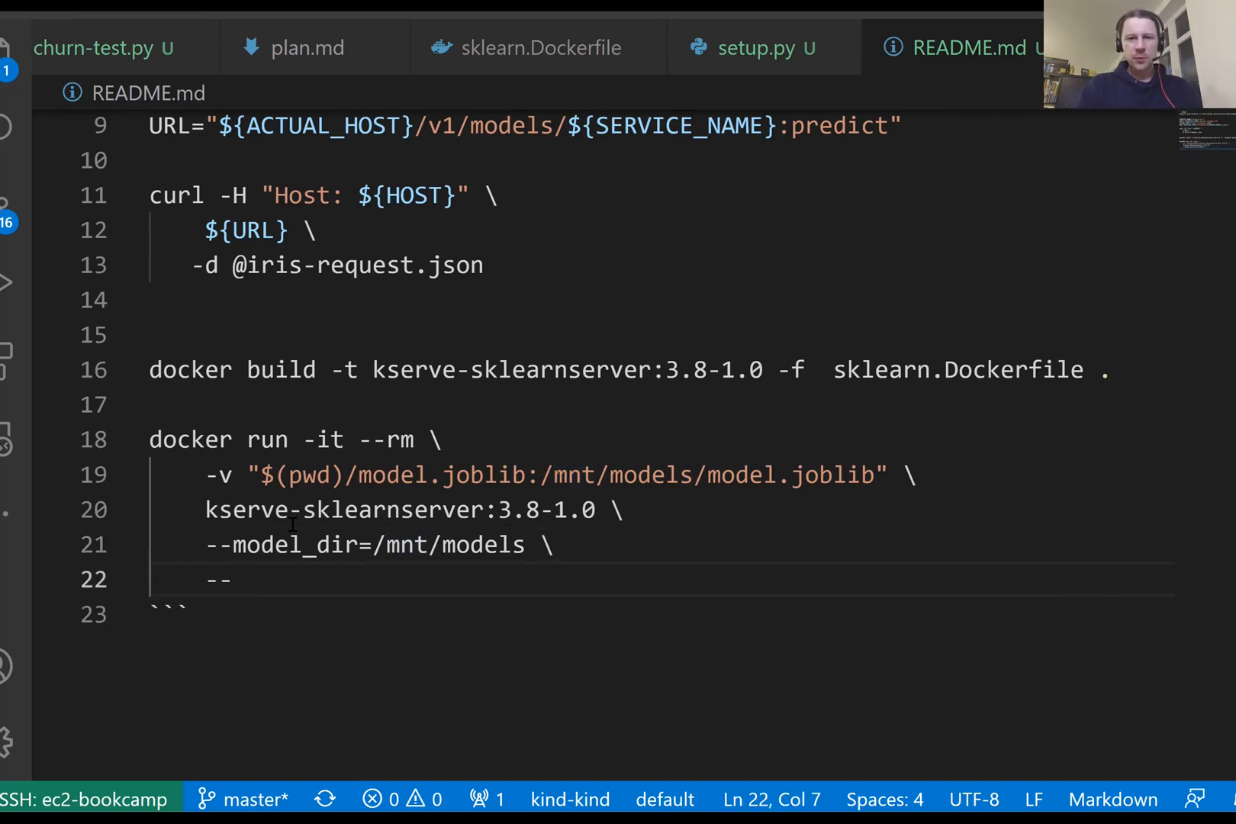
text(model_name=)
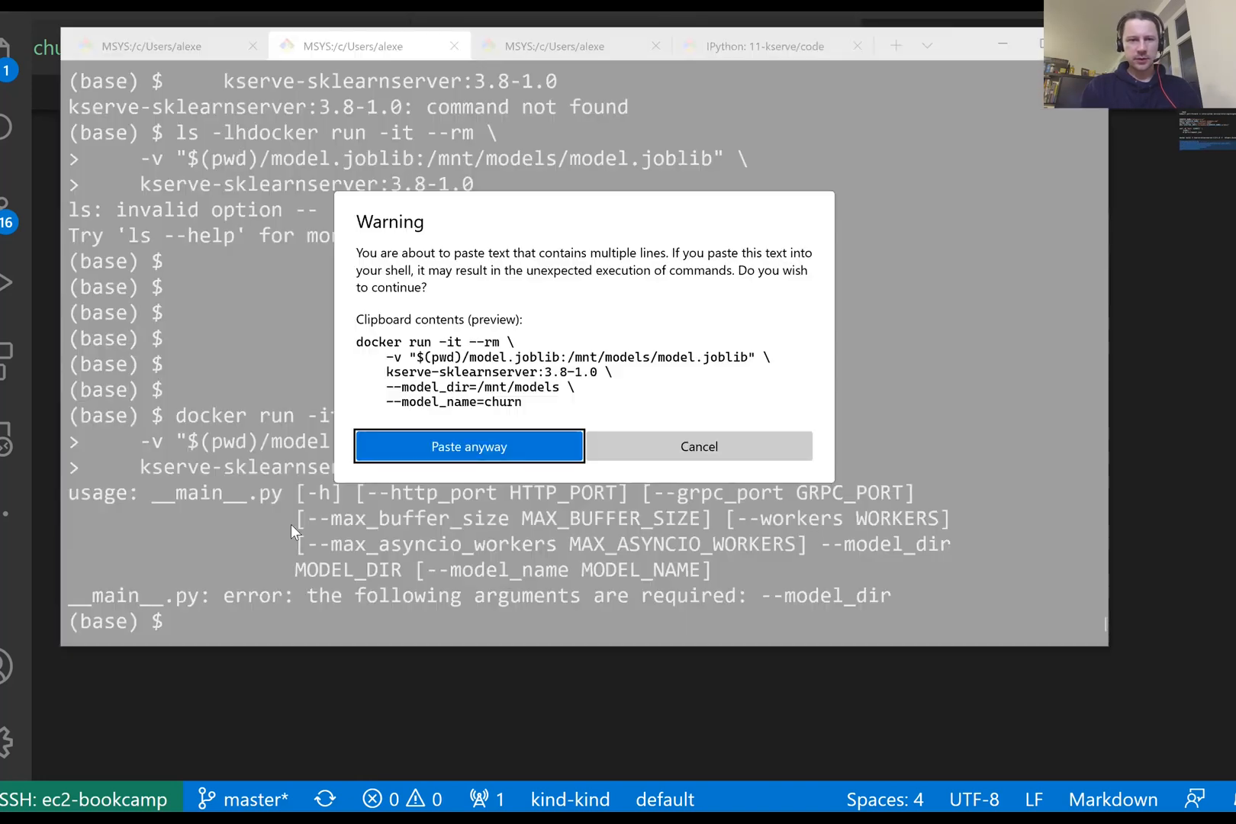
click(469, 447)
text(-p 8081:8080)
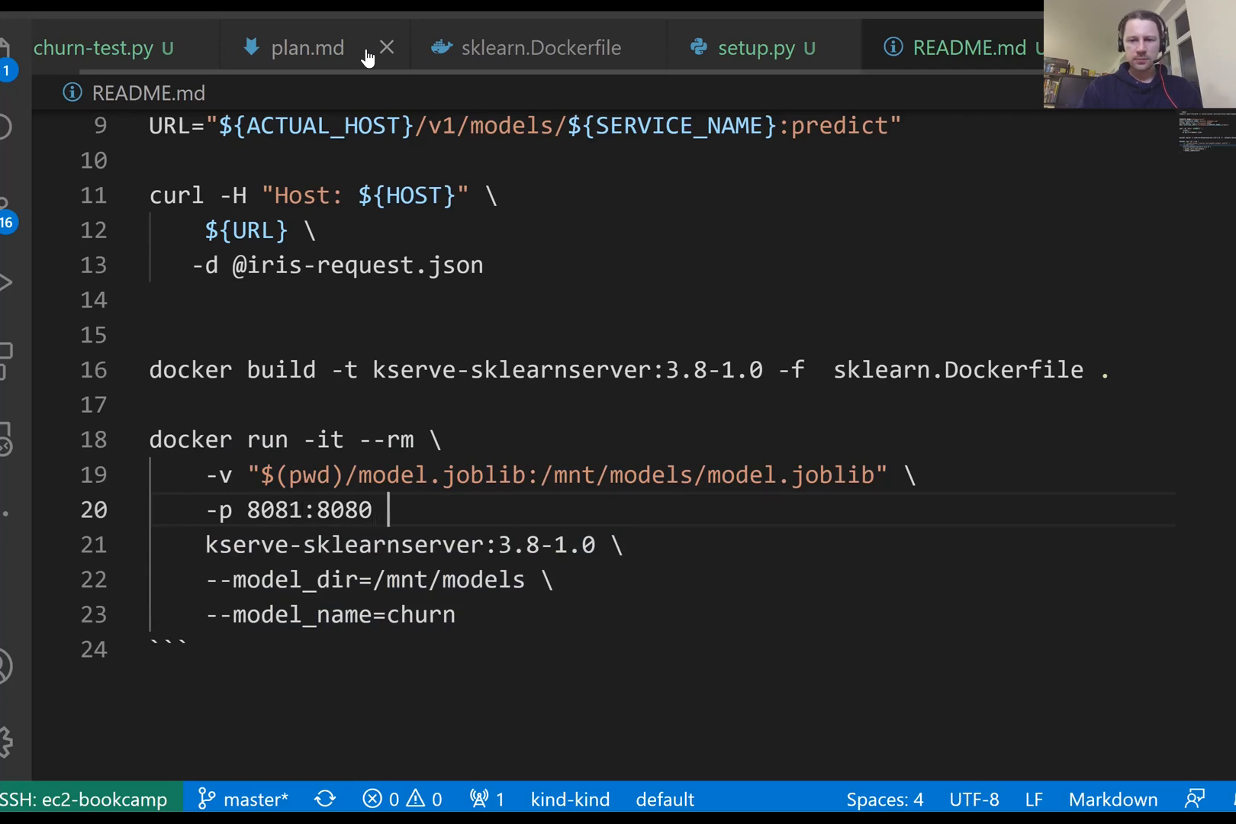
Adjust the port mapping to -p 8081:8080
double_click(273, 511)
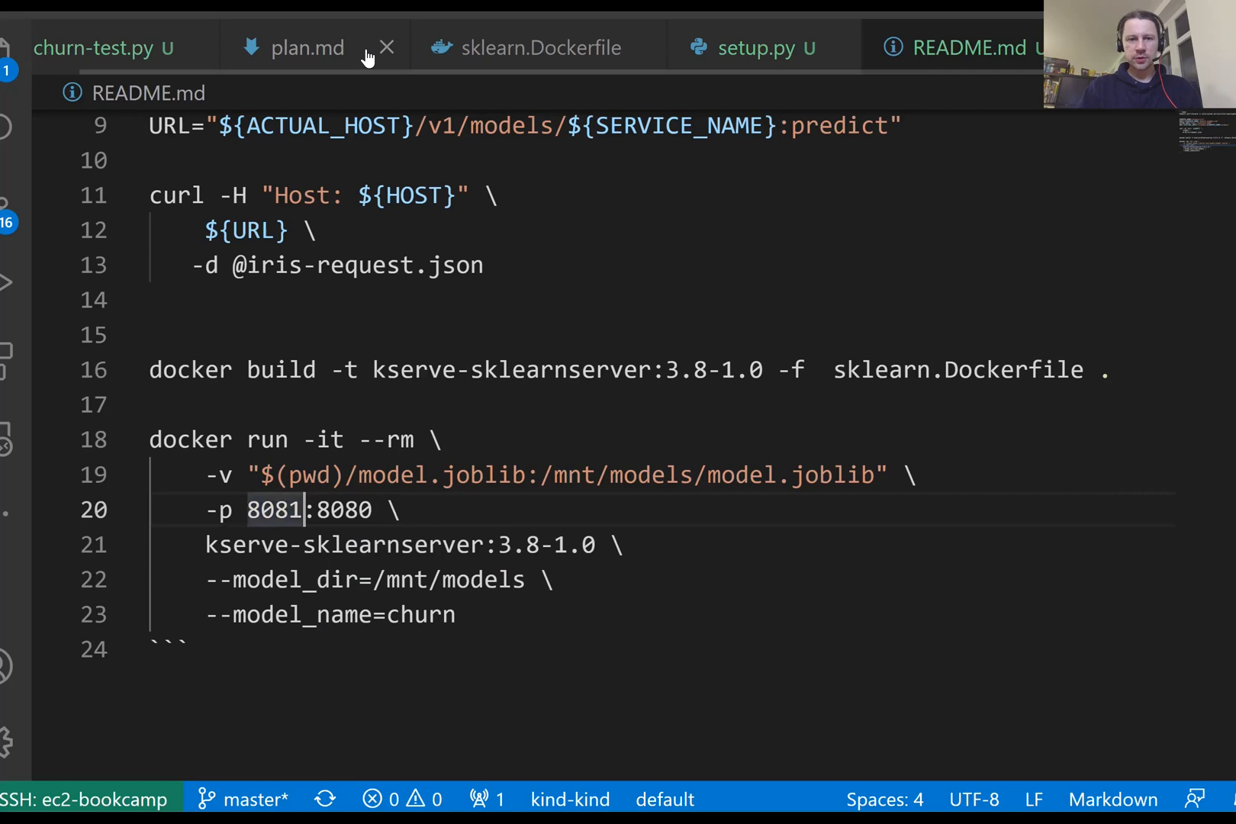
double_click(343, 510)
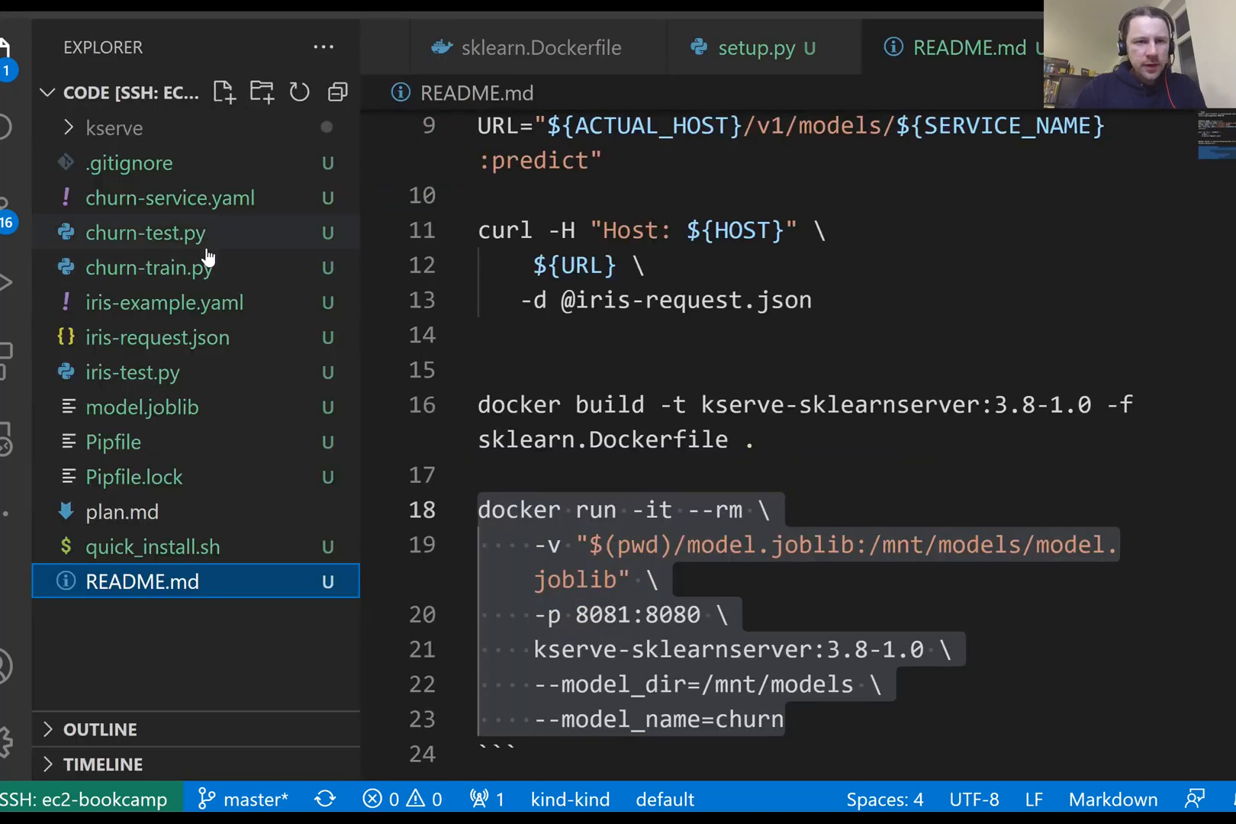
mouse_move(210, 230)
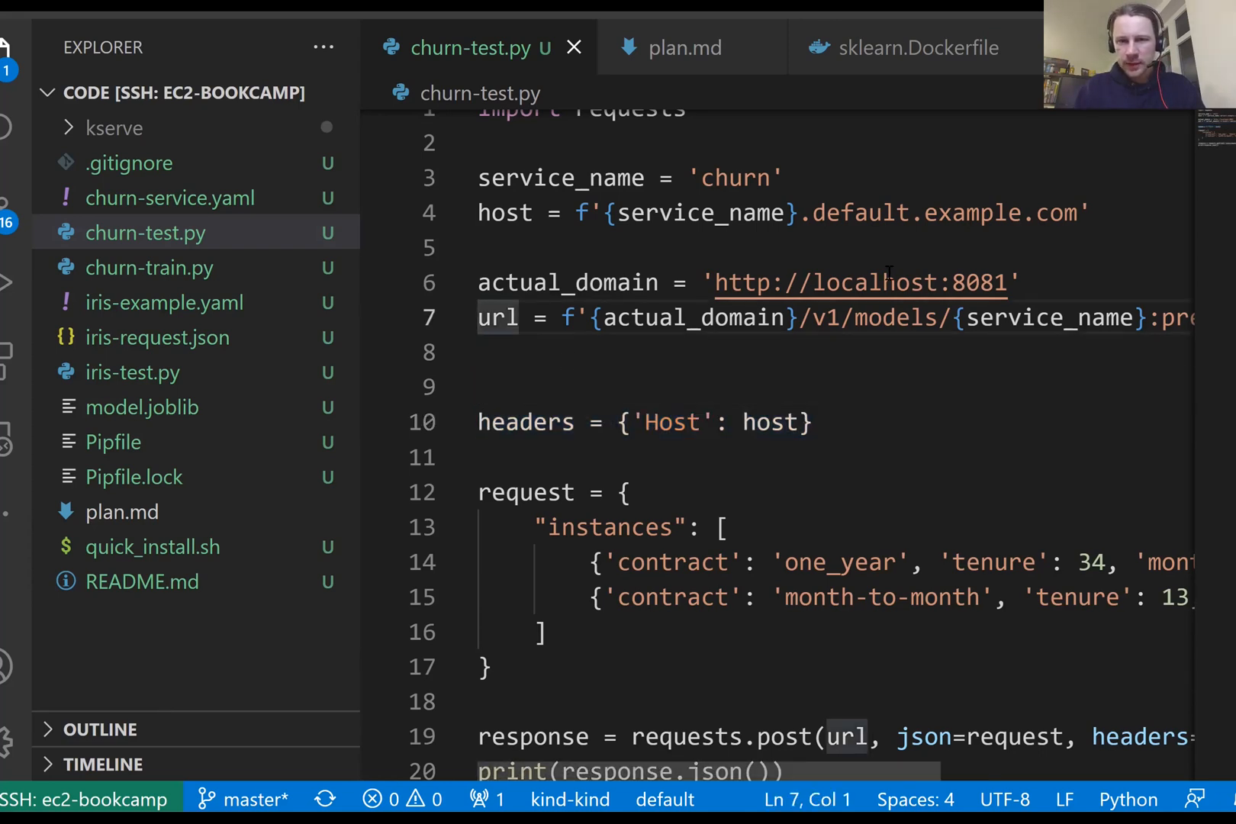
double_click(977, 283)
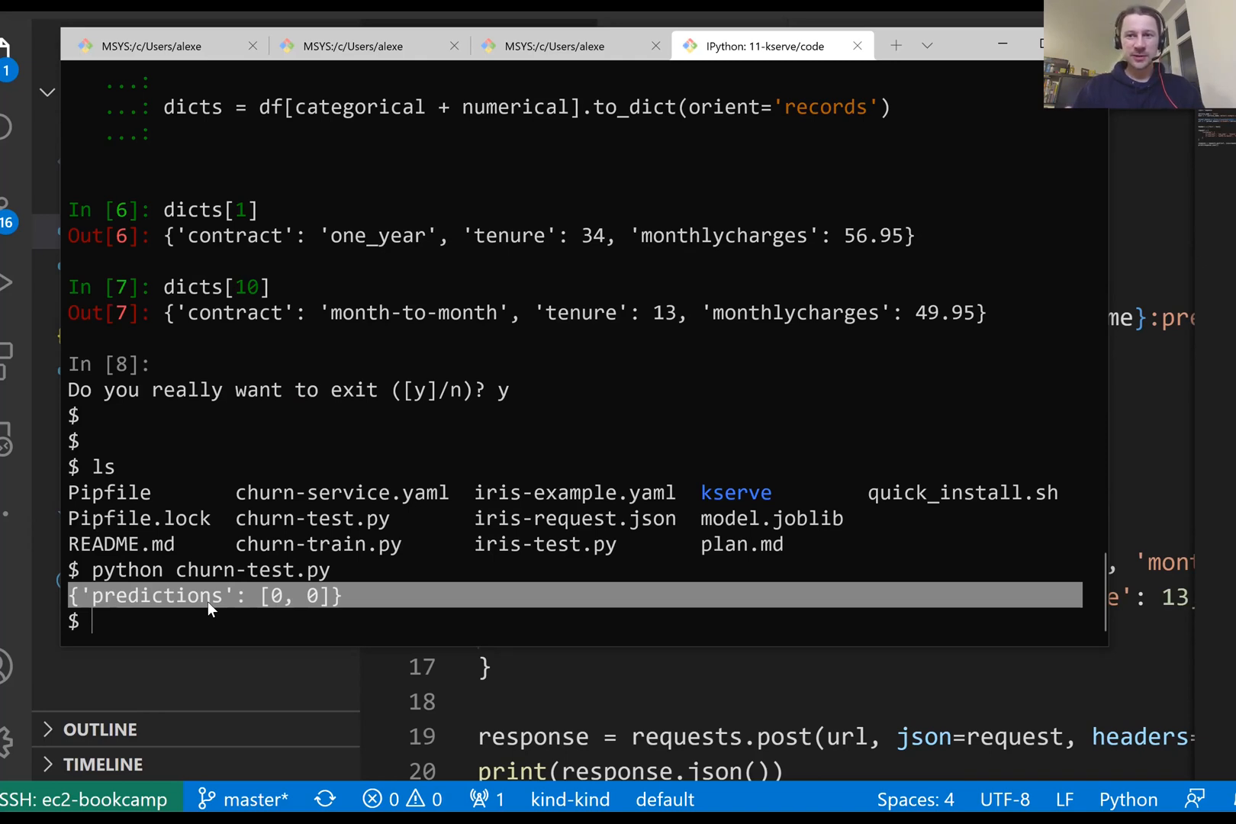
mouse_move(284, 611)
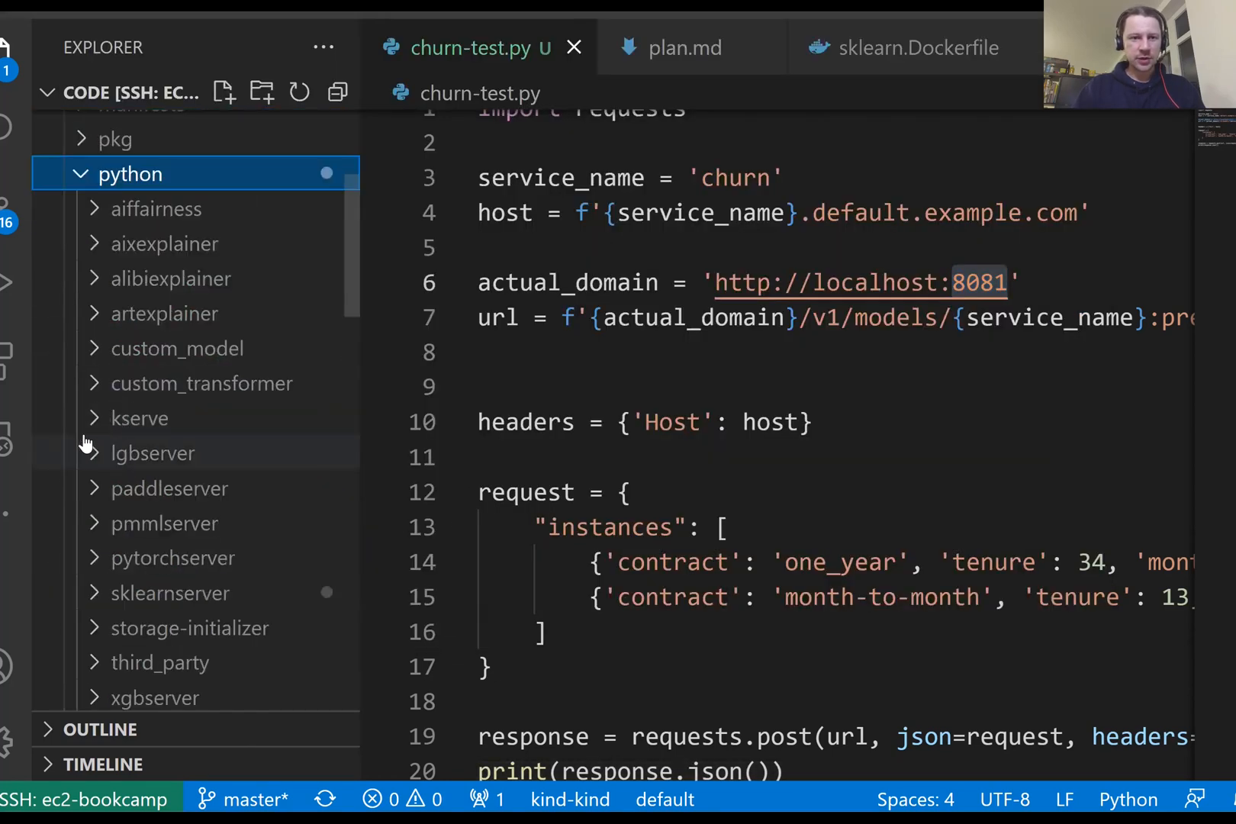
mouse_move(92, 598)
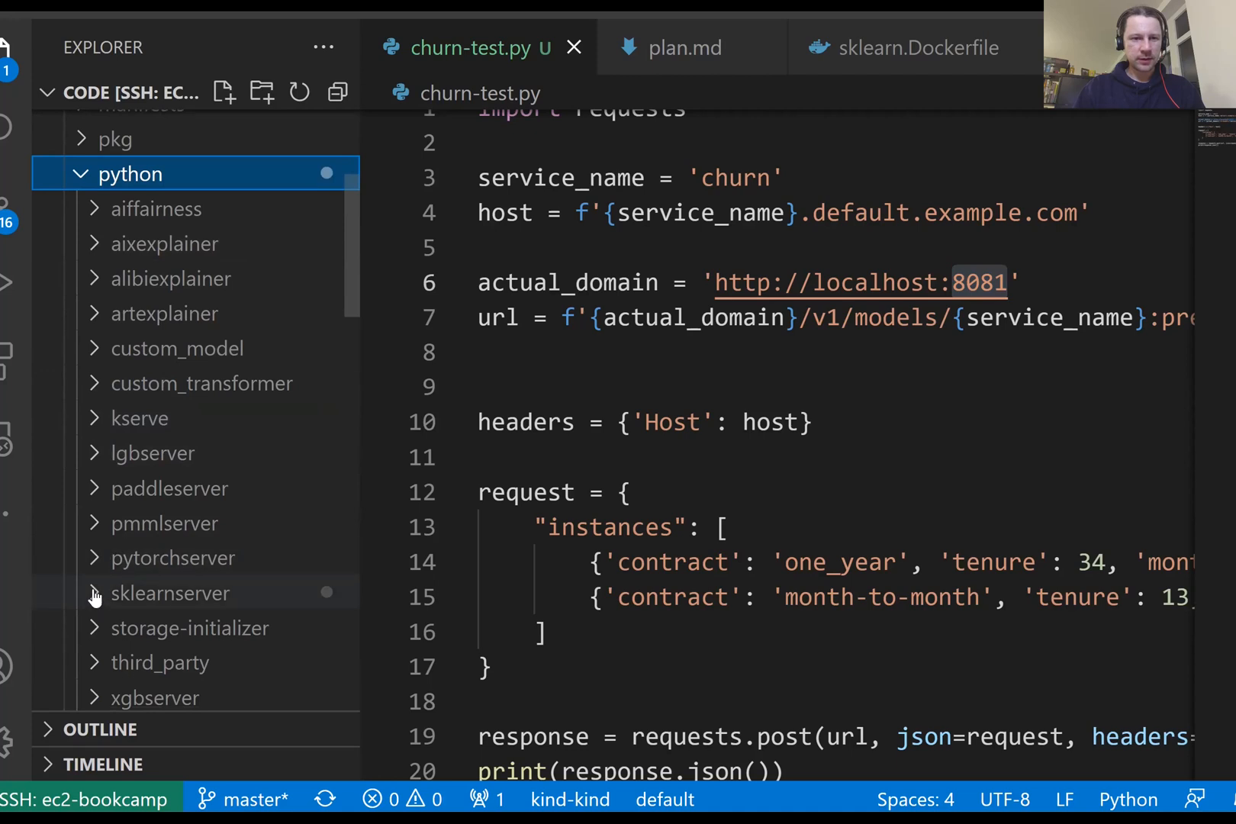
Change the sklearn server's predict in model.py to call predict_proba
click(169, 594)
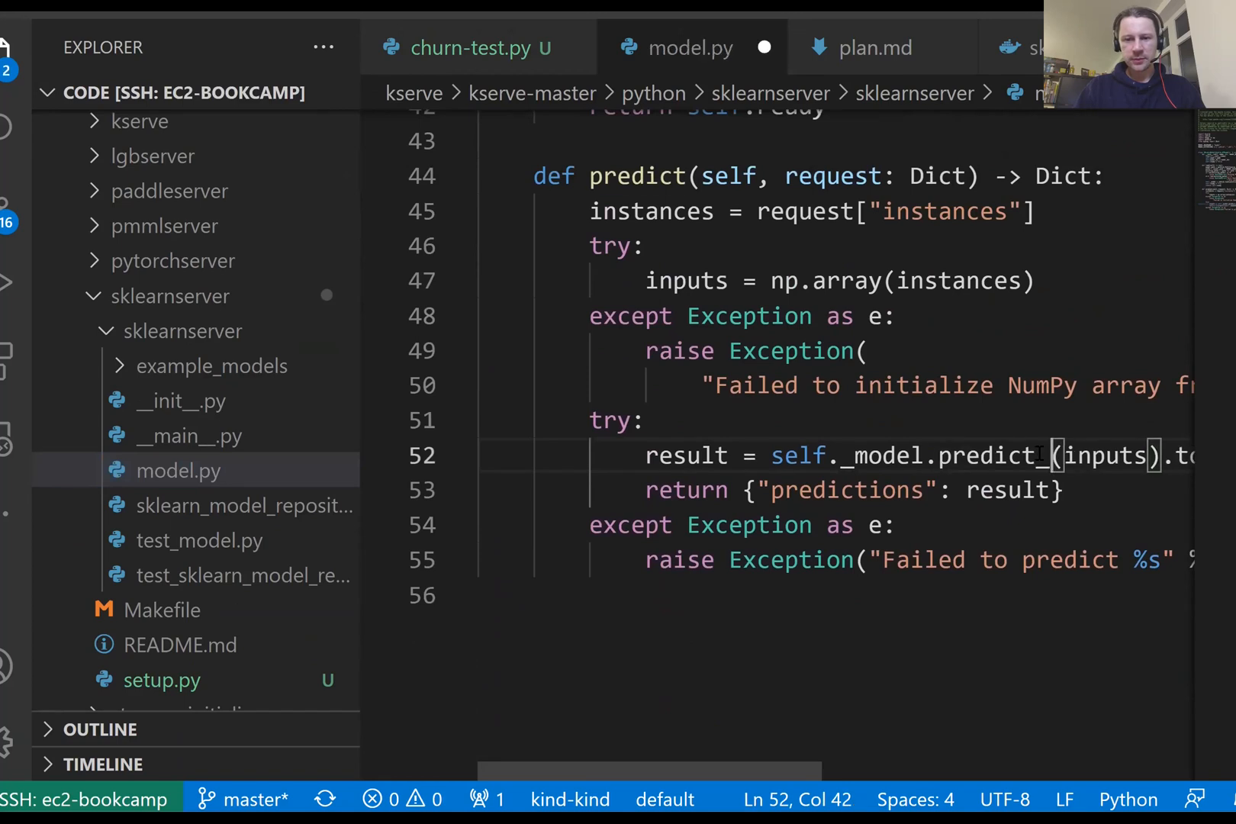
text(_proba)
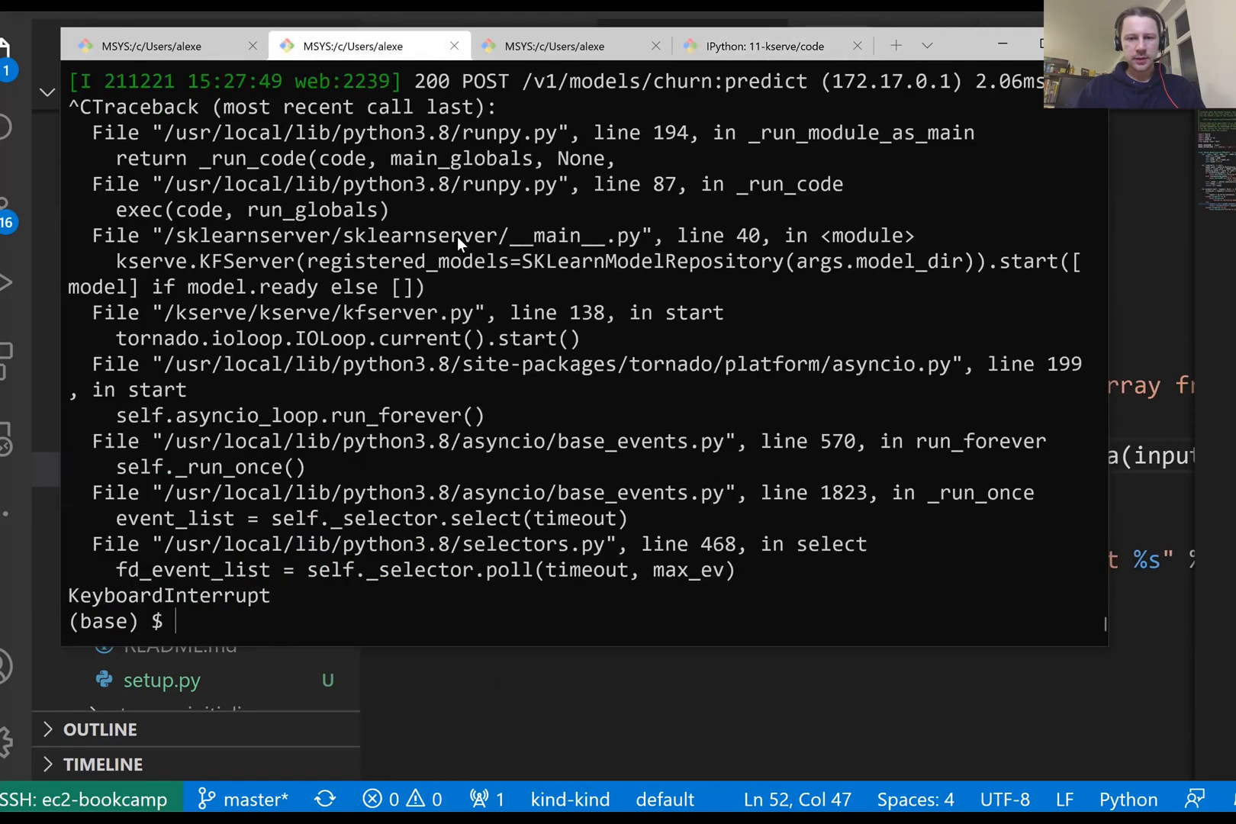
text(ls)
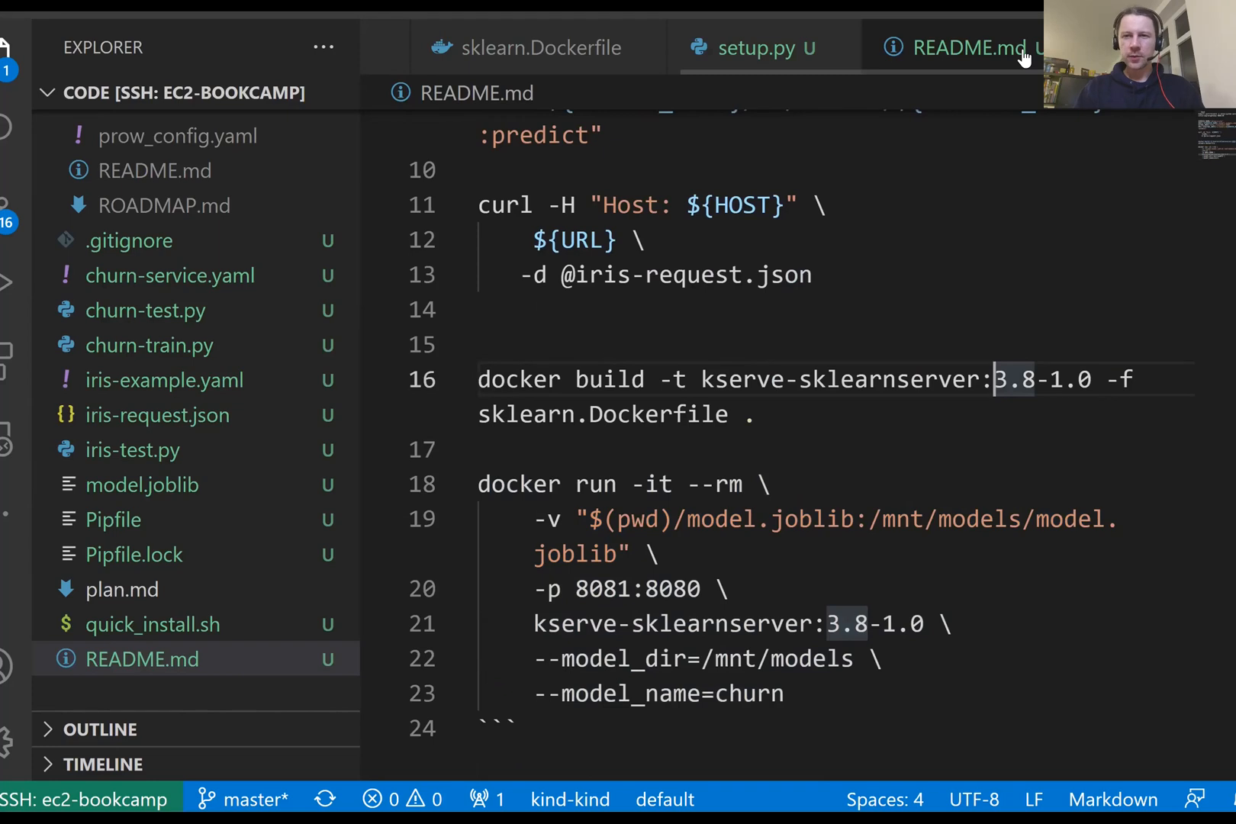
Retag the README docker build command as kserve-sklearnserver:predict_proba-3.8-1.0 and run the build
text(predict_proba-)
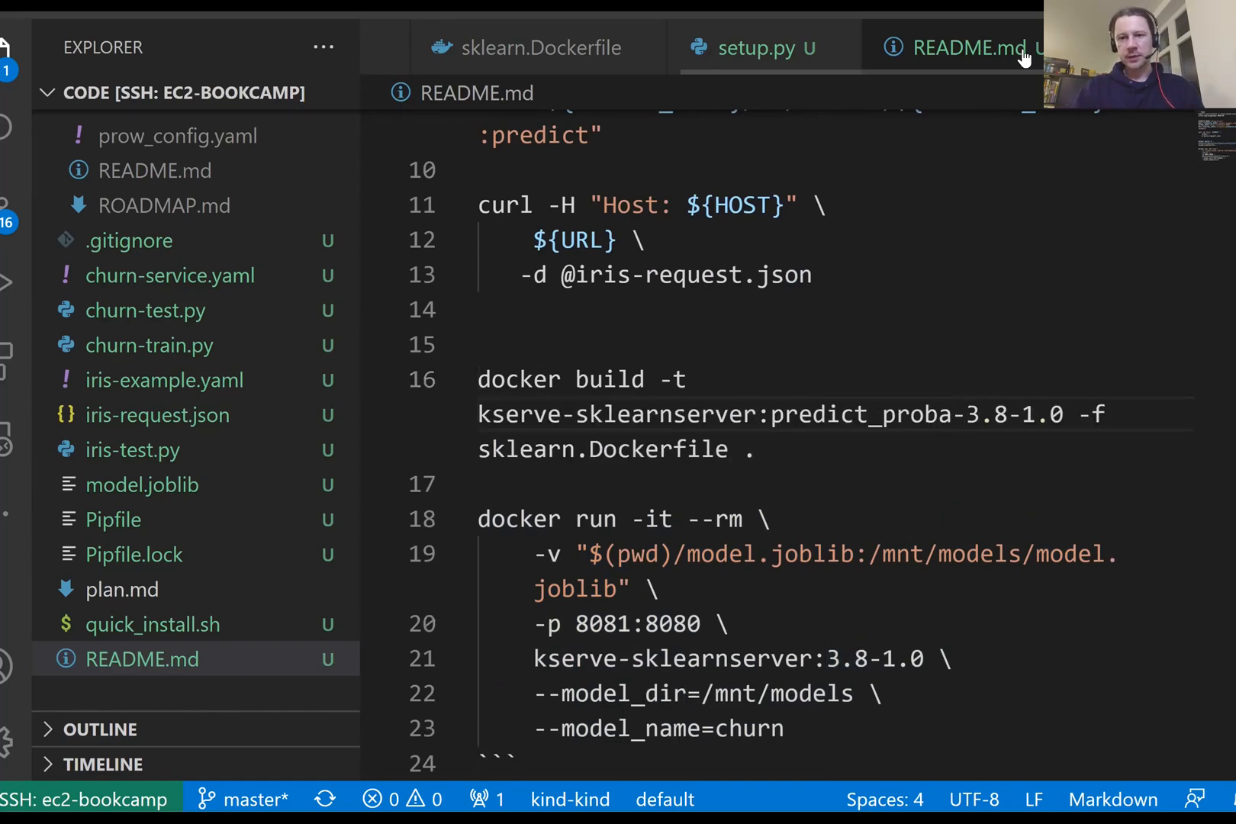
drag(478, 380, 752, 450)
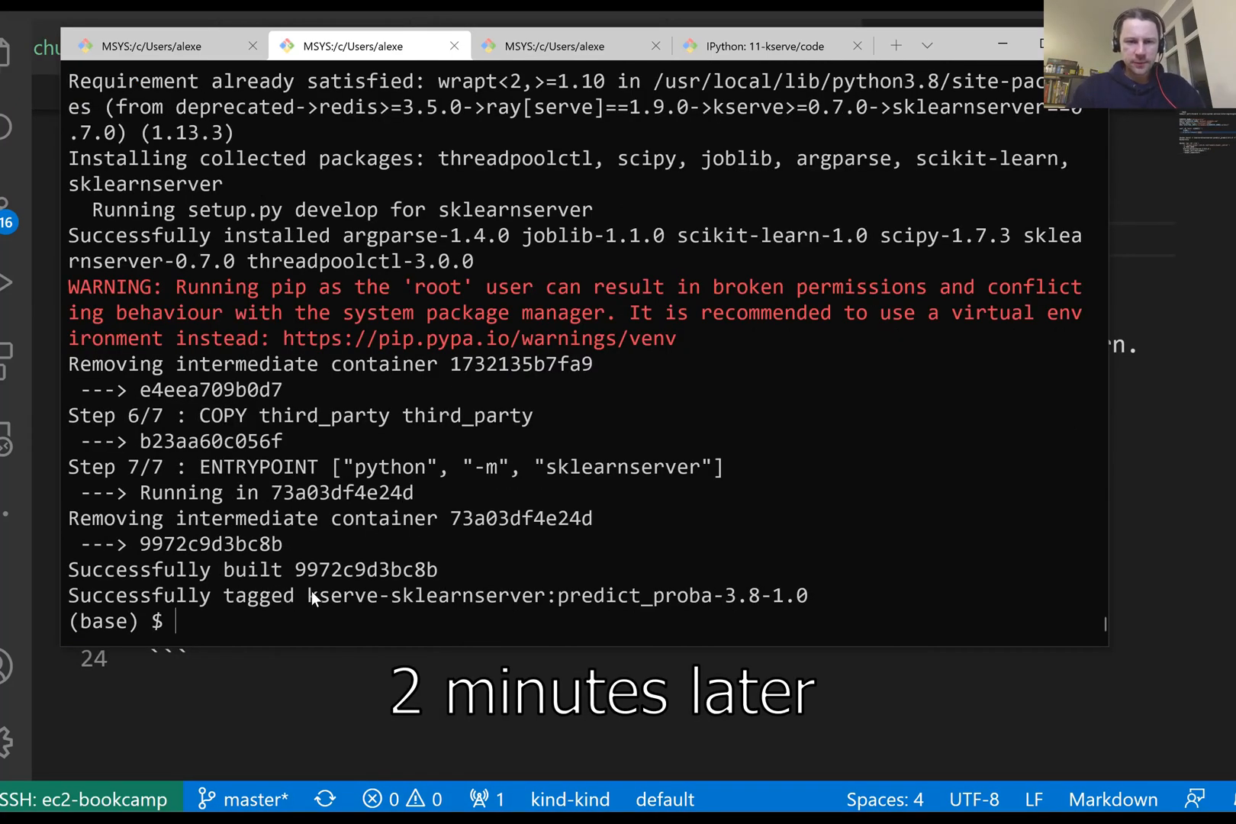
Point the README docker run command at predict_proba-3.8-1.0 and launch the server from the terminal
drag(306, 596, 804, 596)
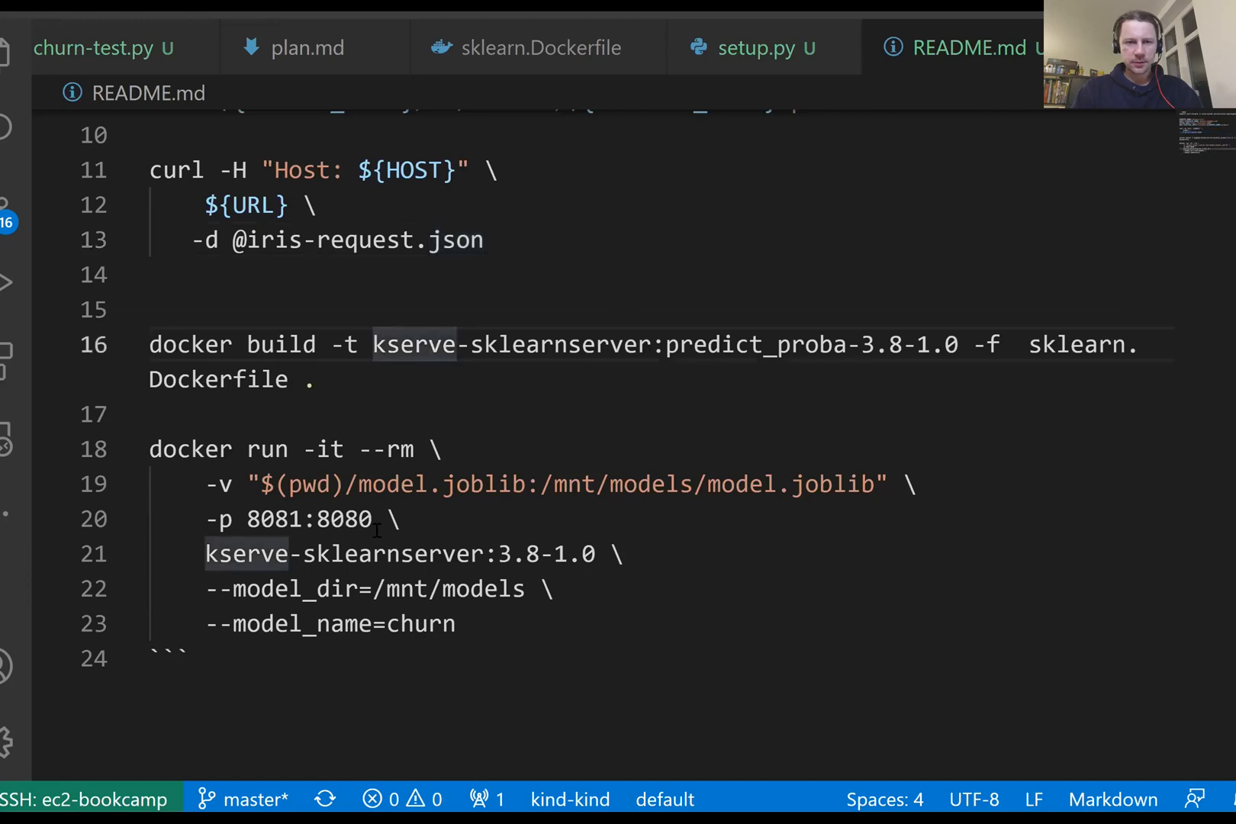
drag(203, 555, 597, 554)
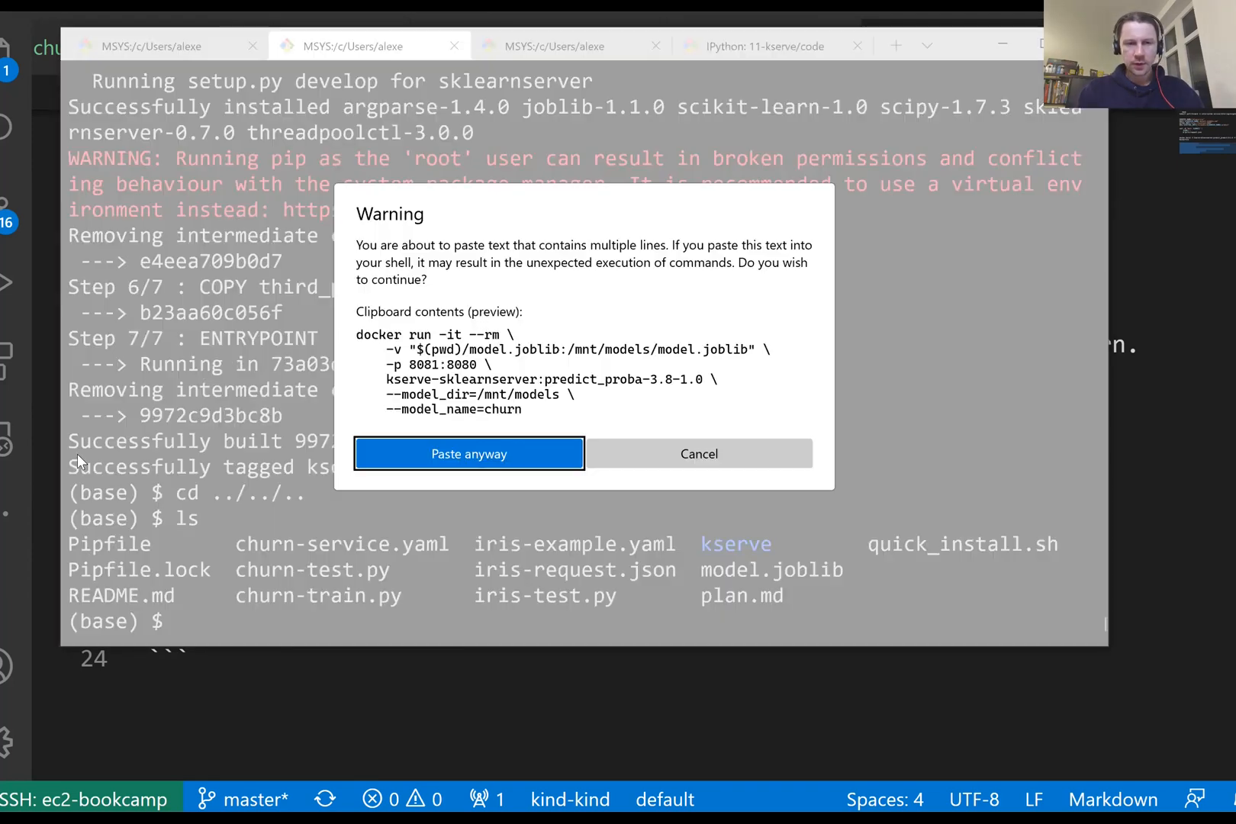
click(468, 455)
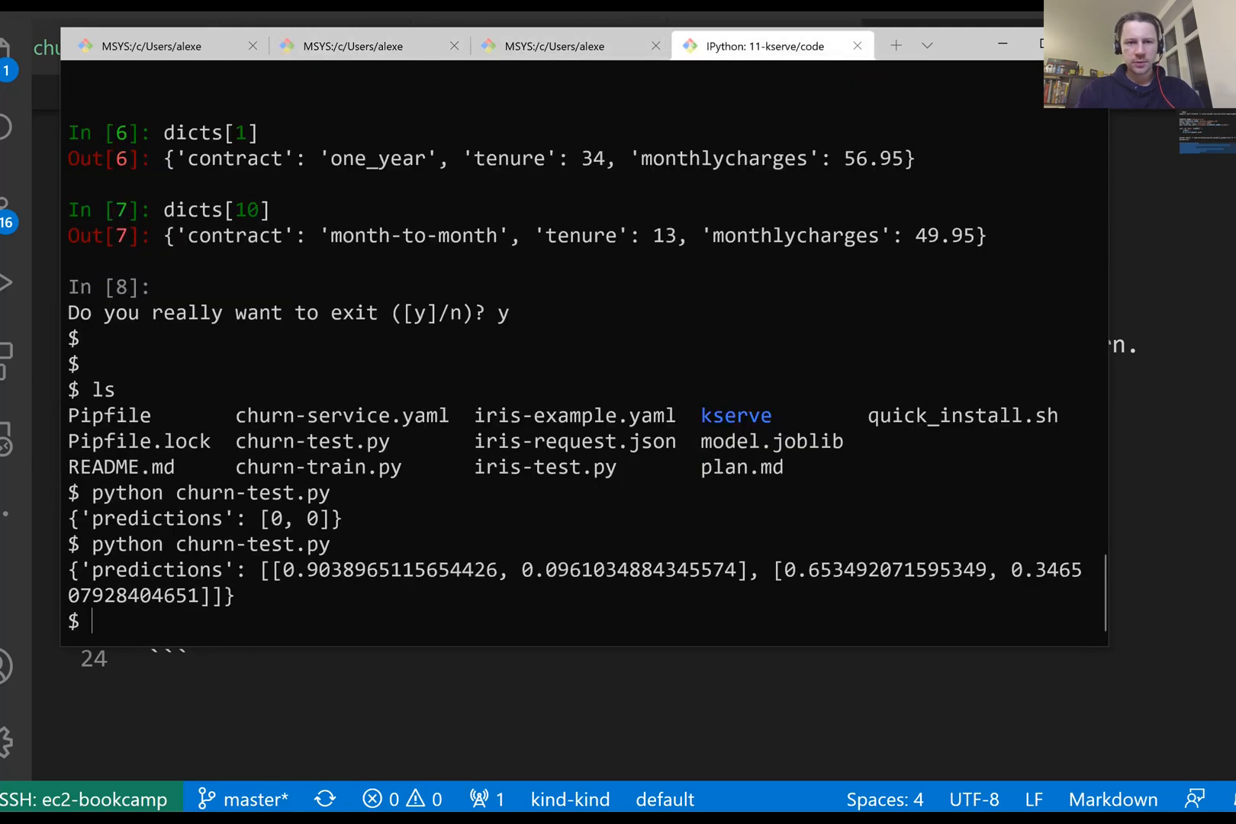
Highlight the first customer's probability pair in the output, then return to README.md
drag(276, 569, 745, 569)
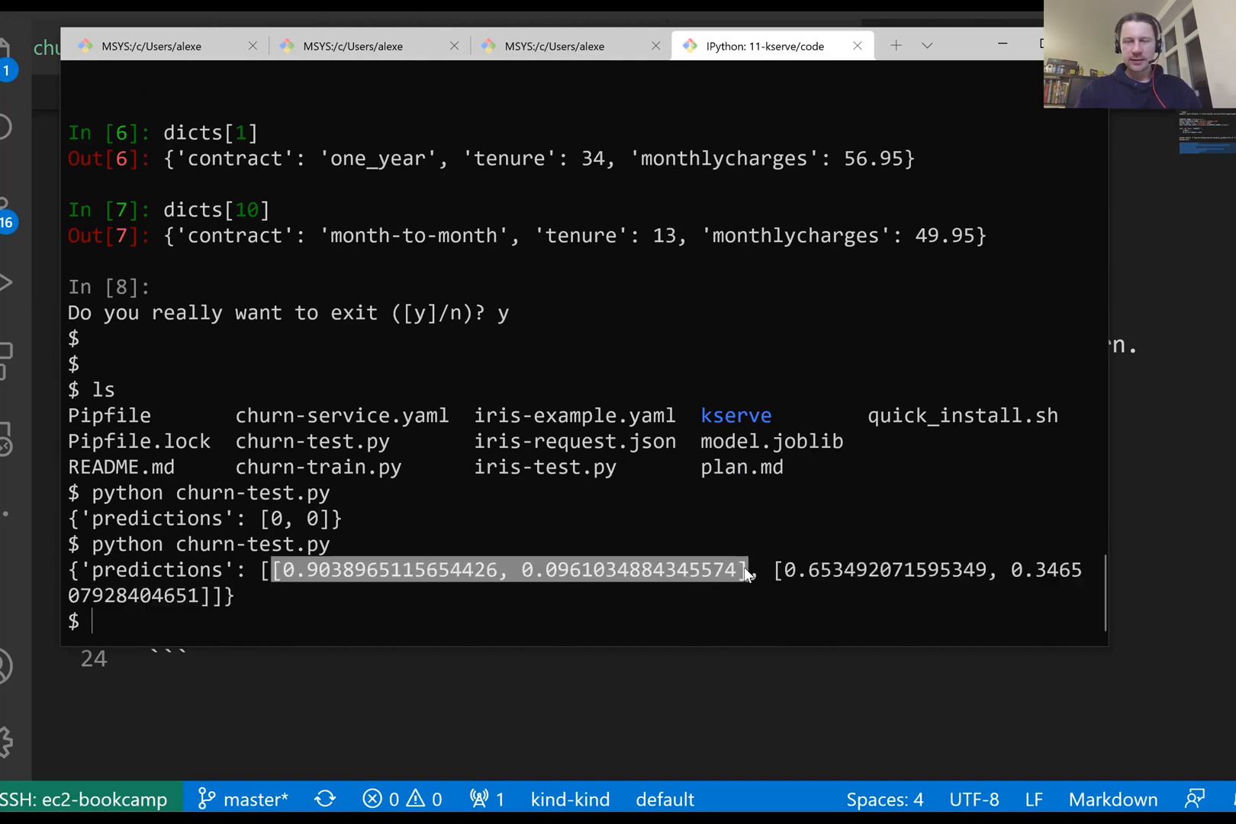
mouse_move(397, 569)
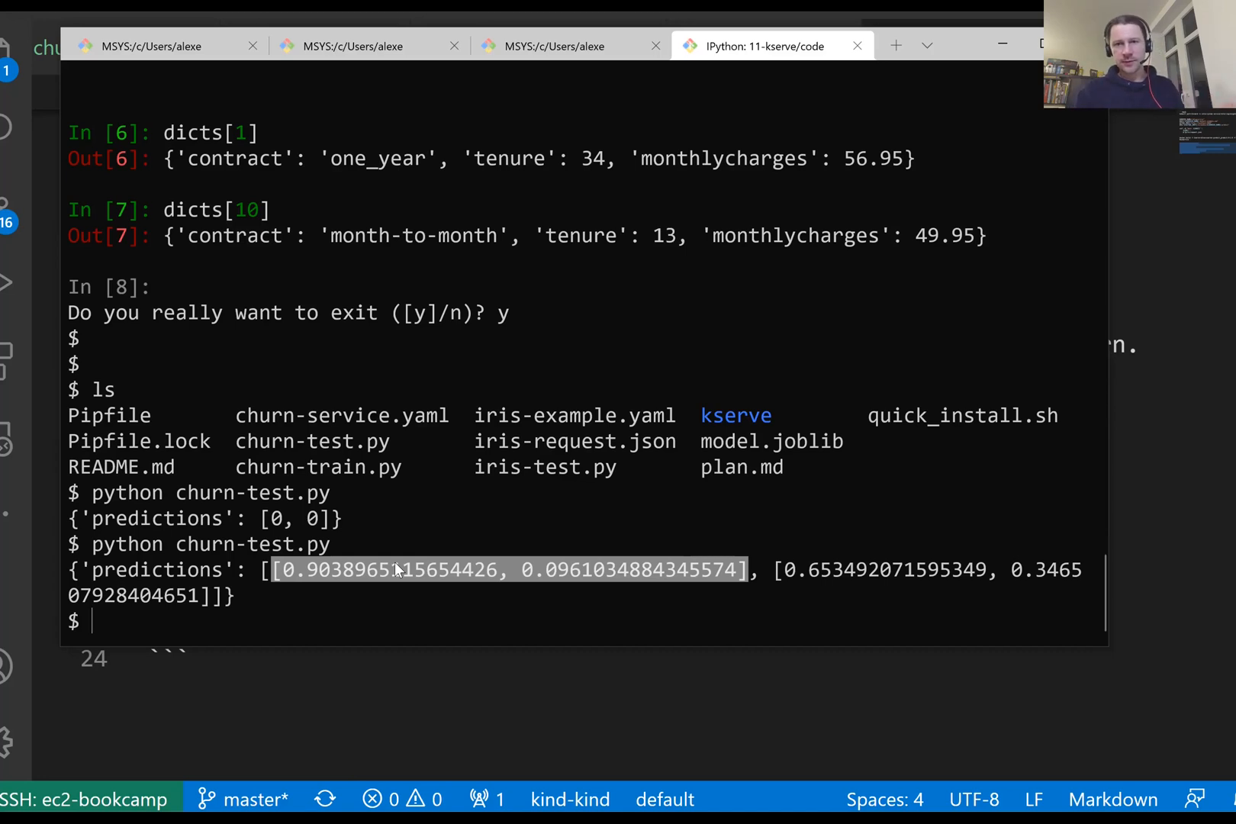
mouse_move(571, 573)
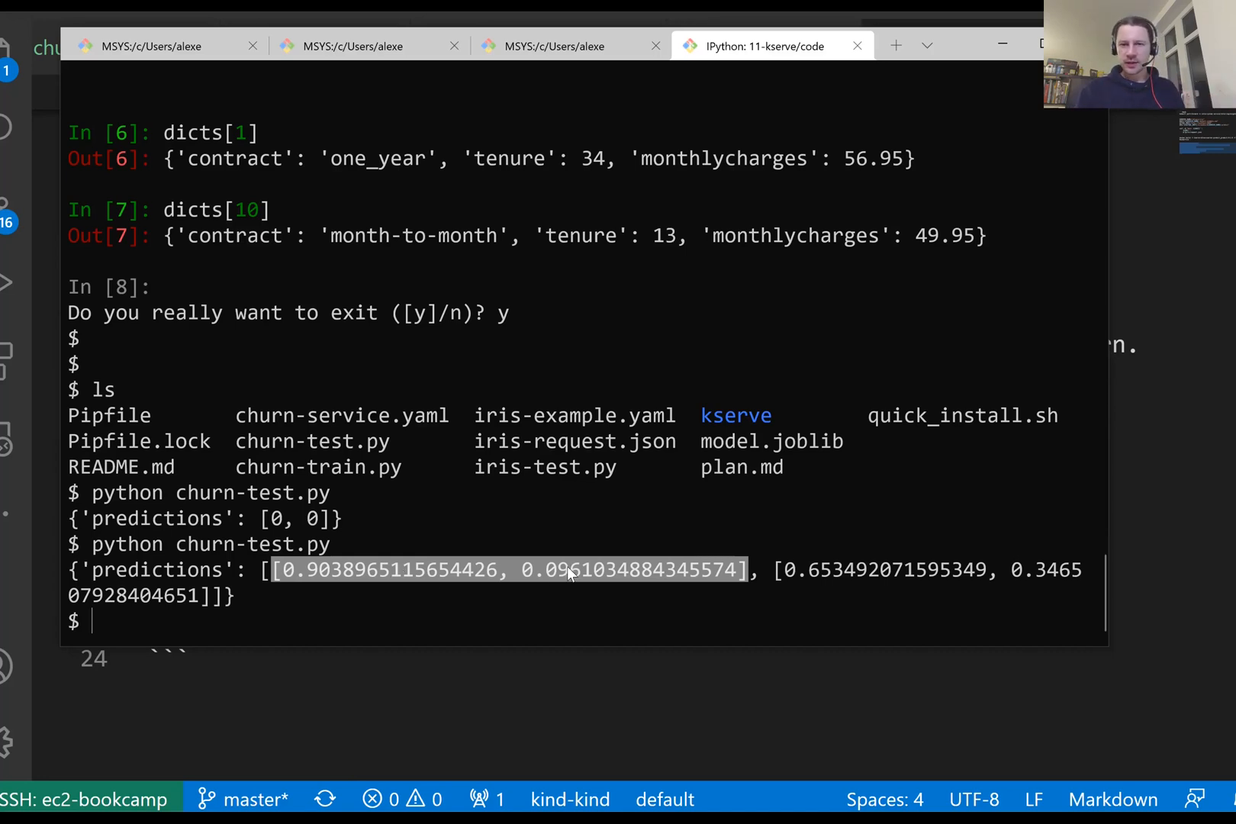
click(568, 574)
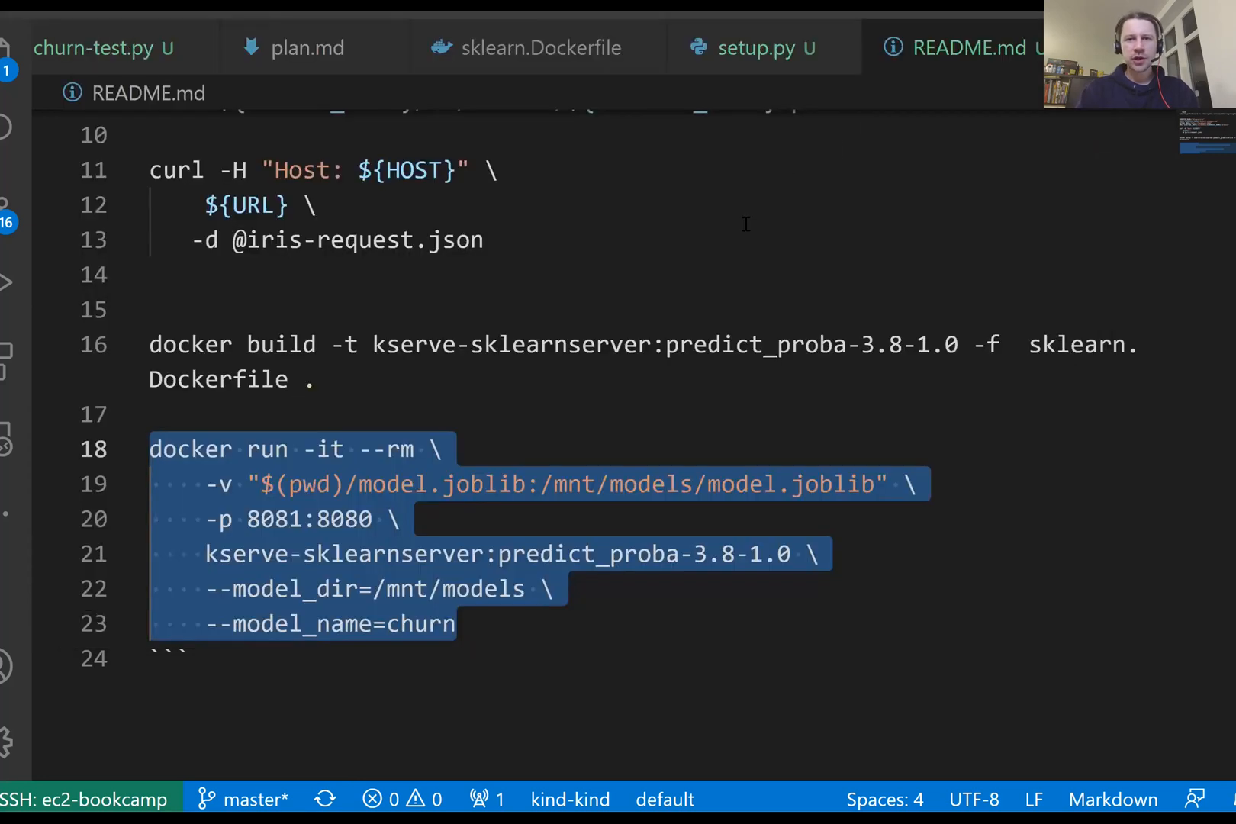
Append [:, 1] to predict_proba(inputs) in model.py so only the positive-class column is returned, and save
key(Ctrl+P)
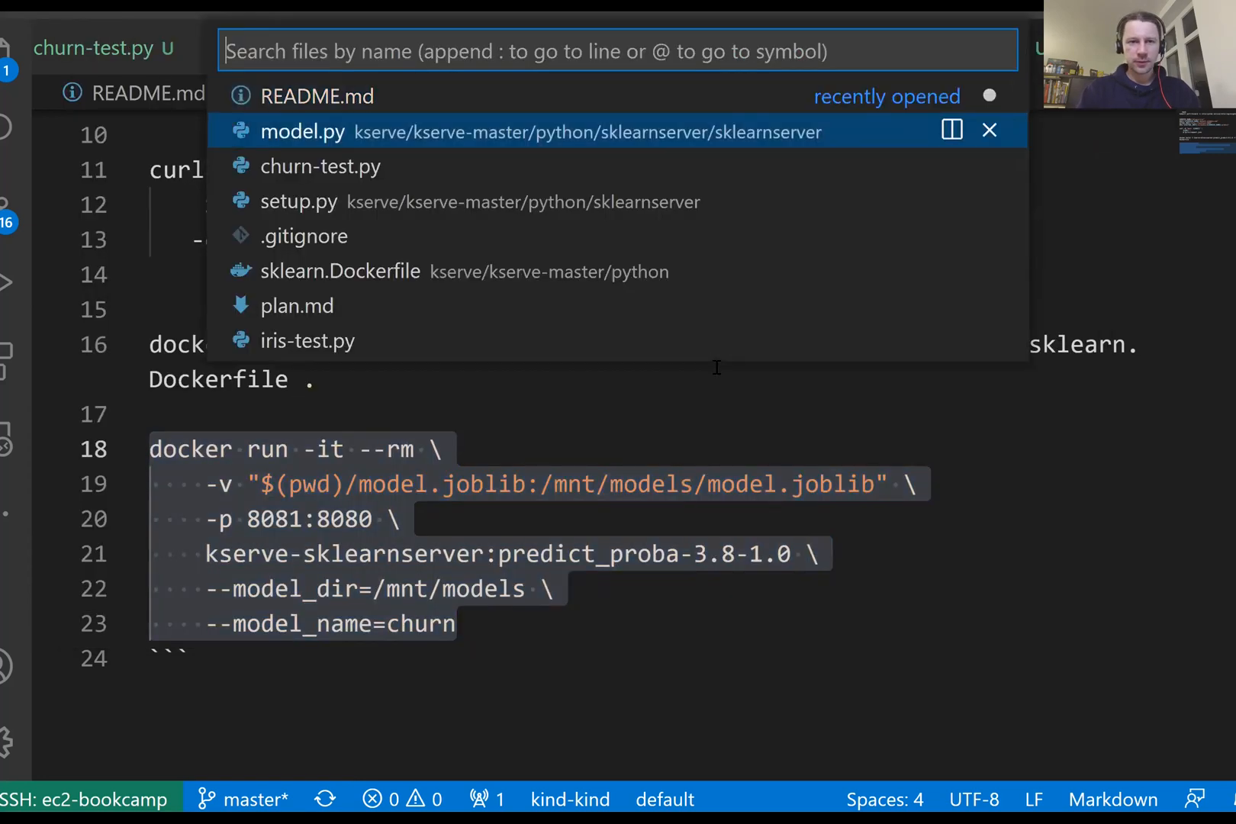
click(302, 132)
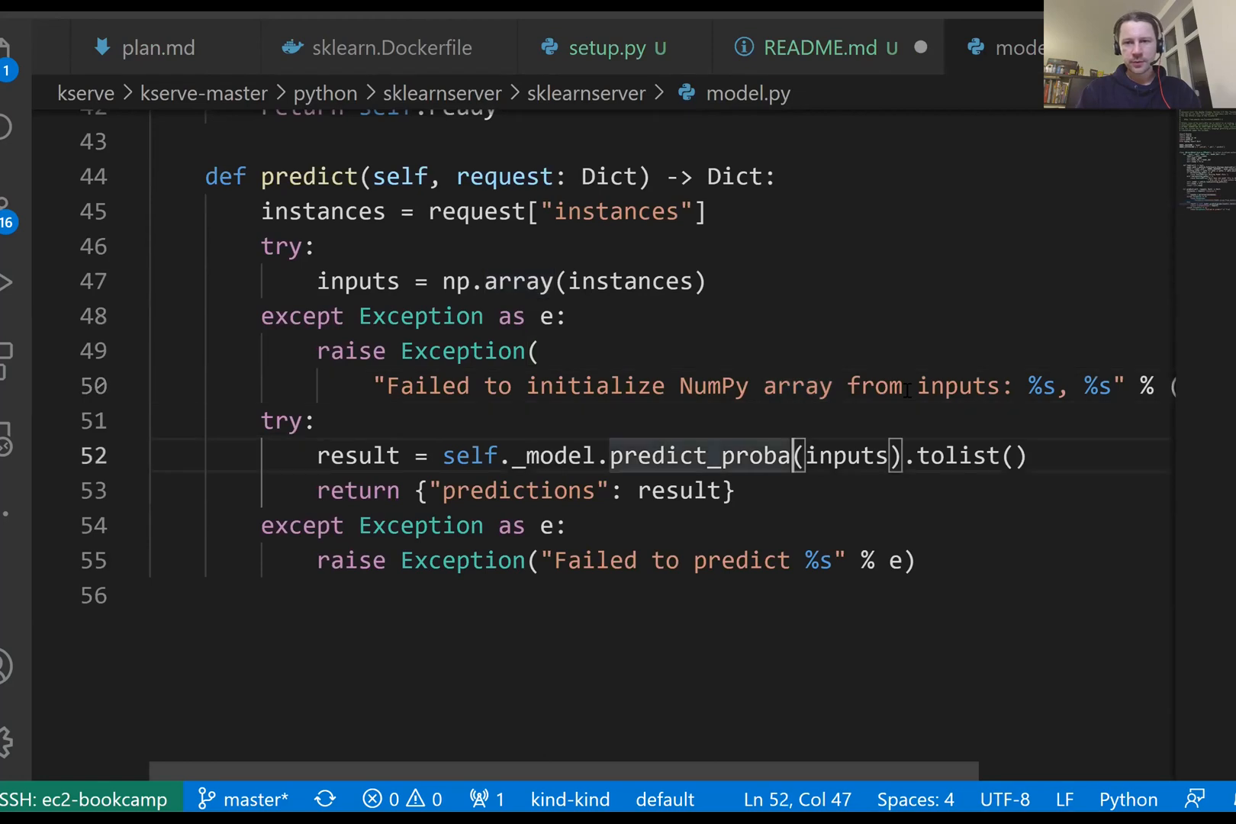
text([:, ])
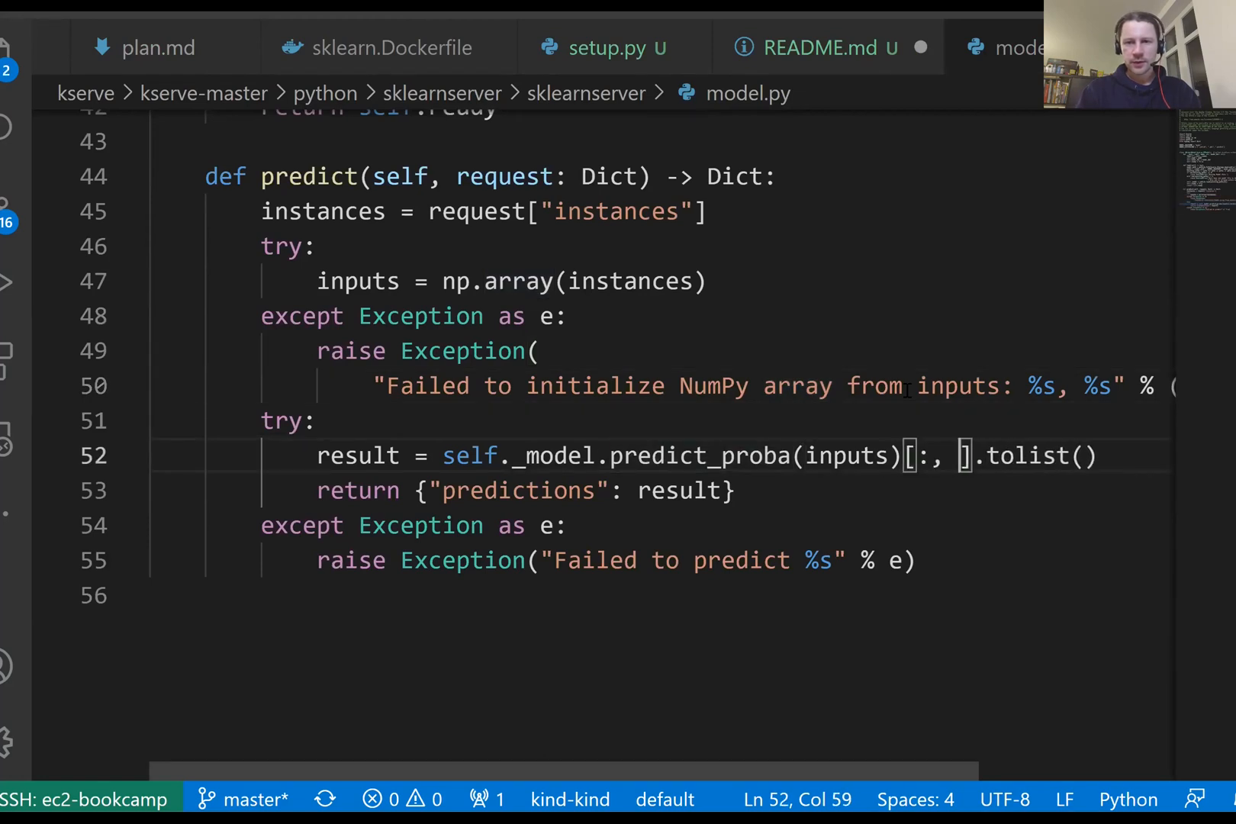
text(1)
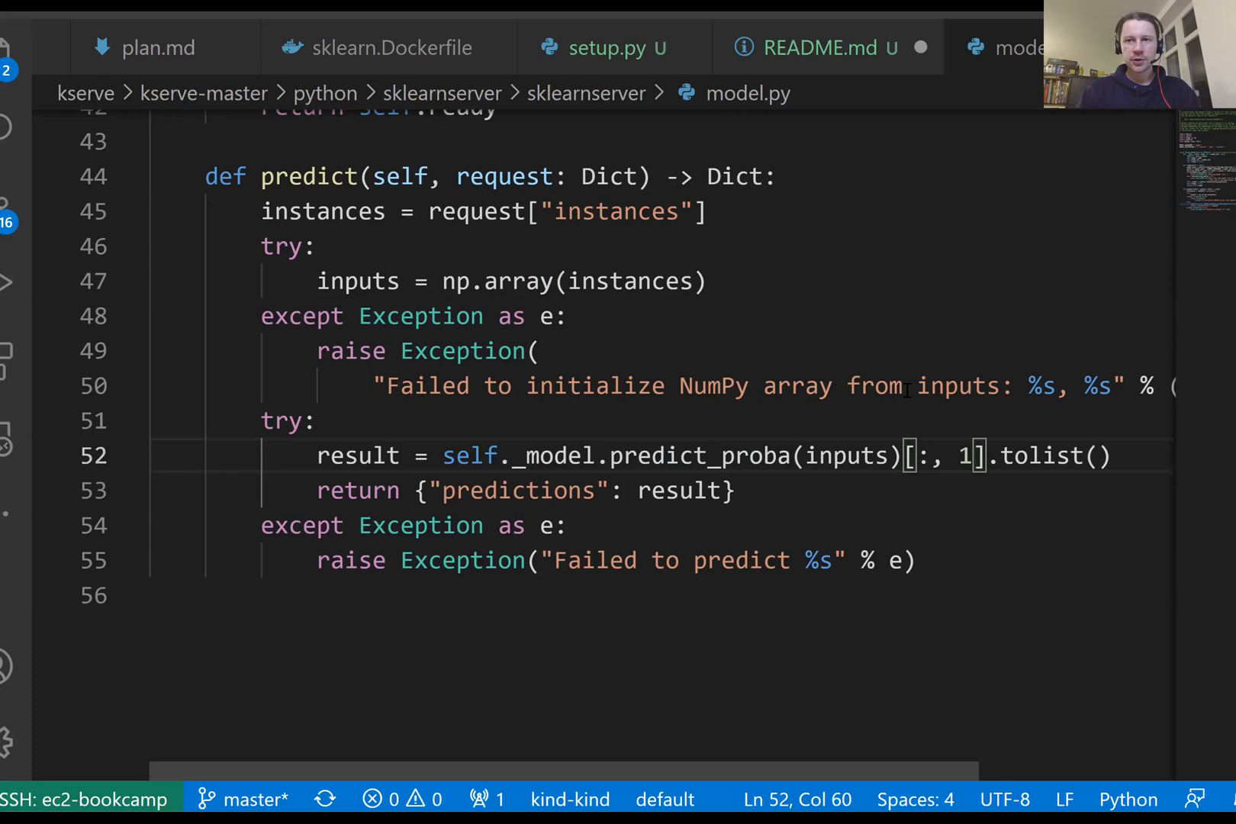
key(Backspace)
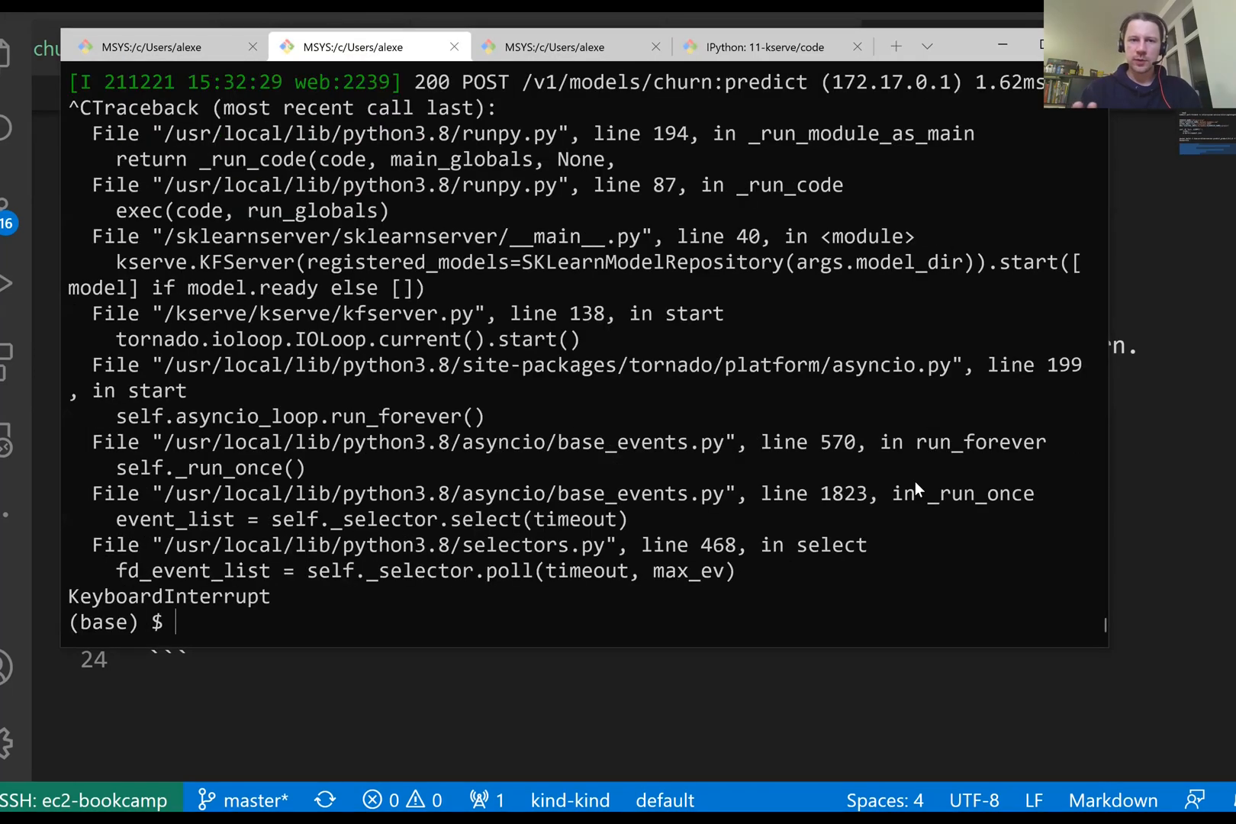
Switch to the MSYS terminal showing the stopped server's predict request log
key(alt+tab)
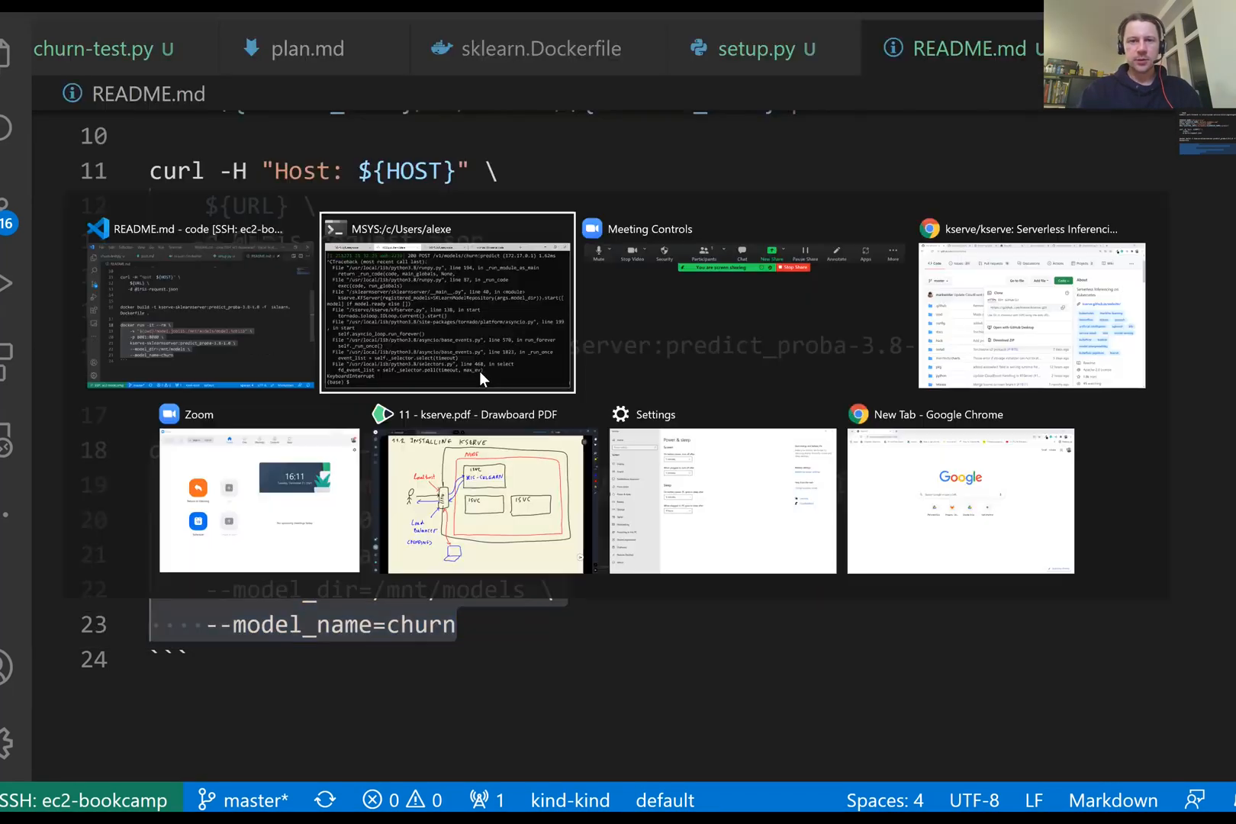
click(446, 304)
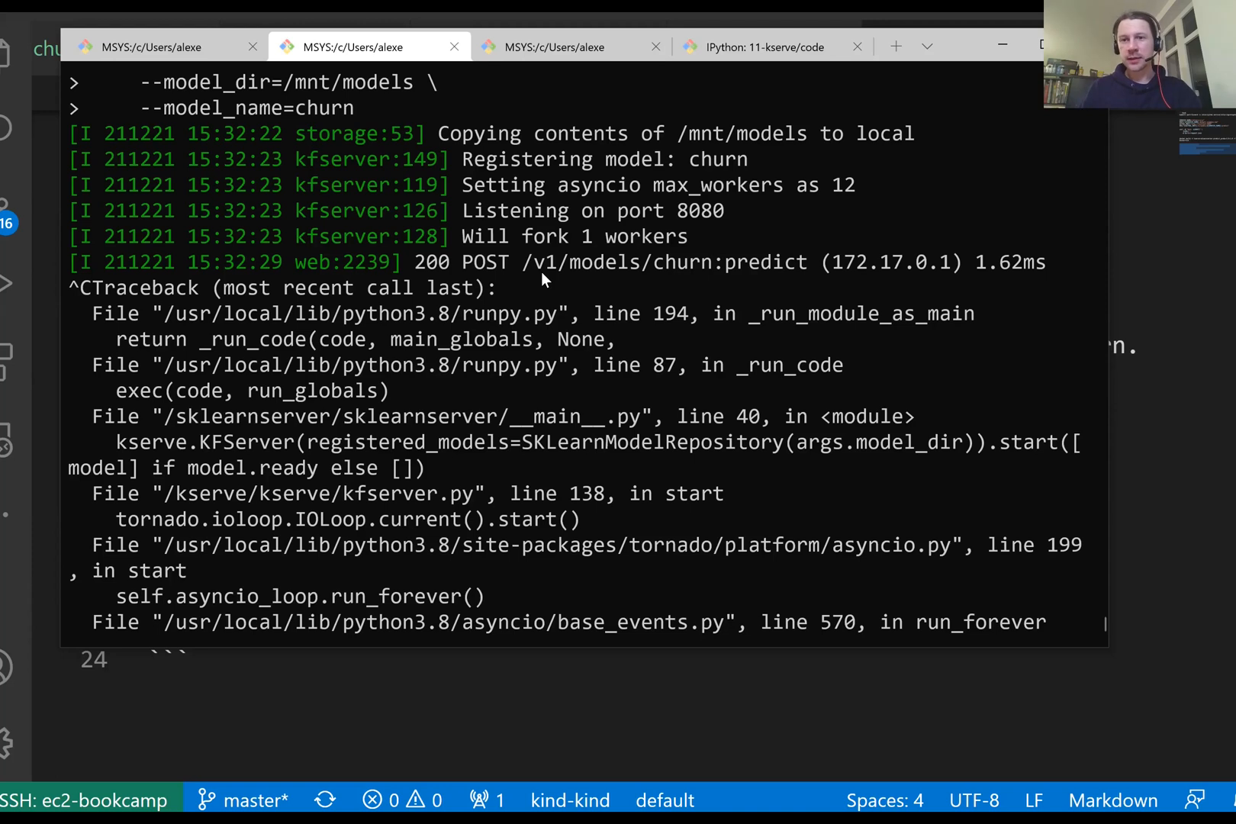
mouse_move(574, 285)
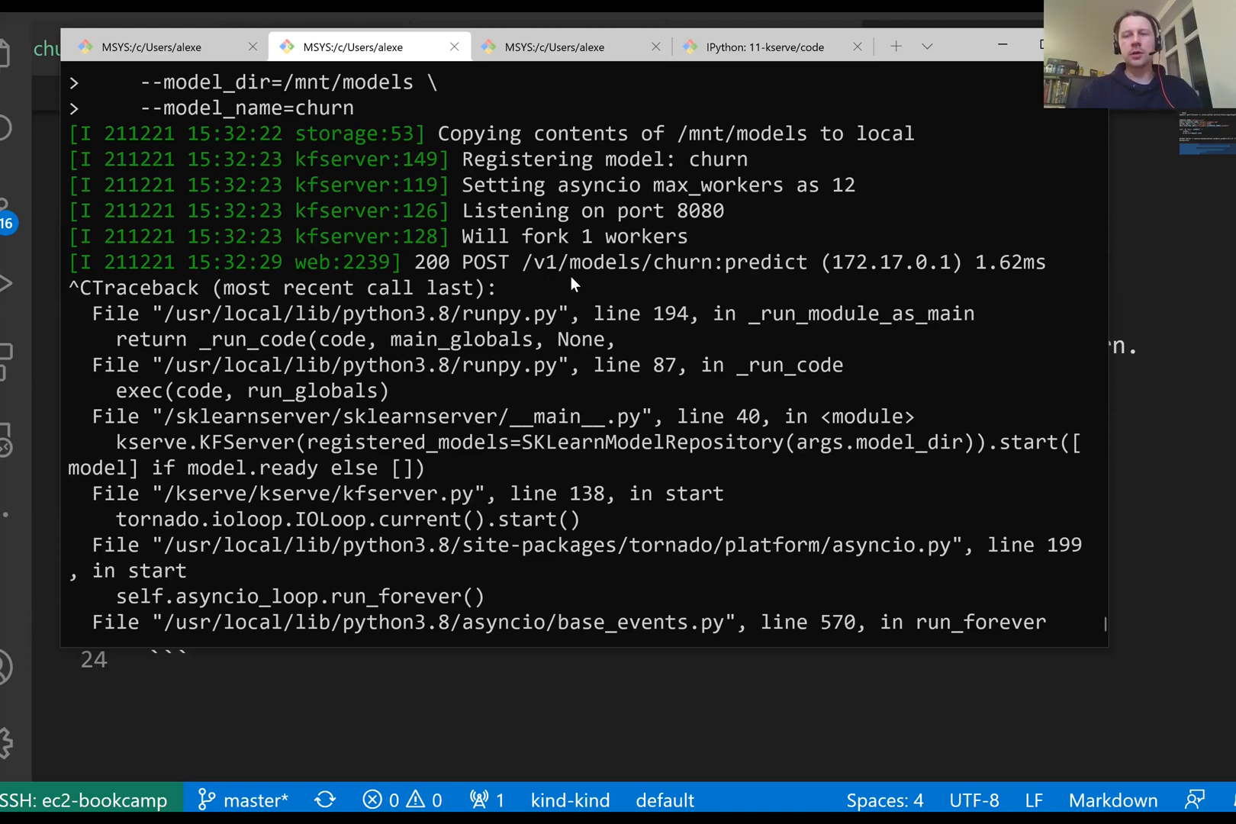
mouse_move(348, 381)
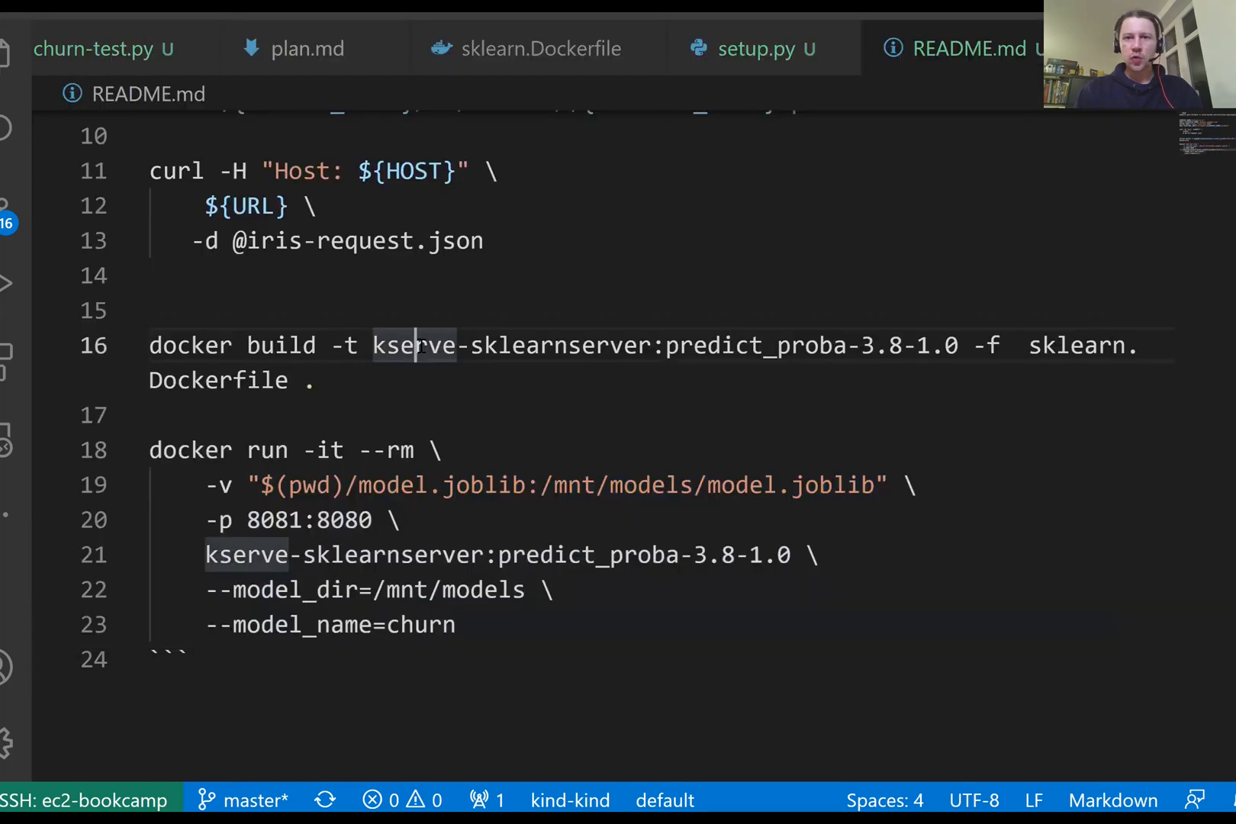
mouse_move(7, 52)
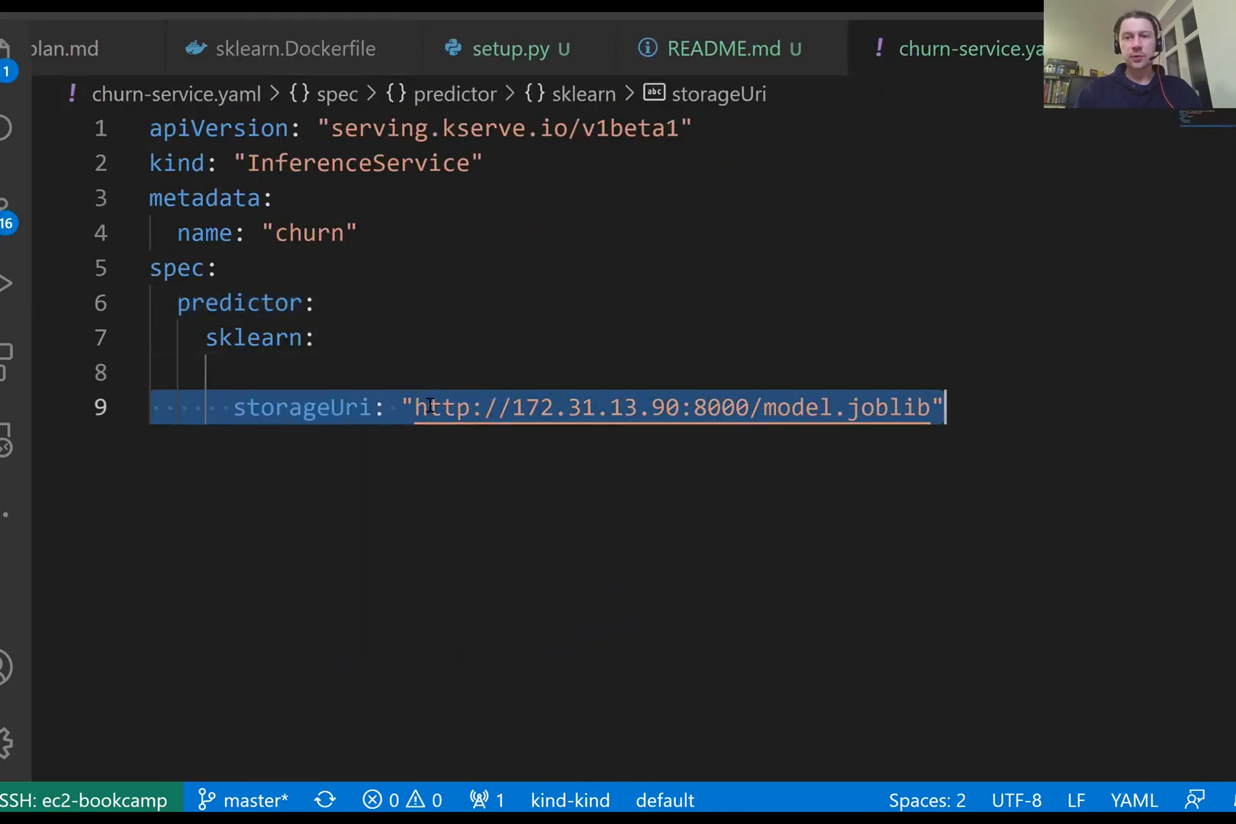
Add an image: line above storageUri in churn-service.yaml, copying the name from the docker run command
double_click(798, 409)
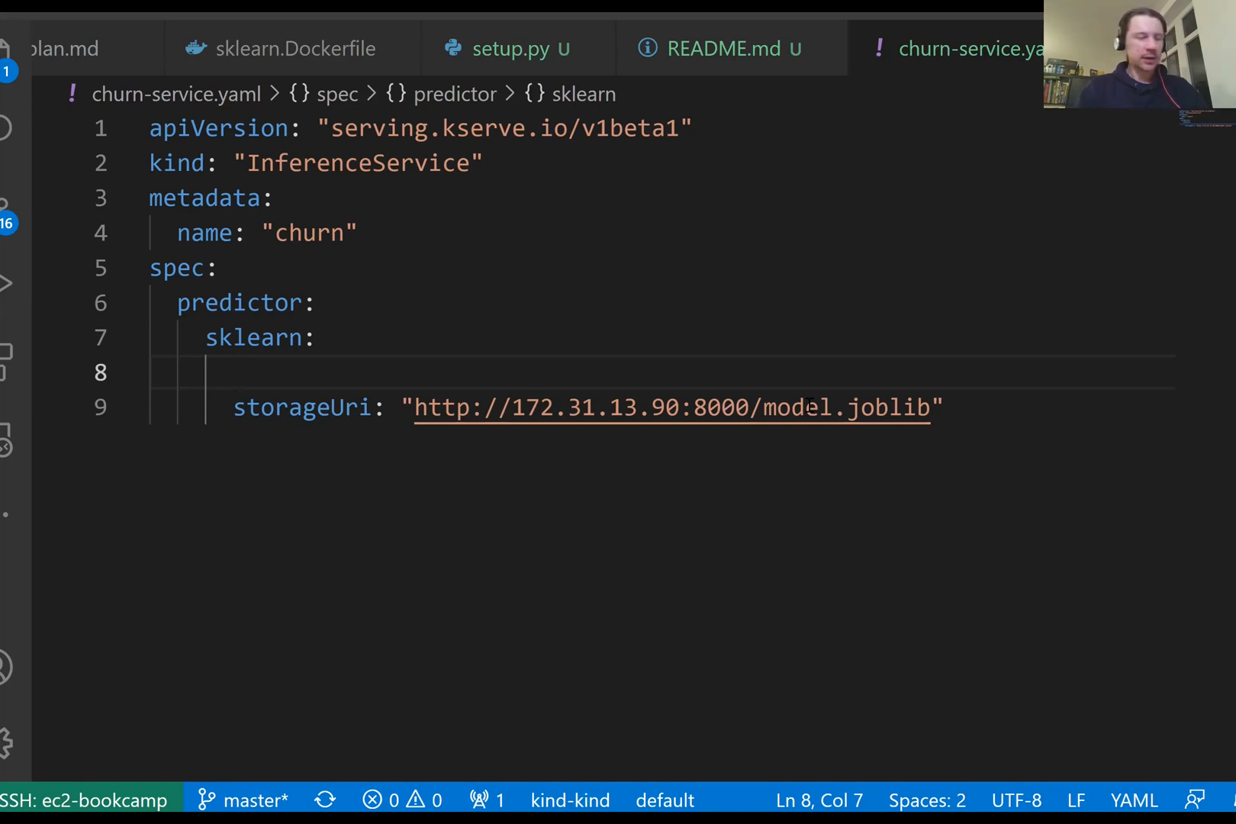
text(ima)
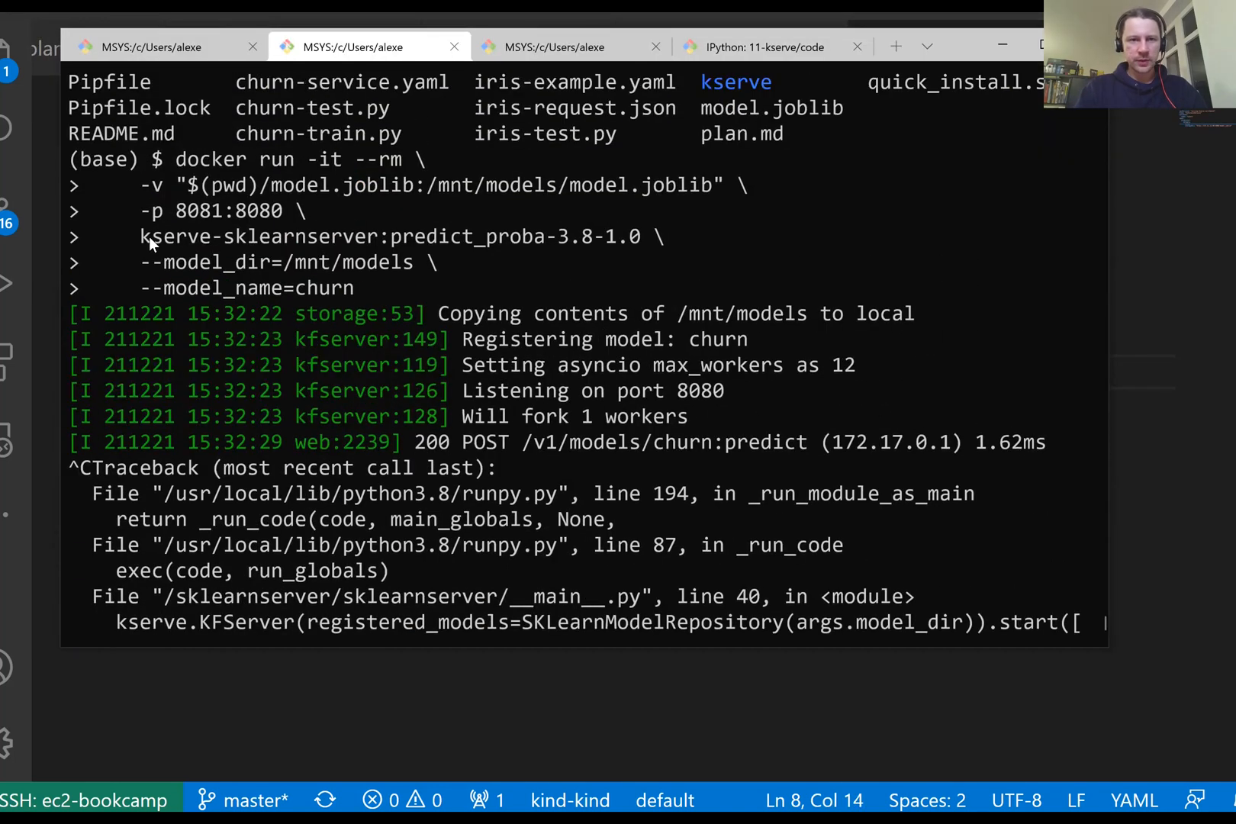
drag(137, 236, 512, 263)
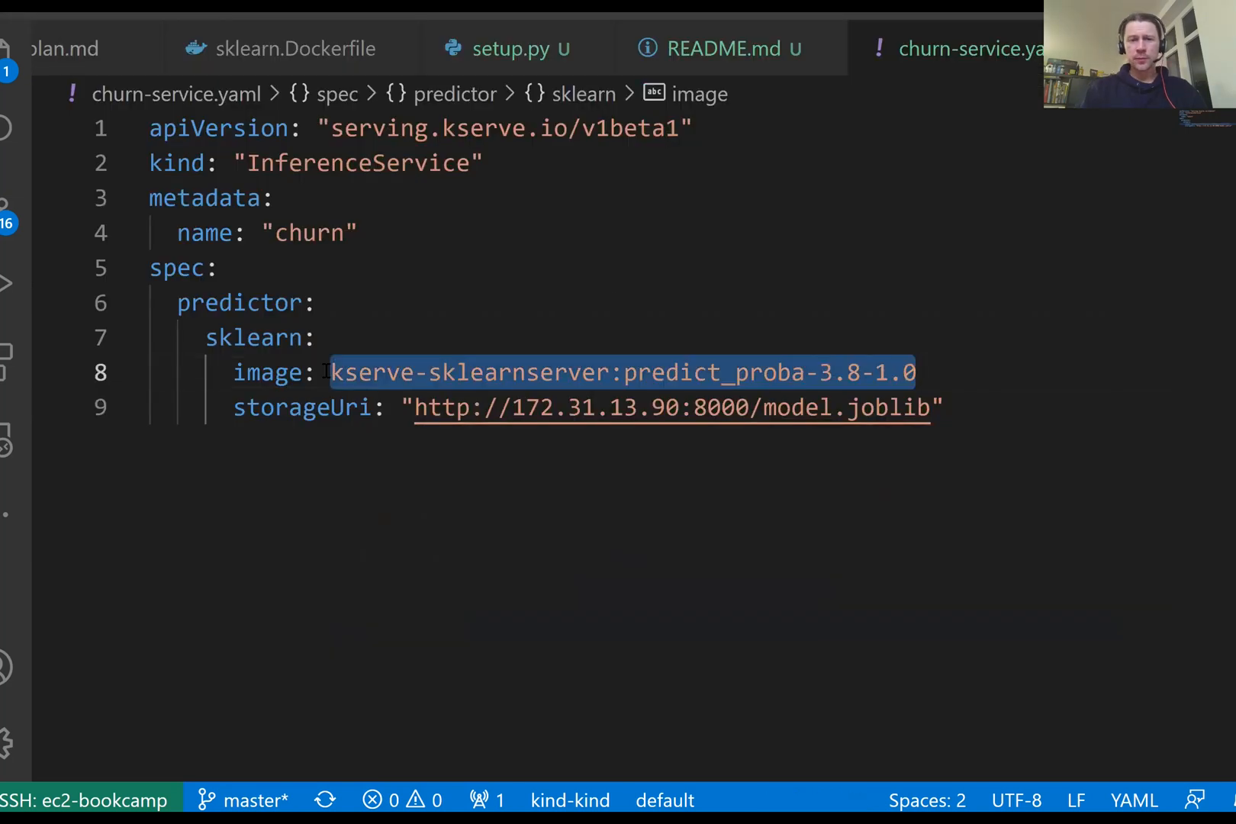
Set the image value to kserve-sklearnserver:predict_proba-3.8-1.0
click(263, 372)
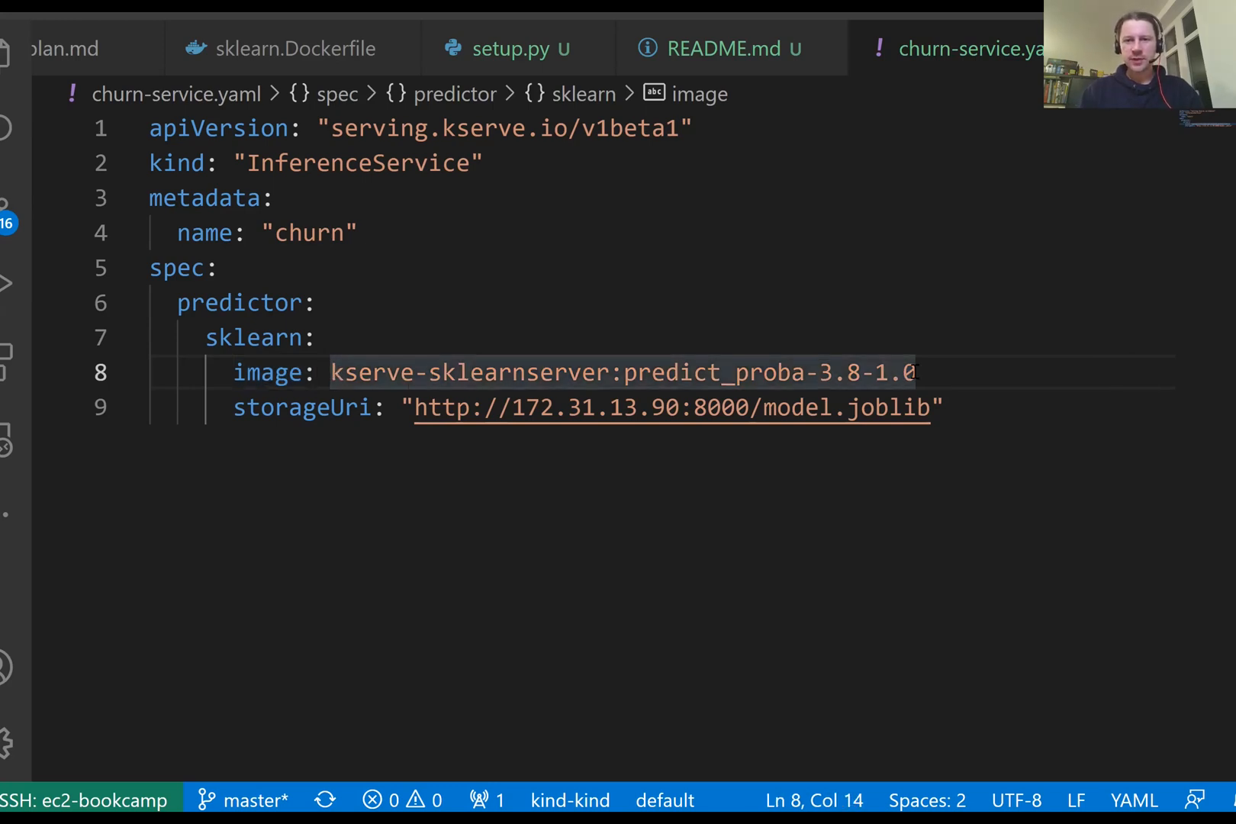
drag(329, 373, 916, 372)
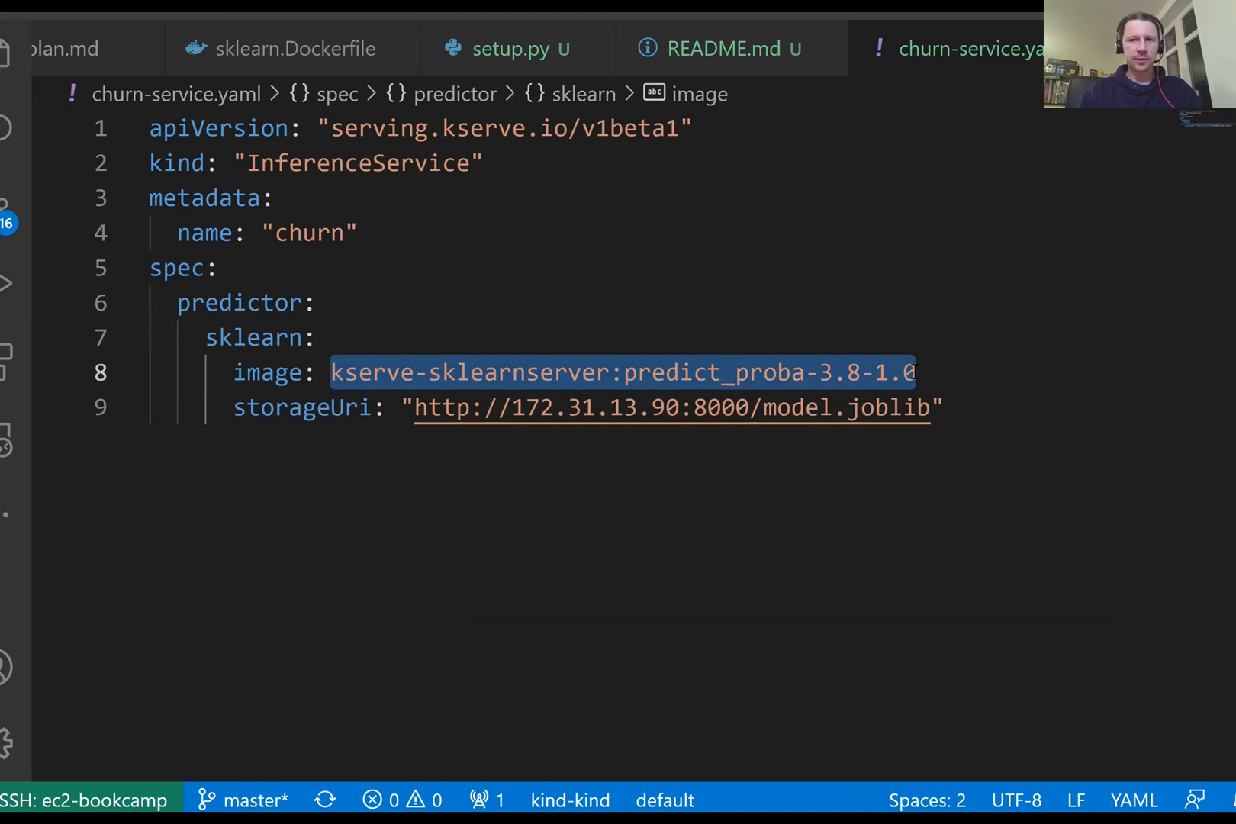
double_click(715, 374)
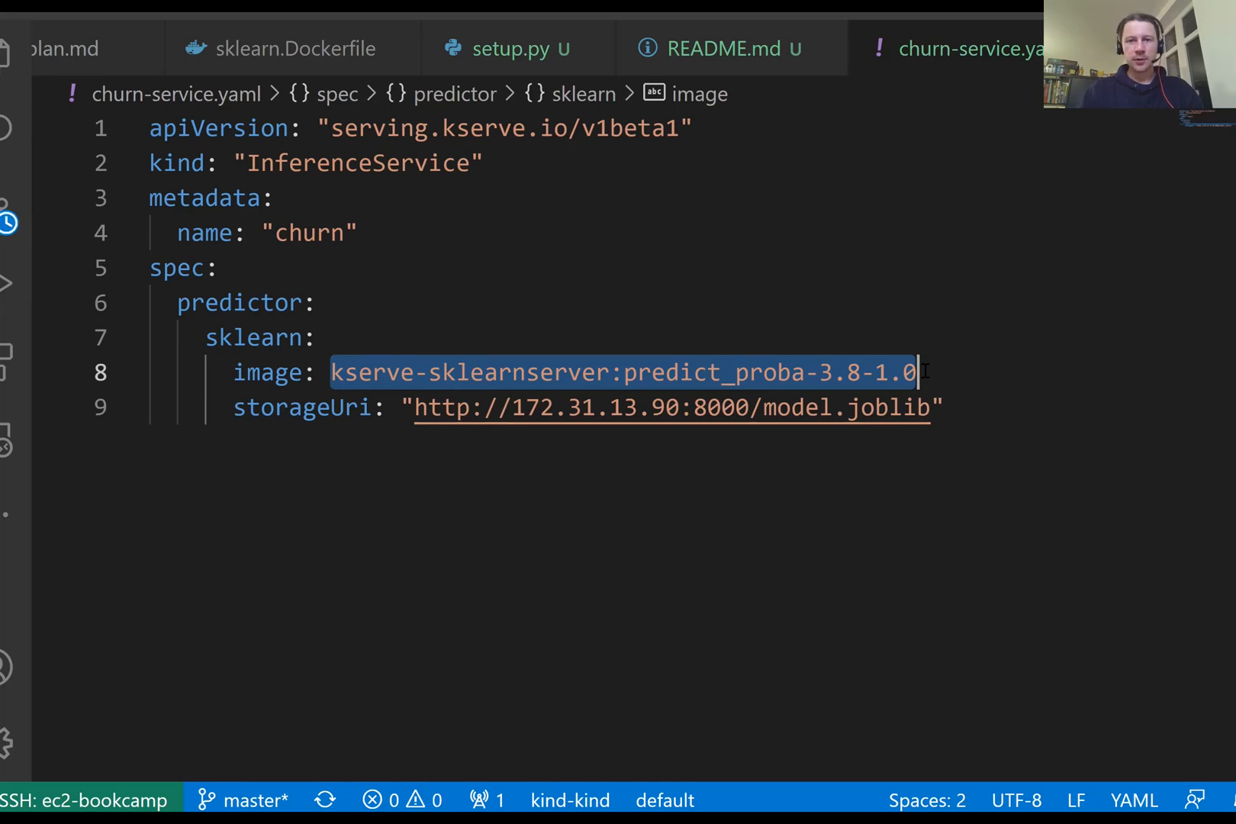
click(878, 373)
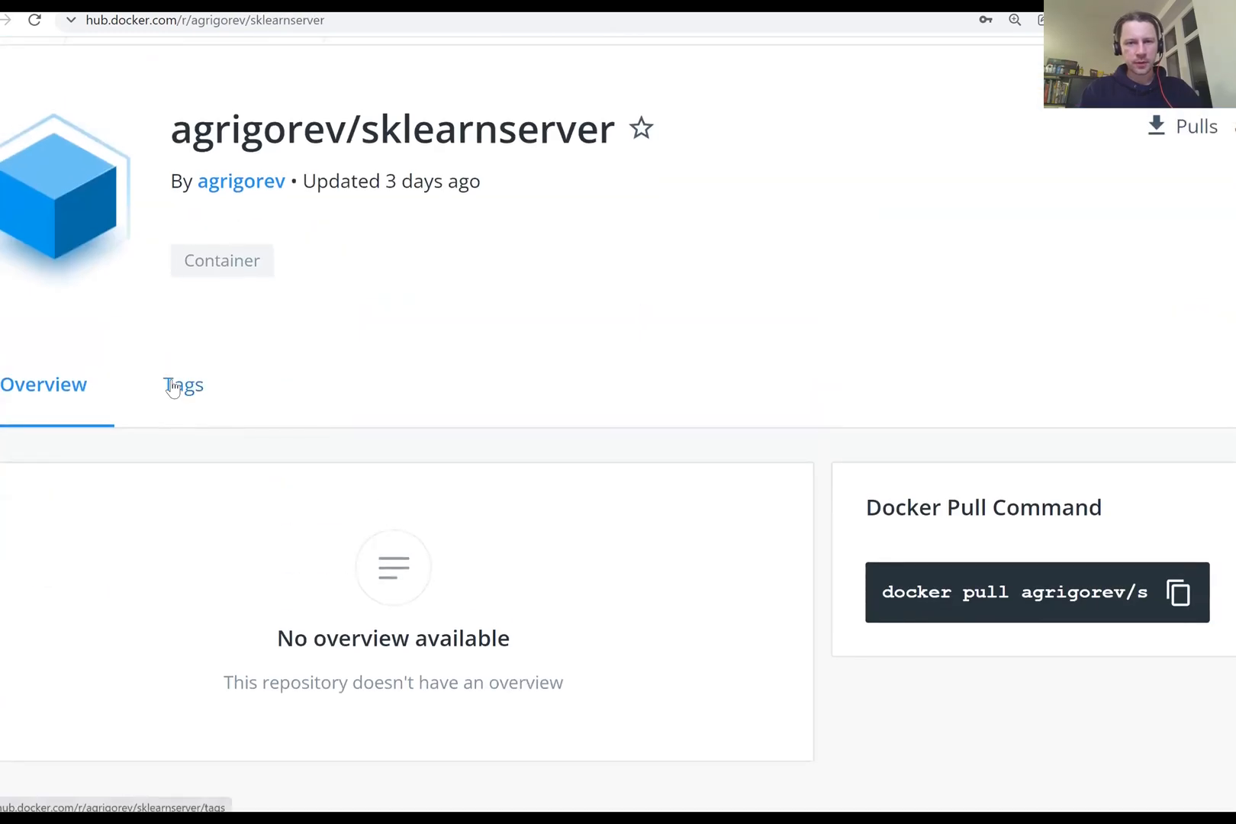
Show the sklearnserver repository's tags on Docker Hub, listing 3.8-1.0-predict-proba
click(183, 384)
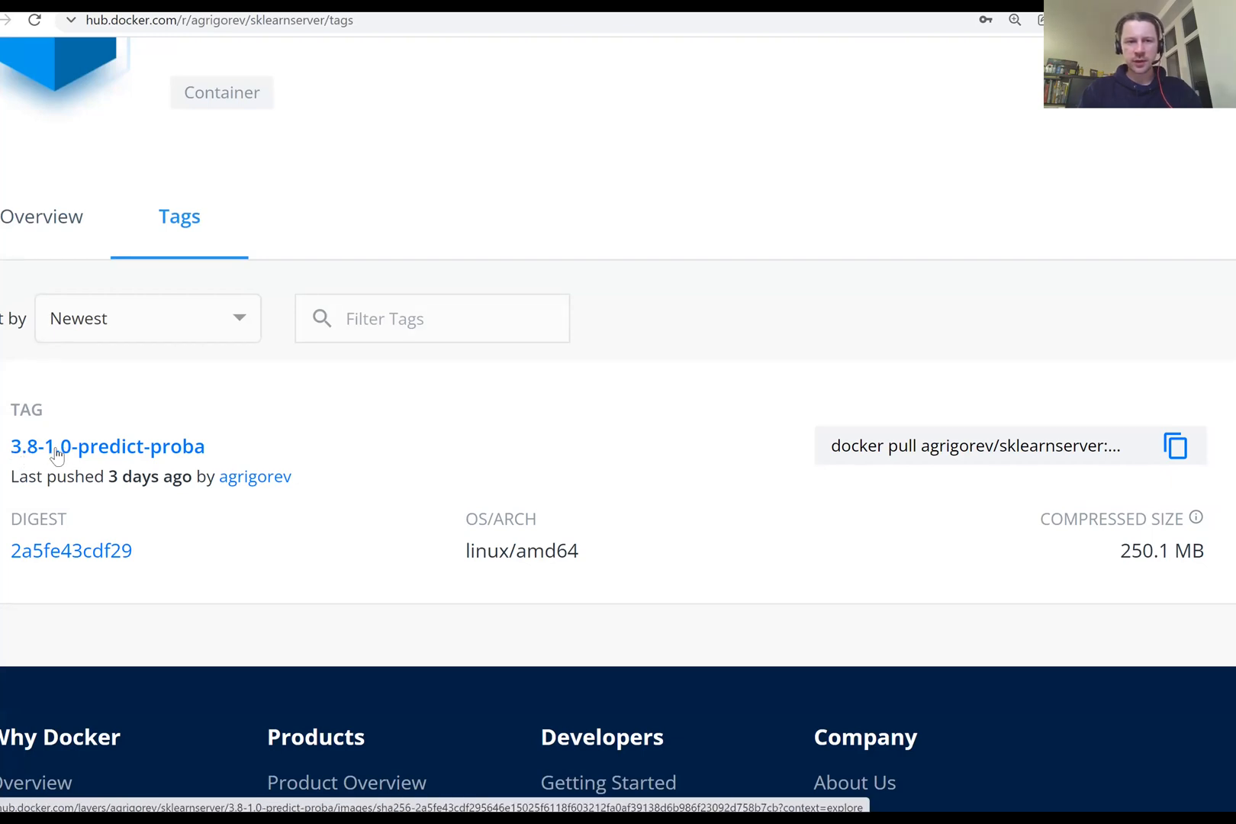
mouse_move(130, 451)
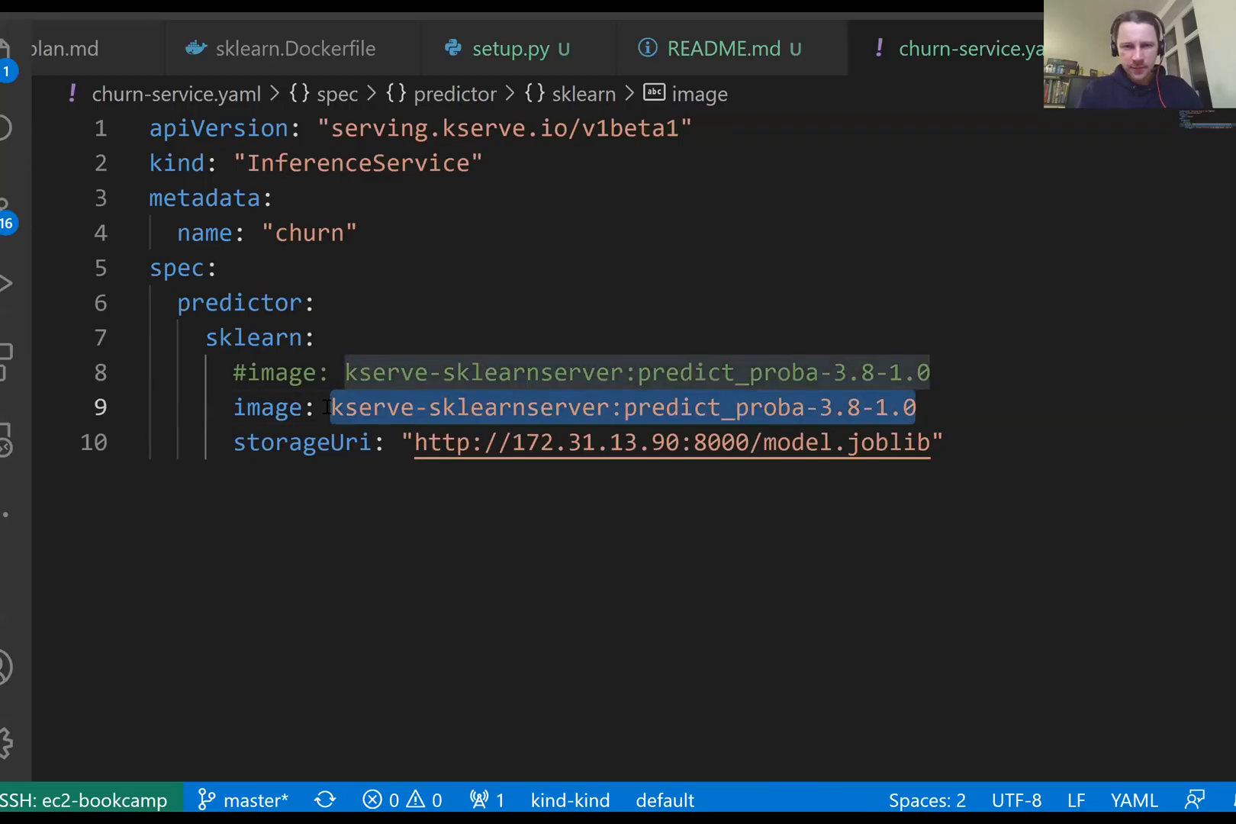
Set the service image to agrigorev/sklearnserver:3.8-1.0-predict-proba, keeping the local tag commented out
text(agrigorev/sklearnserver:3.8-1.0-predict-proba)
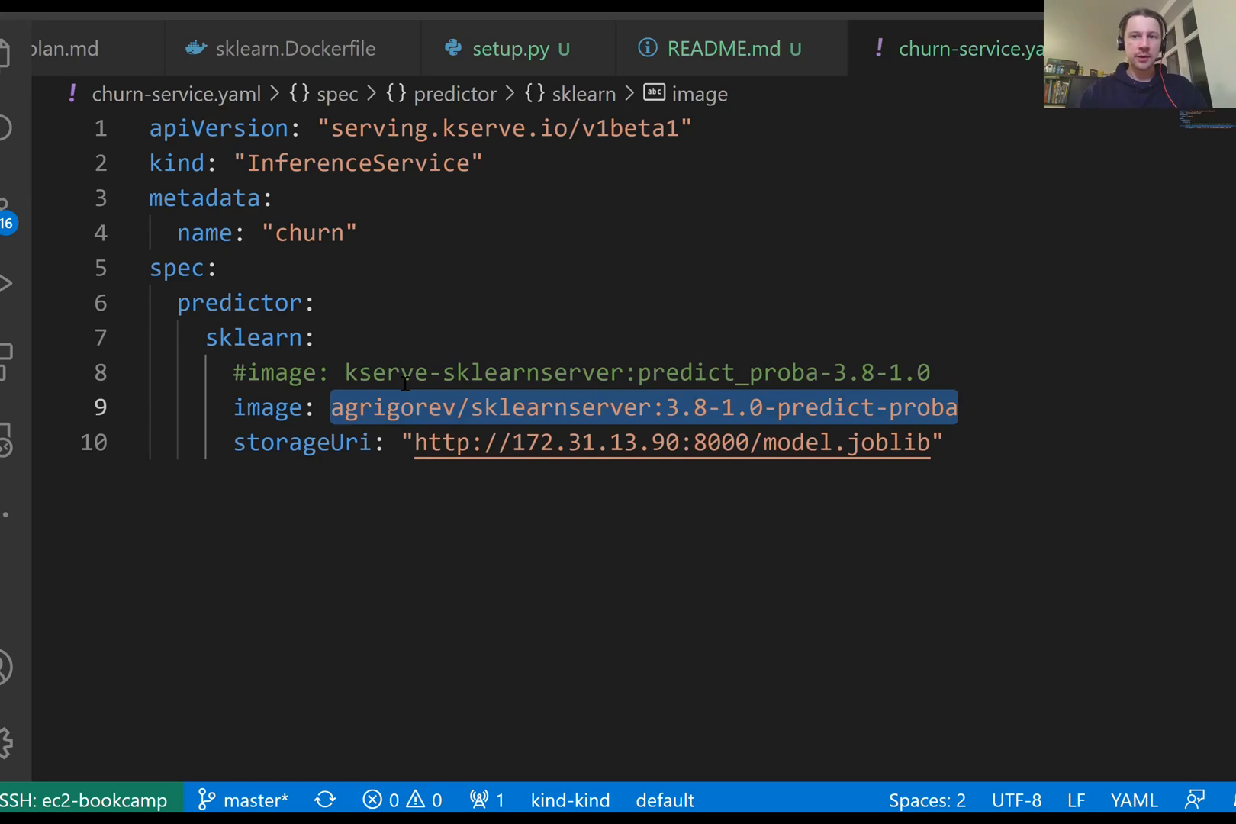
double_click(559, 408)
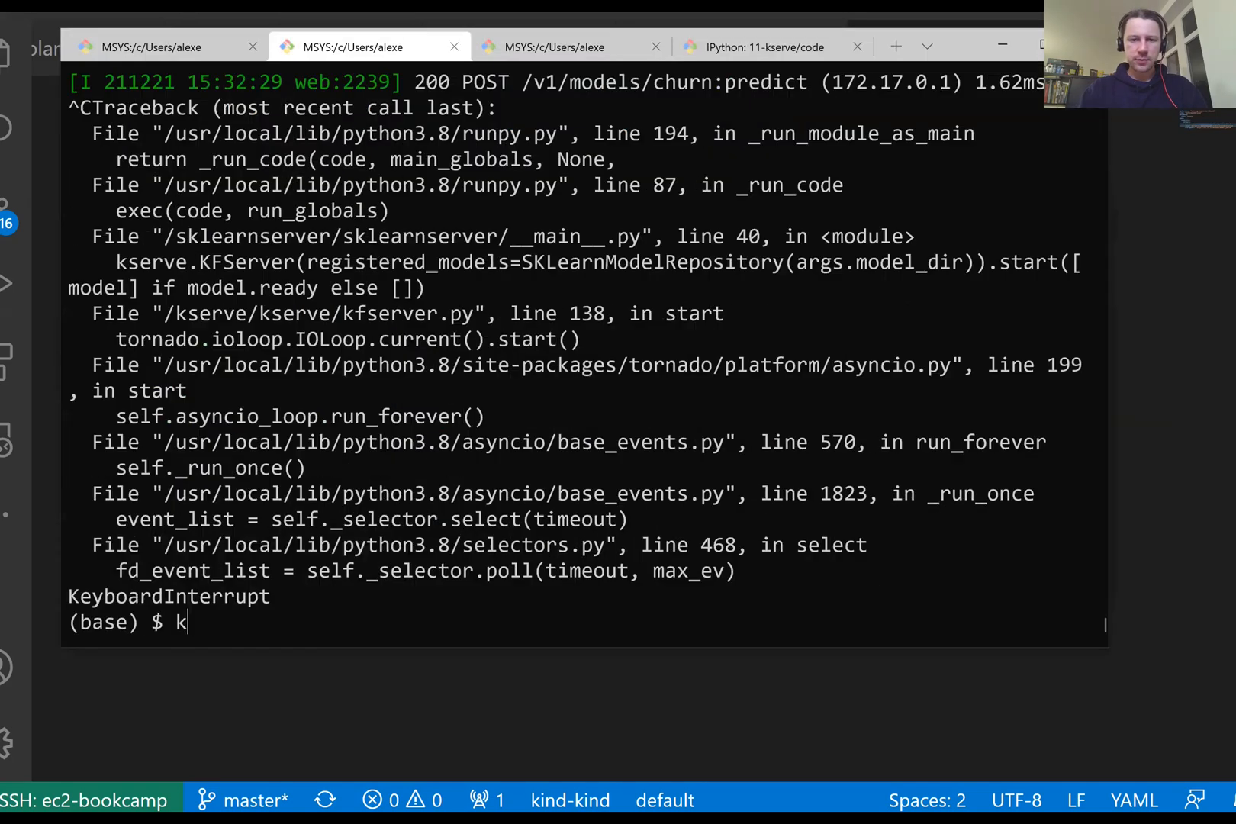
Run kubectl apply -f churn-service.yaml so the churn InferenceService is configured, then htop
text(ubectl)
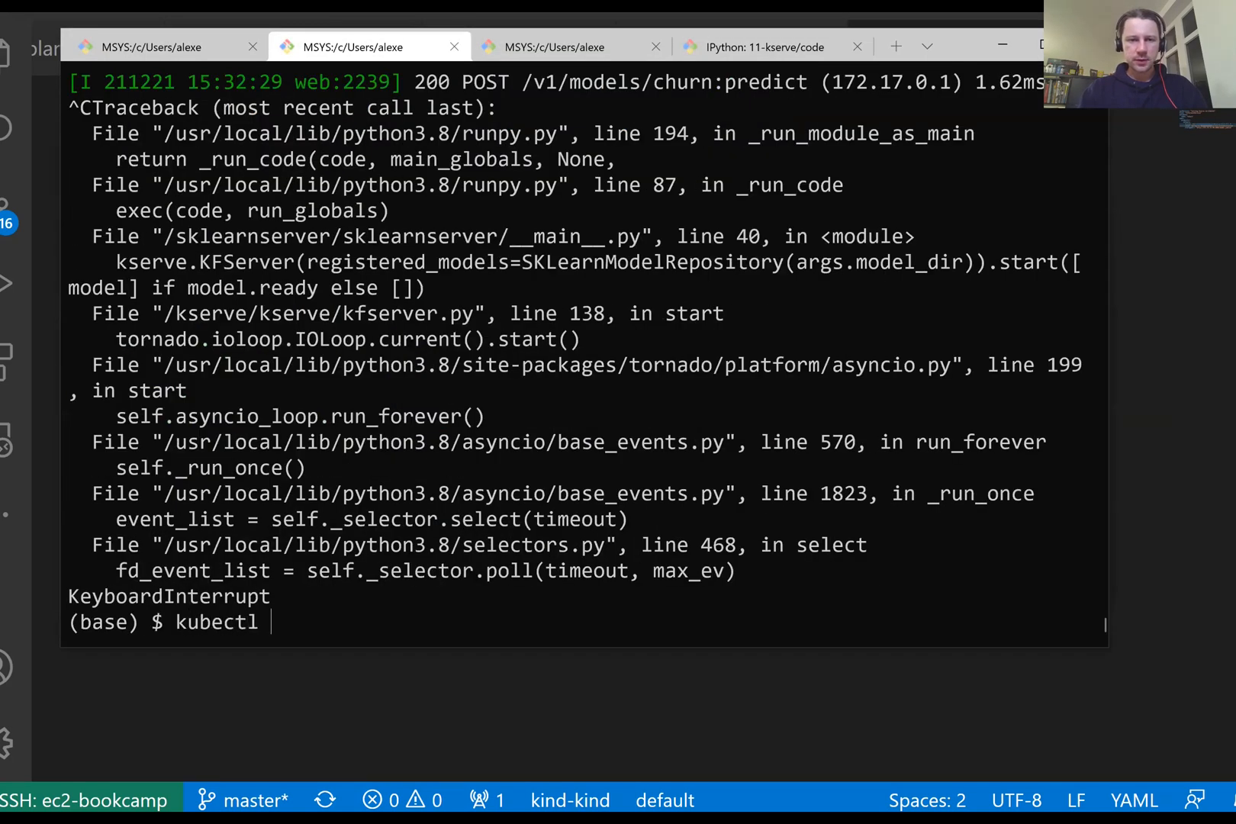
text(apply -f cuh)
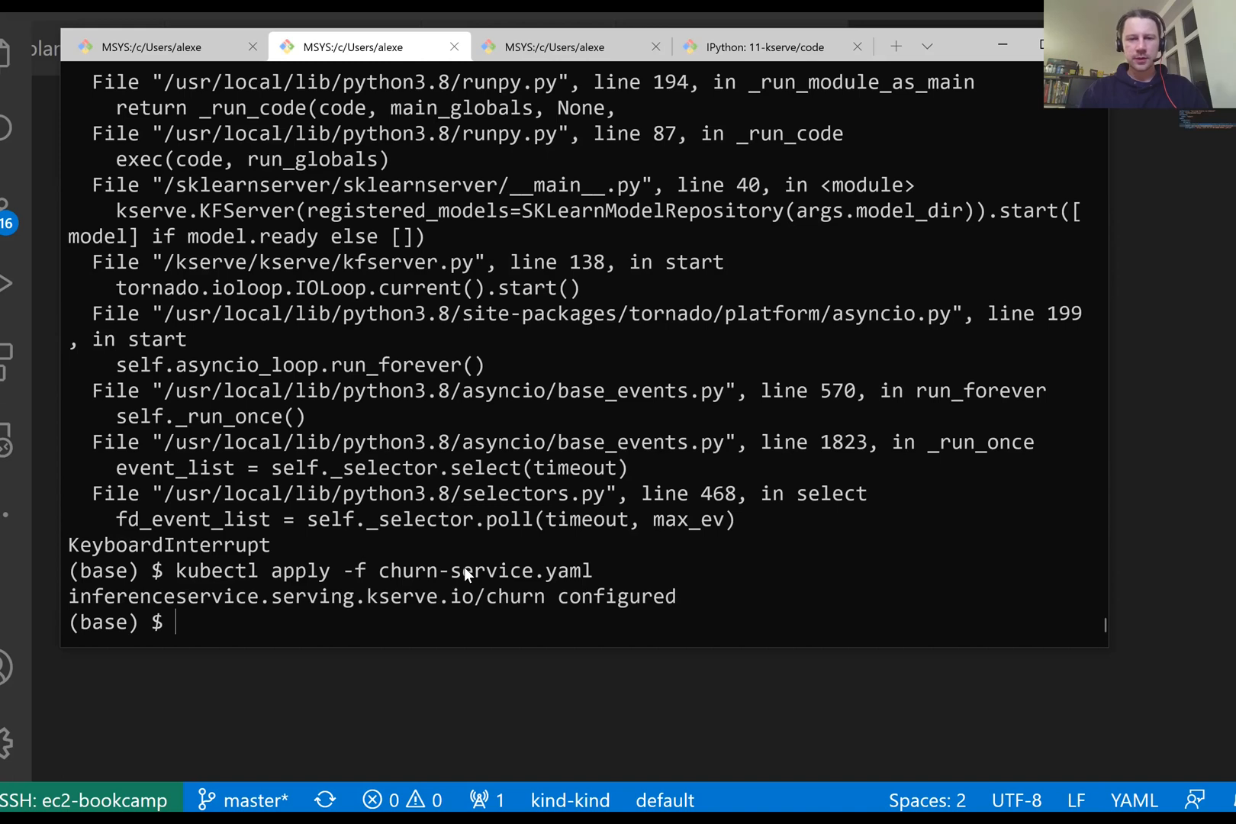
text(htop)
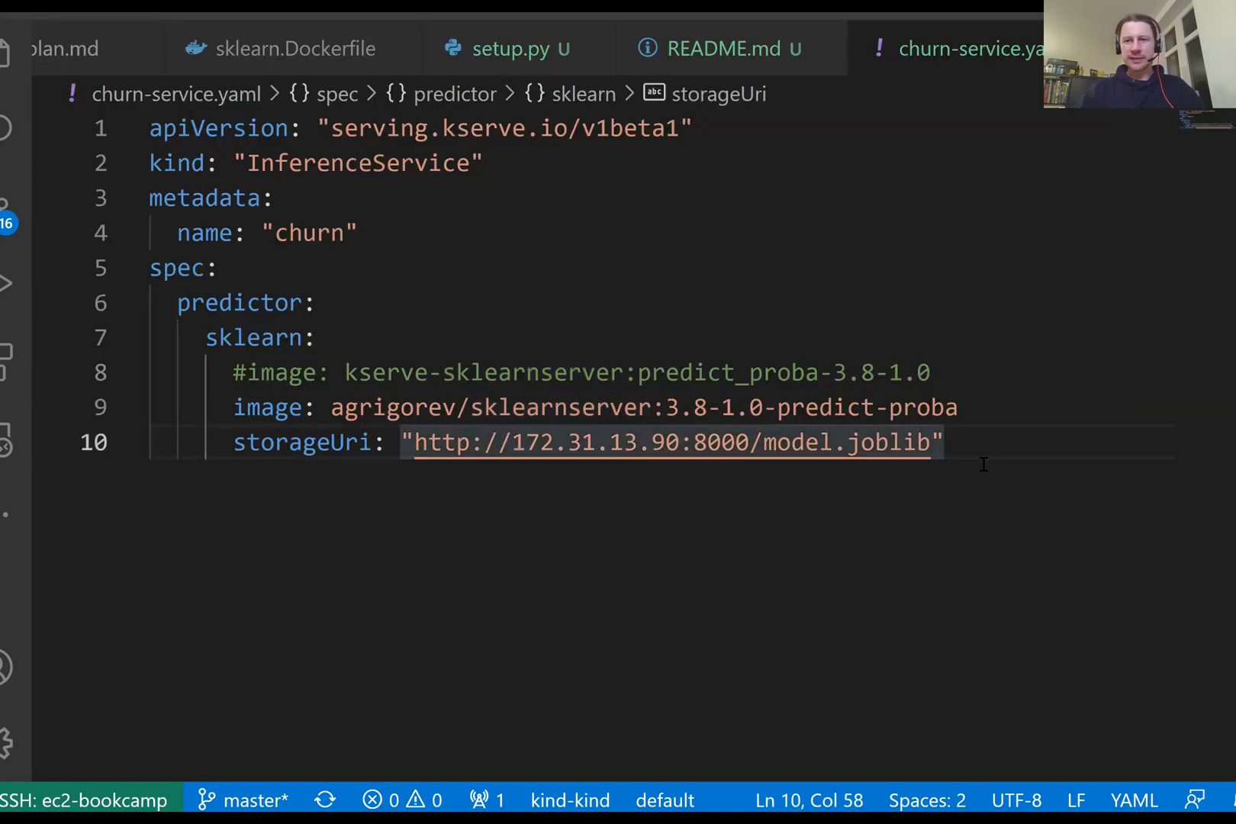
Add resources limits of cpu 300m and memory 256Mi under the sklearn predictor
key(Enter)
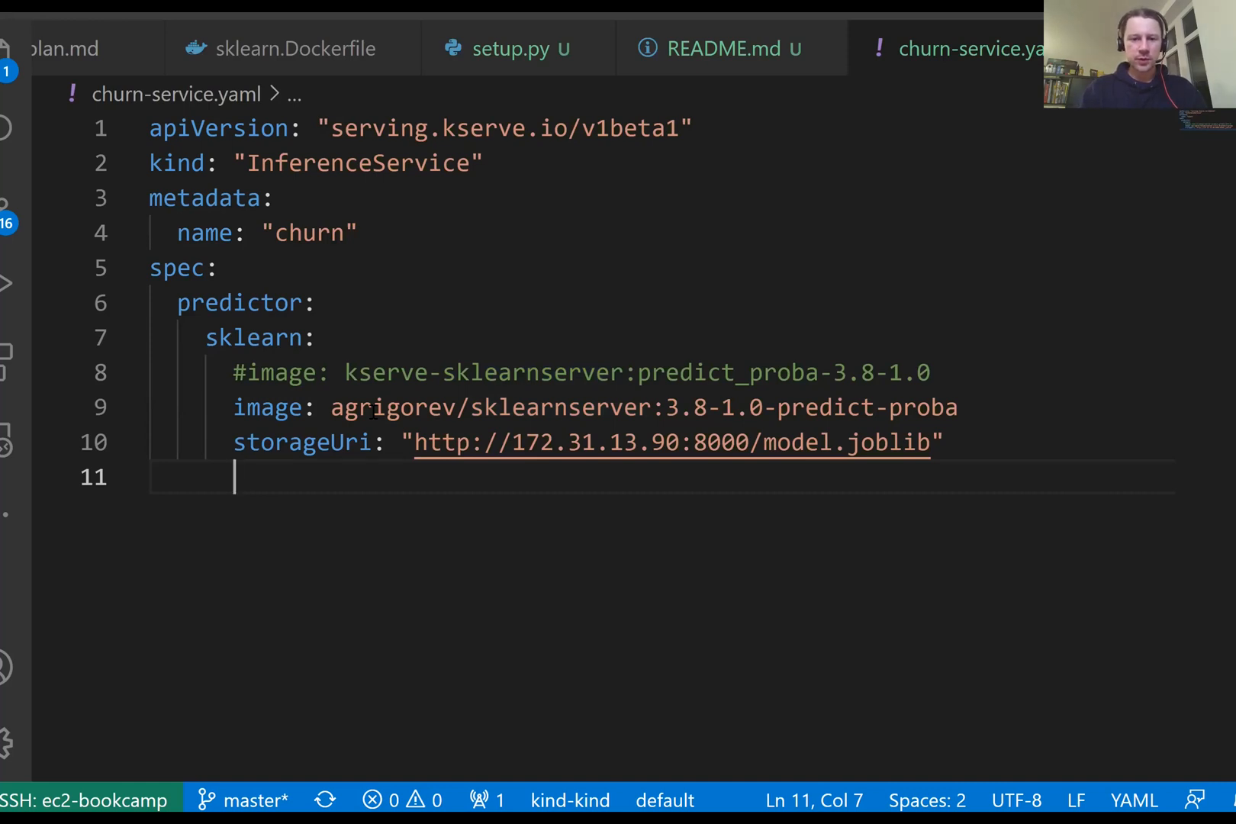
text(resources:)
text(limits:)
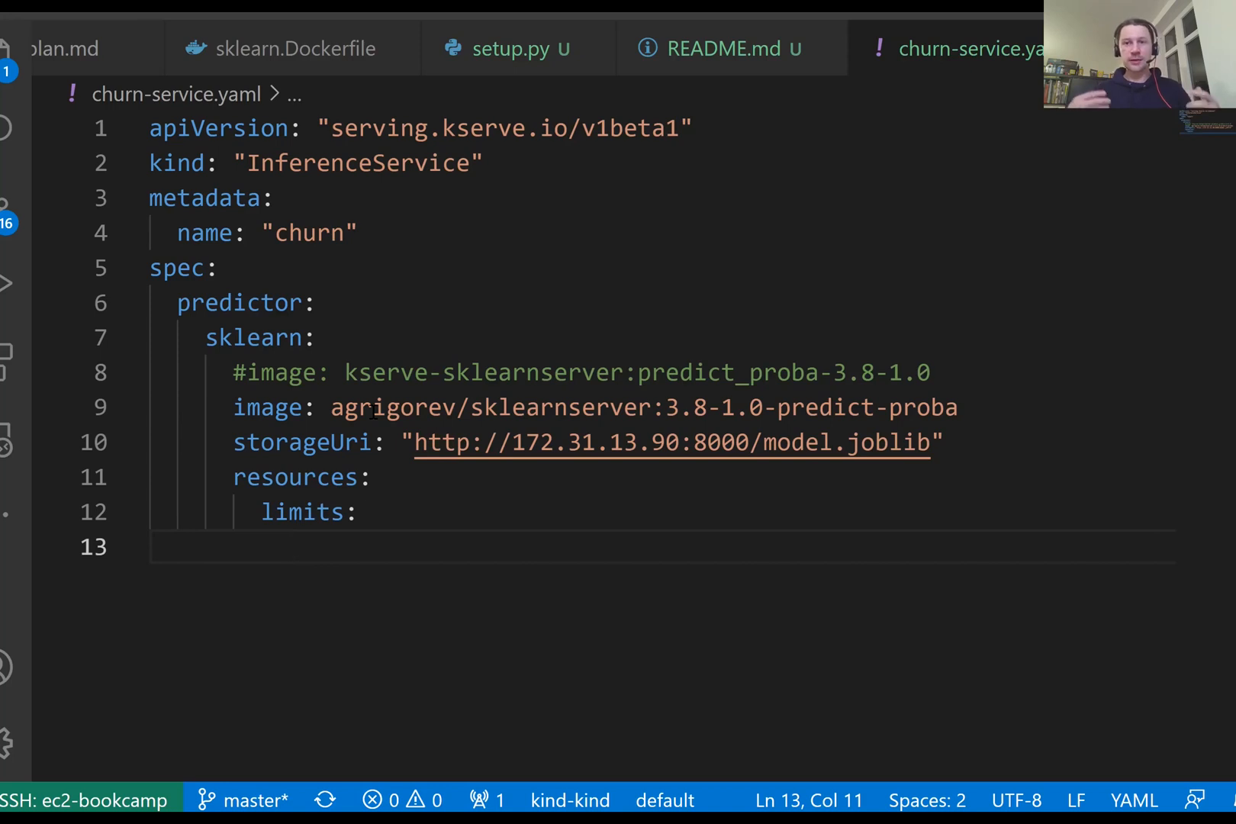
text(cpu)
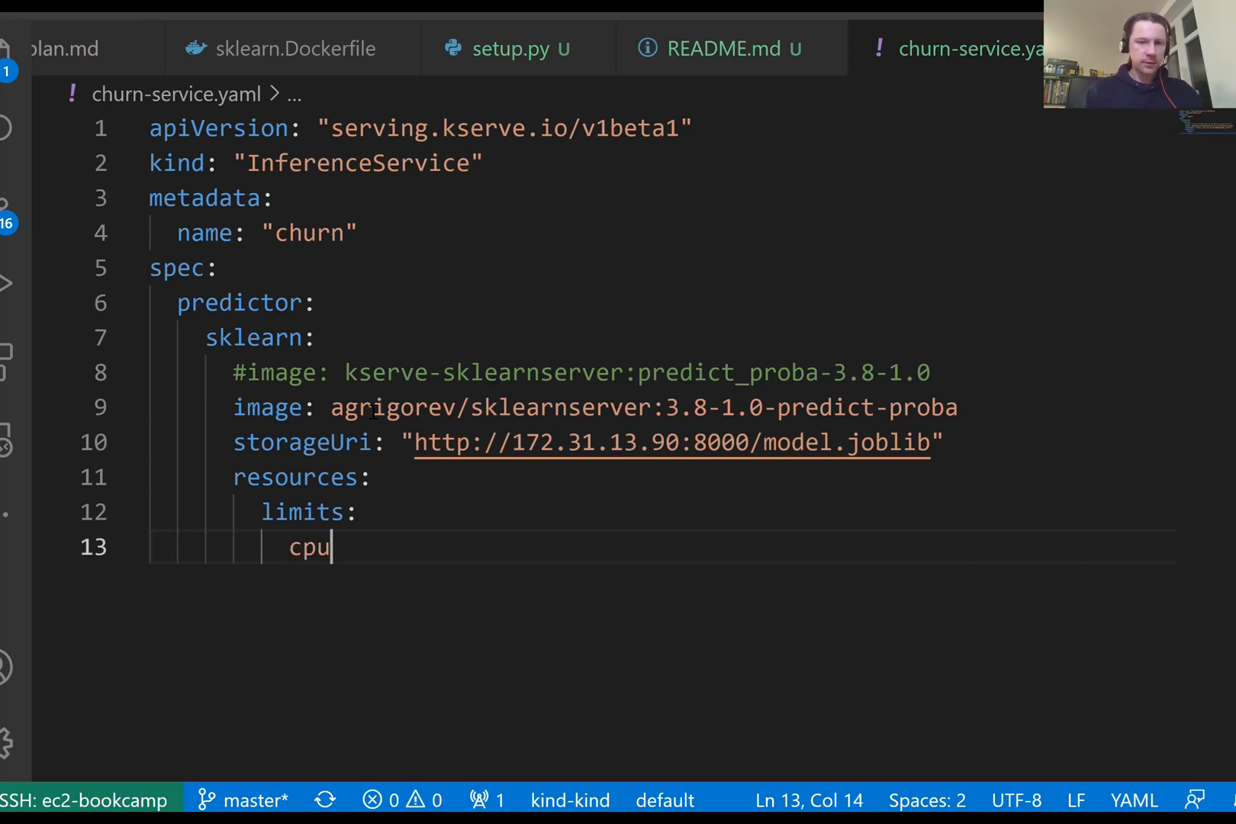
text(: 300m)
text(memory: 256)
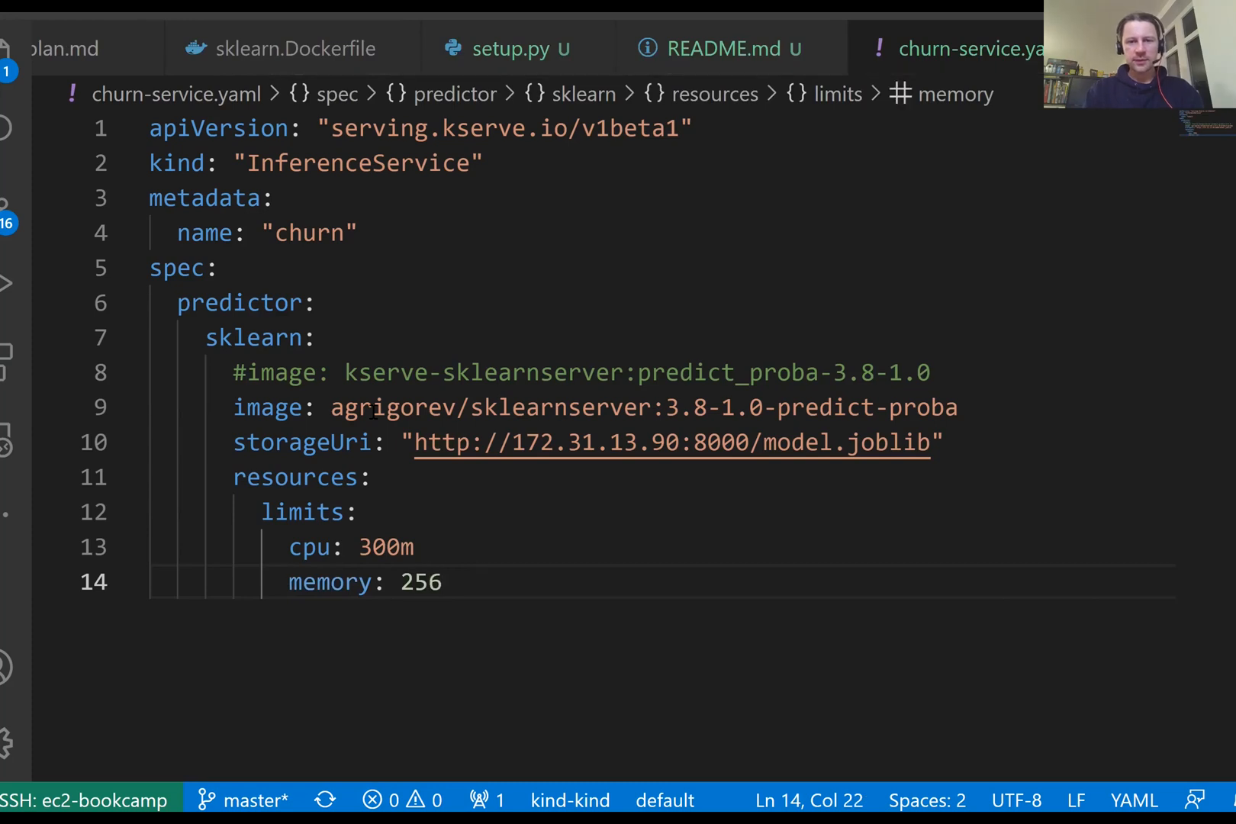
text(Mi)
text(kube)
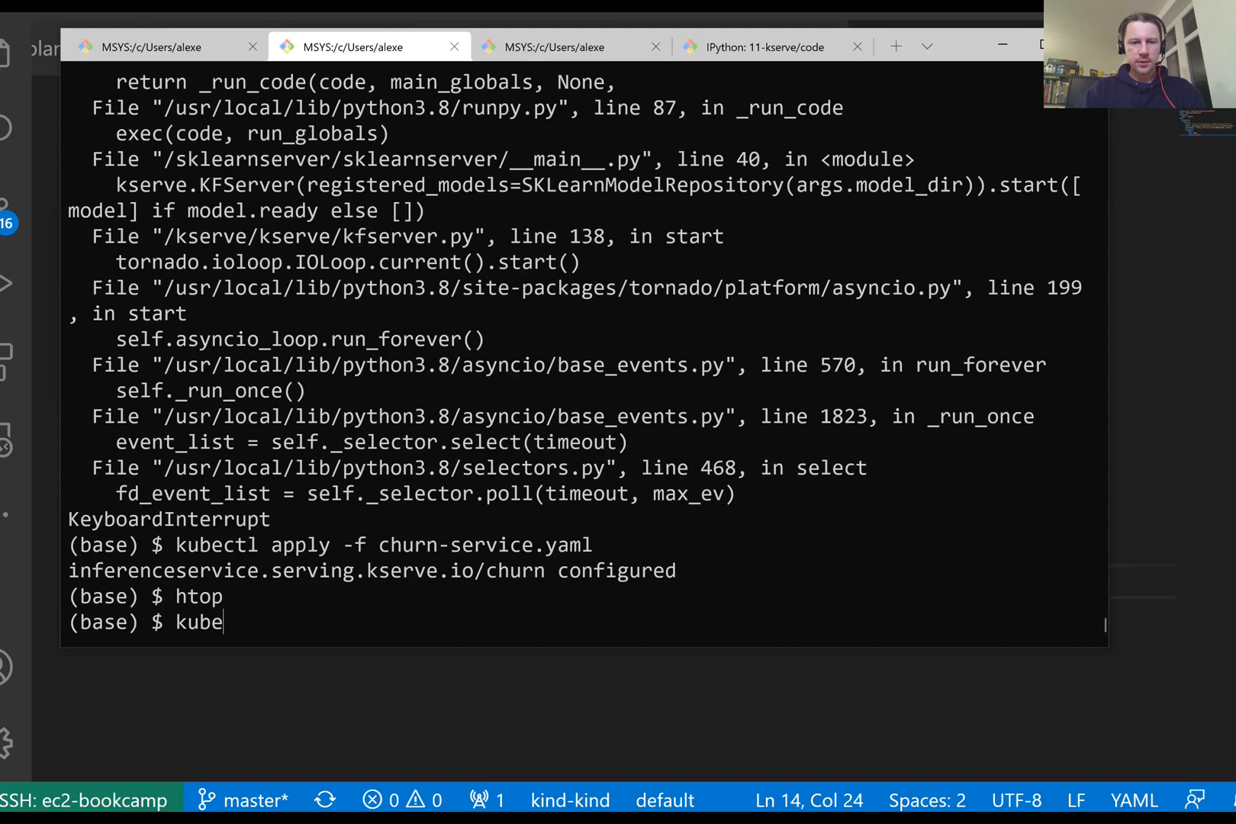
List the inference services with kubectl get isvc and highlight the churn entry at revision 00002
text(c)
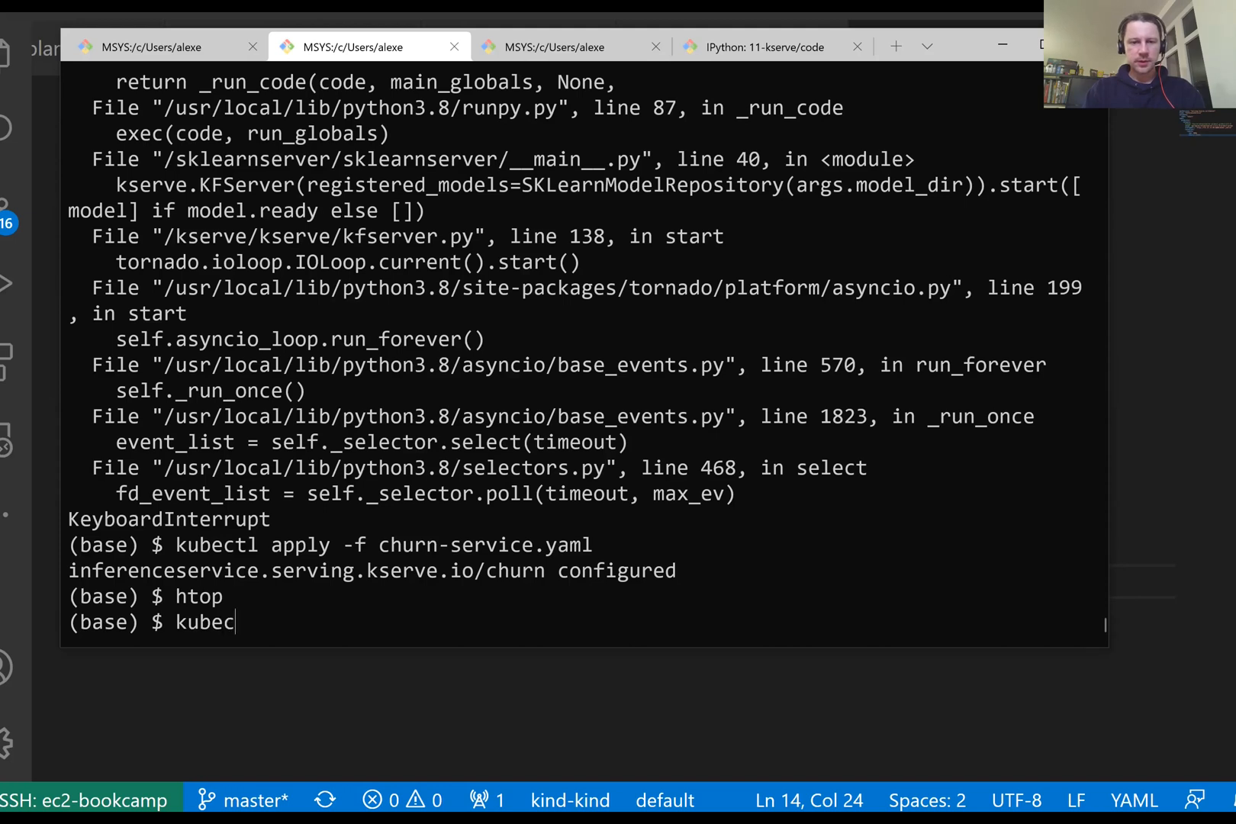
text(tl get)
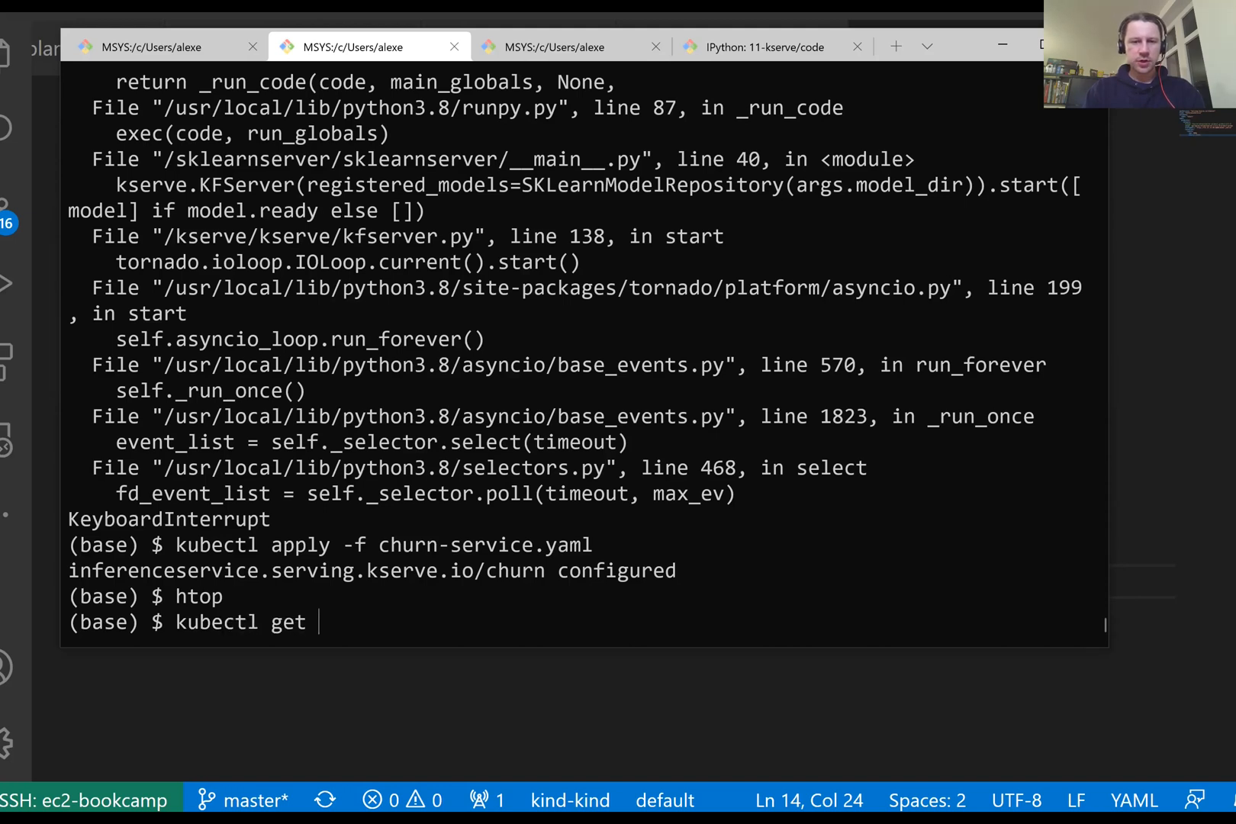
text(isvc)
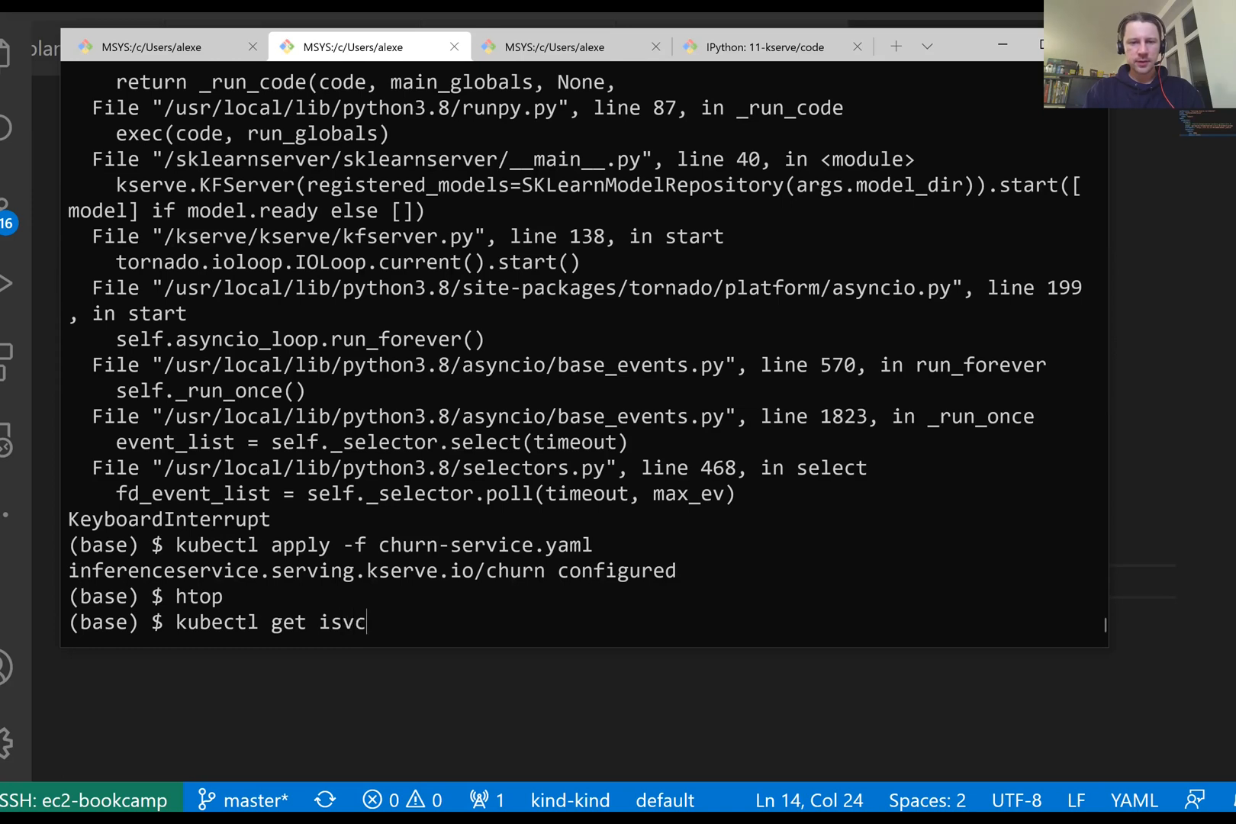
key(Enter)
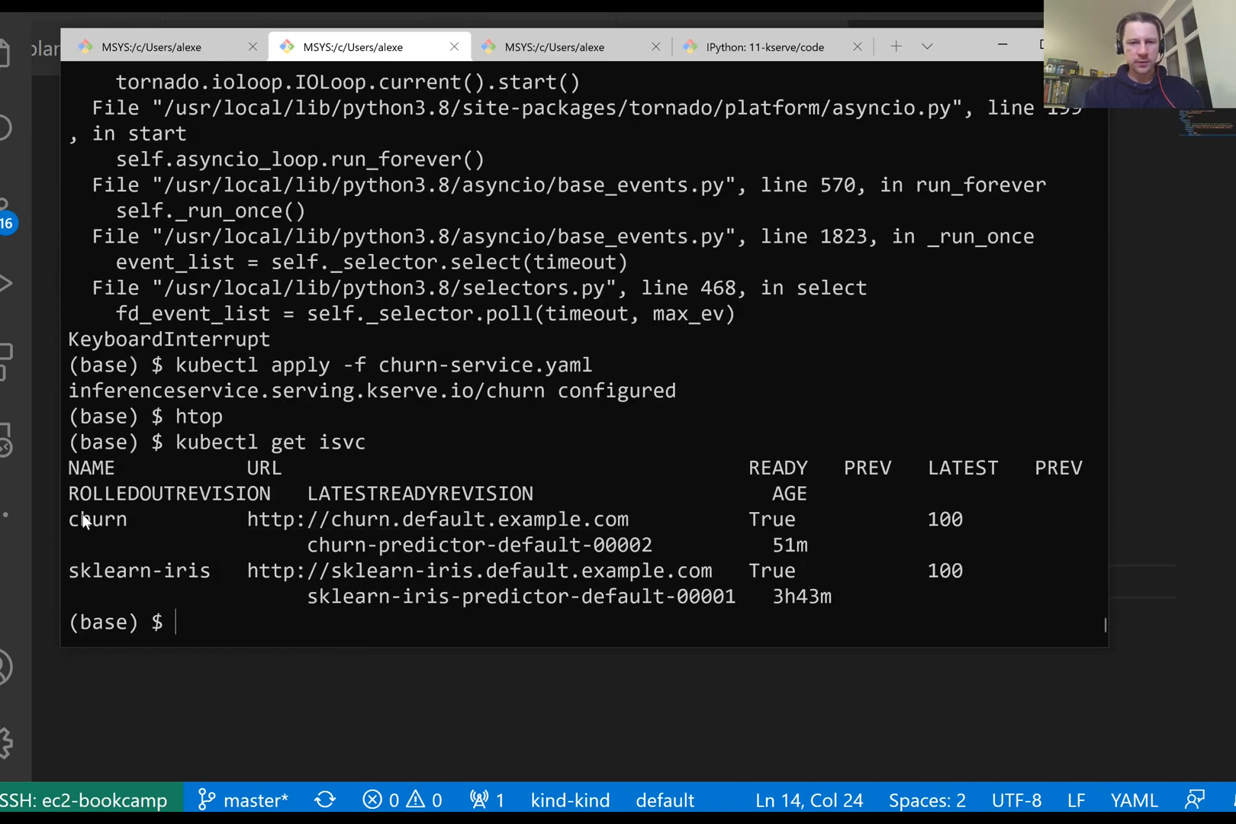
double_click(138, 571)
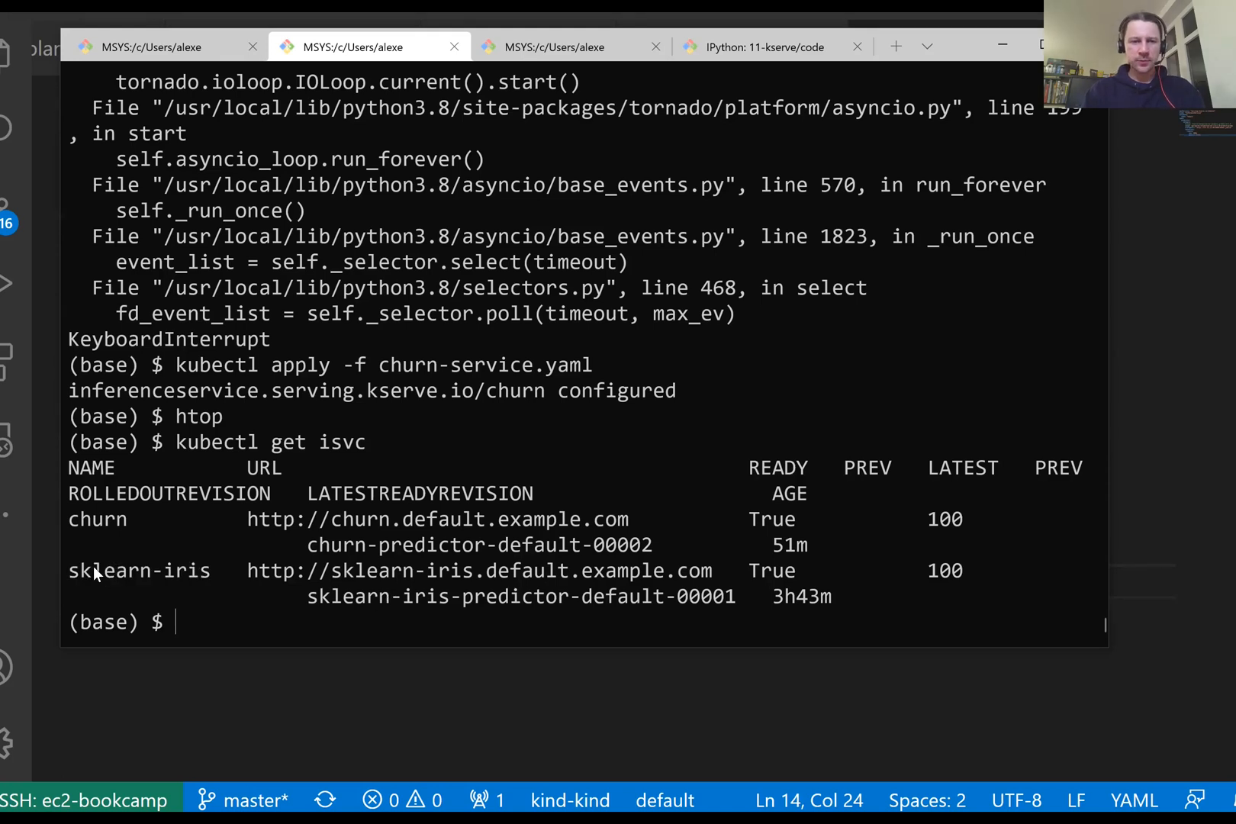
double_click(98, 519)
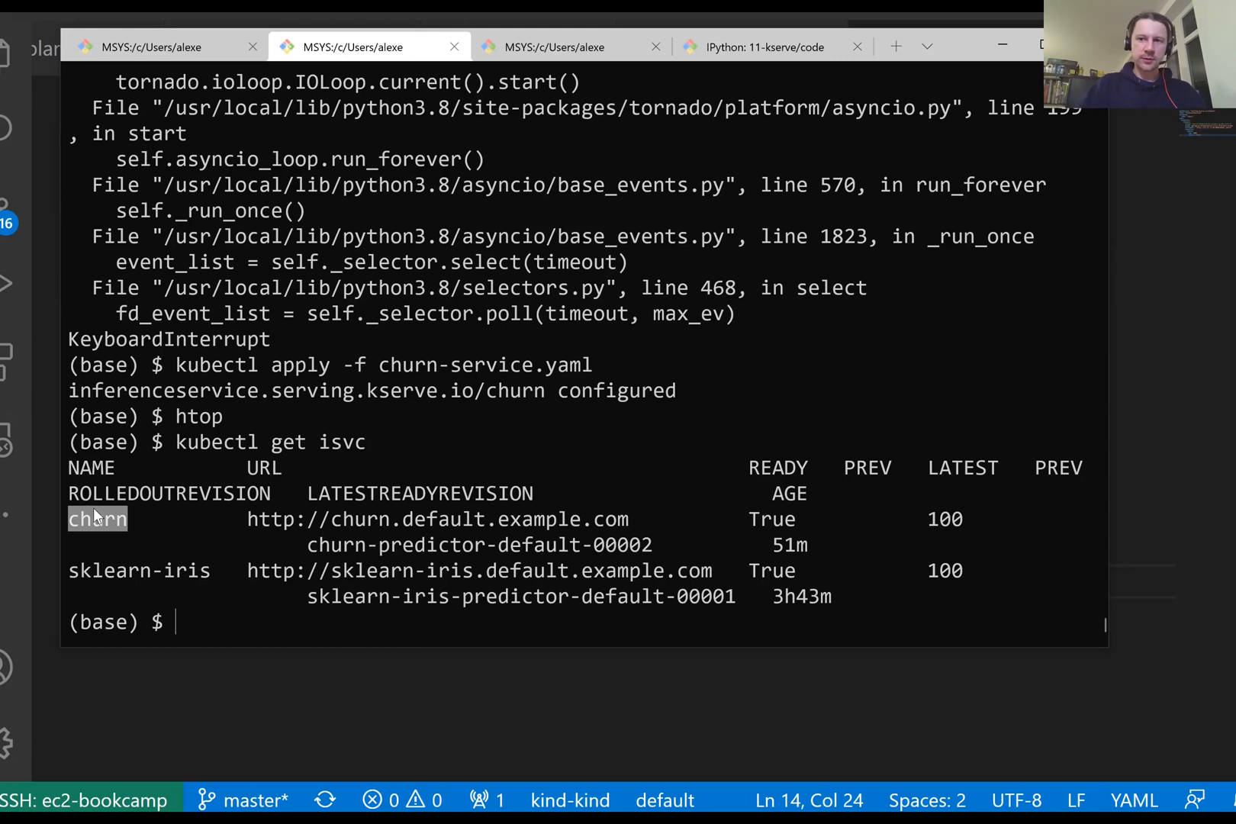
mouse_move(651, 554)
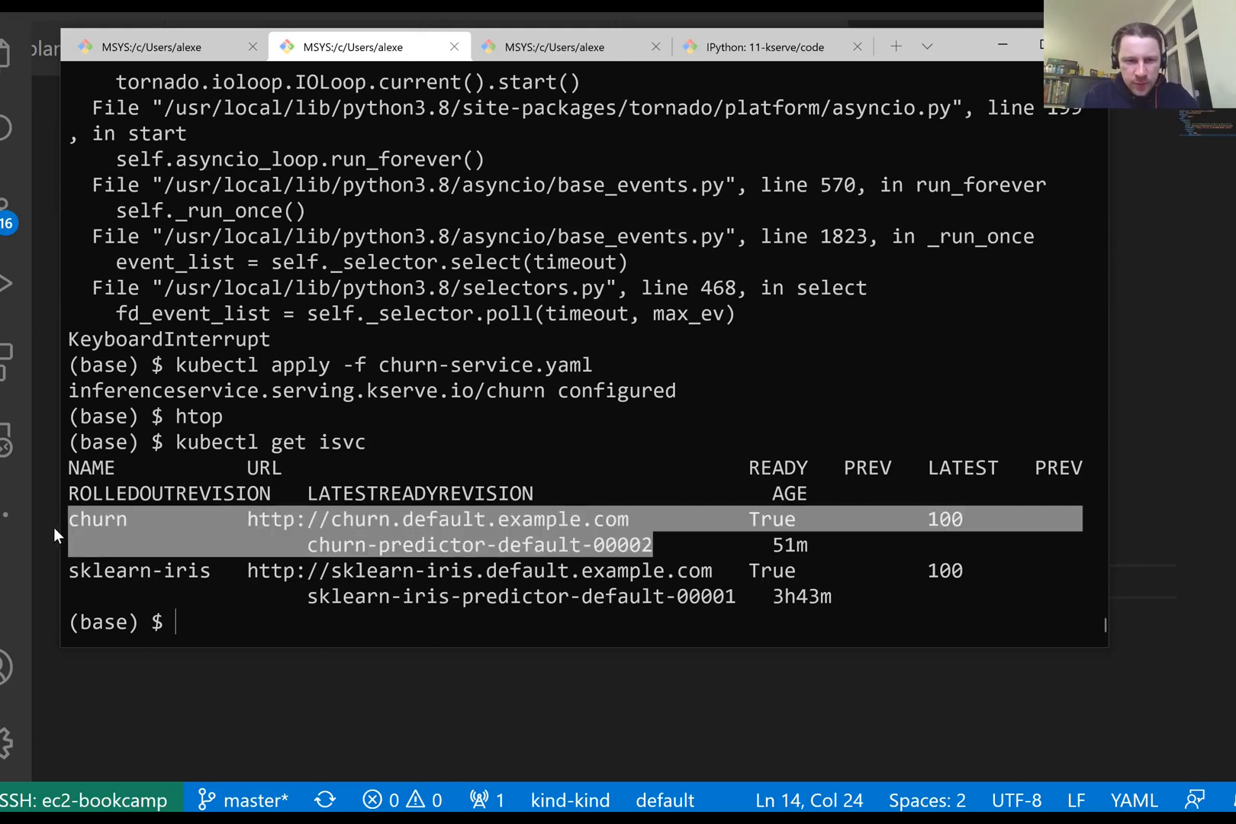
text(kubectl get isvc)
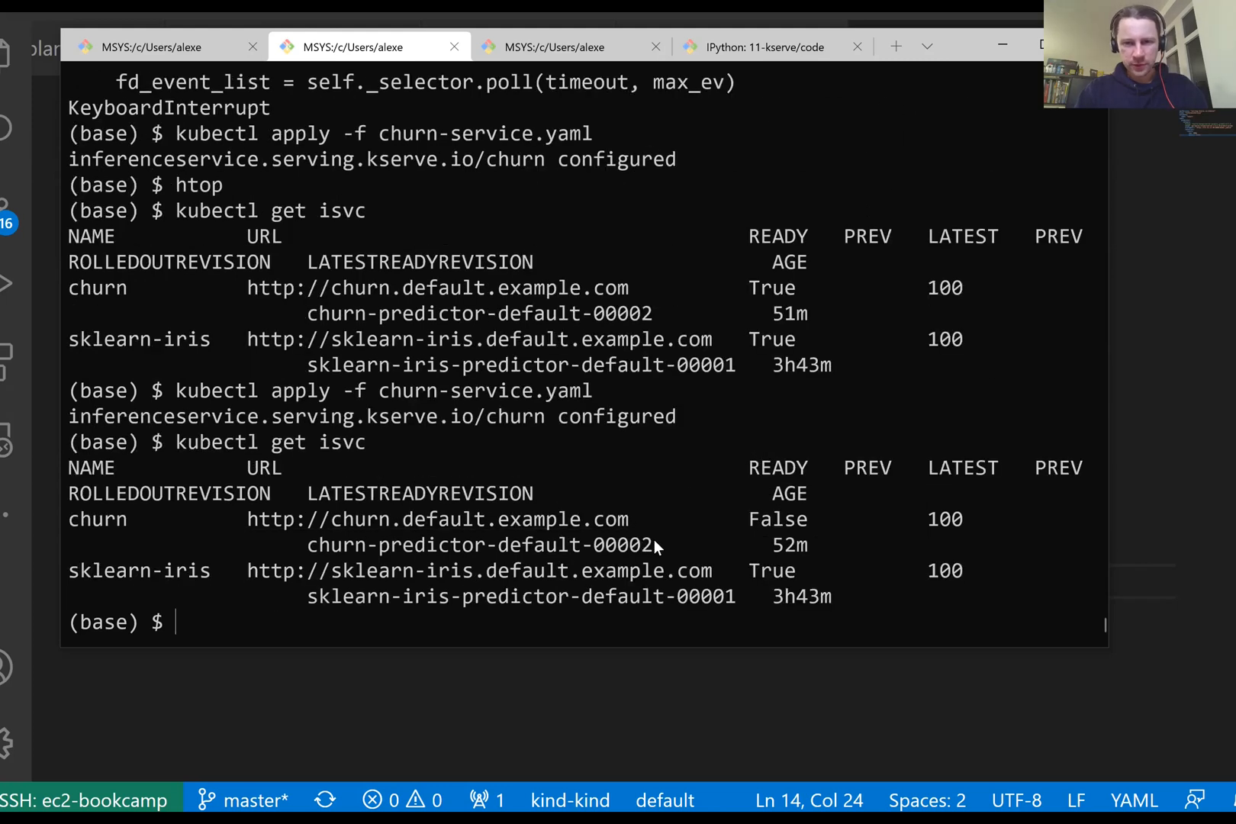
double_click(479, 545)
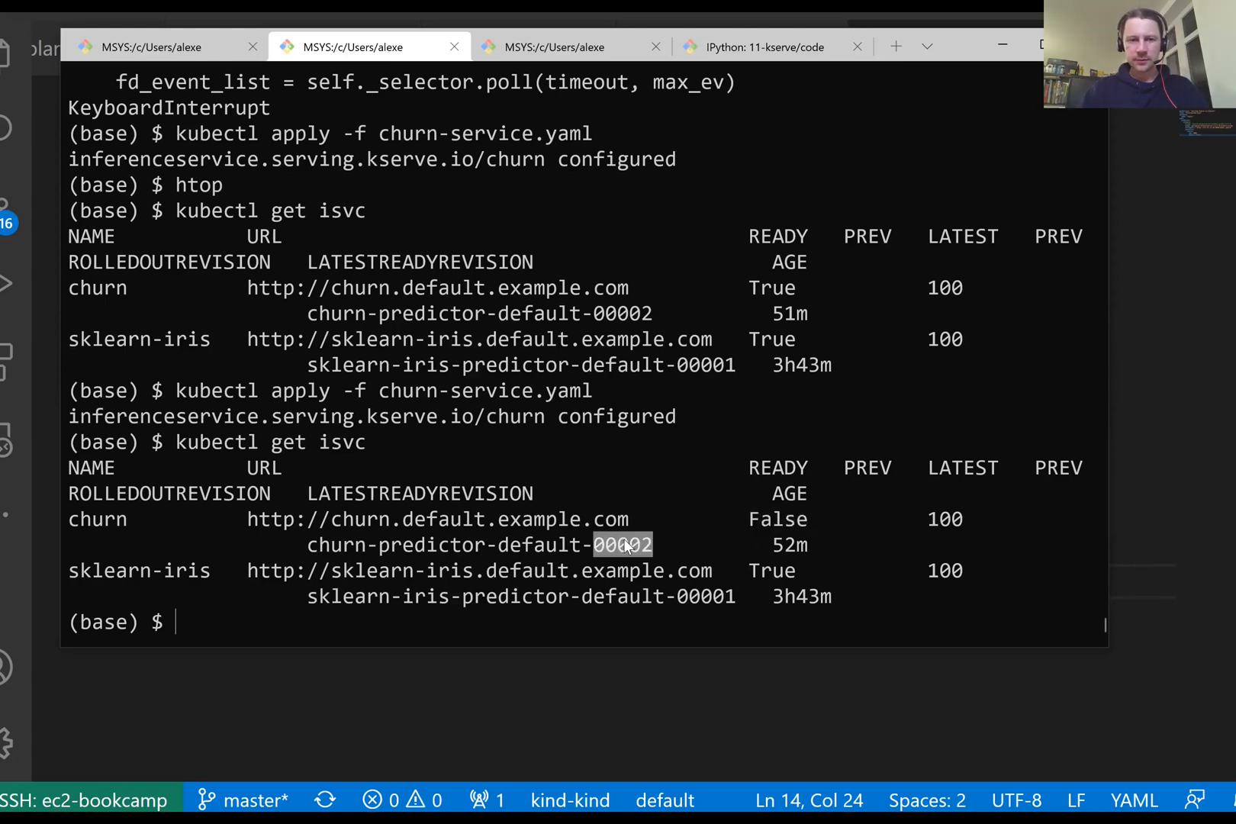
mouse_move(75, 591)
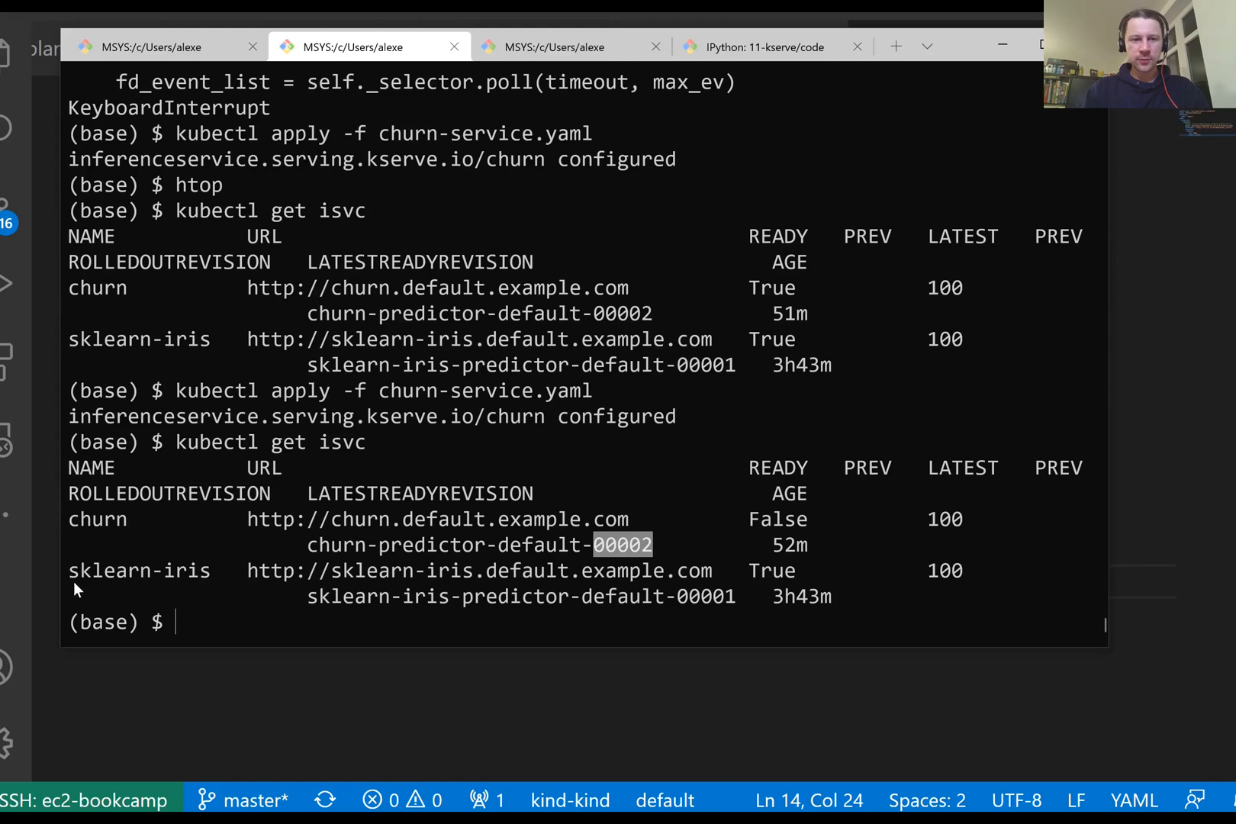
Enter kubectl delete inferenceservice commands to remove the service, rechecking with kubectl get isvc
text(kub)
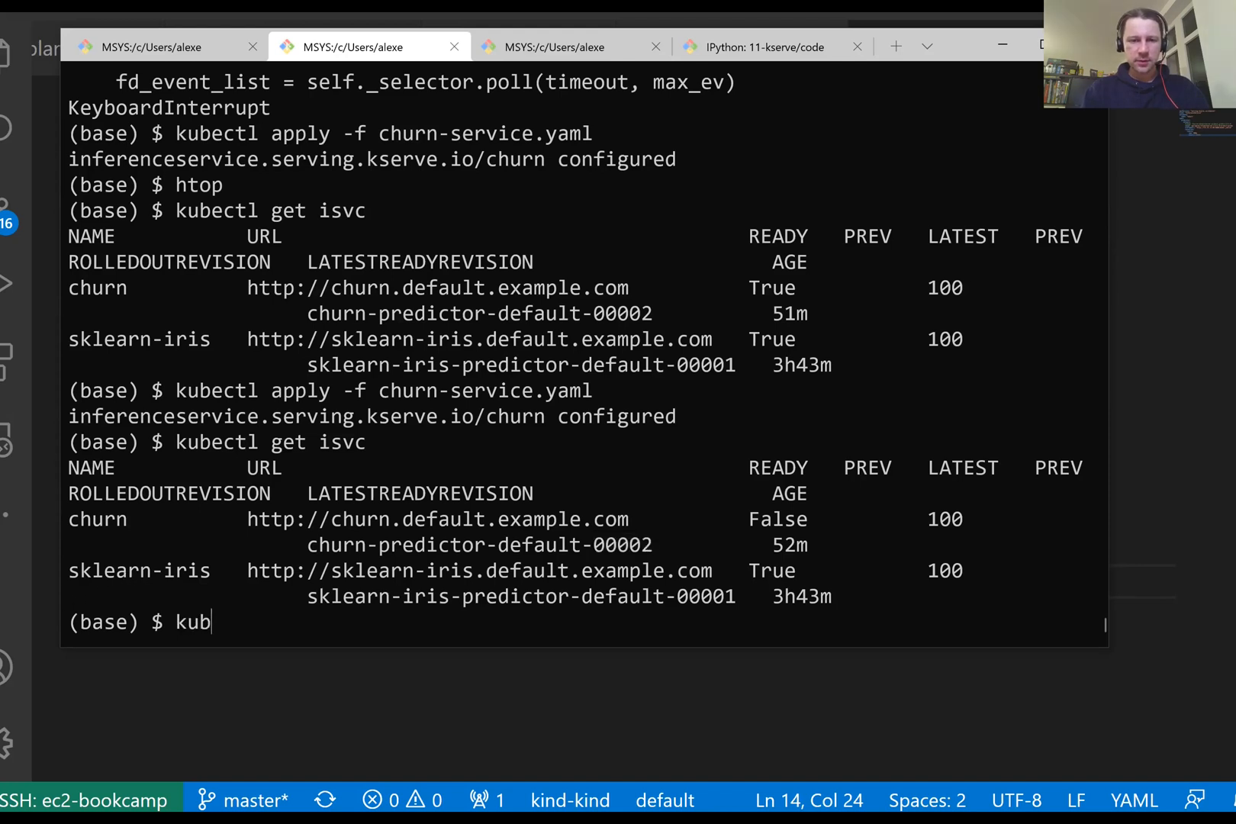
text(ectl del)
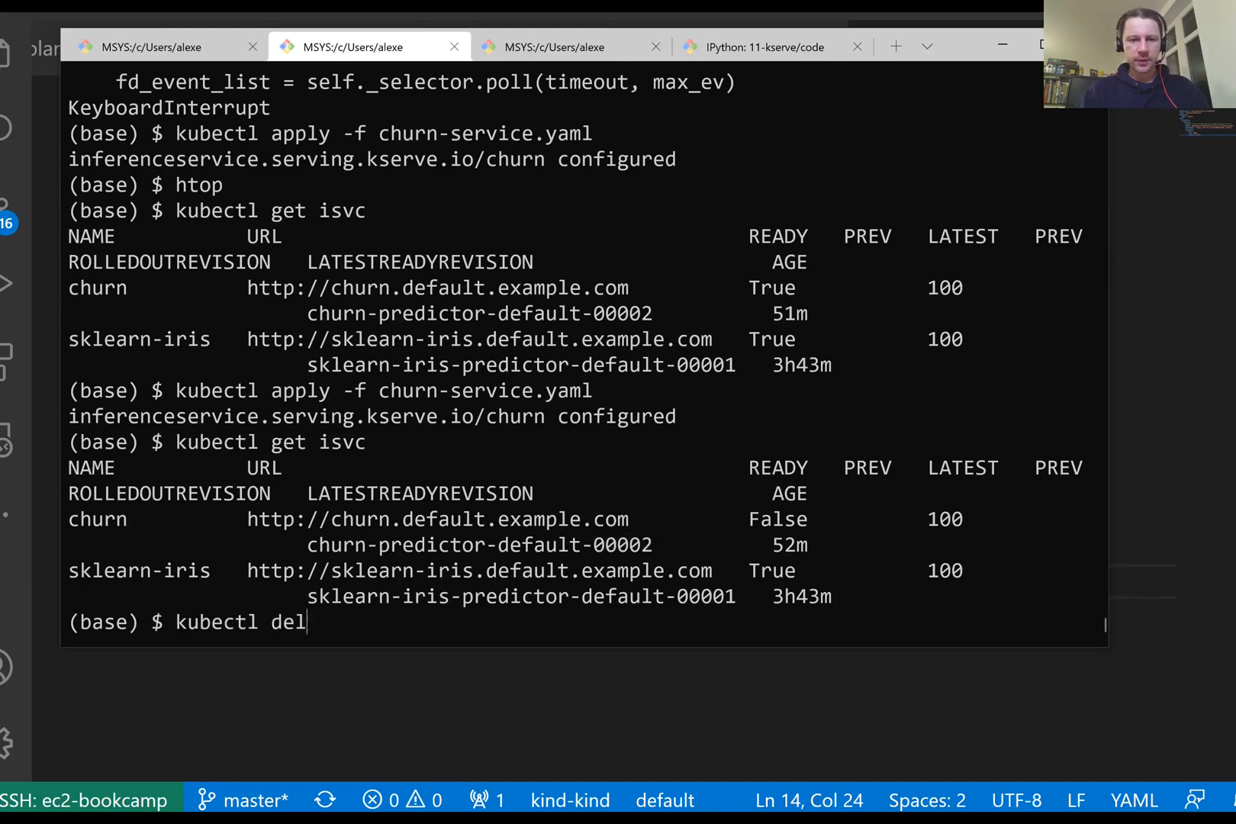
text(ete inferenceservice sklearn-iris)
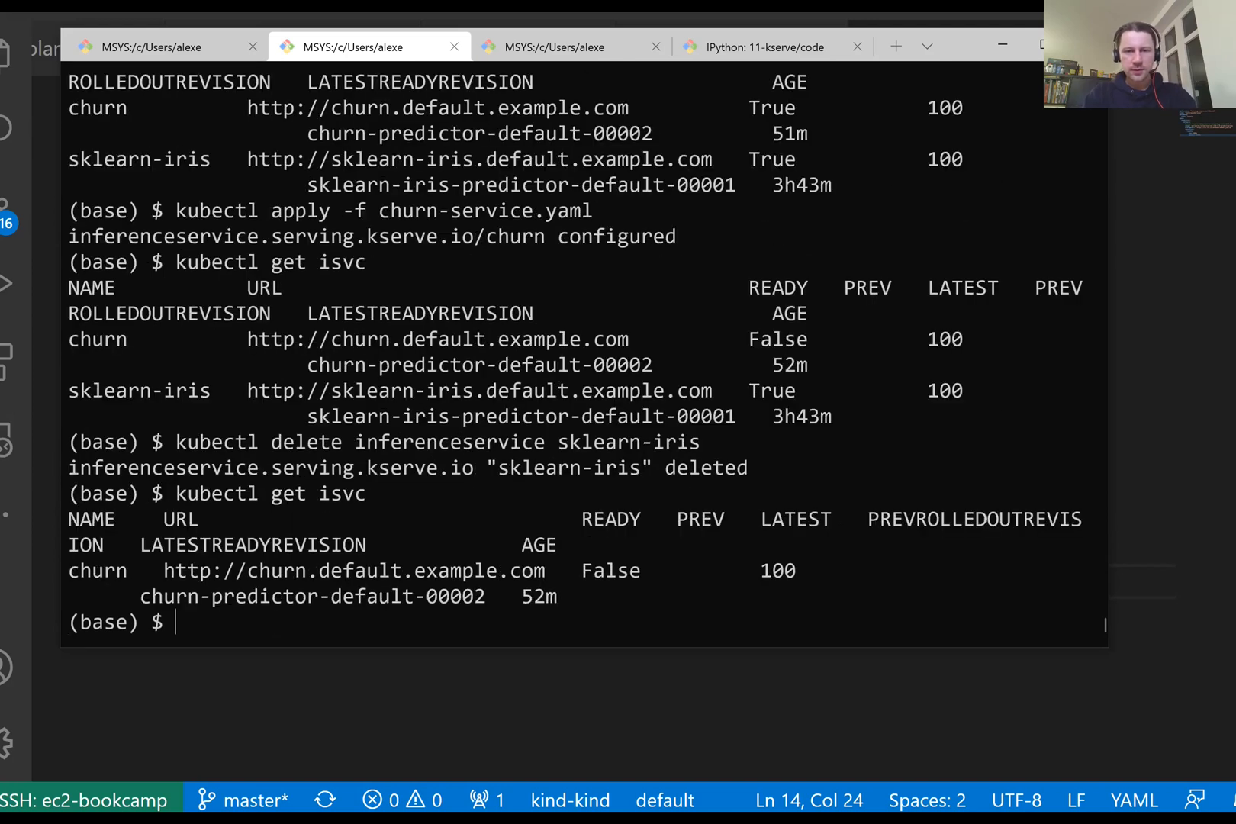
text(kubectl get isvc)
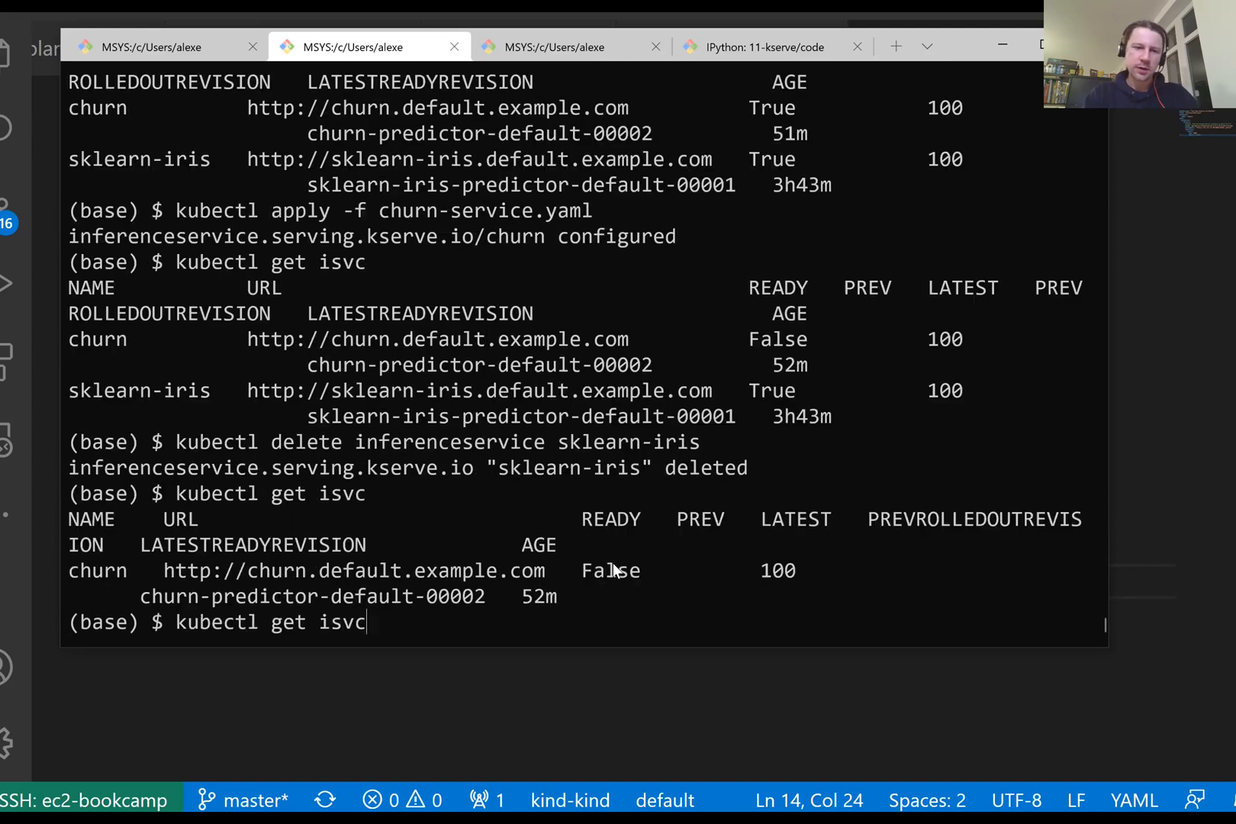
text(kubectl delete inferenceservice churn)
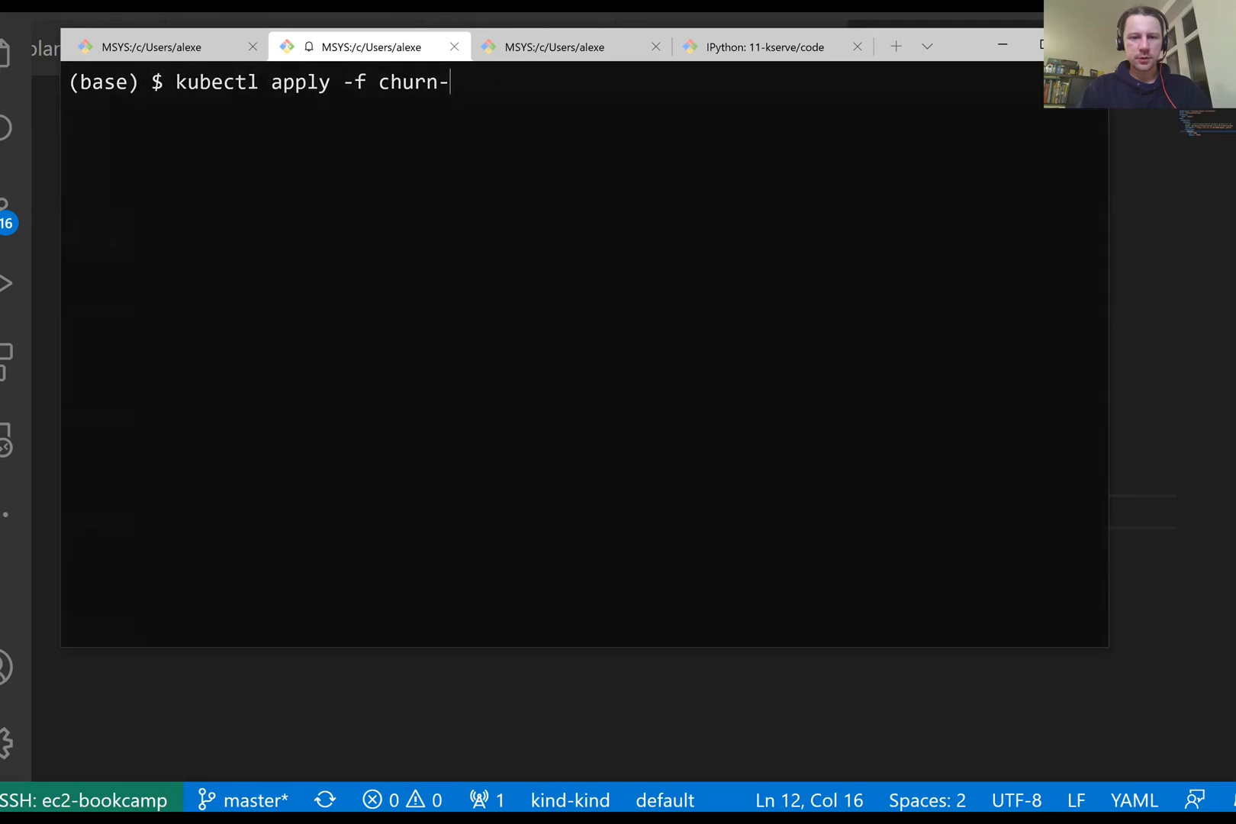
Recreate the churn service from churn-service.yaml and list the inference services again
key(Enter)
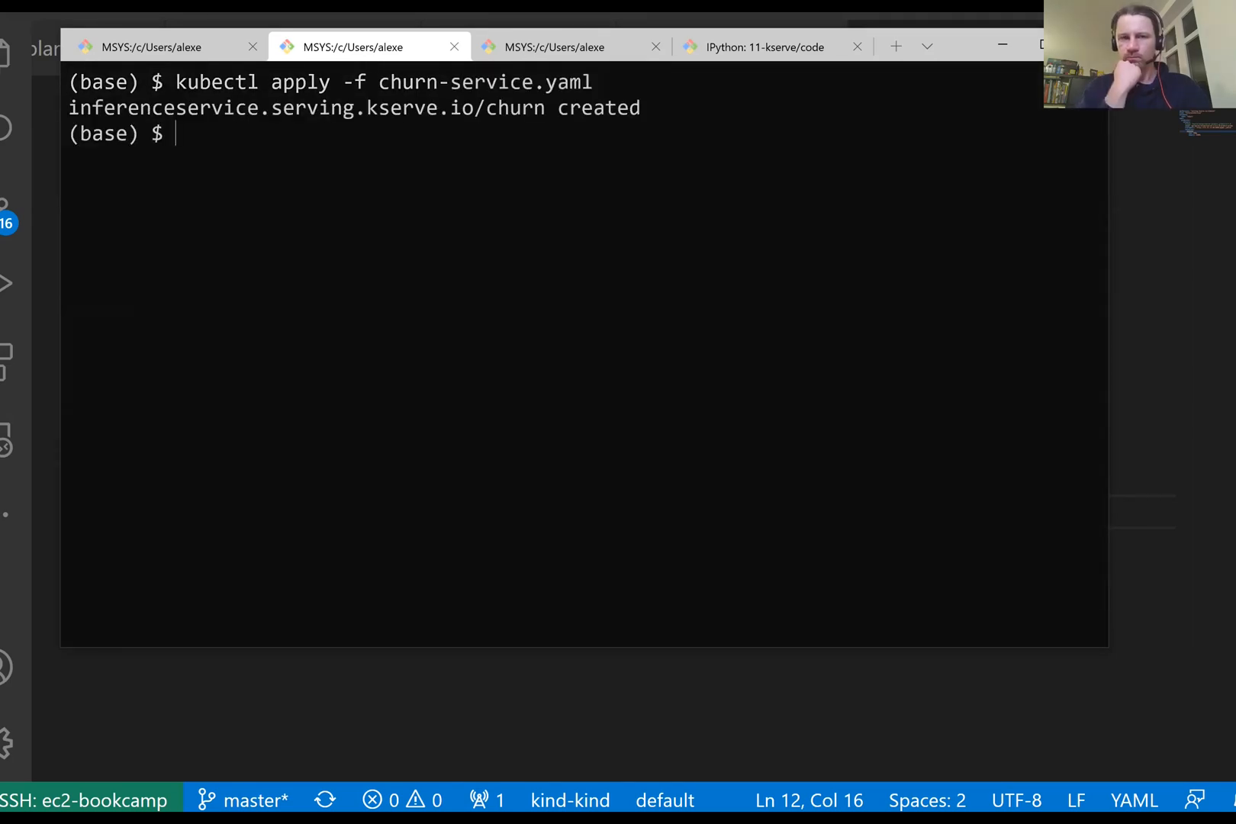
mouse_move(437, 263)
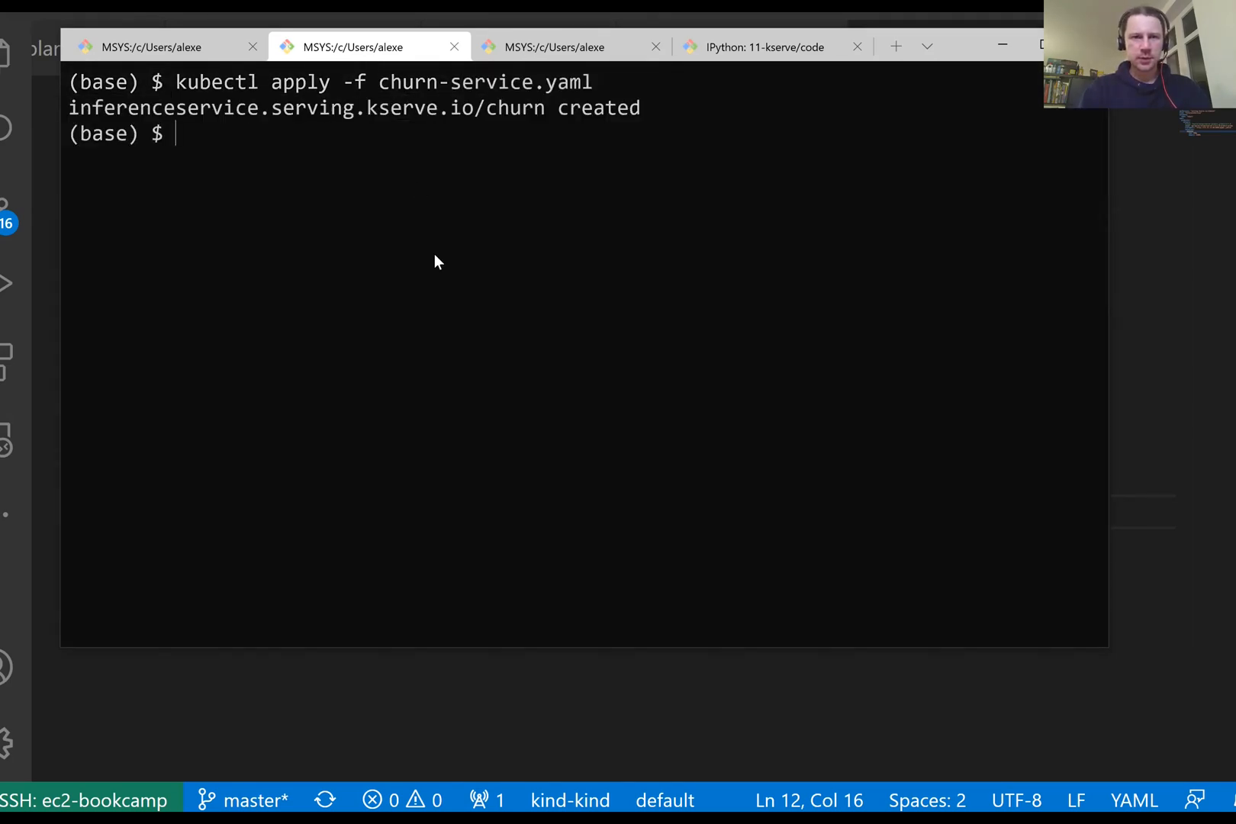
text(kubectl)
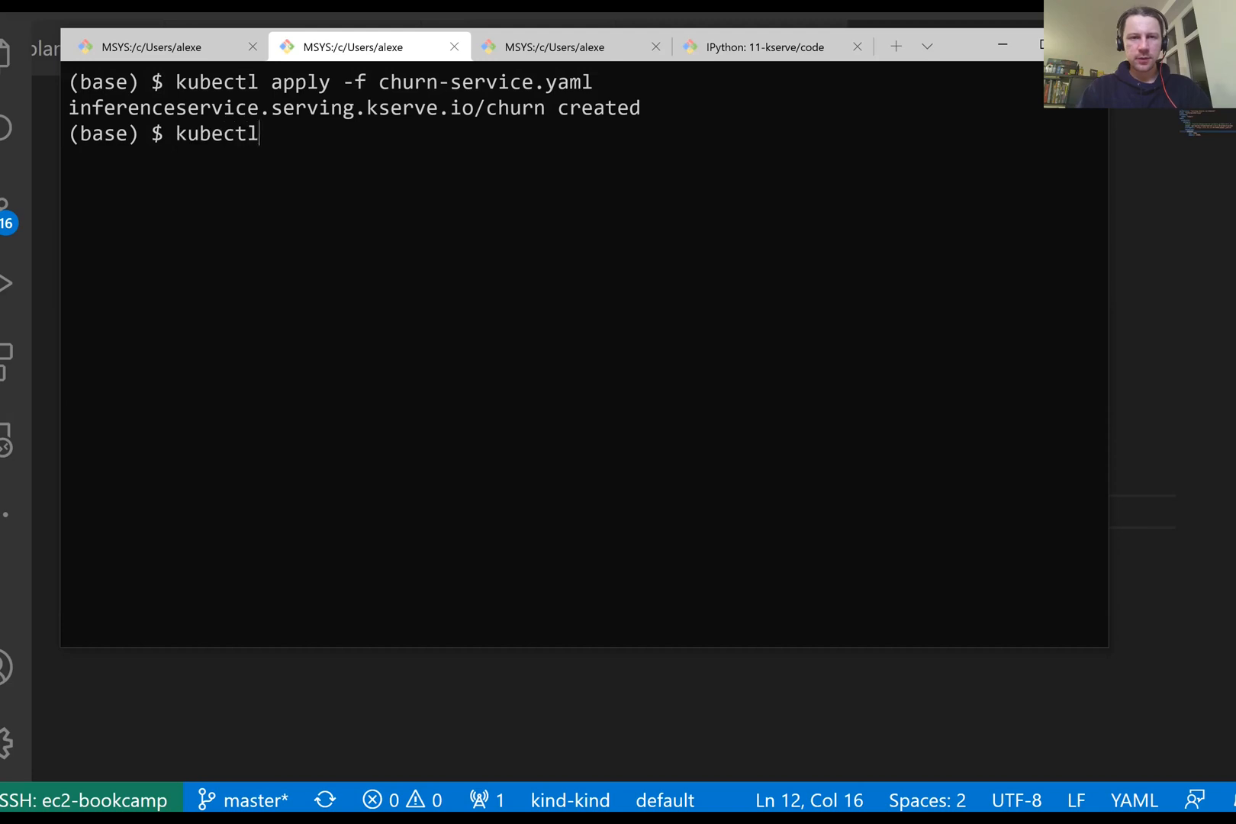
text(get iscv)
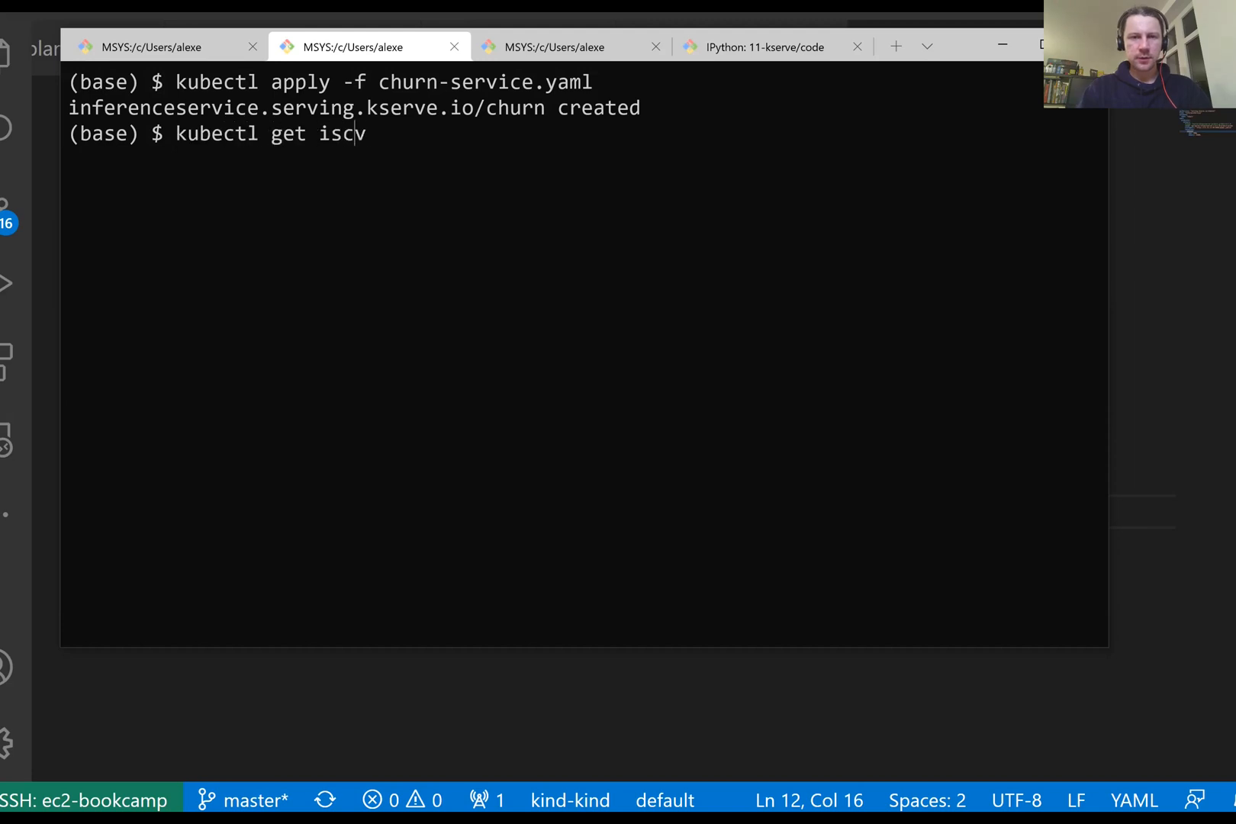
key(Enter)
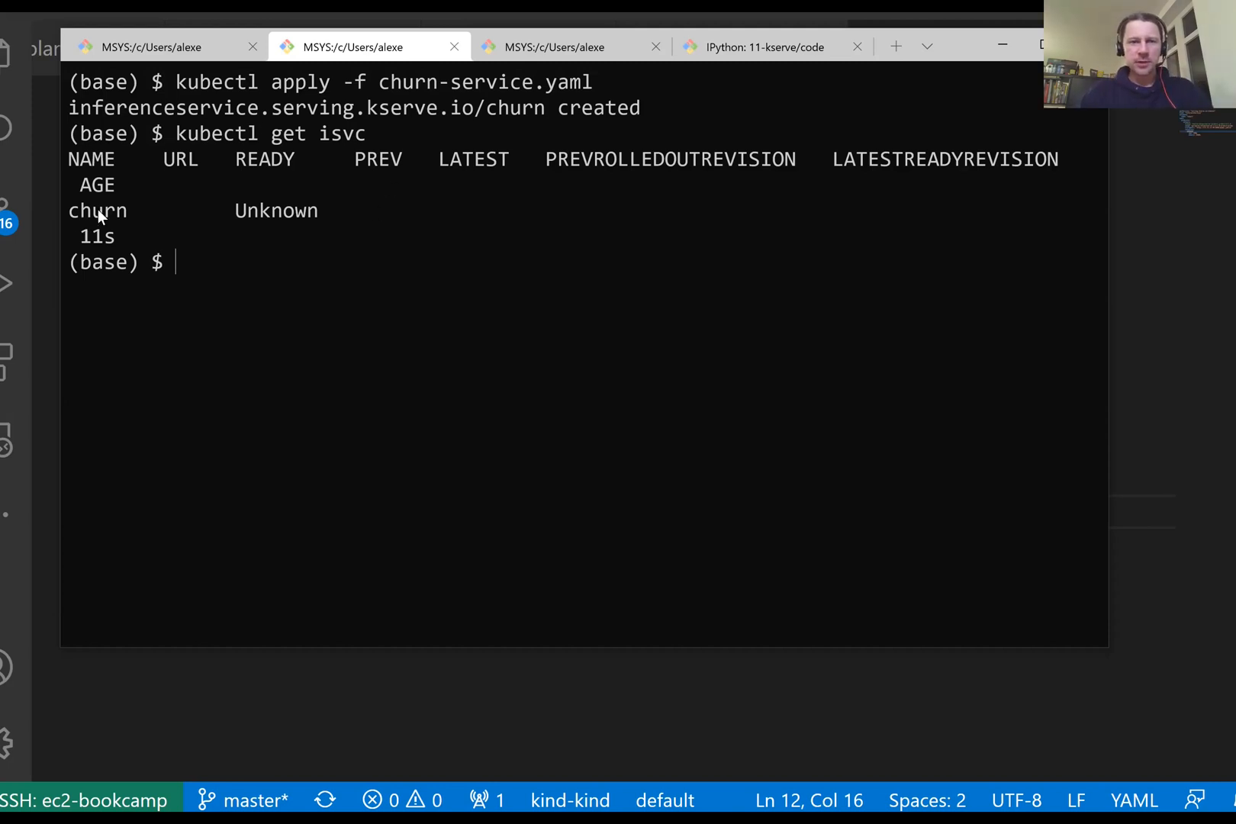
Run kubectl describe isvc churn to show the service's full description
text(kubectl)
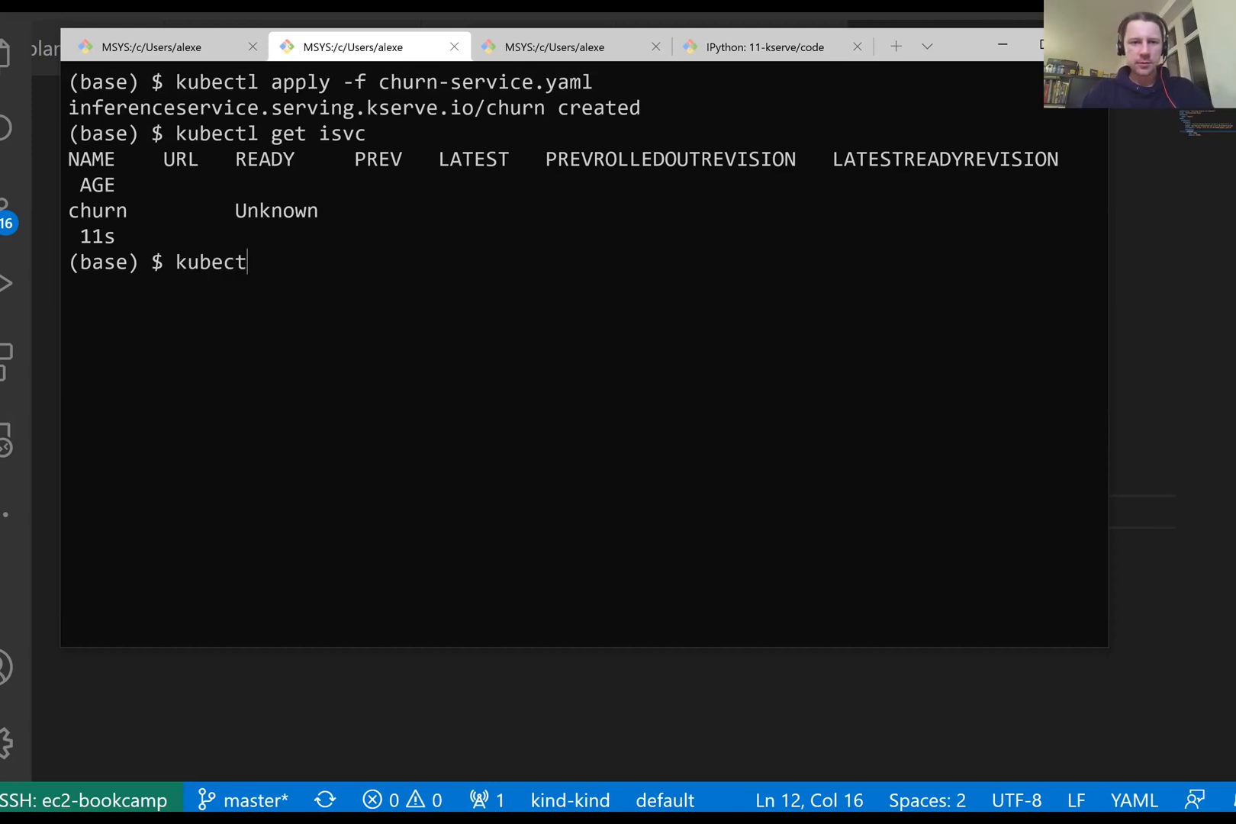
text(descri)
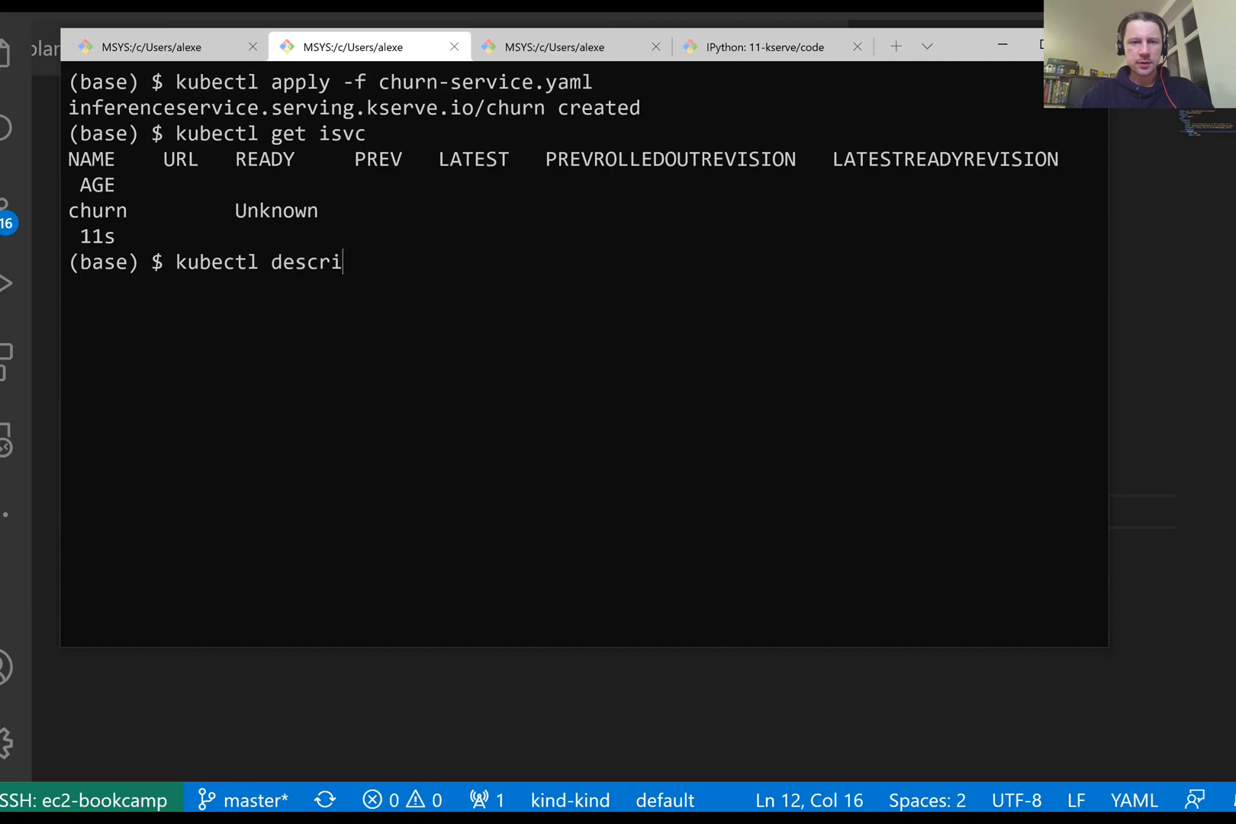
text(be isvc churn)
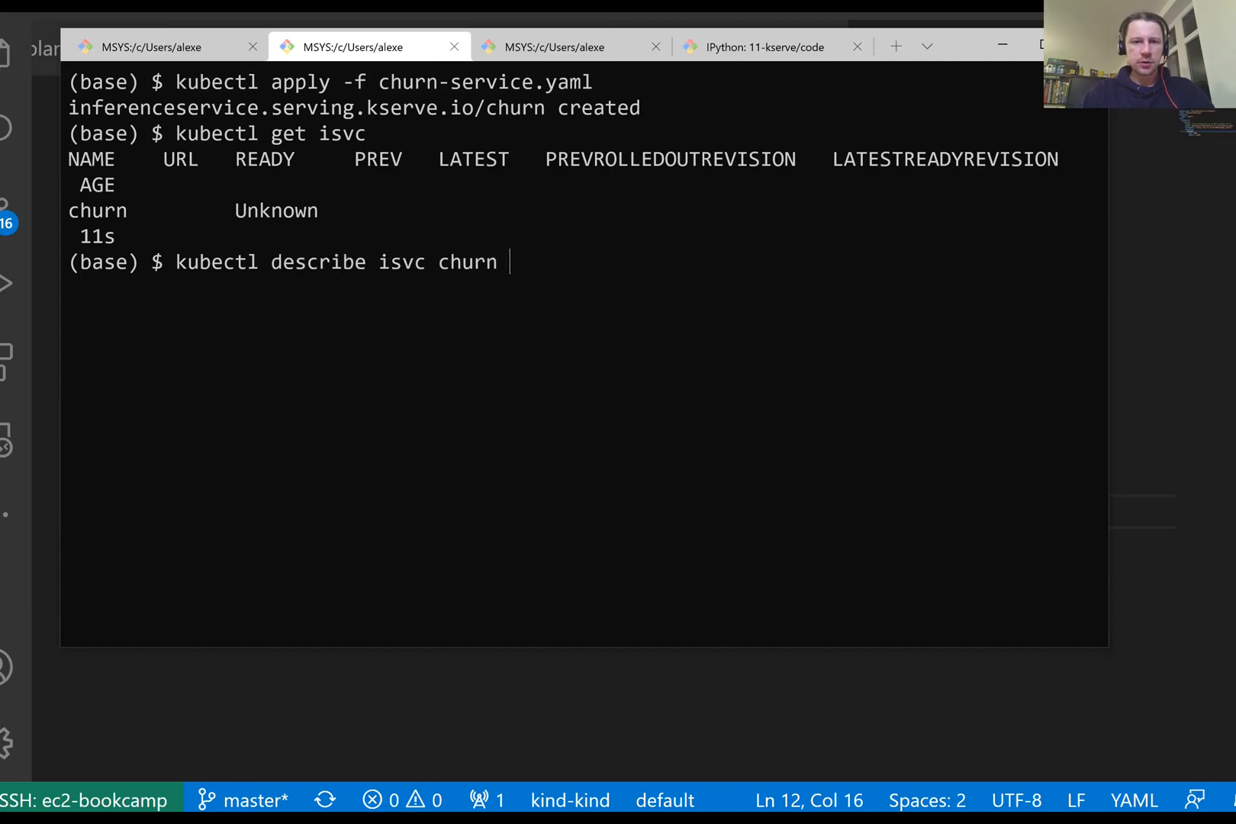
key(Enter)
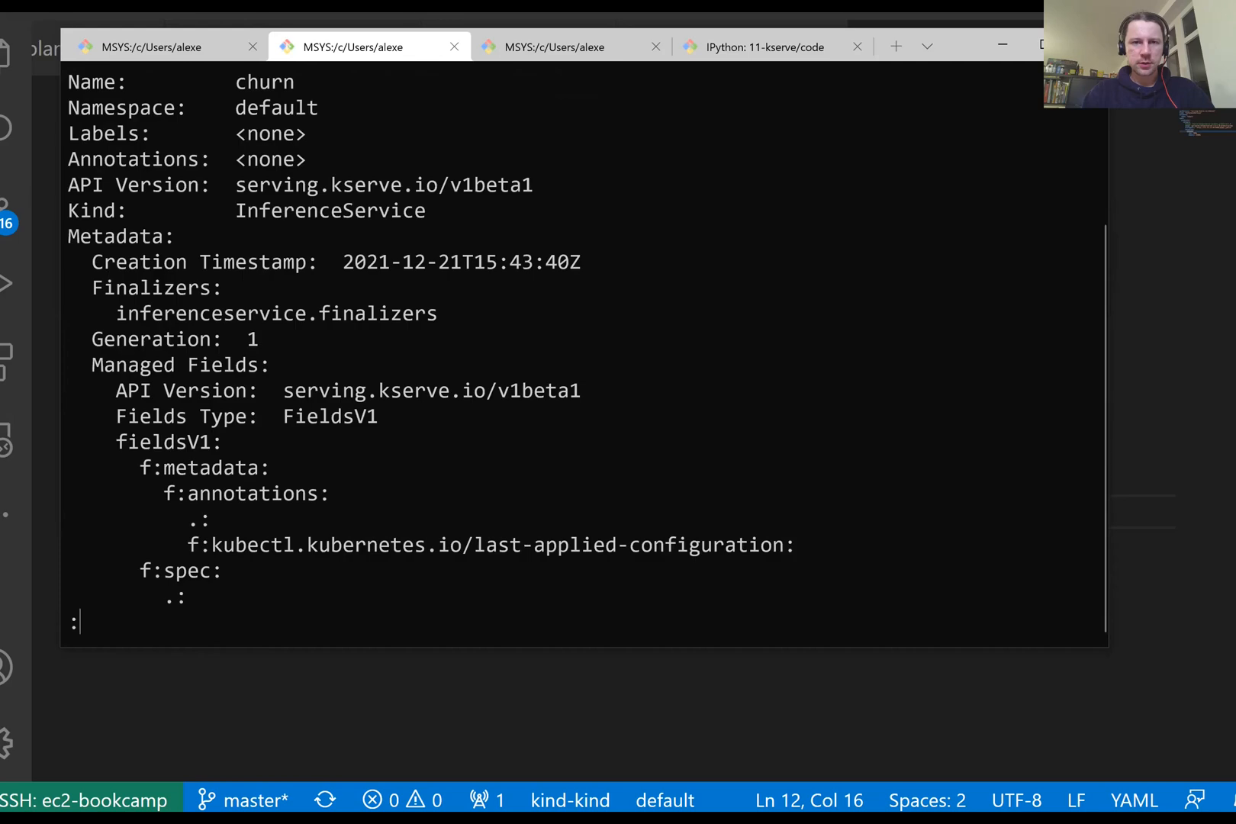
scroll(down, 3)
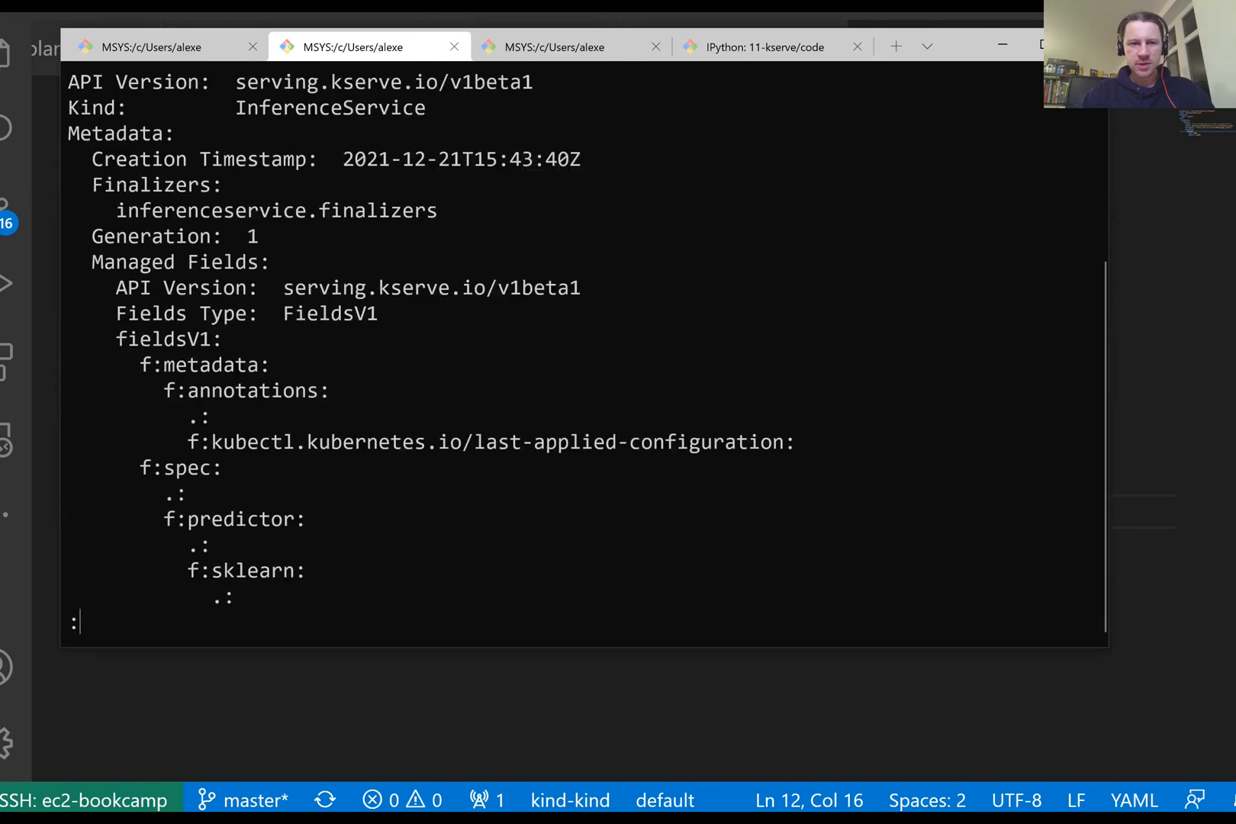
scroll(down, 3)
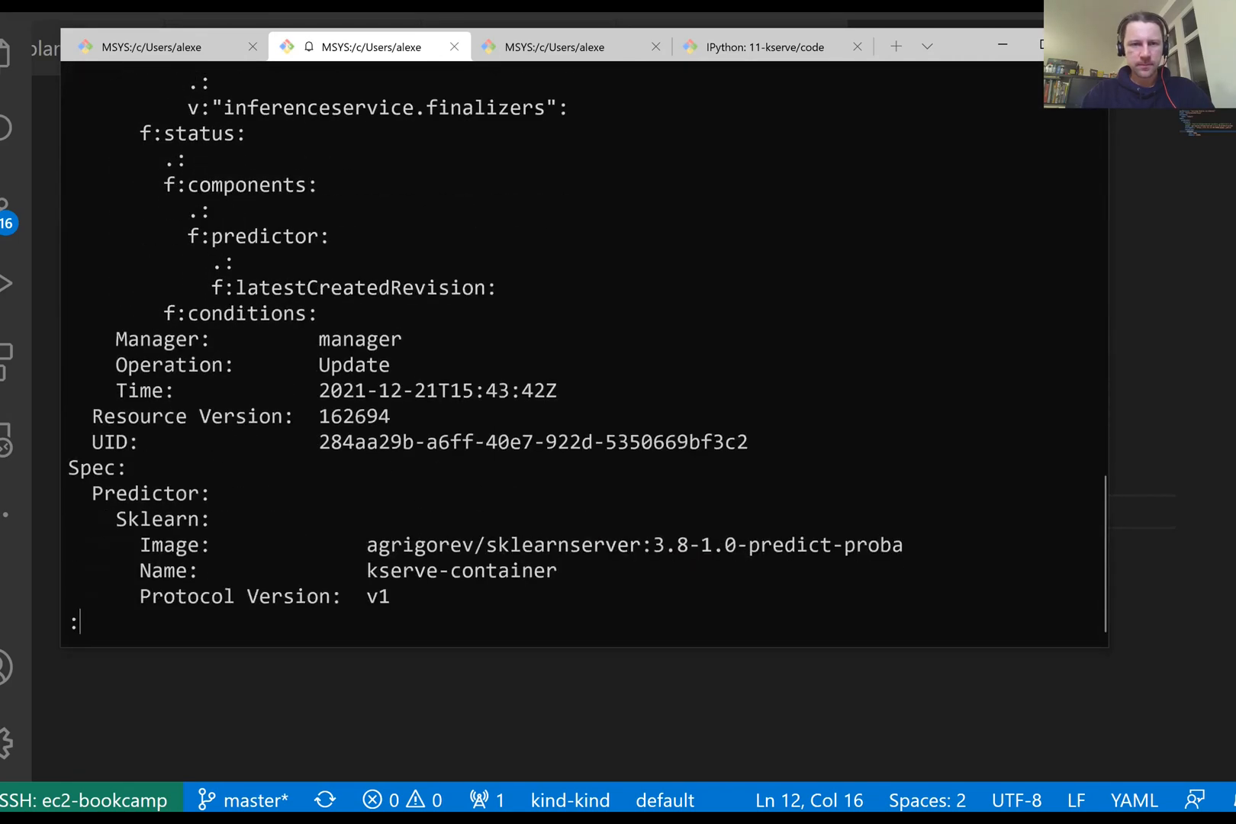
scroll(down, 3)
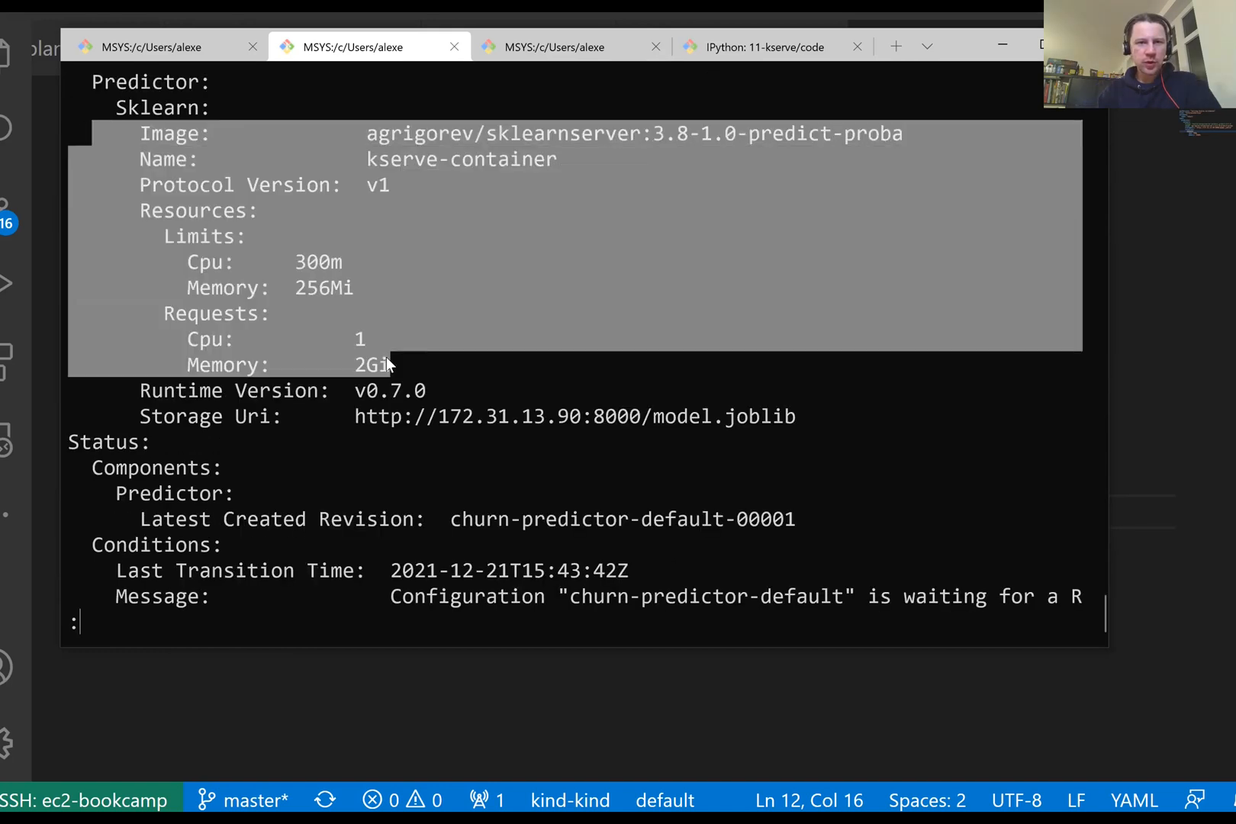
mouse_move(212, 295)
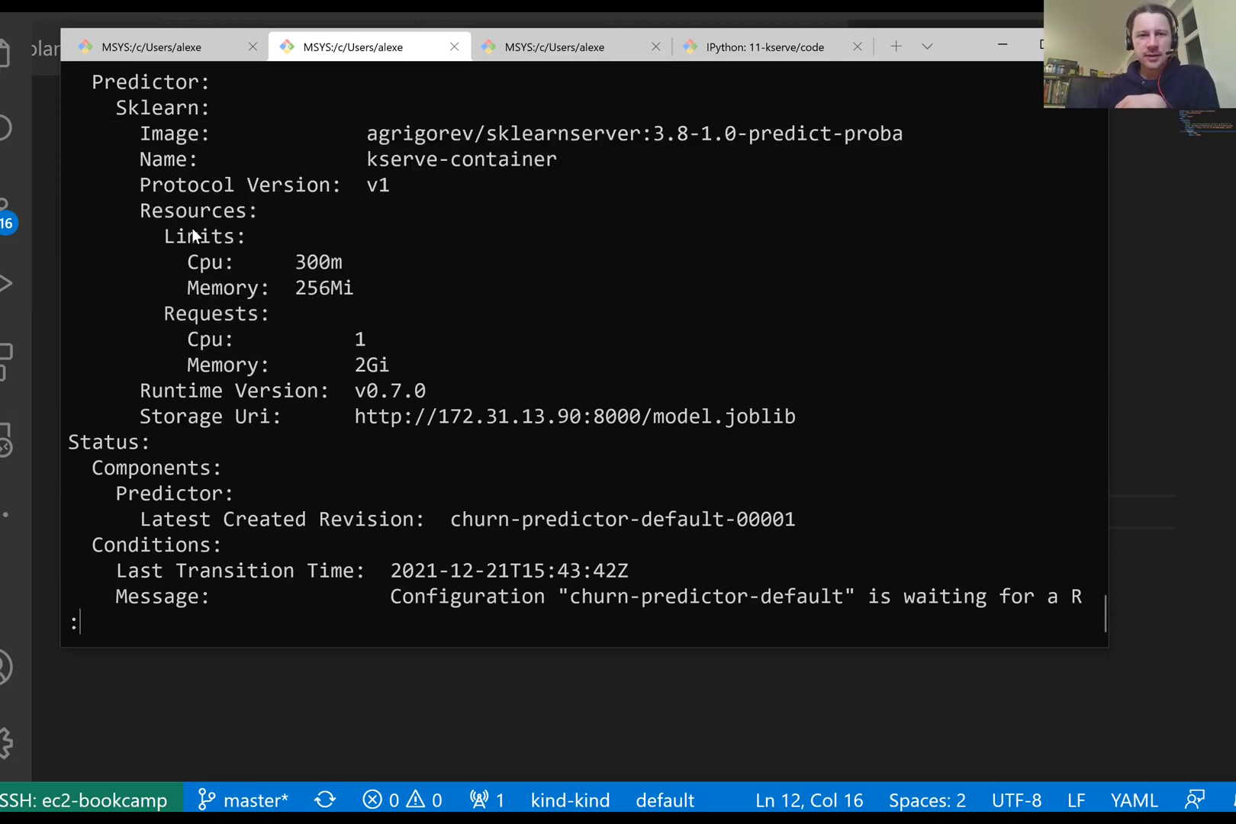
double_click(196, 237)
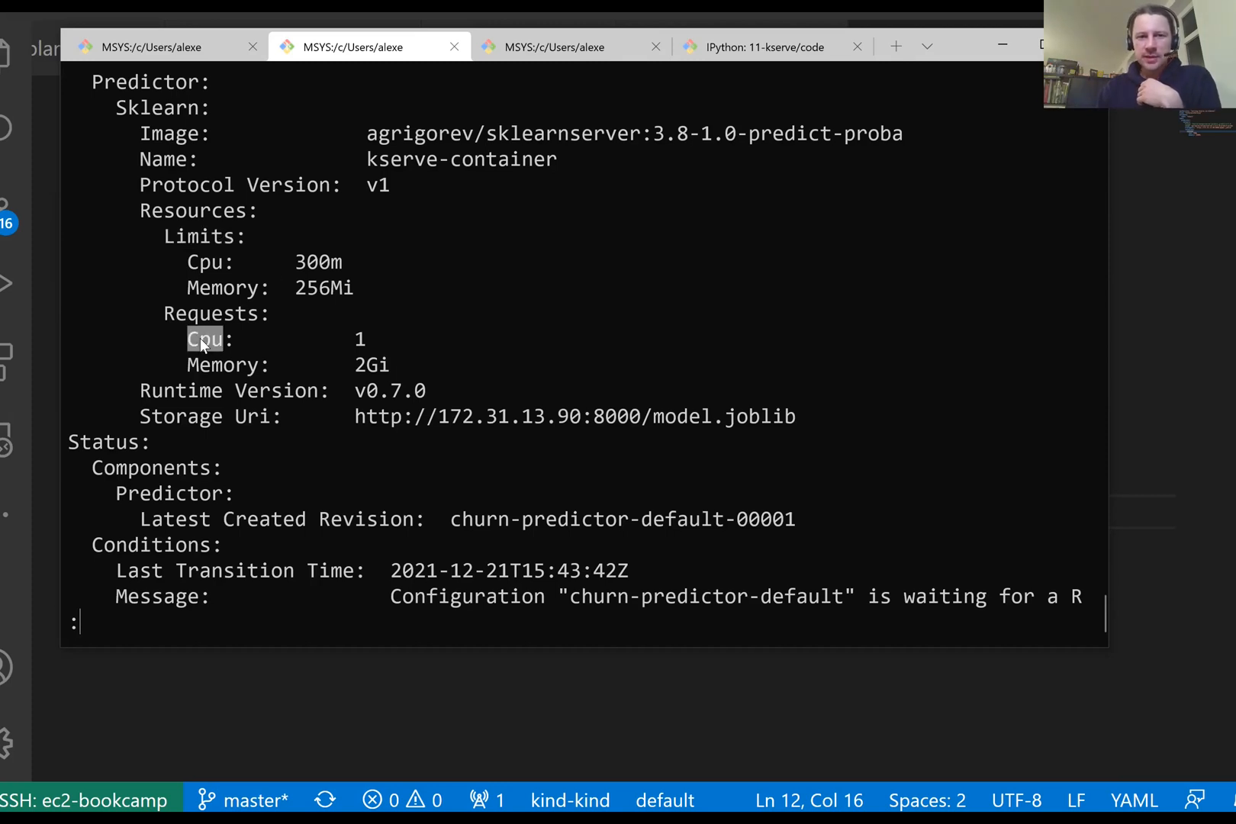
mouse_move(321, 281)
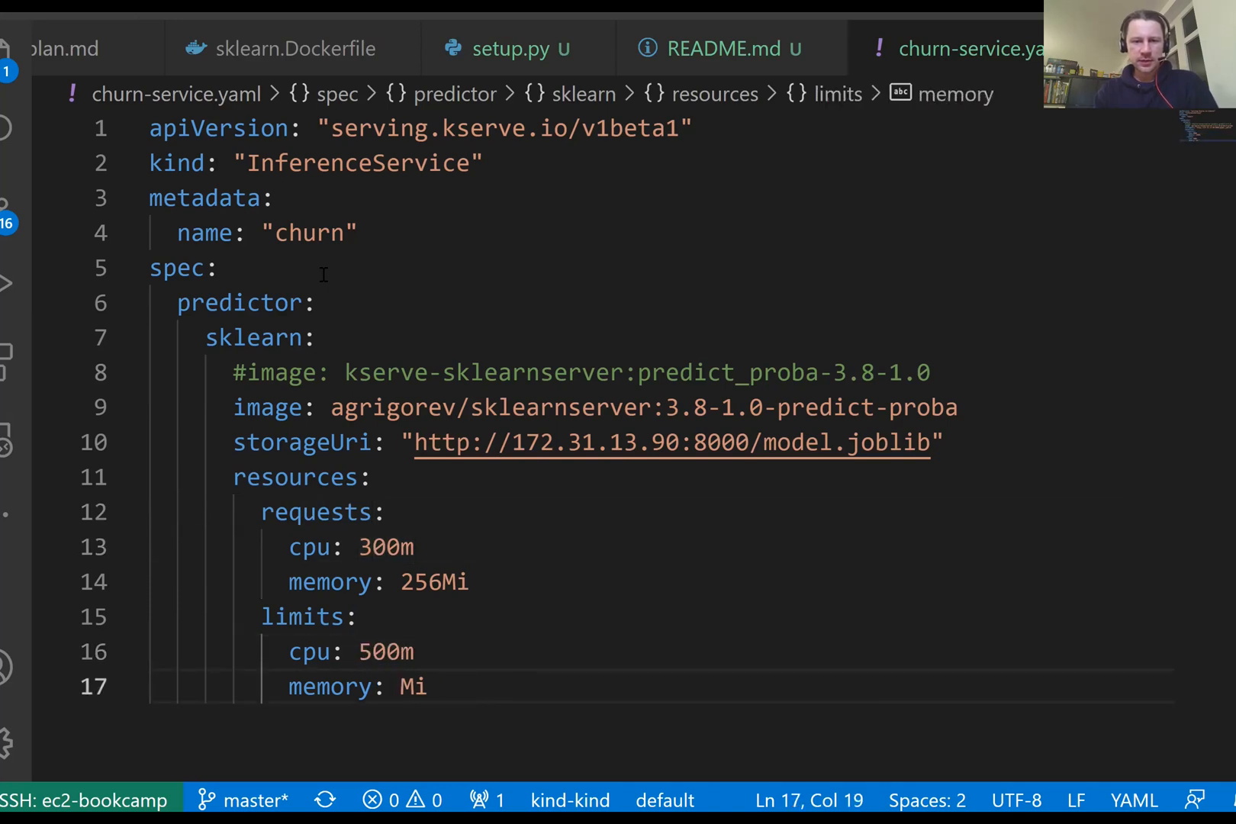
Set the memory limit to 512Mi in churn-service.yaml alongside the 300m/256Mi requests and 500m CPU limit
text(512)
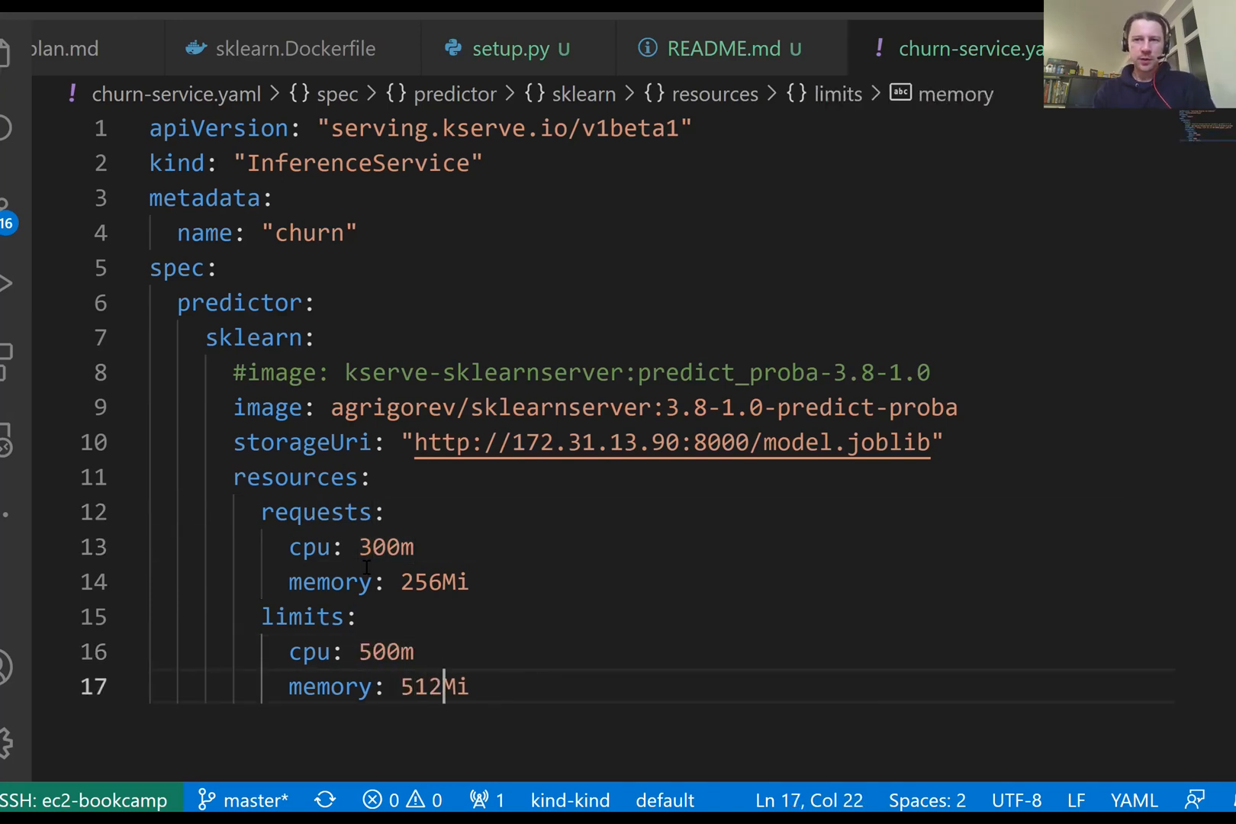
double_click(434, 581)
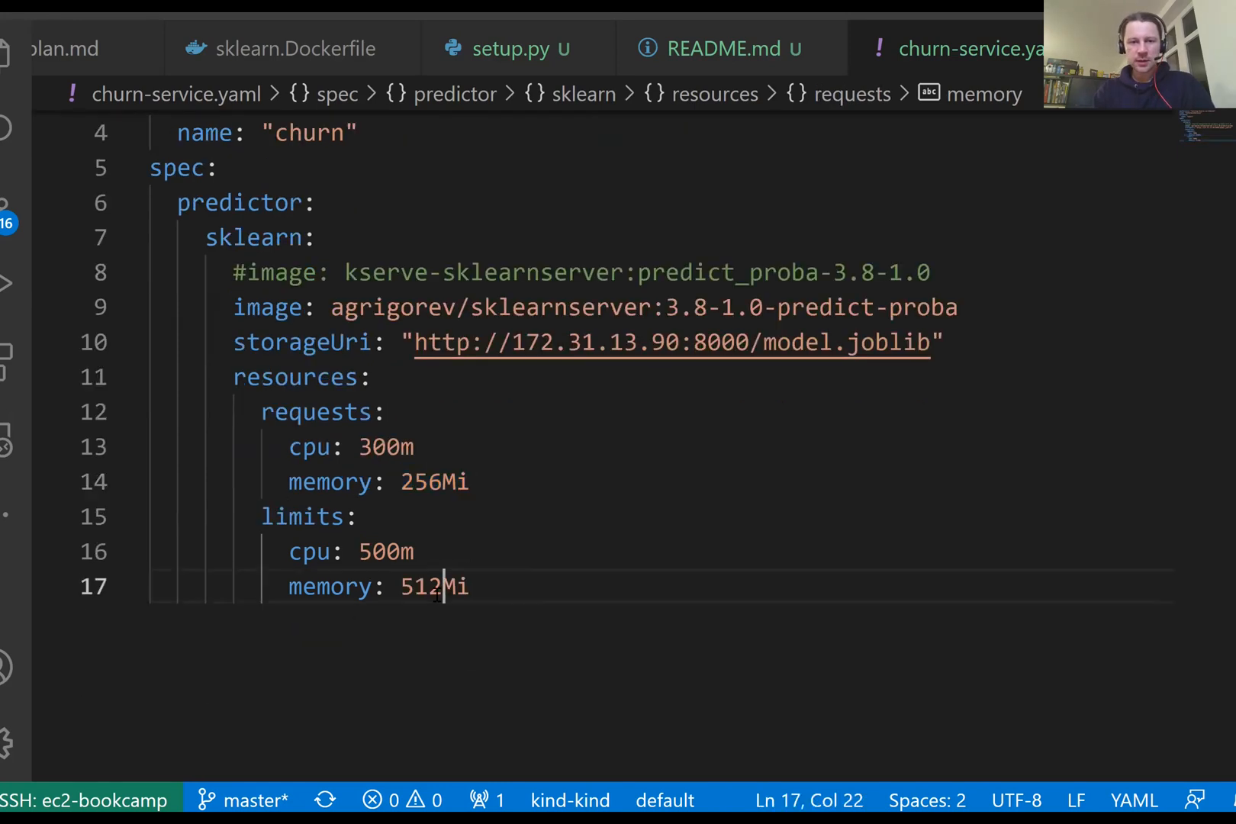
double_click(422, 588)
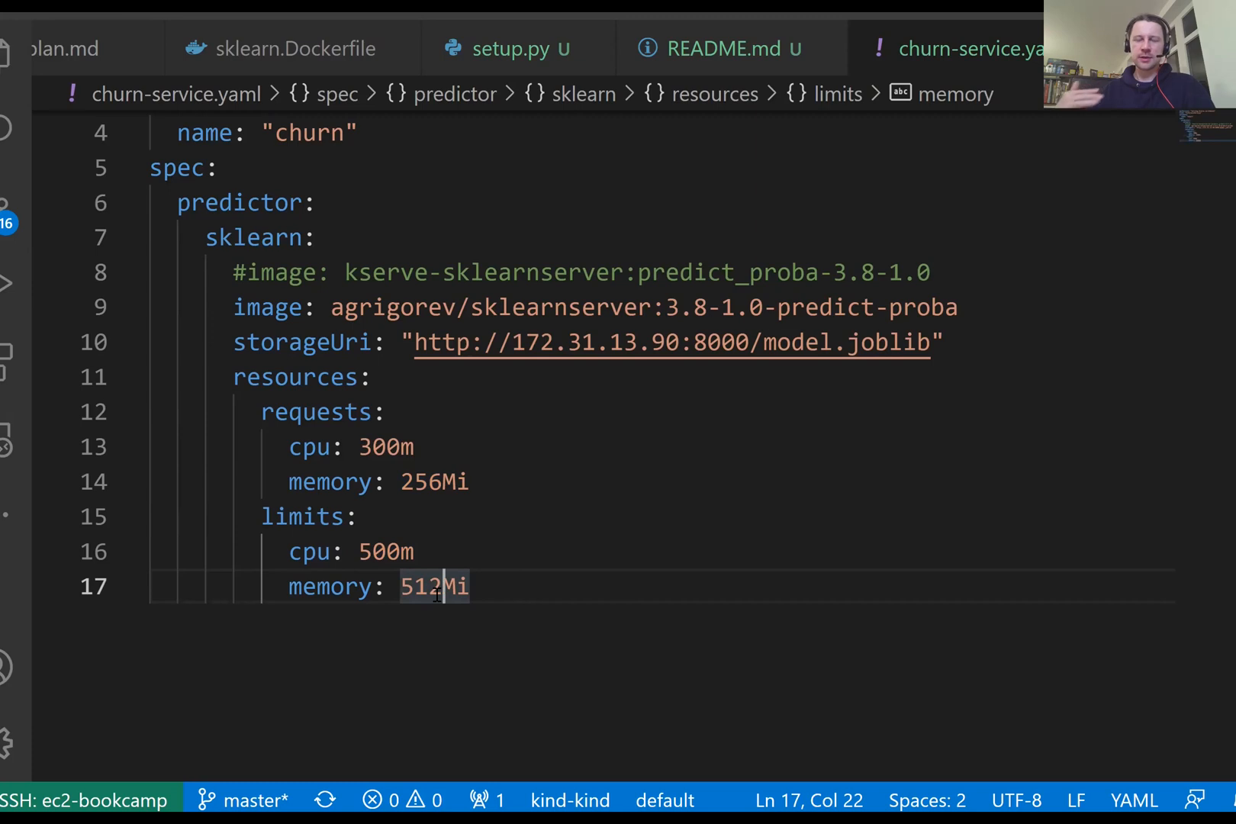
double_click(434, 586)
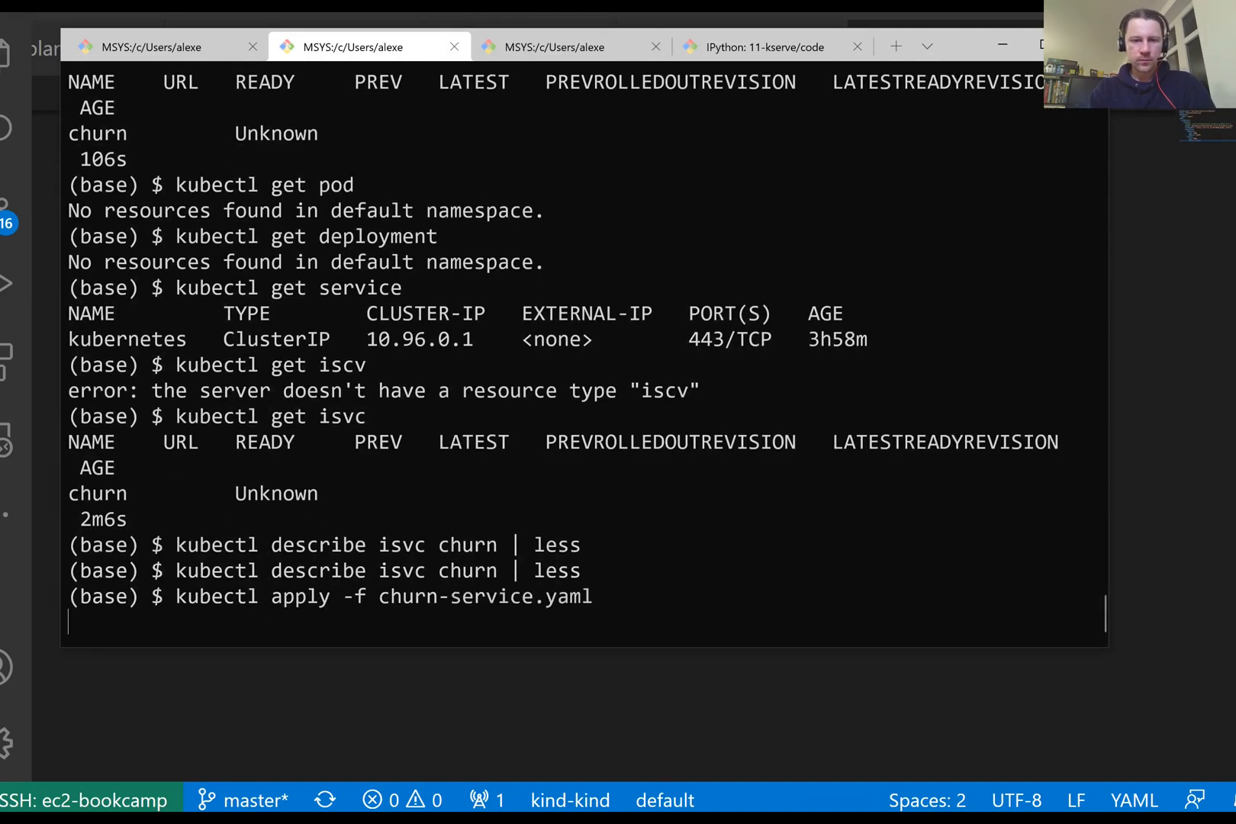
Apply the updated churn-service.yaml and mark the new revision-00002 predictor pod's name
key(Return)
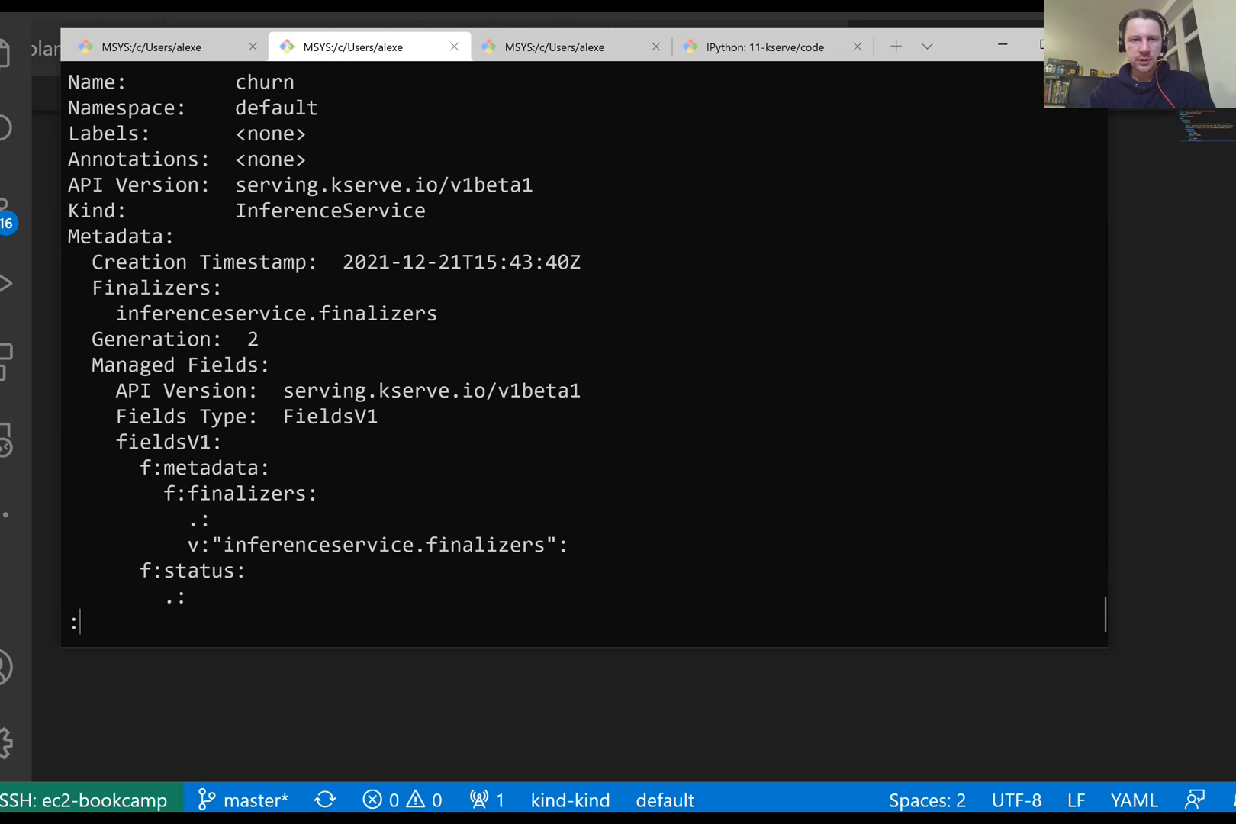
scroll(down, 3)
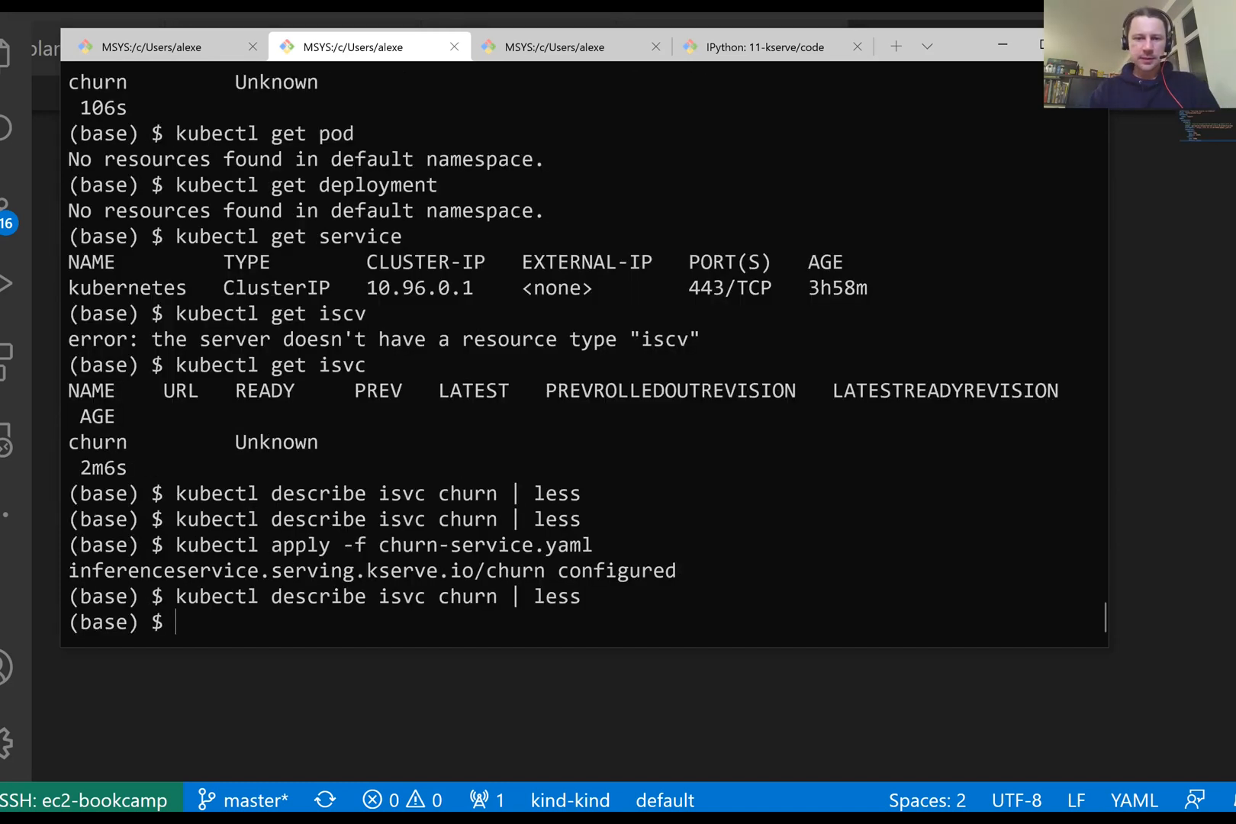
text(kubectl get pod)
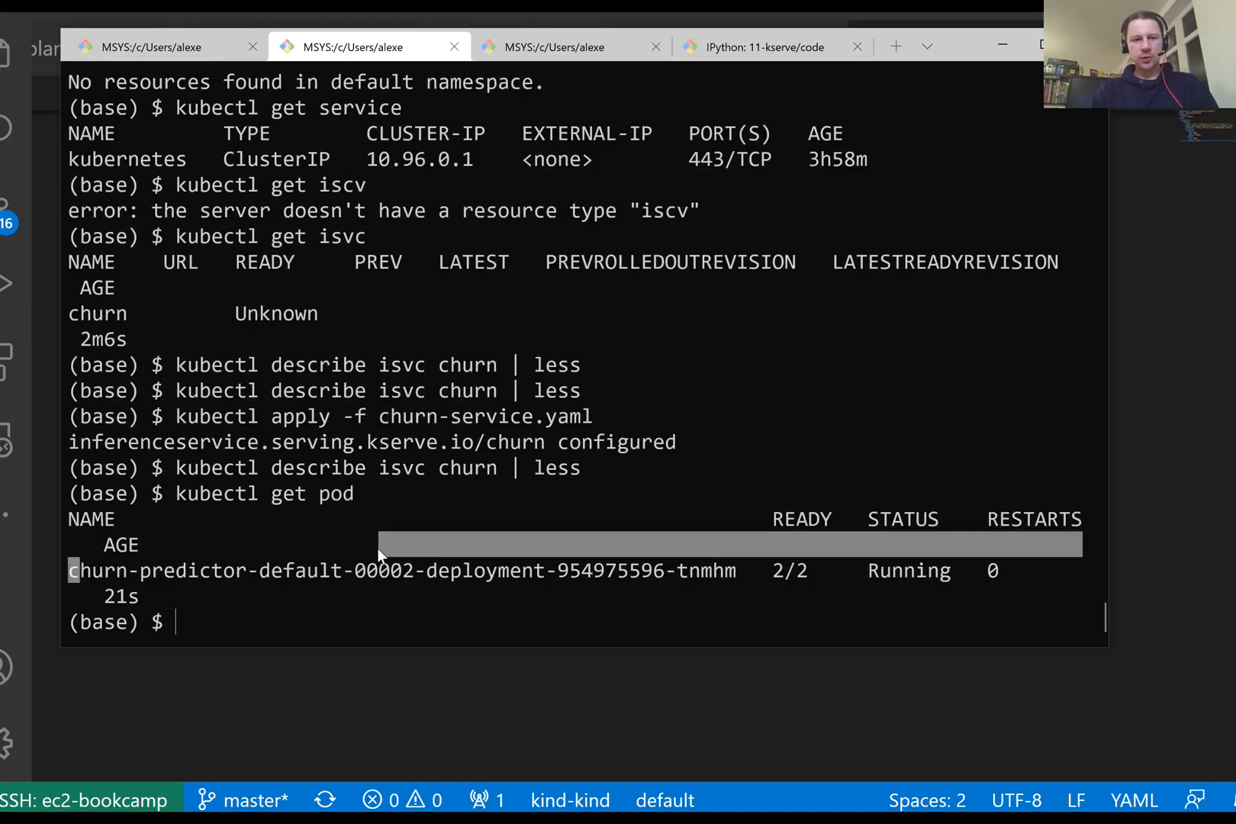
drag(70, 571, 730, 571)
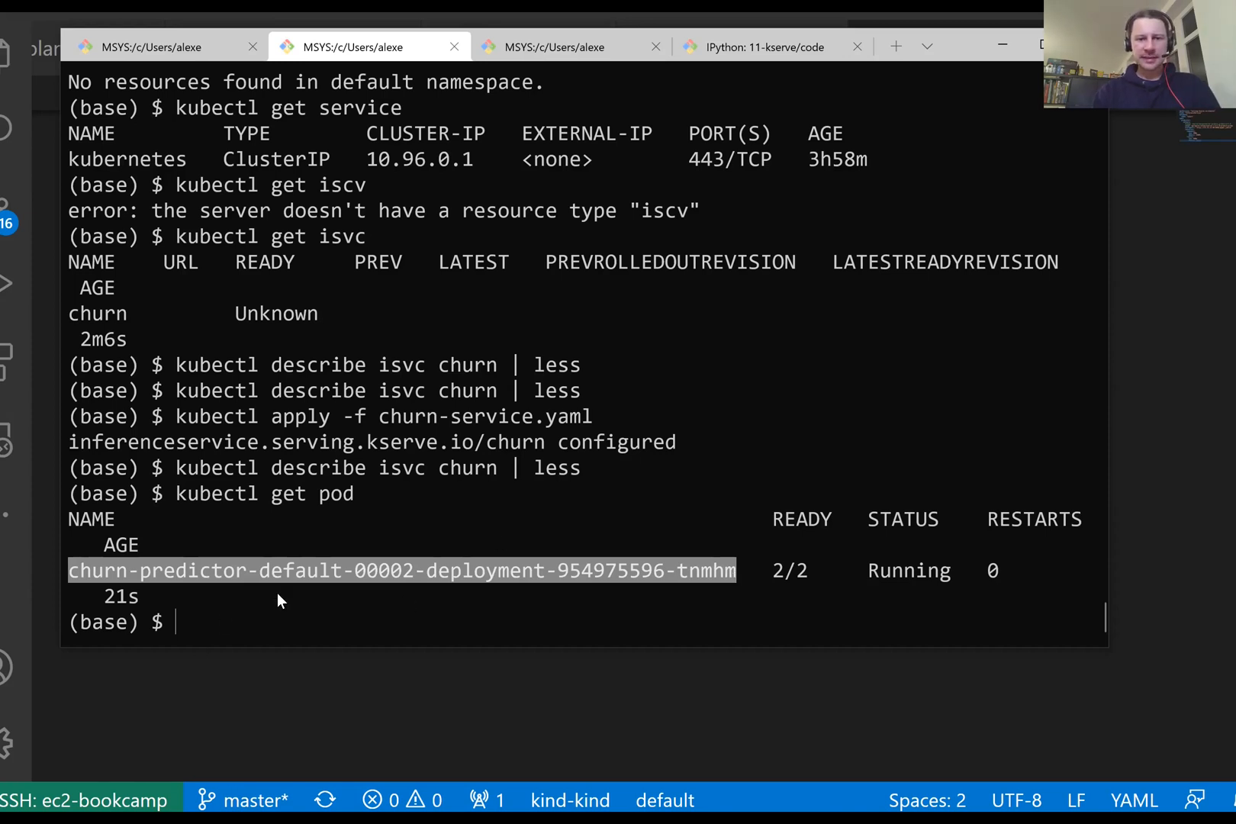
Check the churn service's readiness with kubectl get isvc
text(kubectl get)
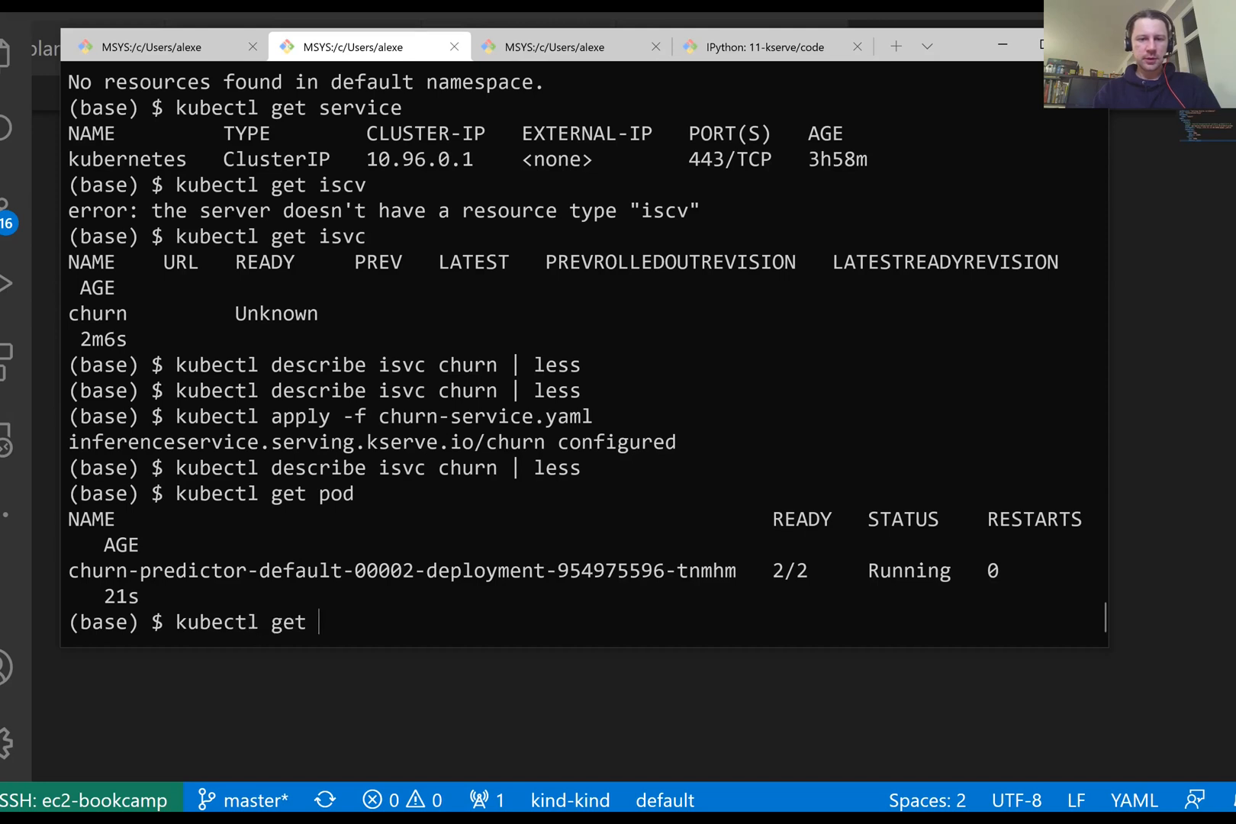
text(isvc)
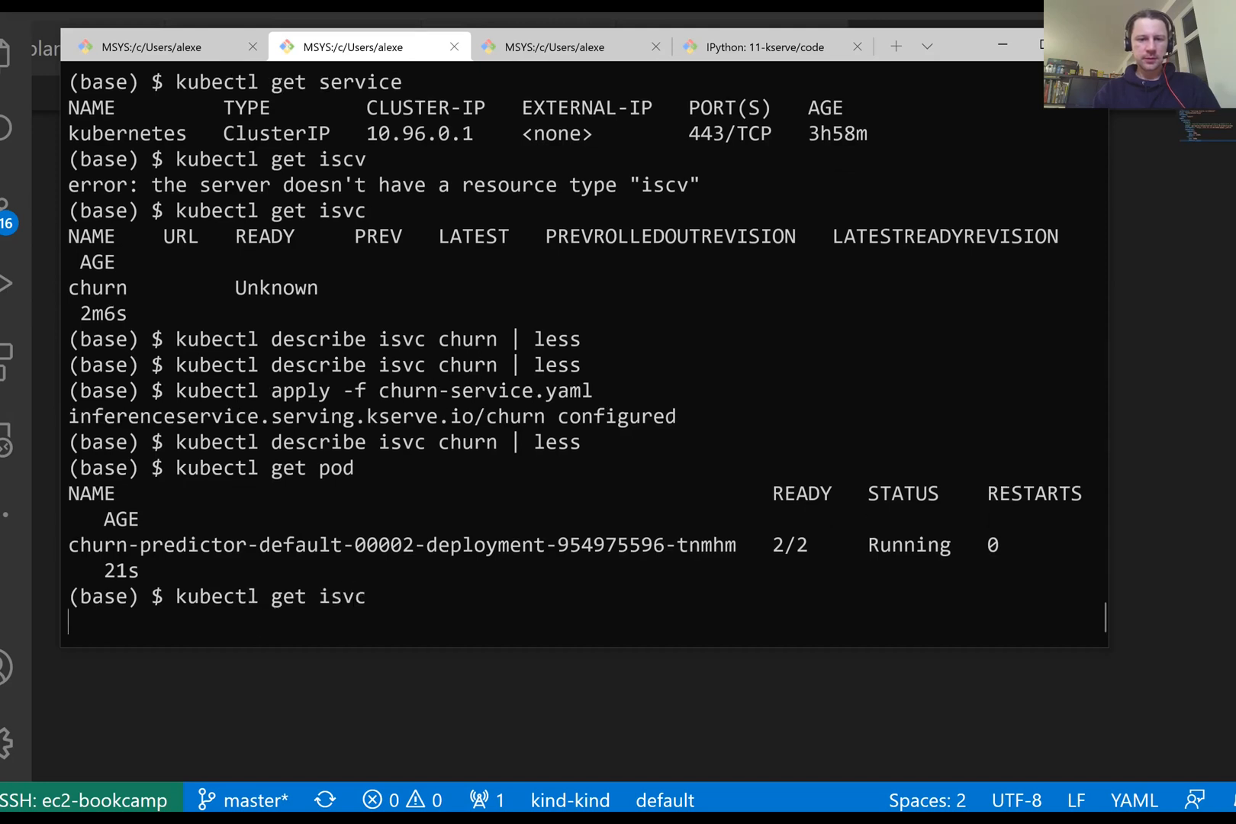
key(Enter)
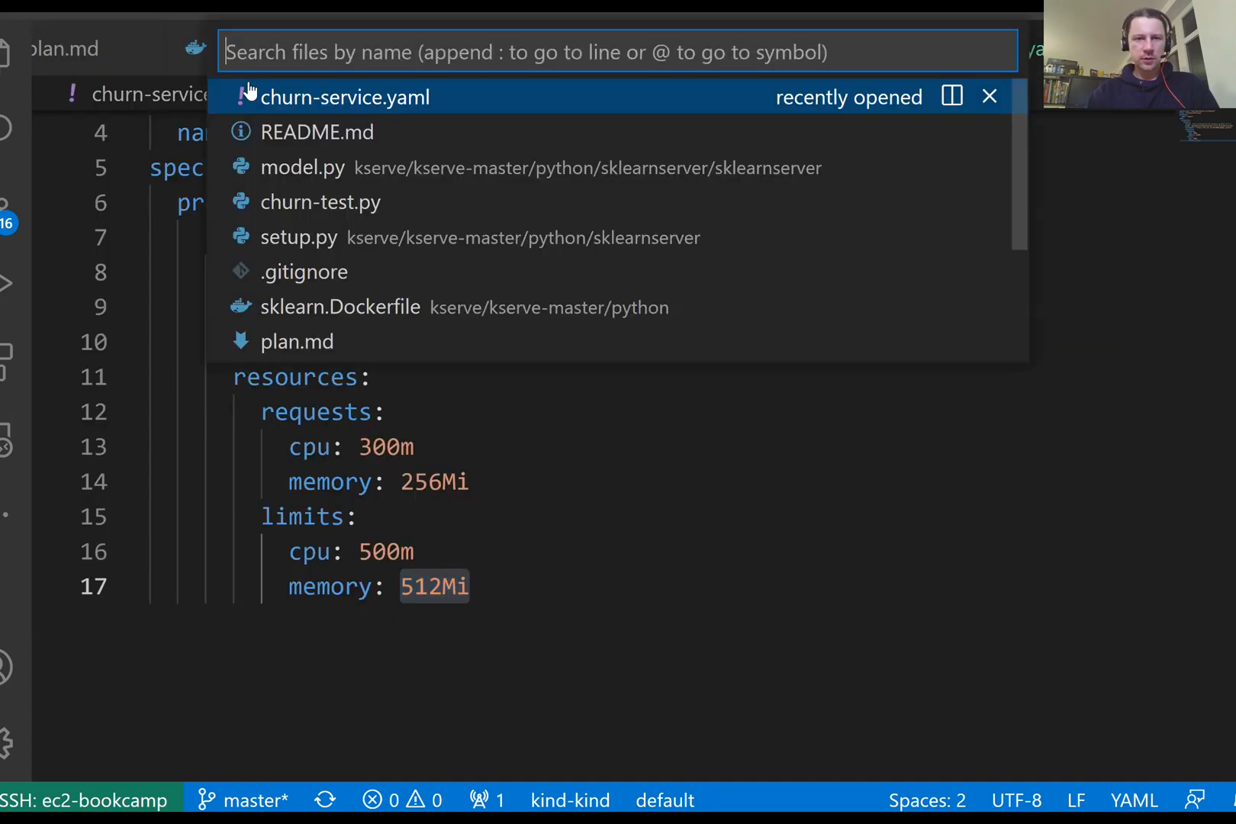
Review churn-test.py, confirm the localhost:8080 port-forward terminal, and return to the test script
click(321, 201)
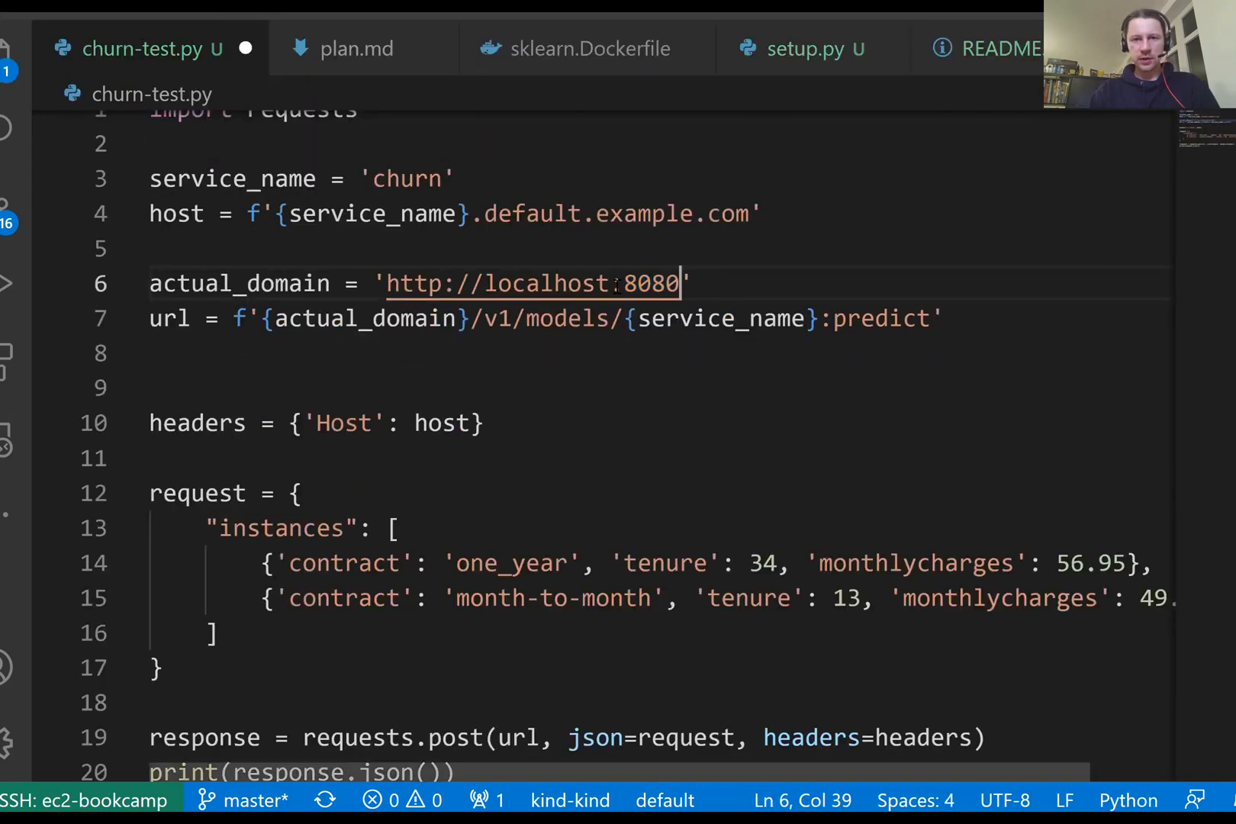
scroll(down, 3)
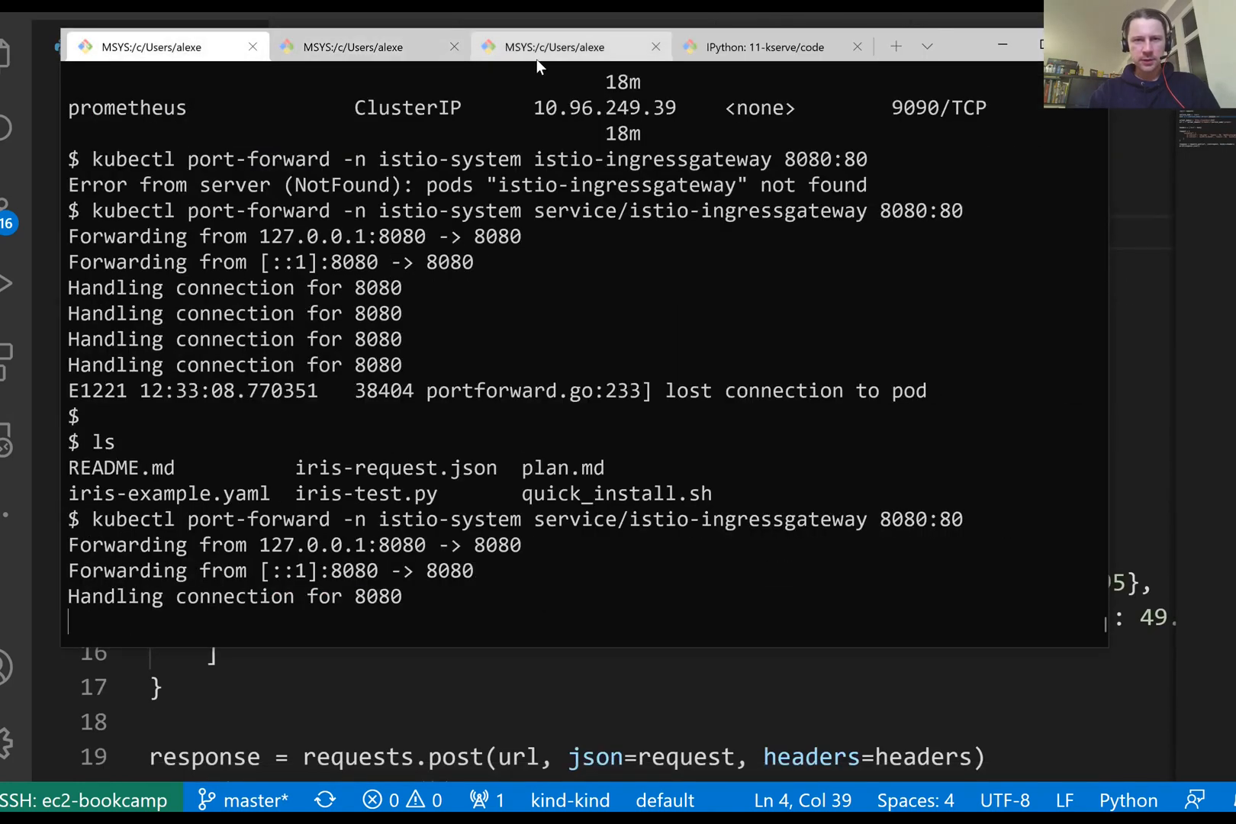
click(366, 47)
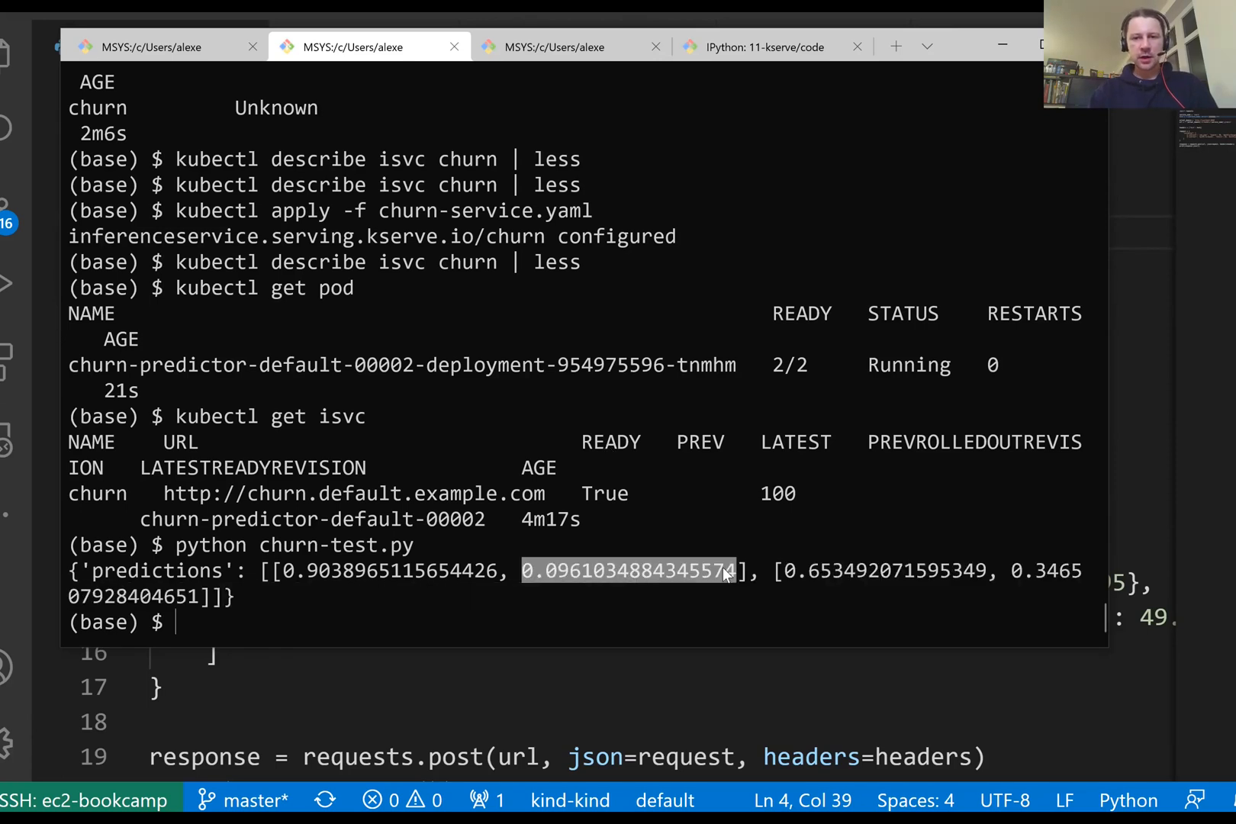
click(722, 572)
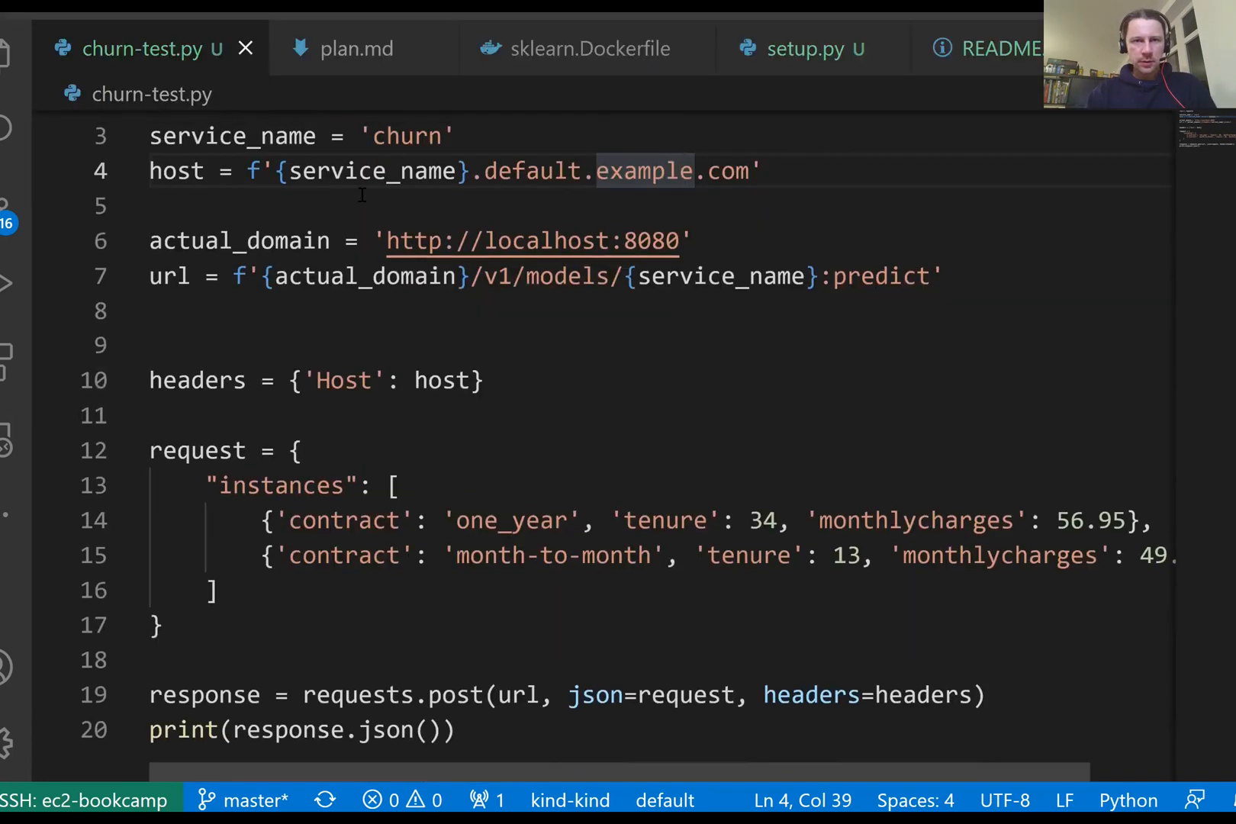
Show plan.md, highlight KServe mentions, and scroll to sections 11.4-11.7 on TensorFlow serving, transformers and EKS
click(356, 48)
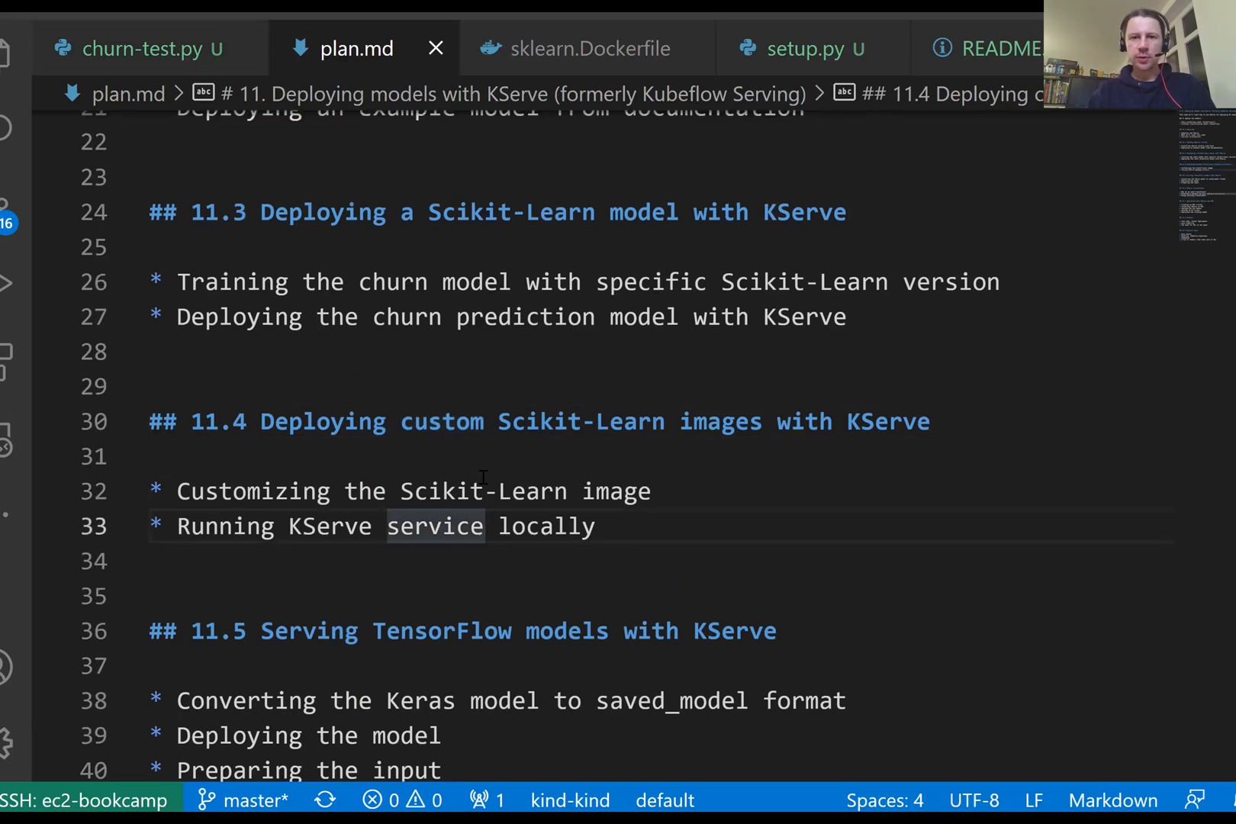
double_click(224, 527)
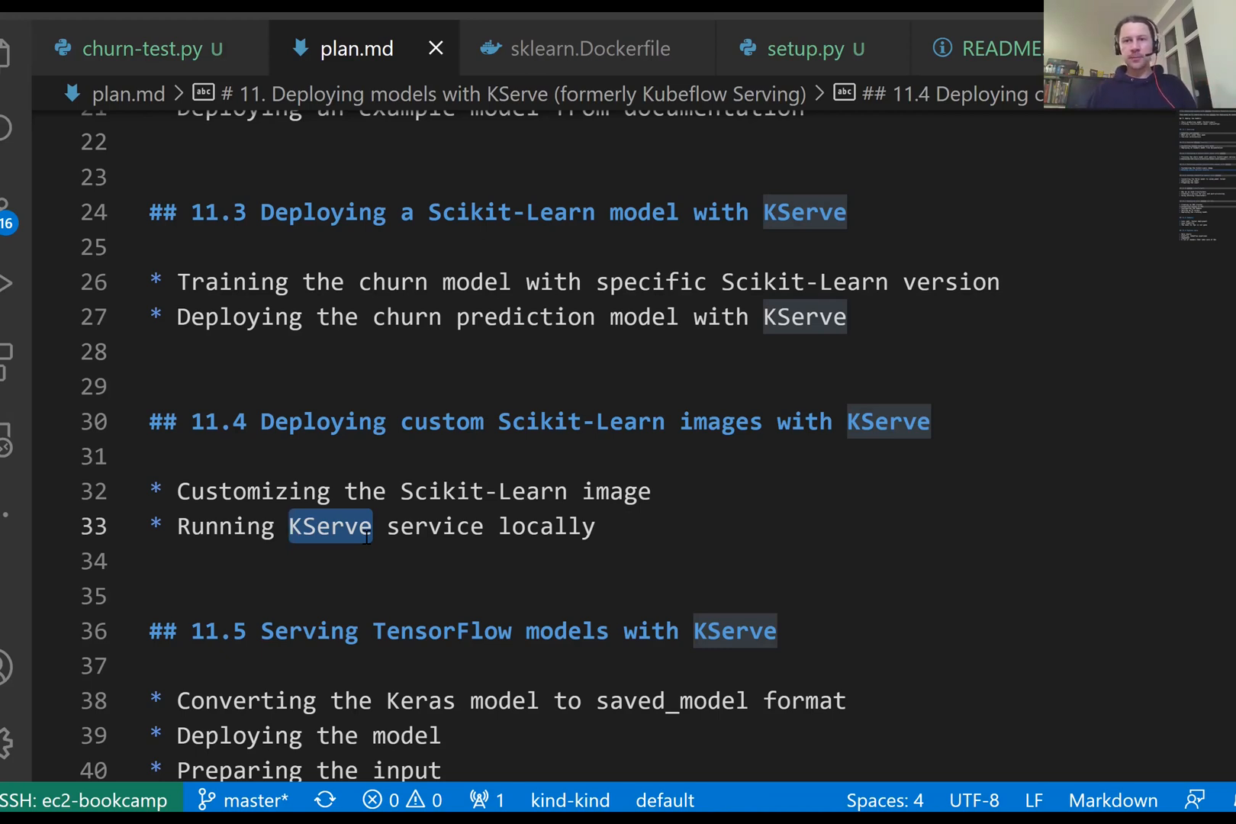
scroll(down, 3)
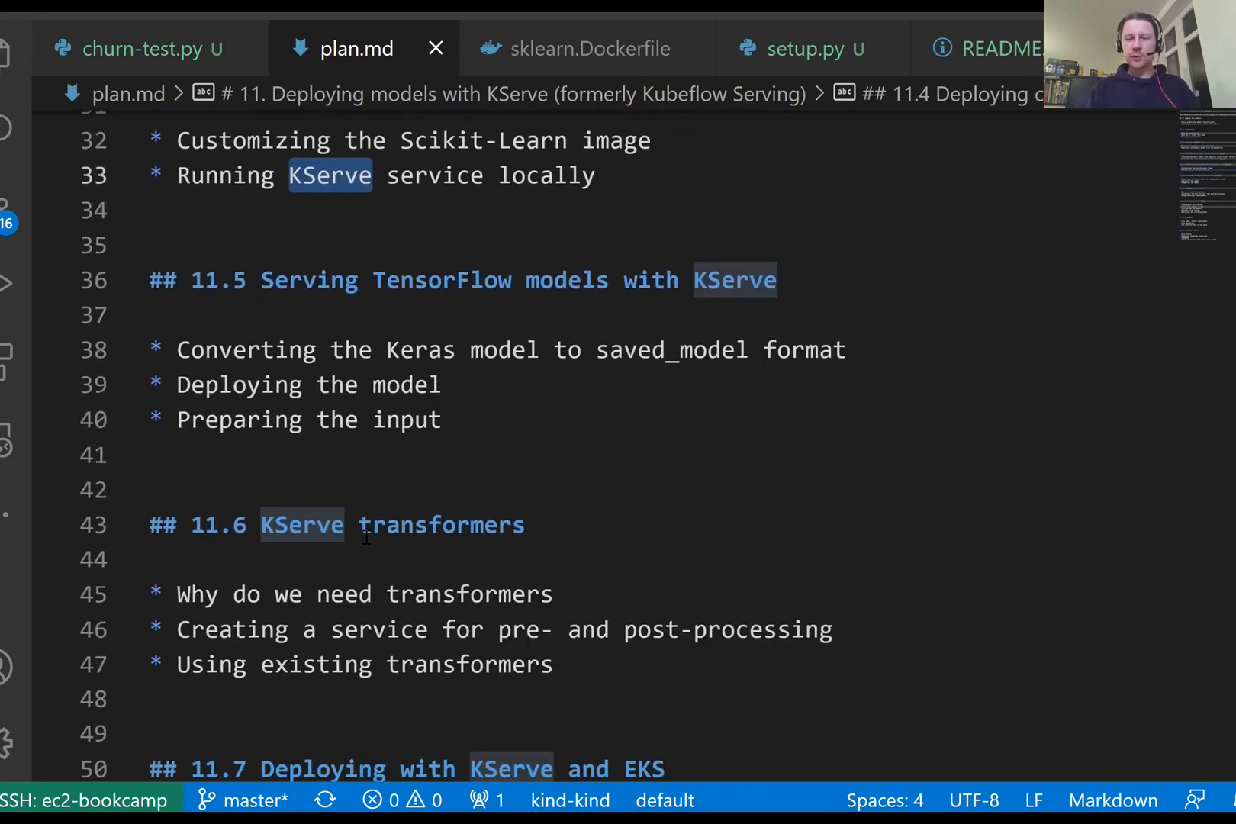